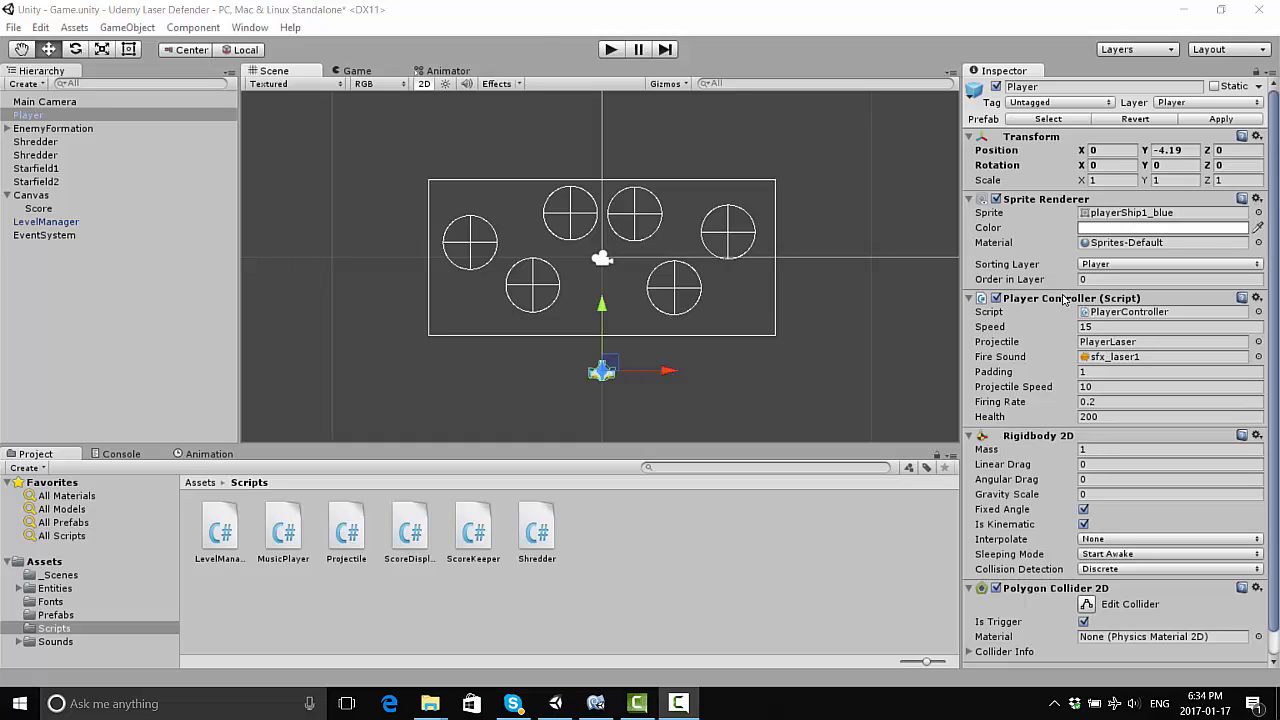
pyautogui.moveTo(584, 288)
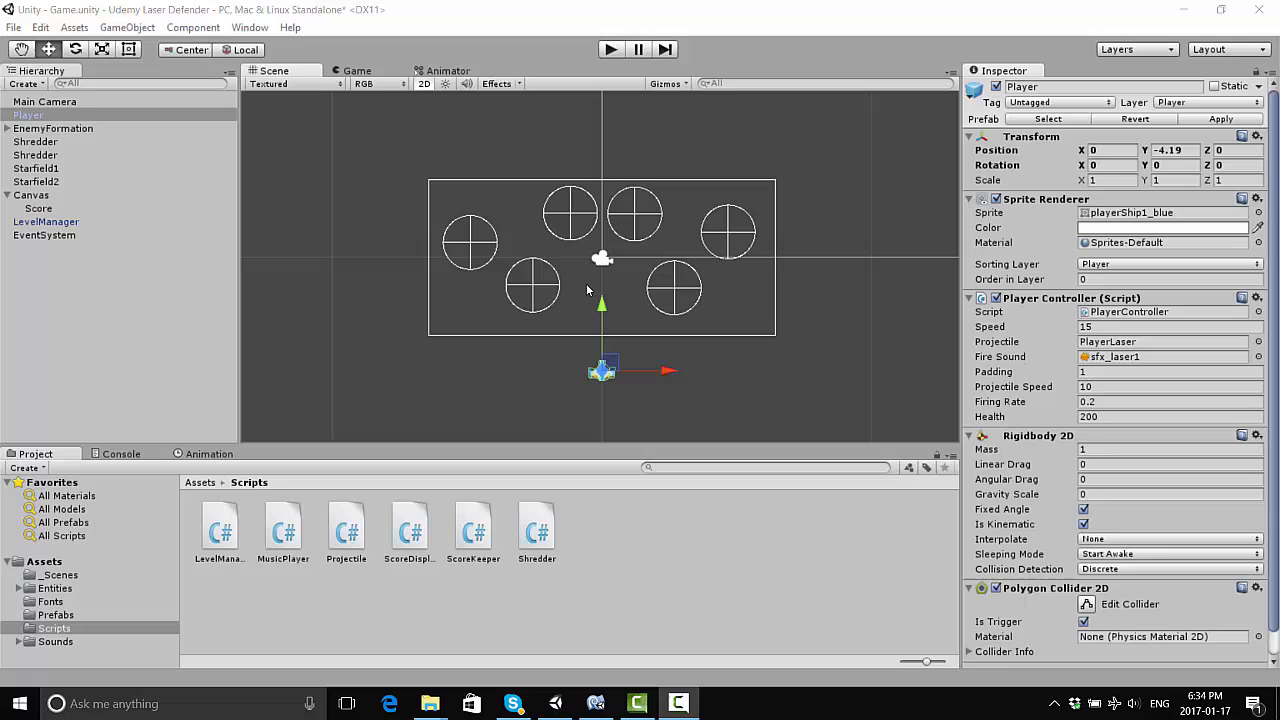
pyautogui.moveTo(624, 190)
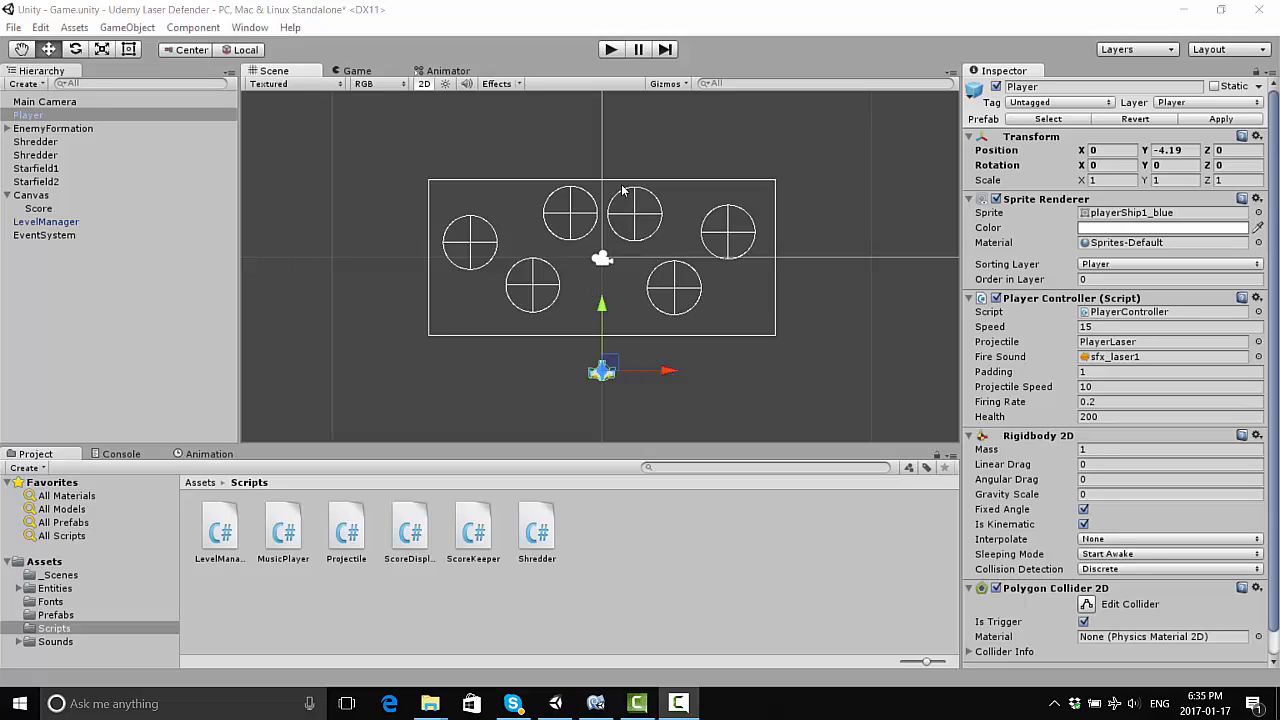
pyautogui.moveTo(494, 206)
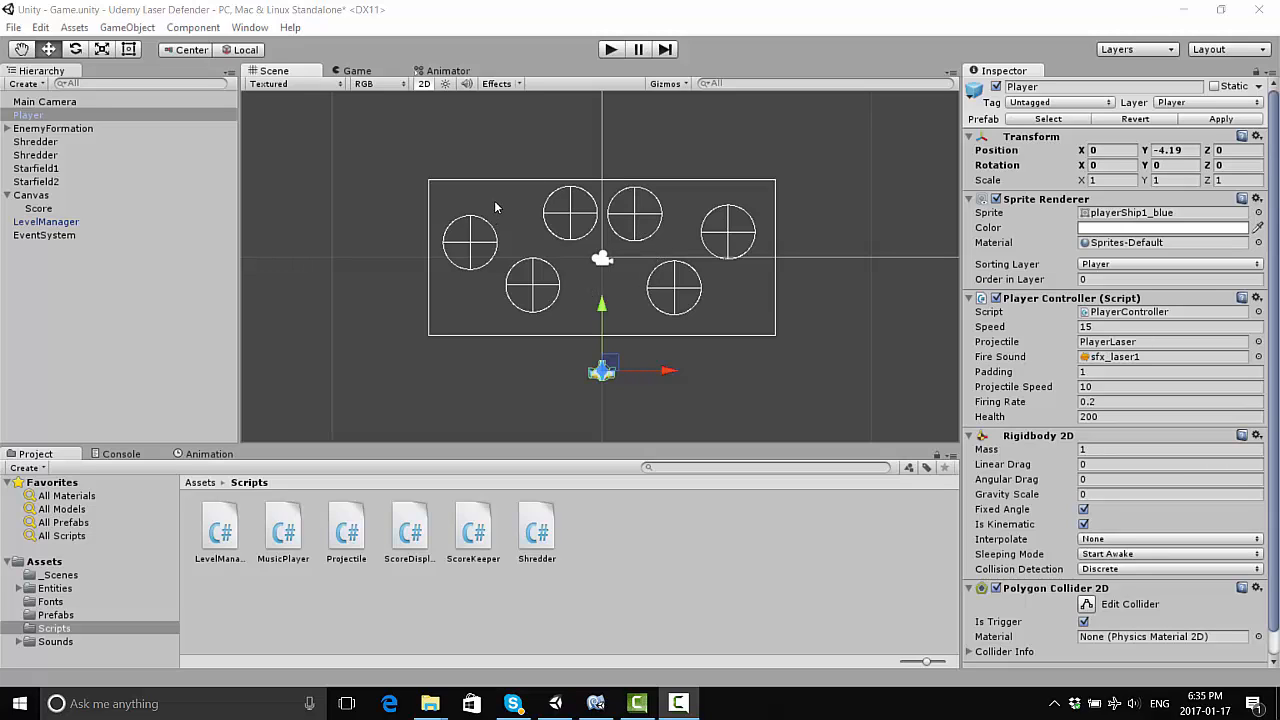
pyautogui.moveTo(612, 222)
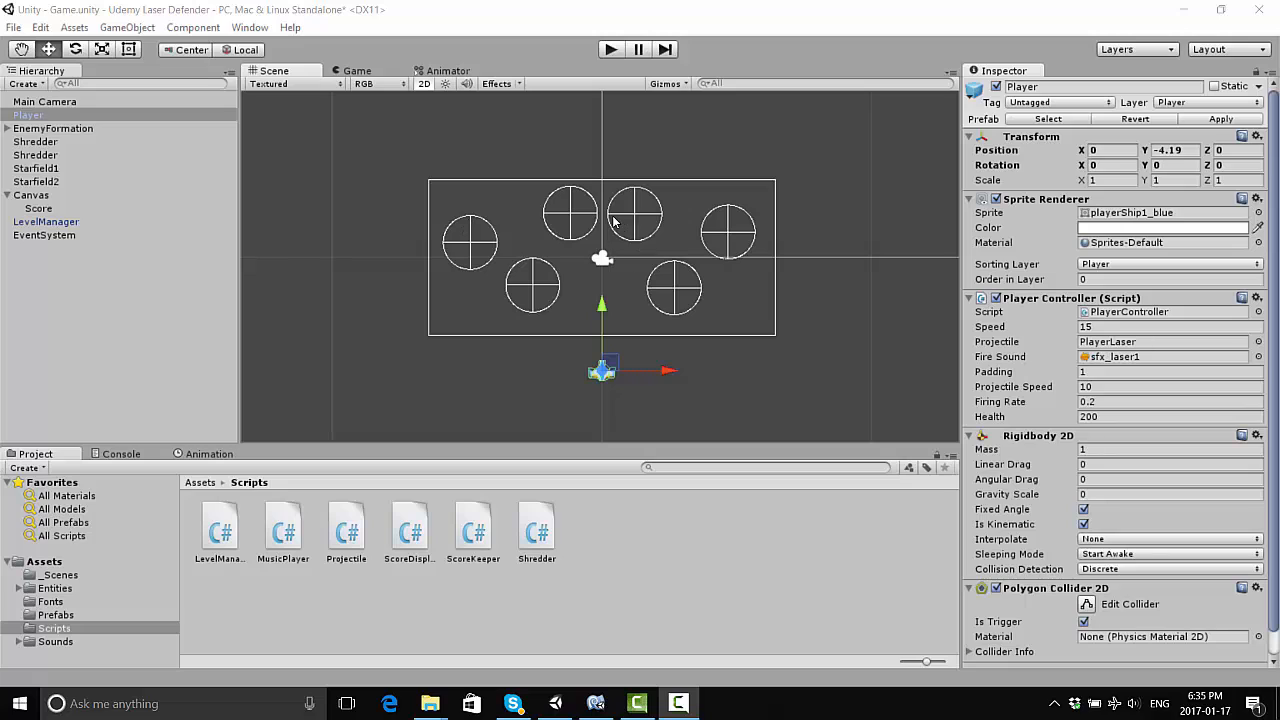
pyautogui.moveTo(660, 276)
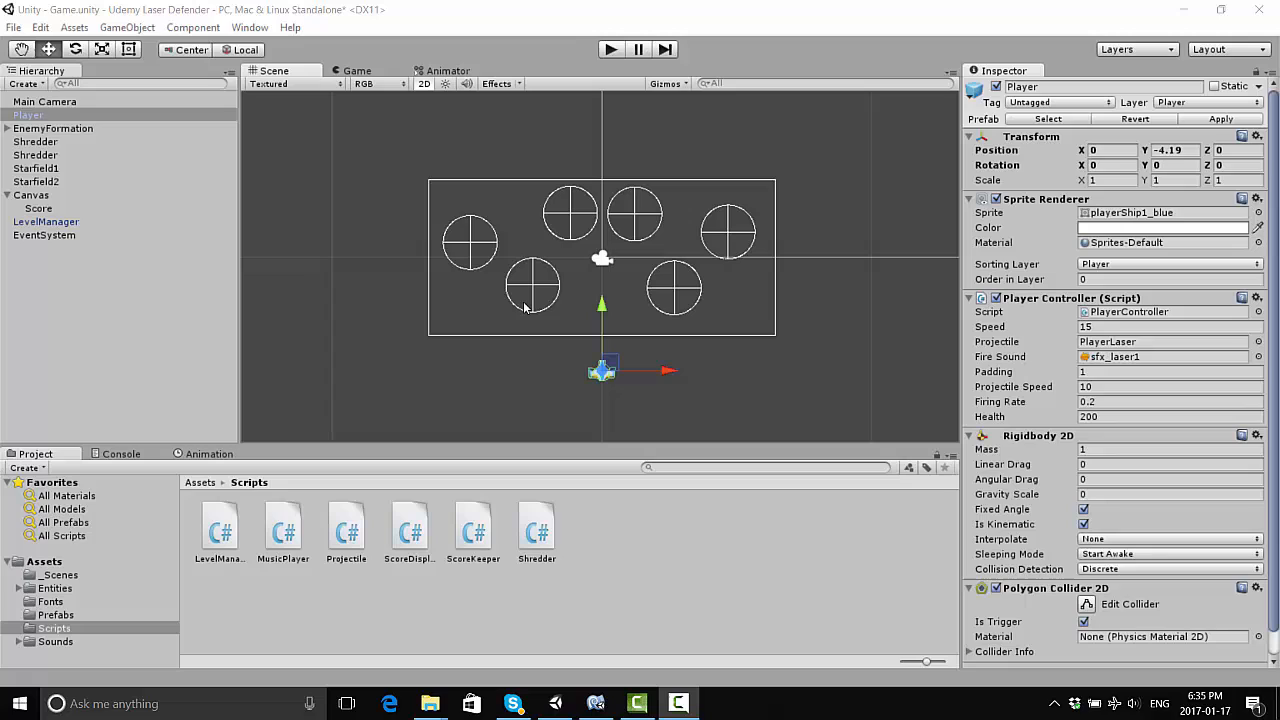
pyautogui.moveTo(528, 306)
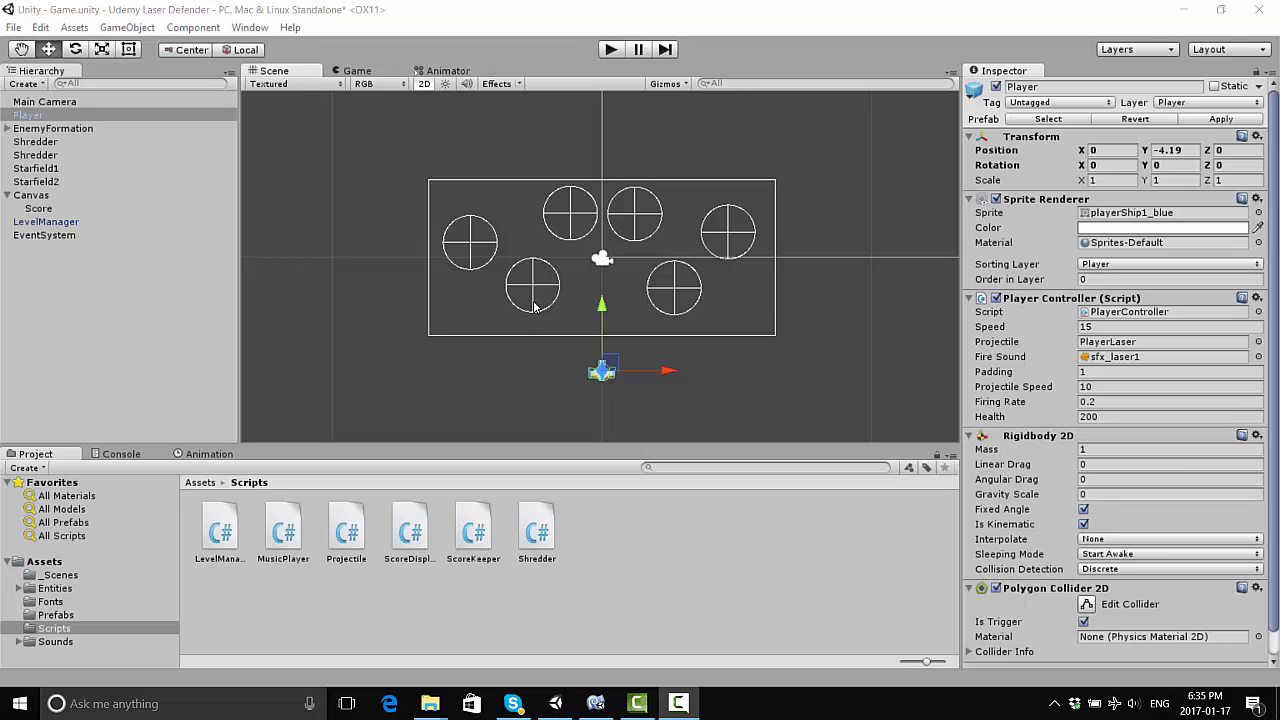
pyautogui.moveTo(496, 348)
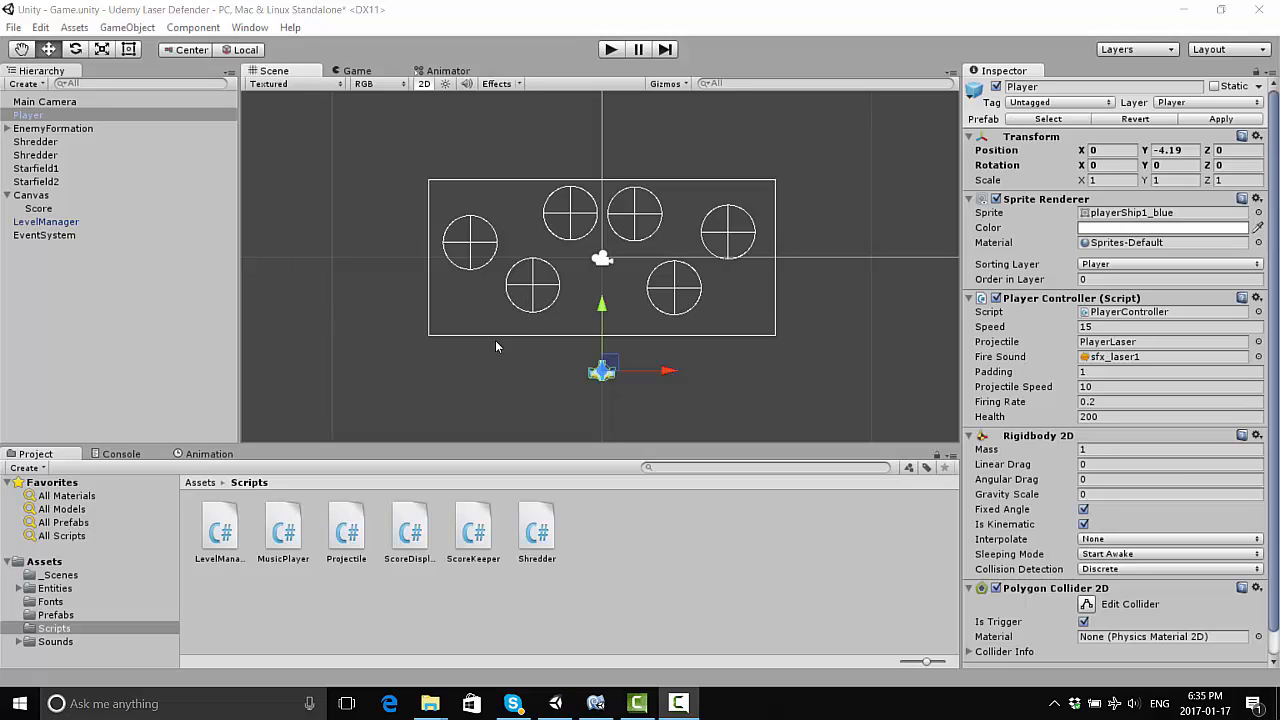
pyautogui.moveTo(524, 330)
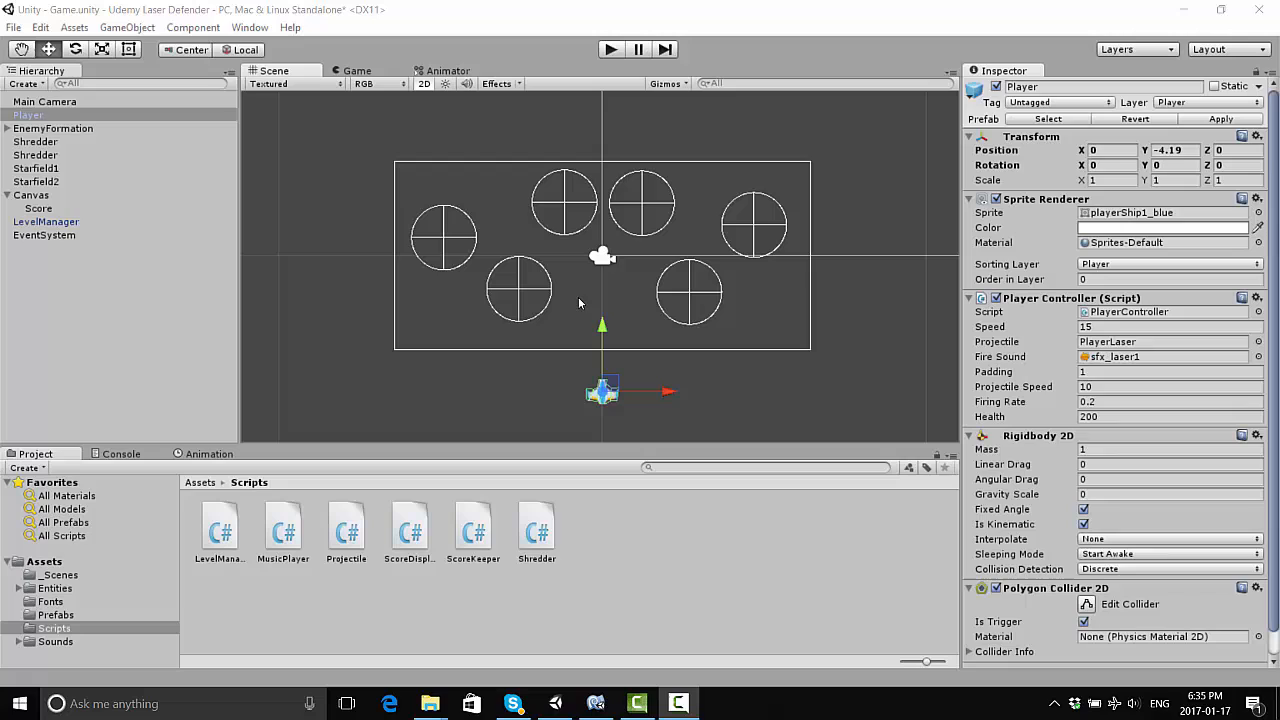
pyautogui.moveTo(568, 334)
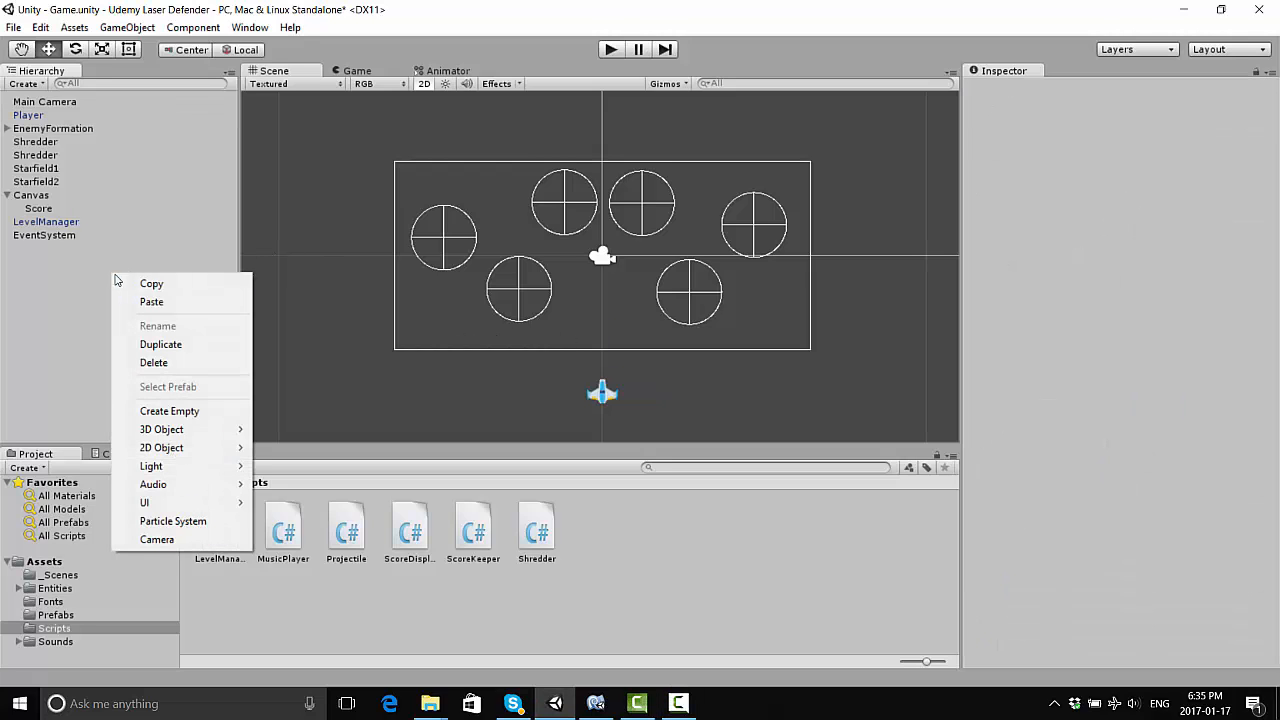
# Create an empty object named Explosion and add a Particle System component to it
pyautogui.click(168, 410)
pyautogui.write('Explosion')
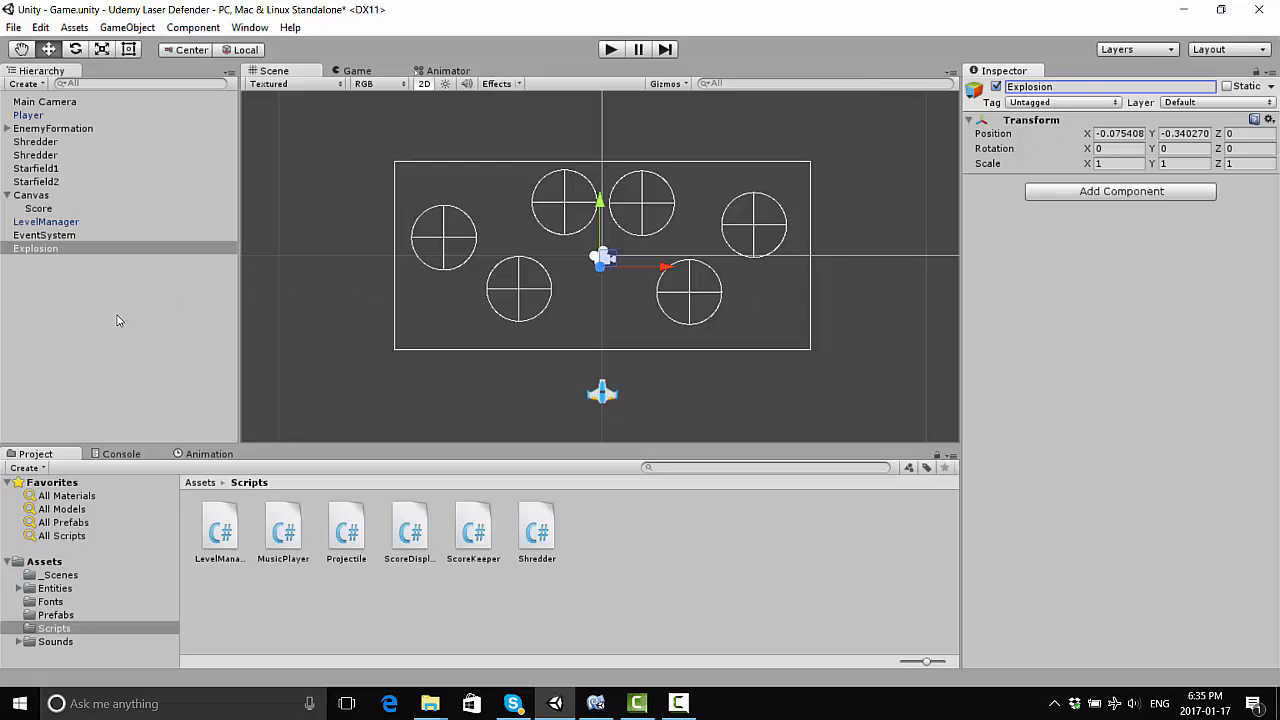
pyautogui.click(36, 248)
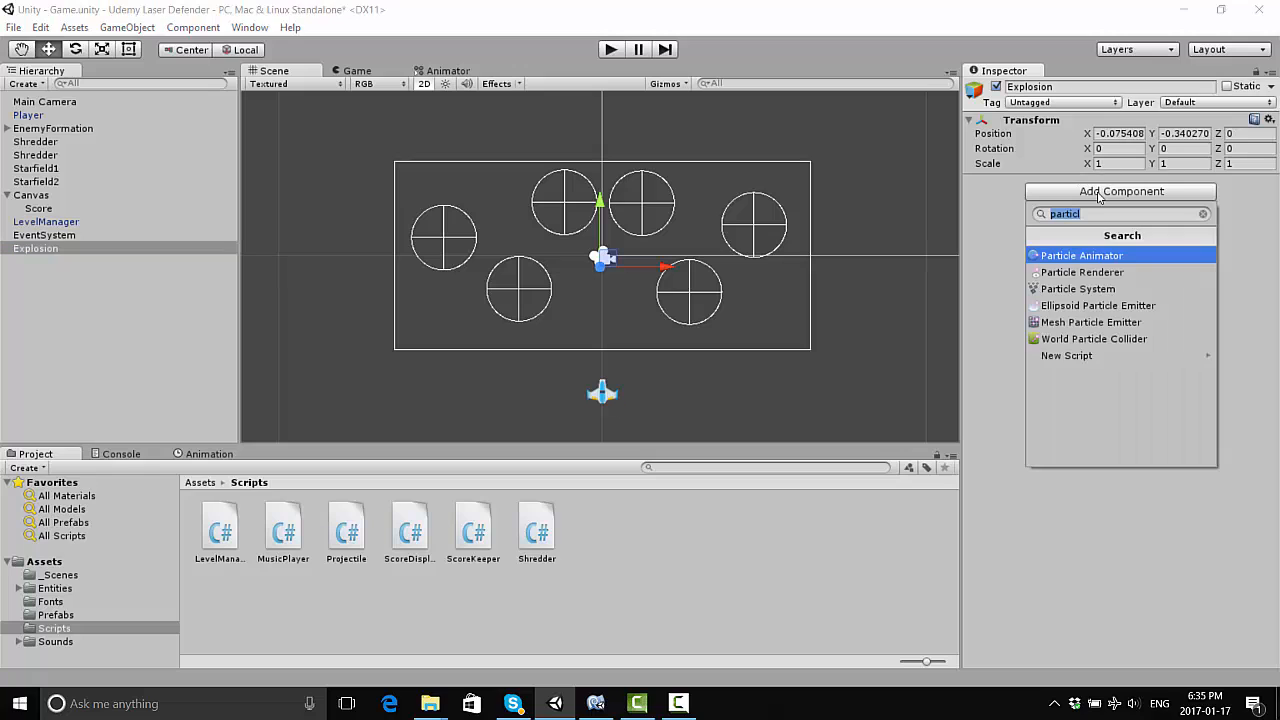
pyautogui.moveTo(1078, 288)
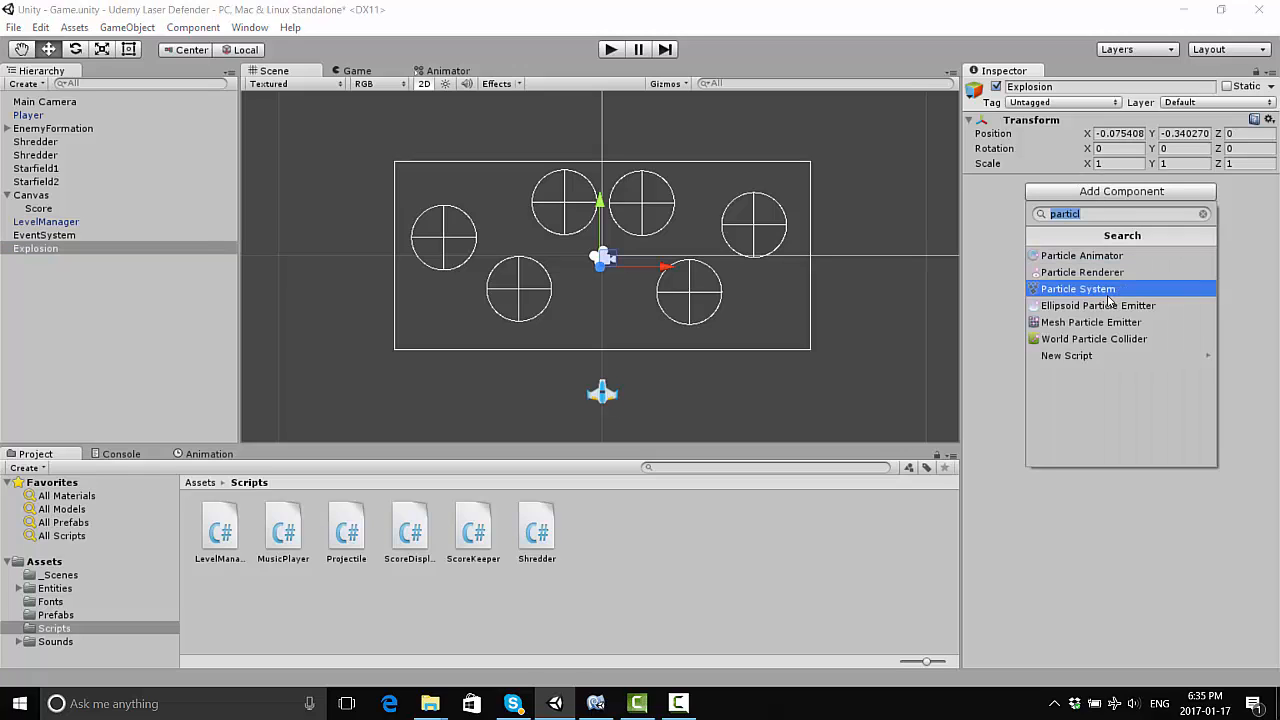
pyautogui.click(1076, 288)
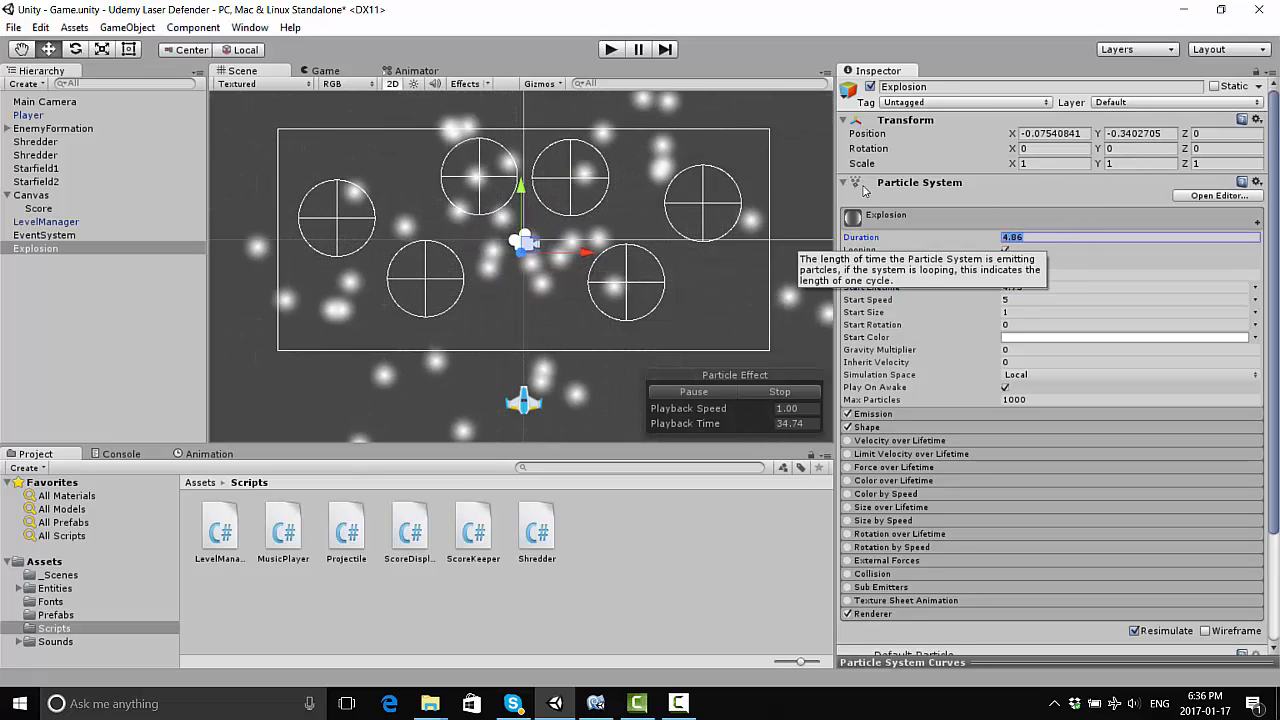
# Set the particle system Duration to 0.25 and preview the single short burst
pyautogui.write('0.25')
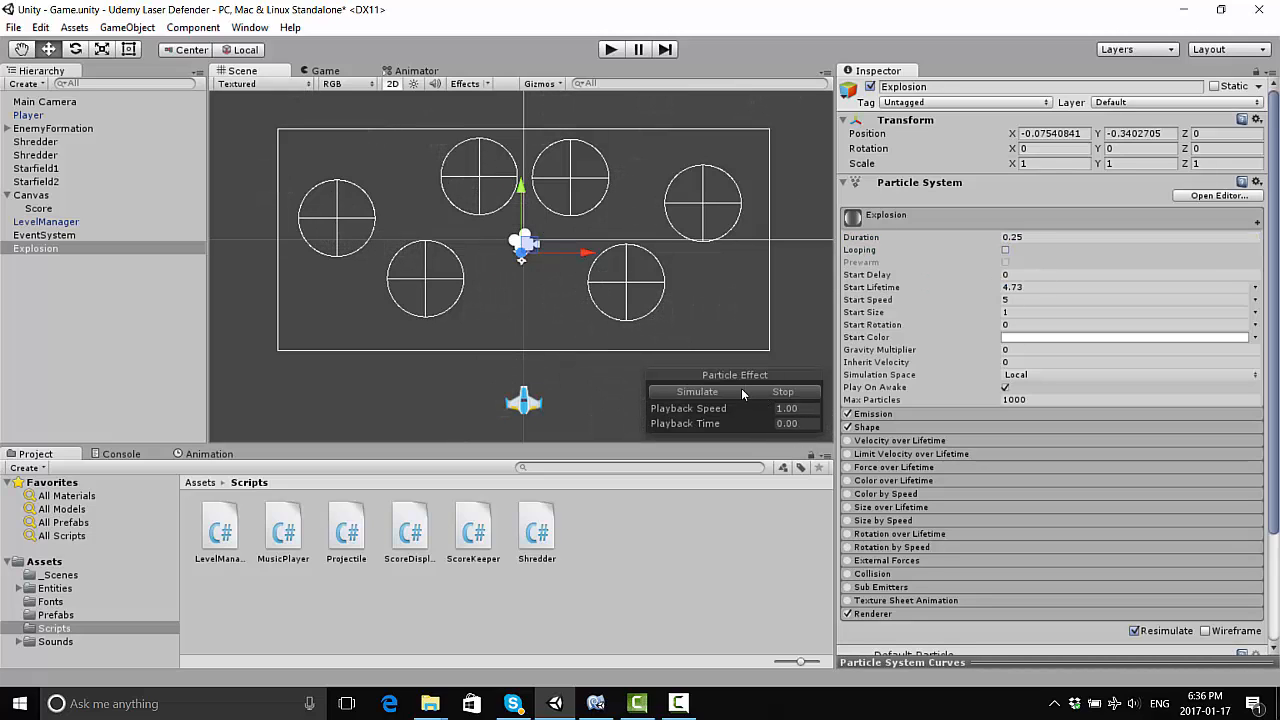
pyautogui.click(696, 390)
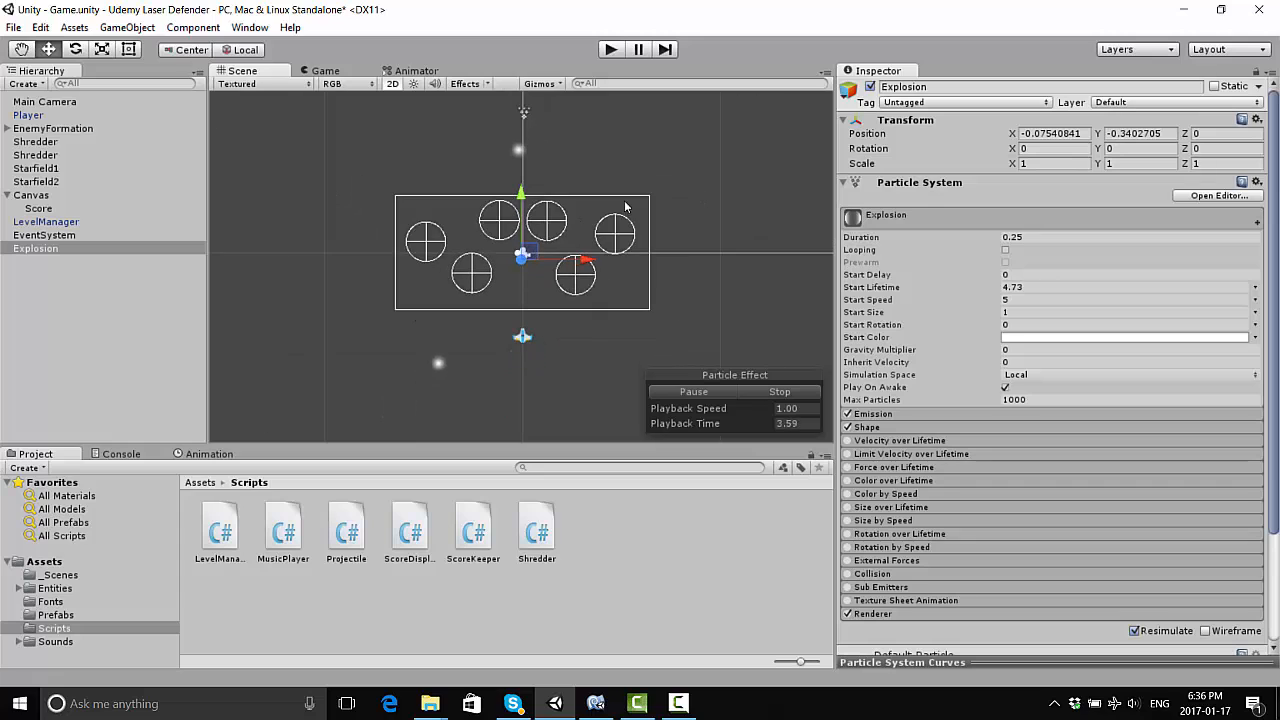
pyautogui.click(692, 390)
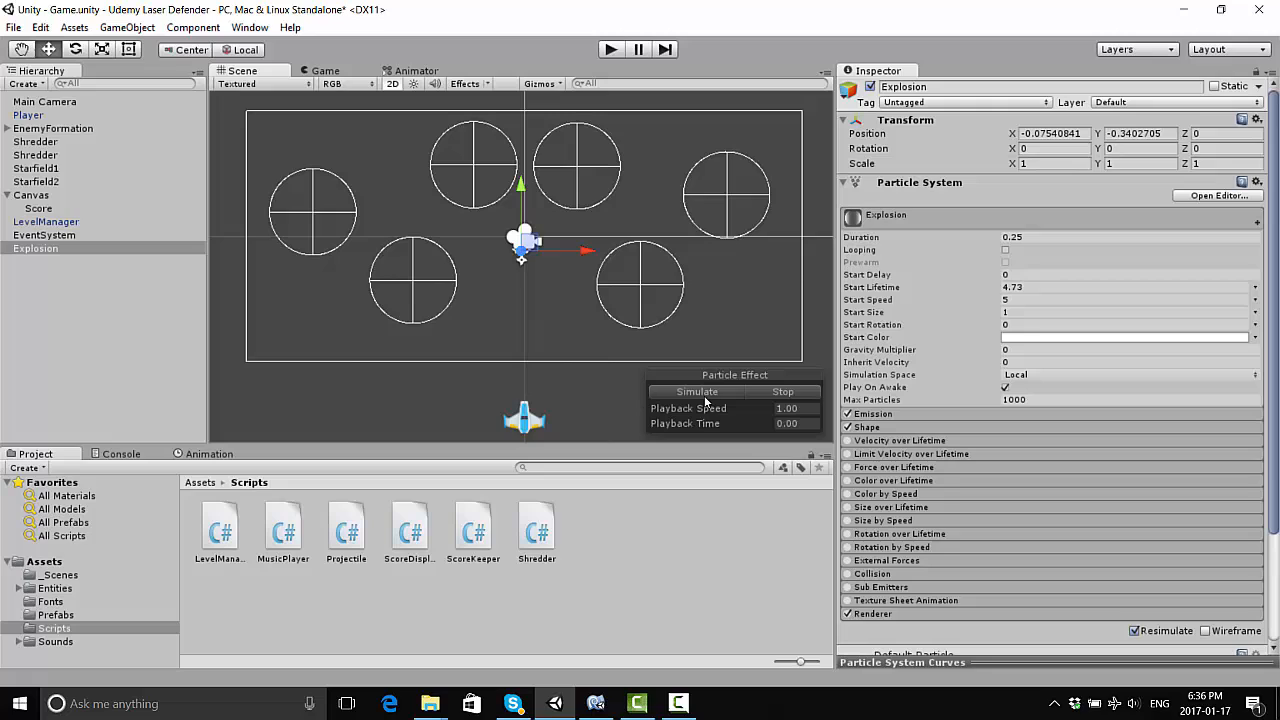
pyautogui.click(696, 390)
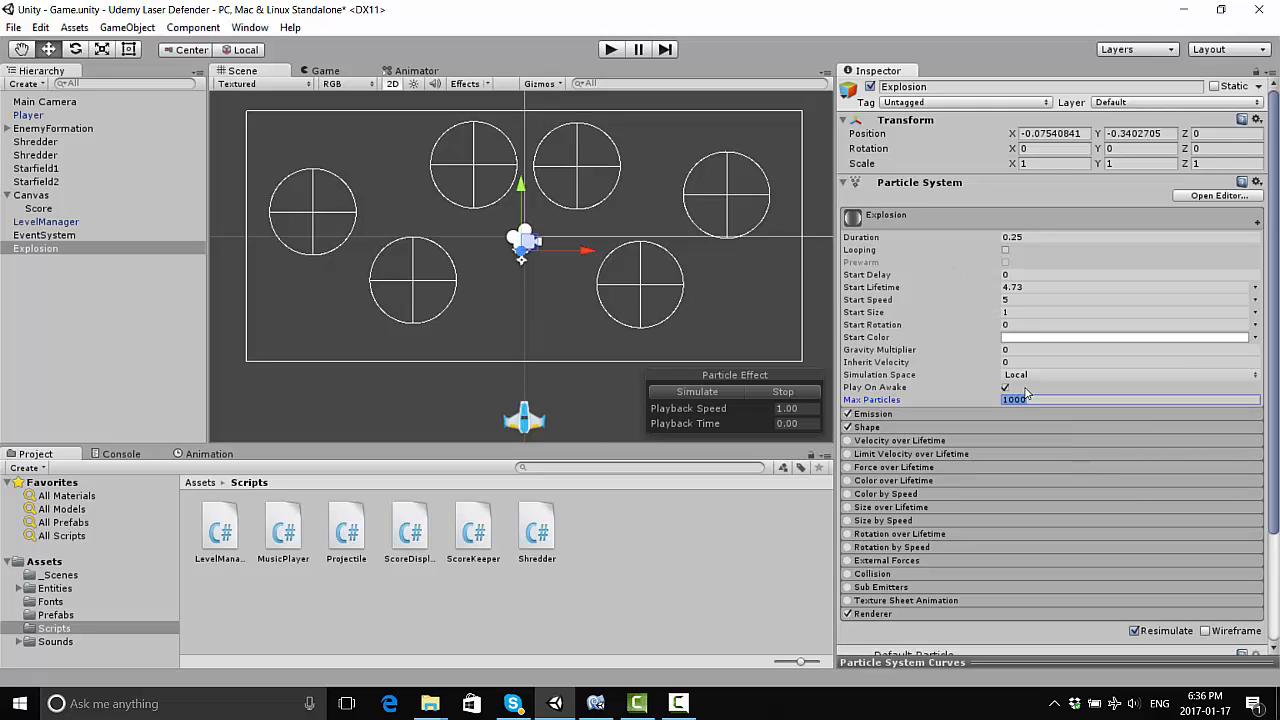
# Set Max Particles to 5000 and Emission Rate to 5000, then preview the dense burst
pyautogui.write('5000')
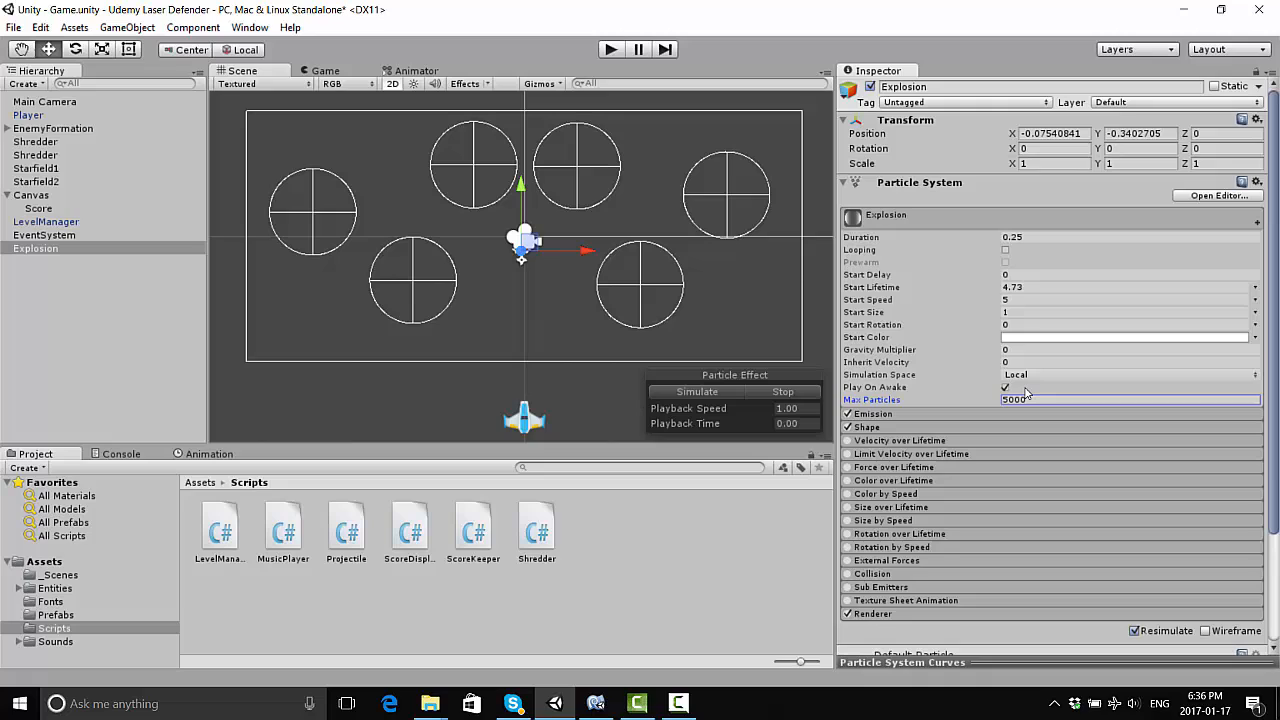
pyautogui.click(872, 412)
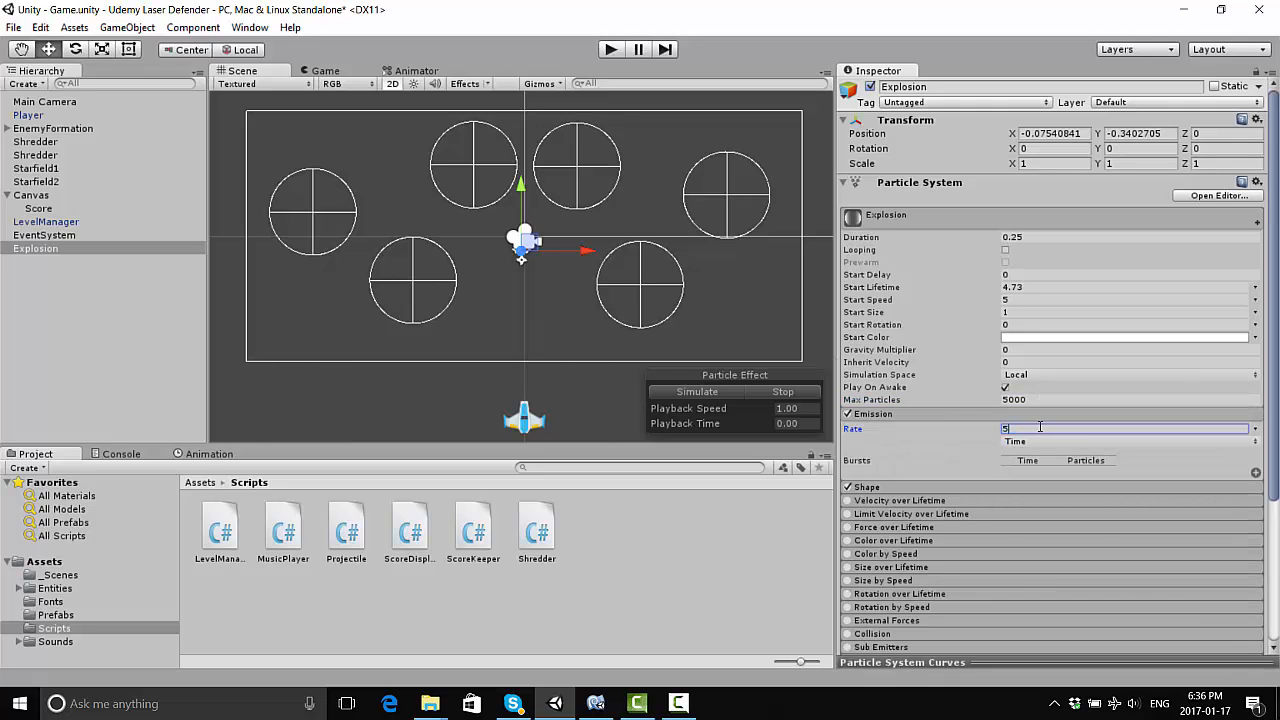
pyautogui.write('5000')
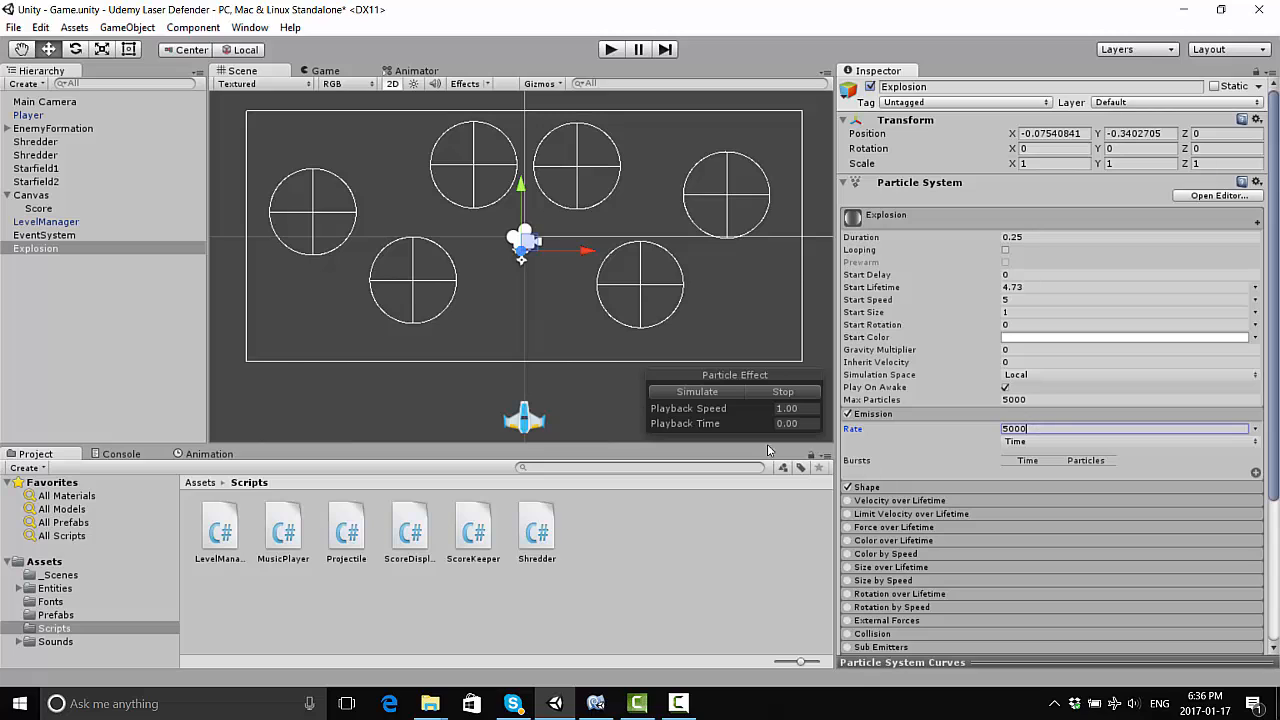
pyautogui.click(696, 390)
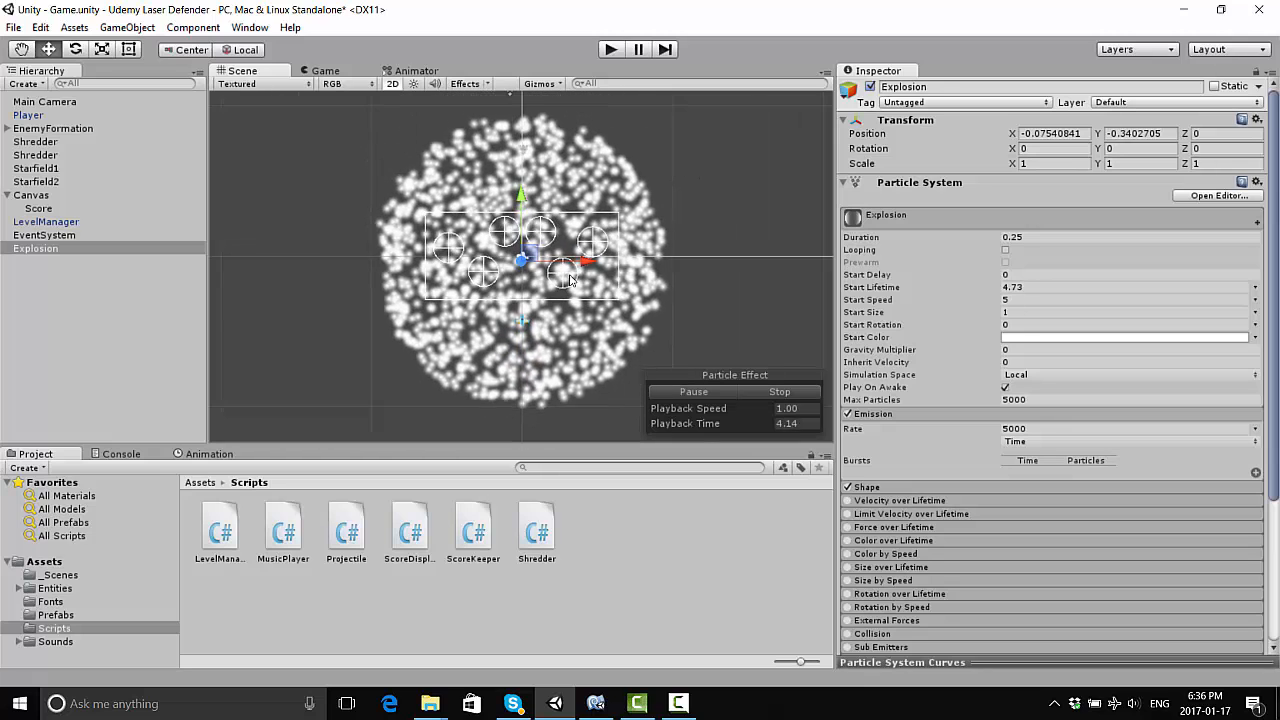
pyautogui.click(784, 390)
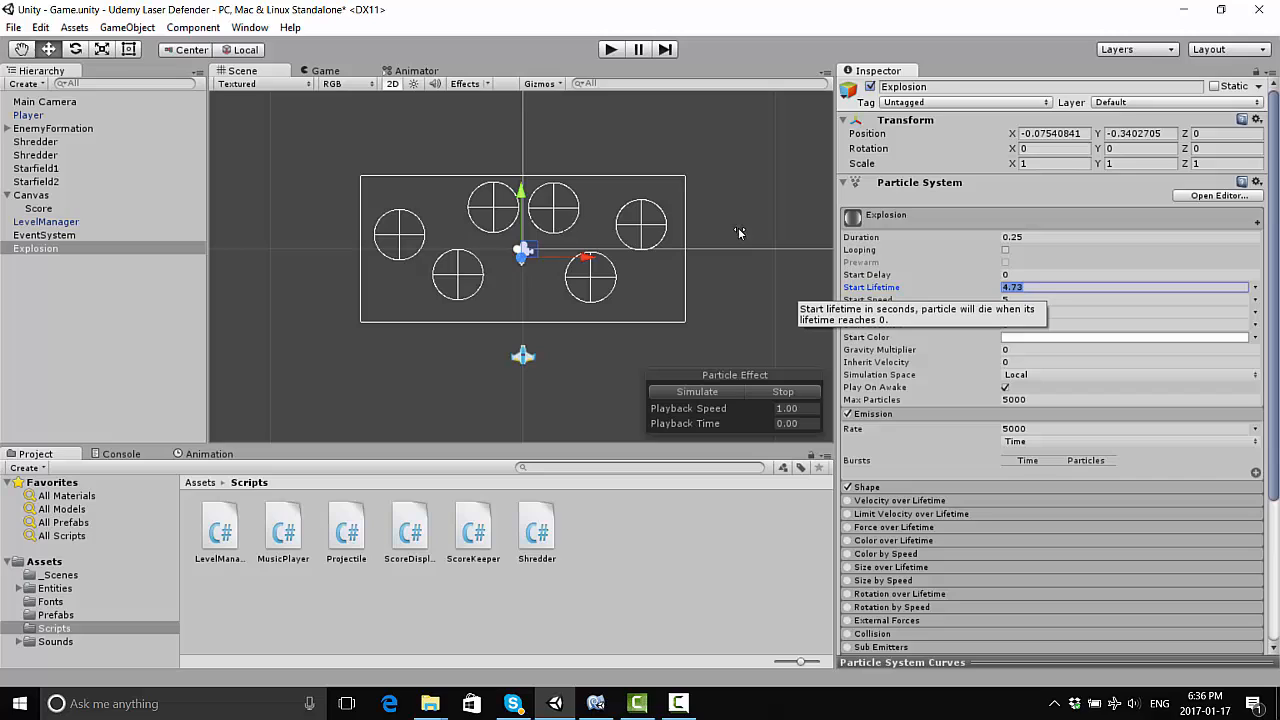
pyautogui.moveTo(922, 292)
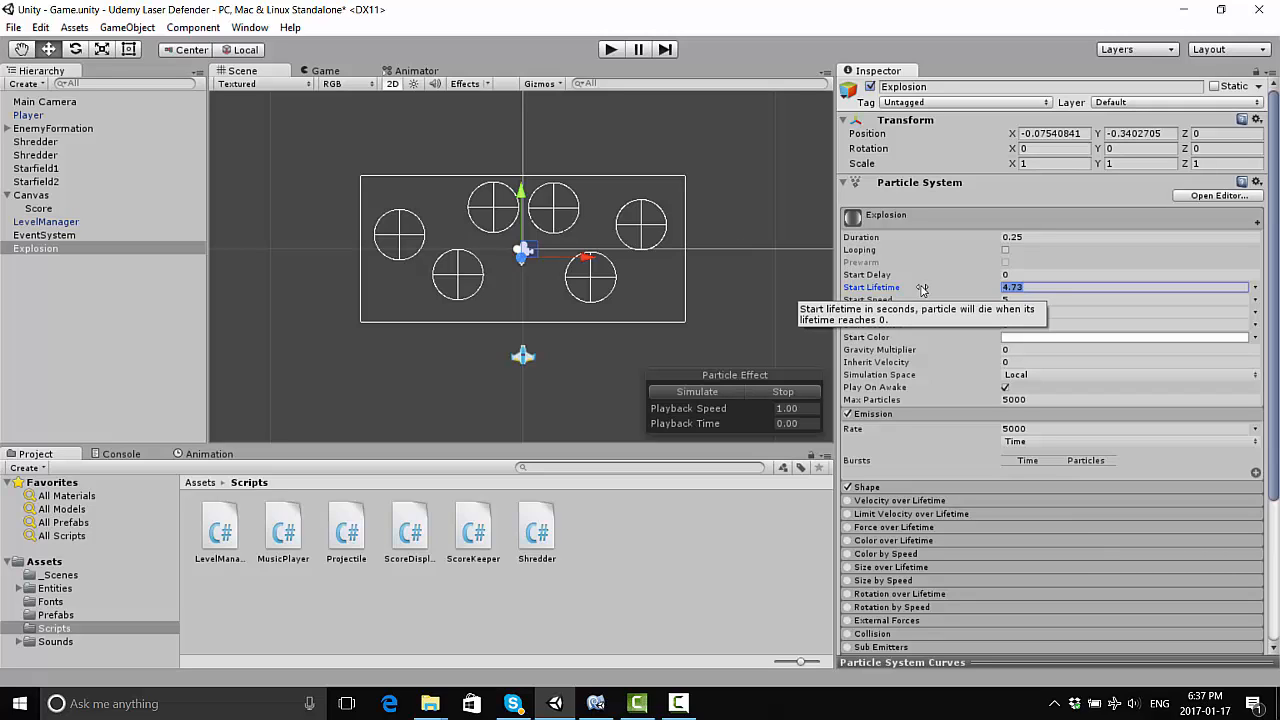
# Shorten the particles' Start Lifetime to a quick burst value and preview the effect
pyautogui.write('1')
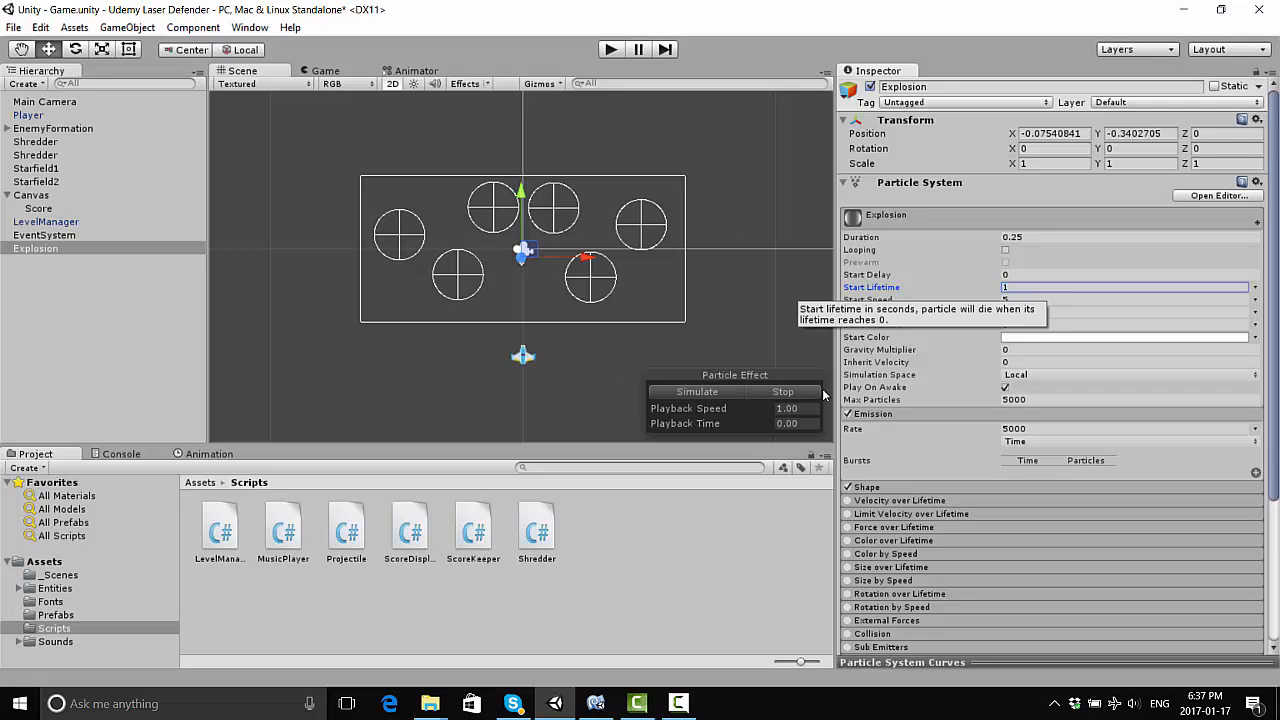
pyautogui.click(696, 390)
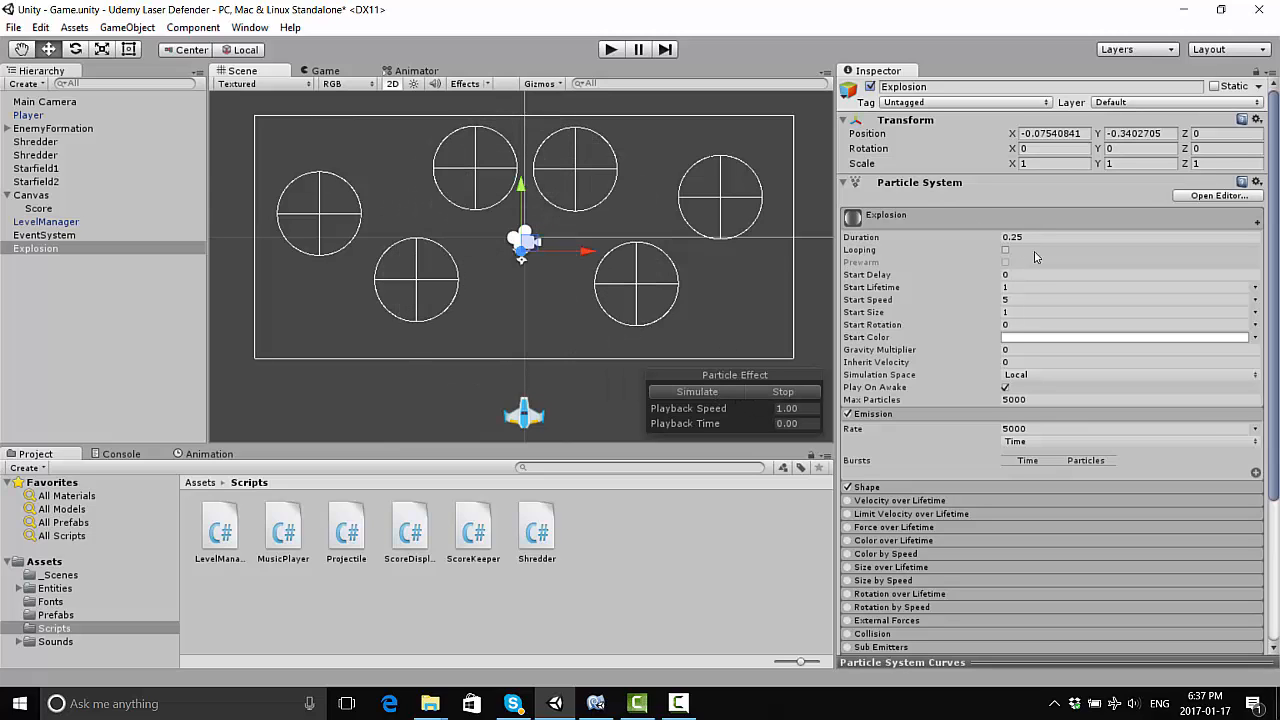
pyautogui.moveTo(1016, 300)
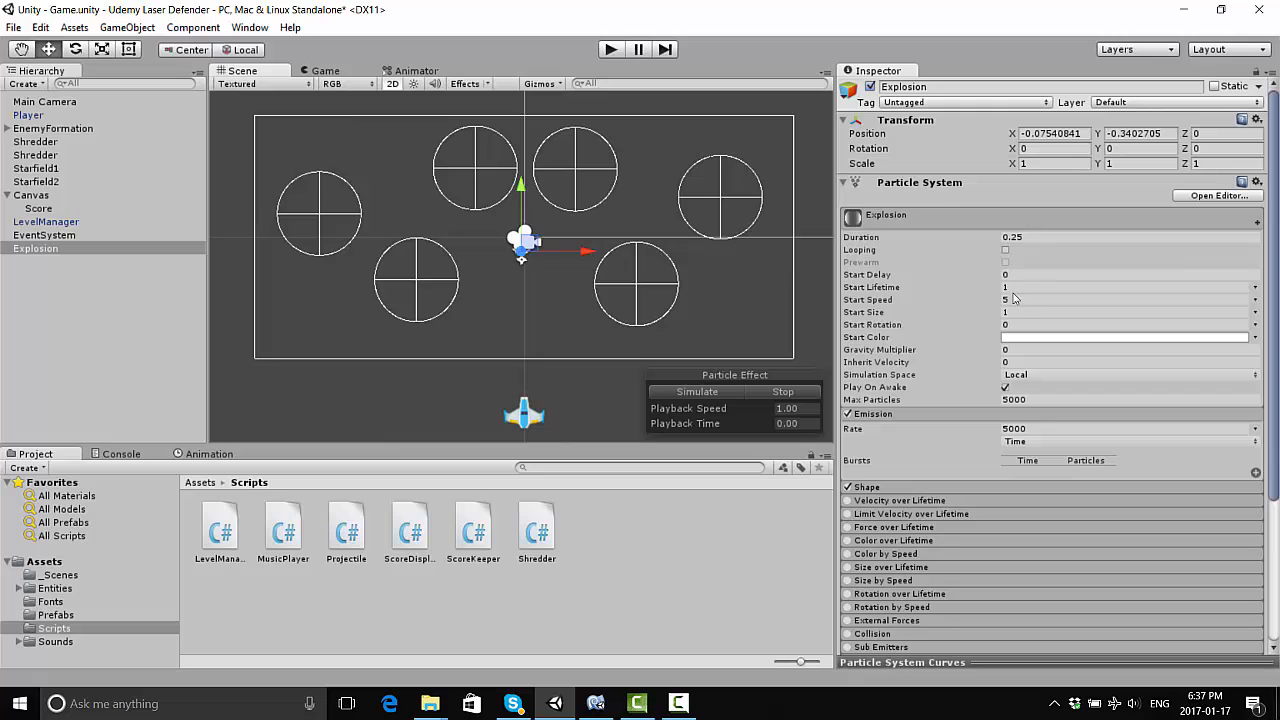
pyautogui.click(1124, 288)
pyautogui.write('0.25')
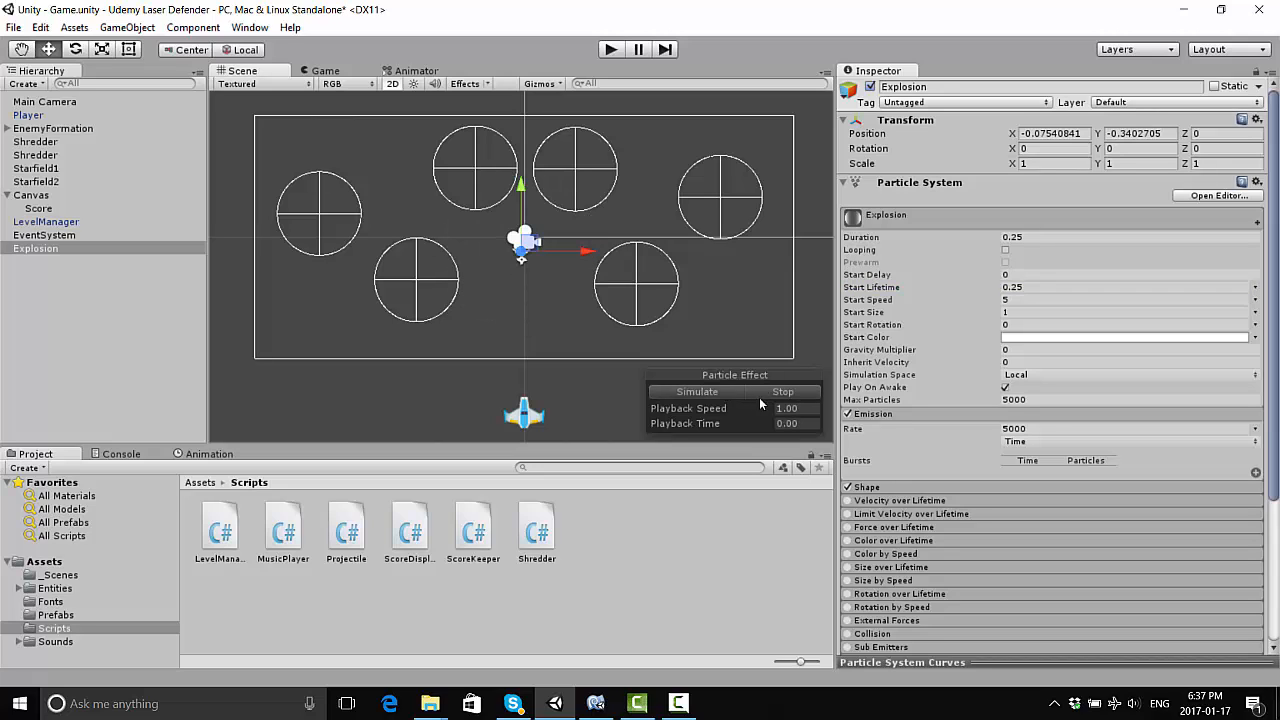
pyautogui.click(696, 390)
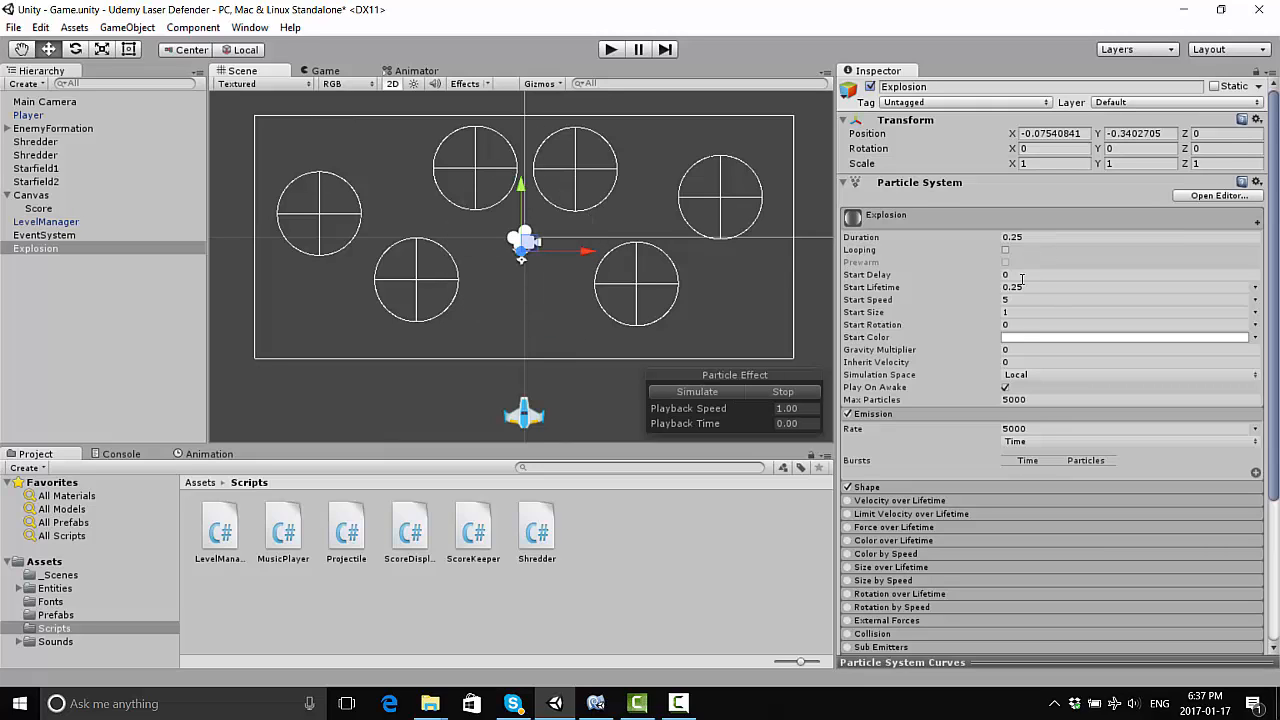
pyautogui.moveTo(976, 322)
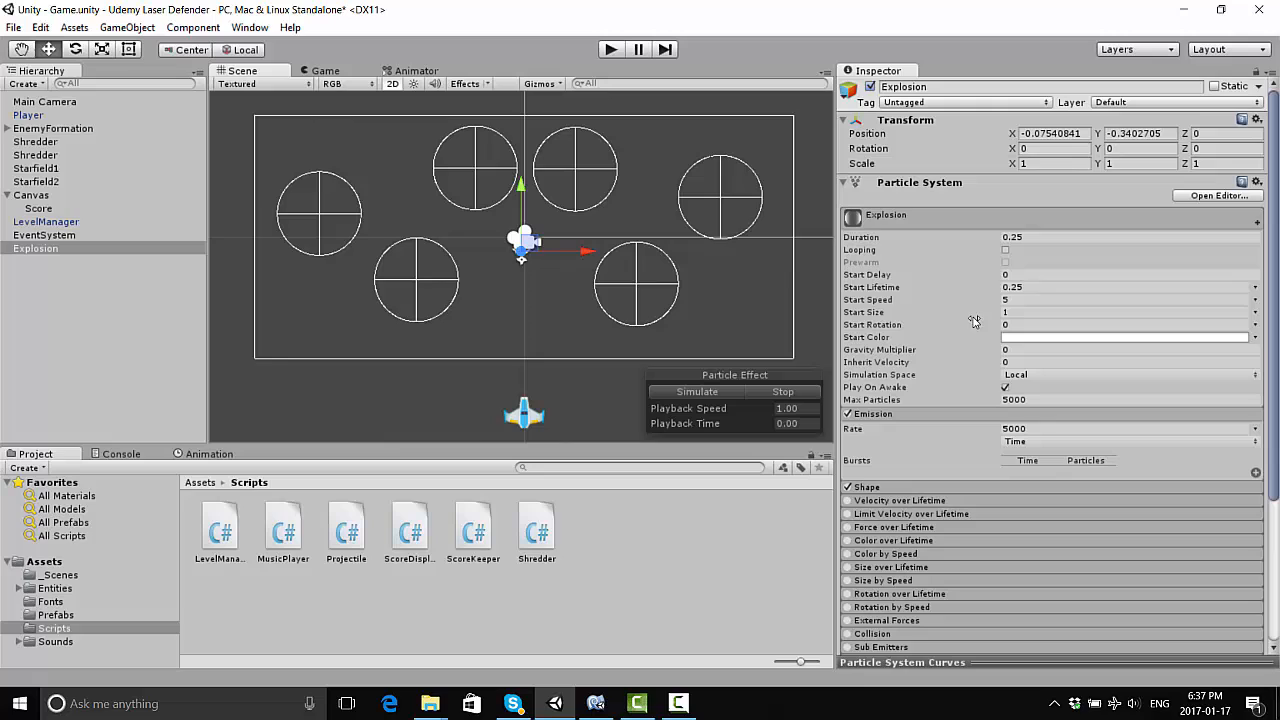
# Set Start Size to 0.5 and preview the compact burst twice
pyautogui.click(1128, 312)
pyautogui.write('0.79')
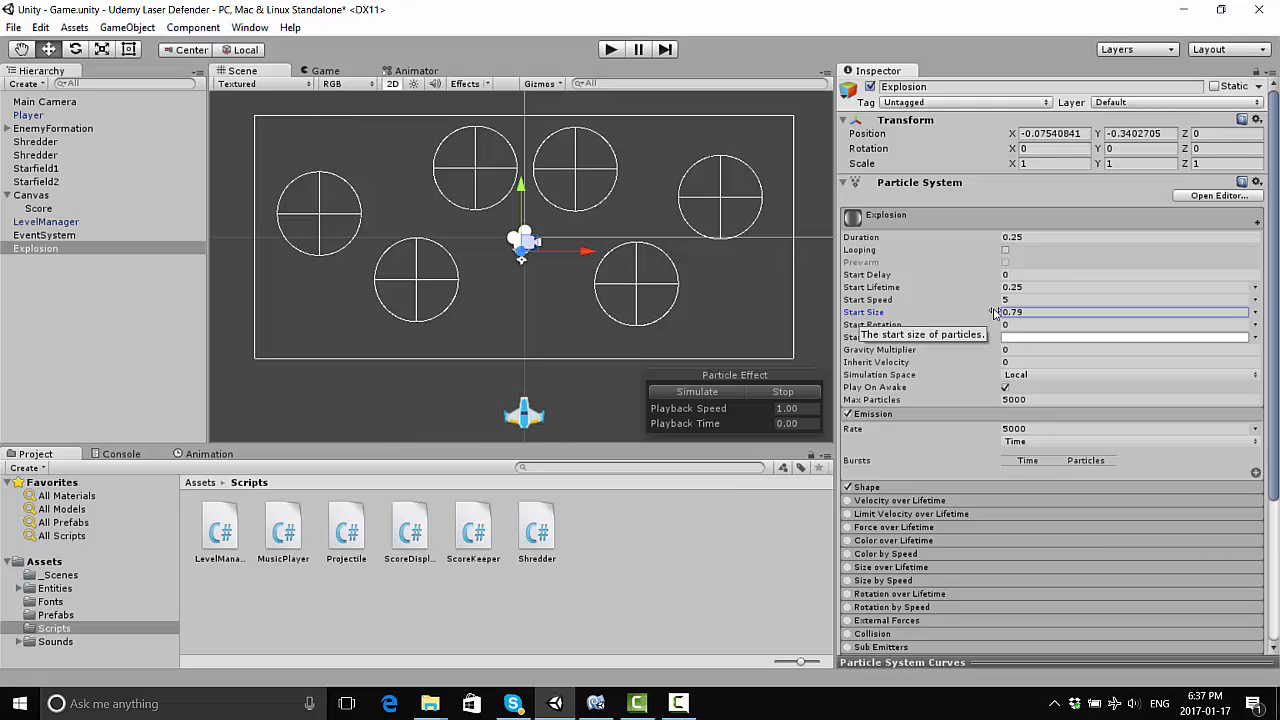
pyautogui.click(1120, 312)
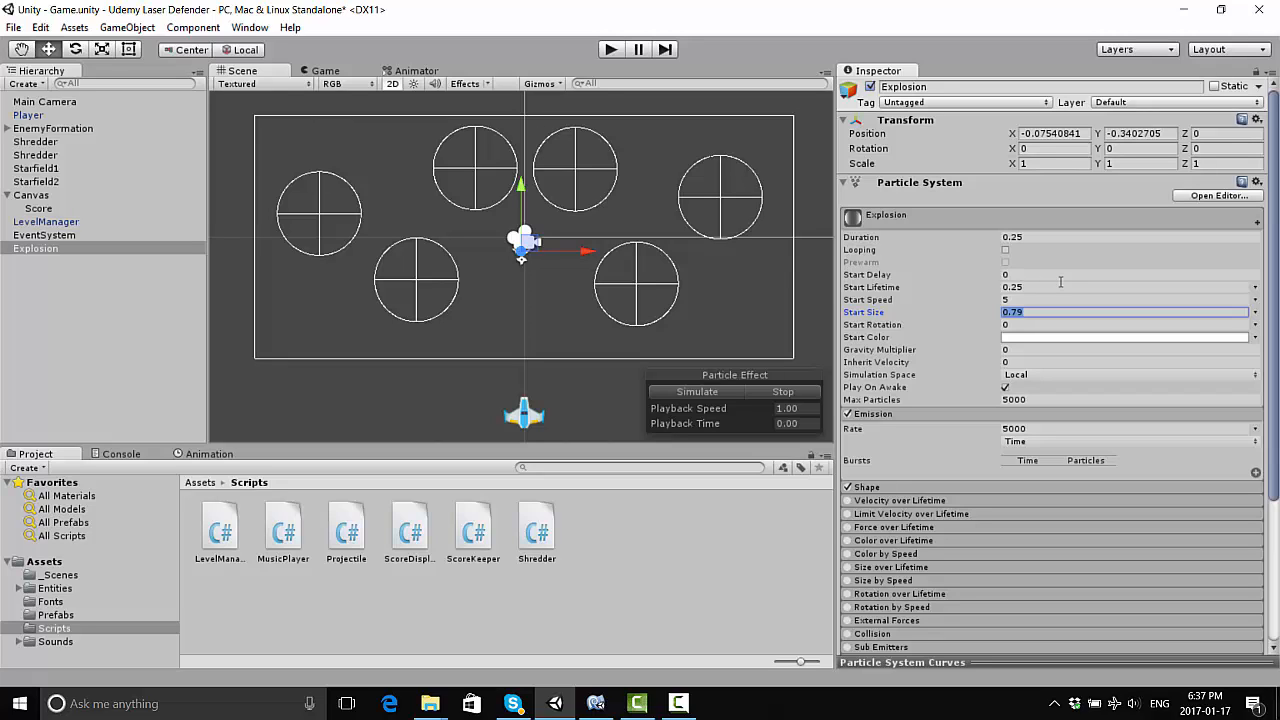
pyautogui.write('0.5')
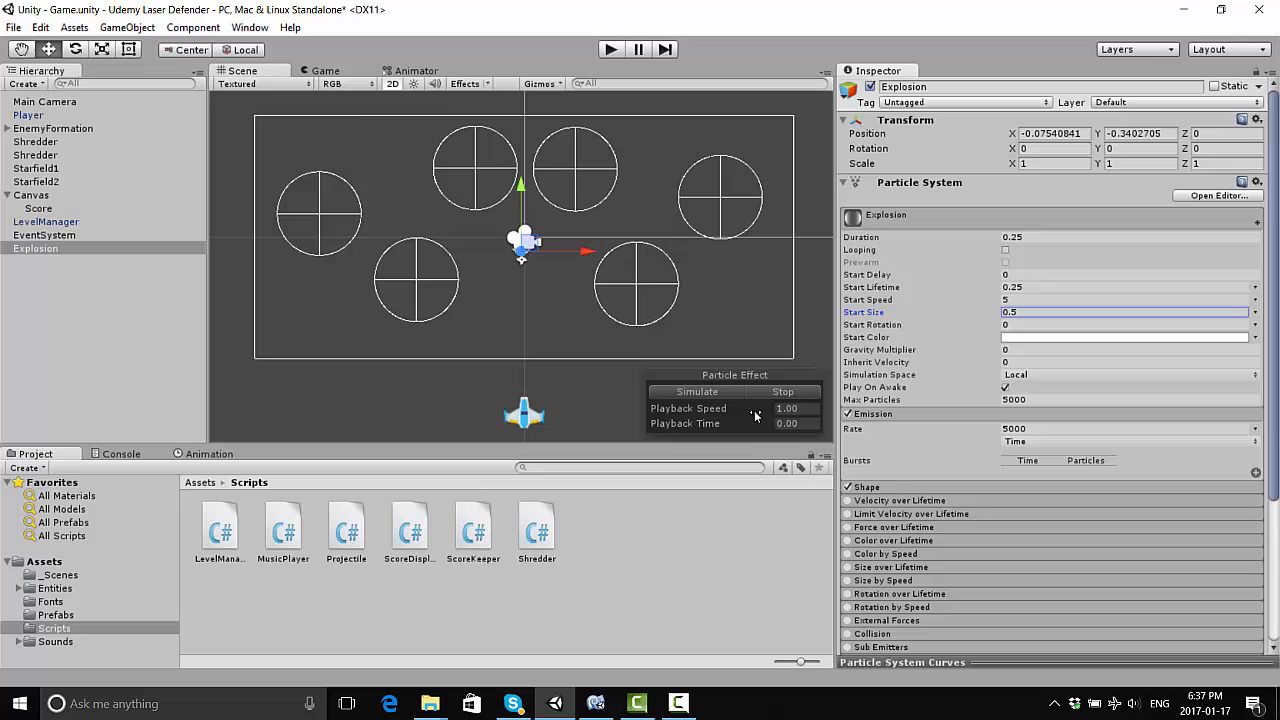
pyautogui.click(696, 390)
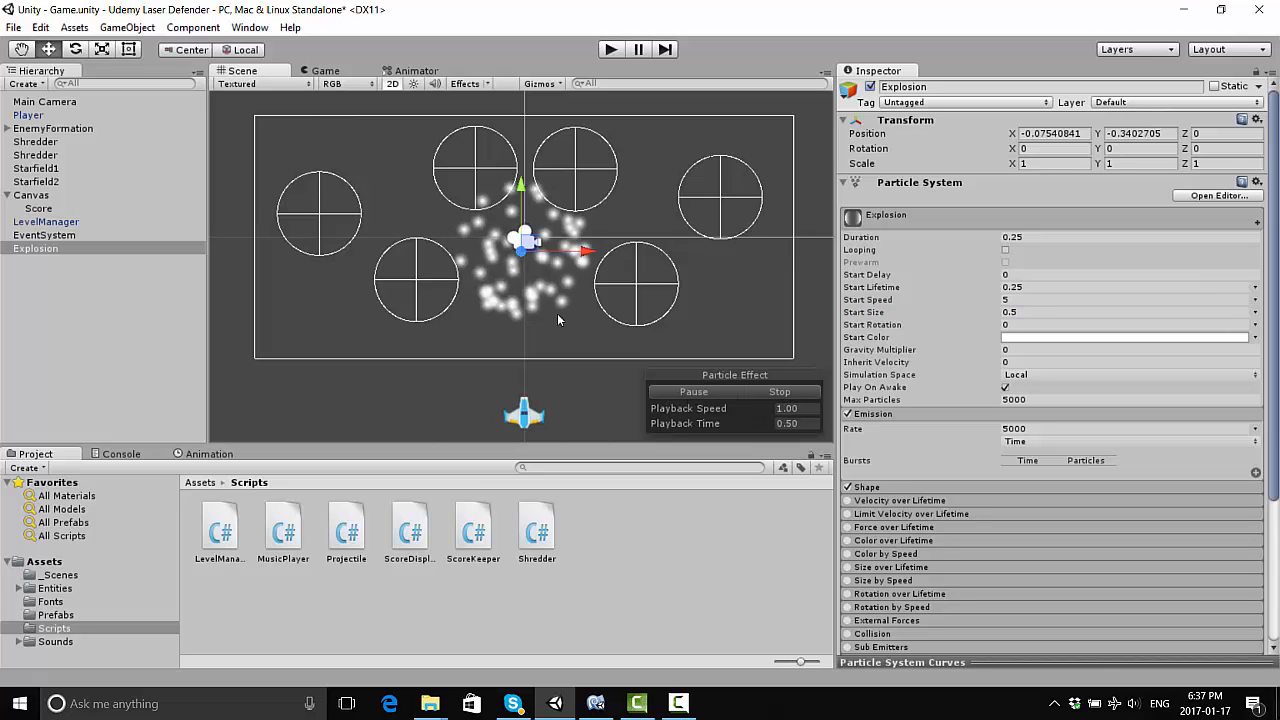
pyautogui.click(692, 390)
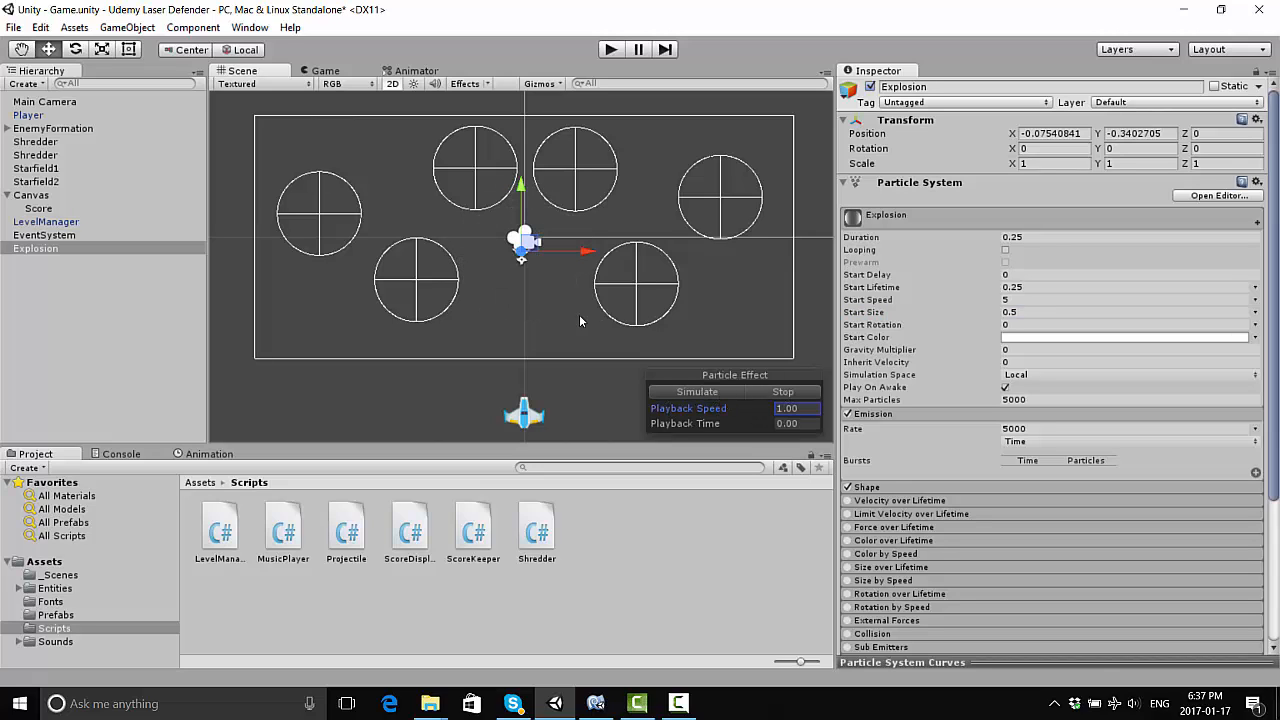
pyautogui.click(696, 390)
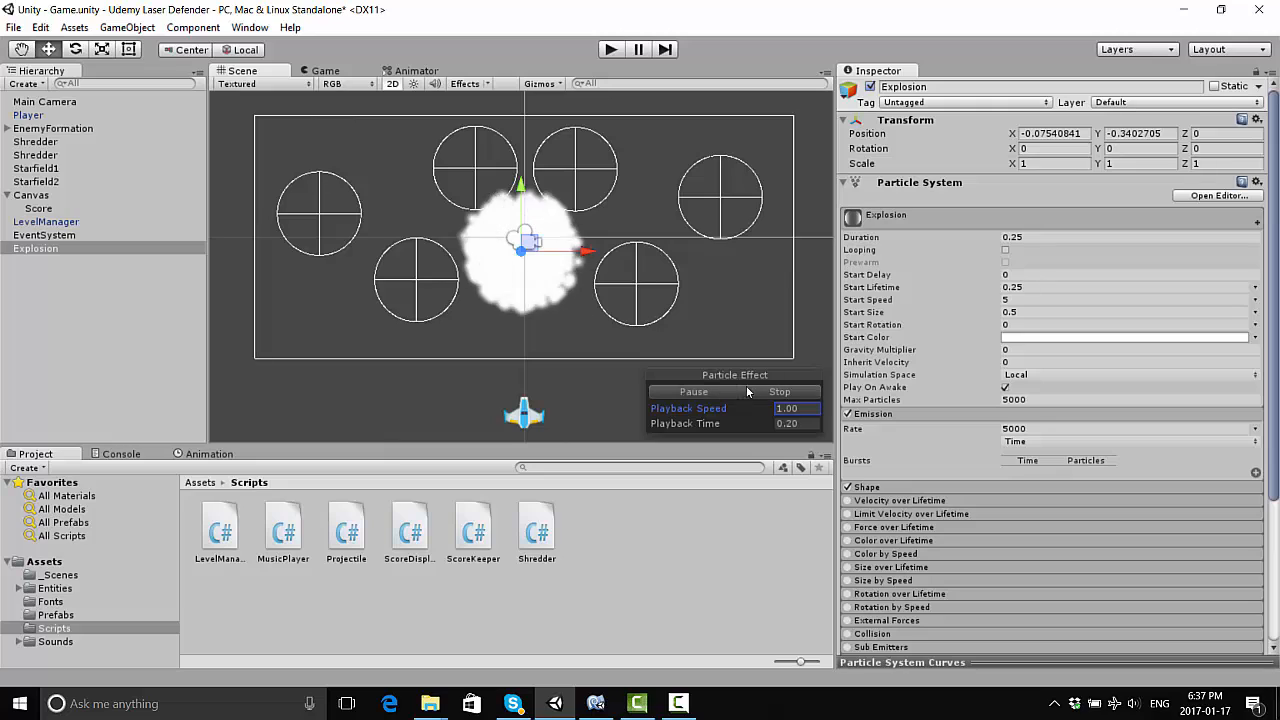
pyautogui.click(692, 390)
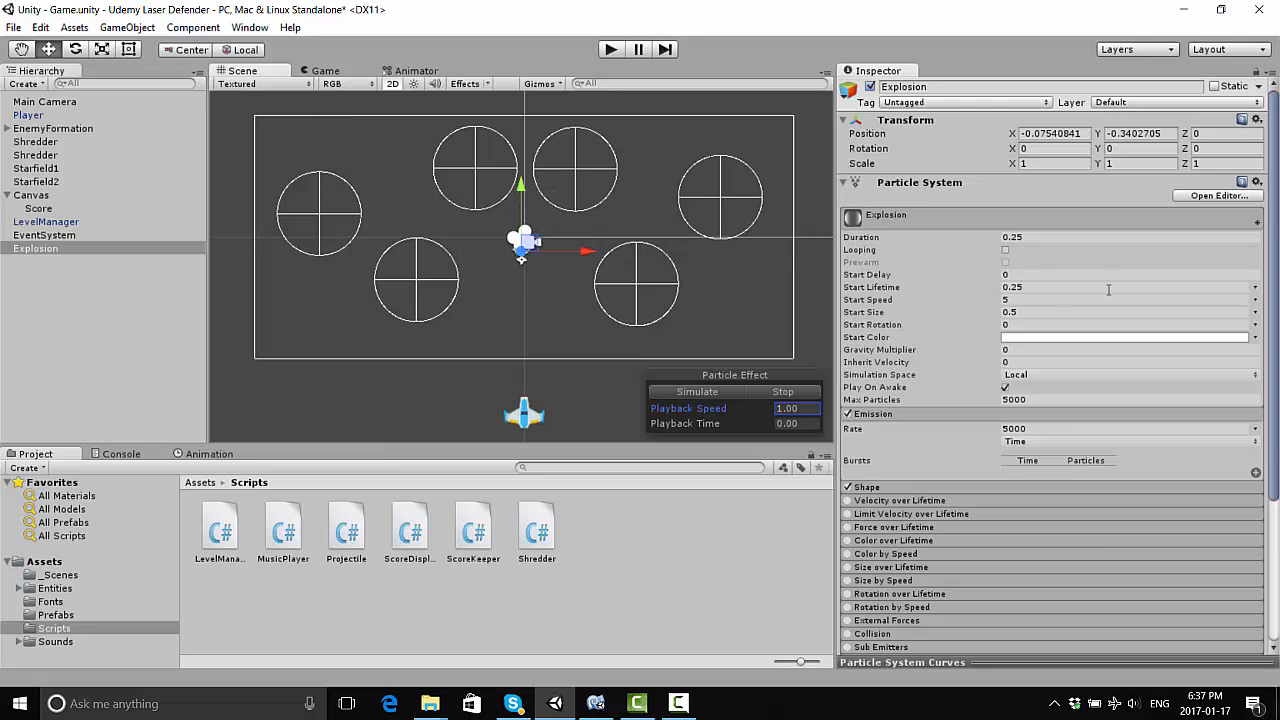
pyautogui.moveTo(990, 310)
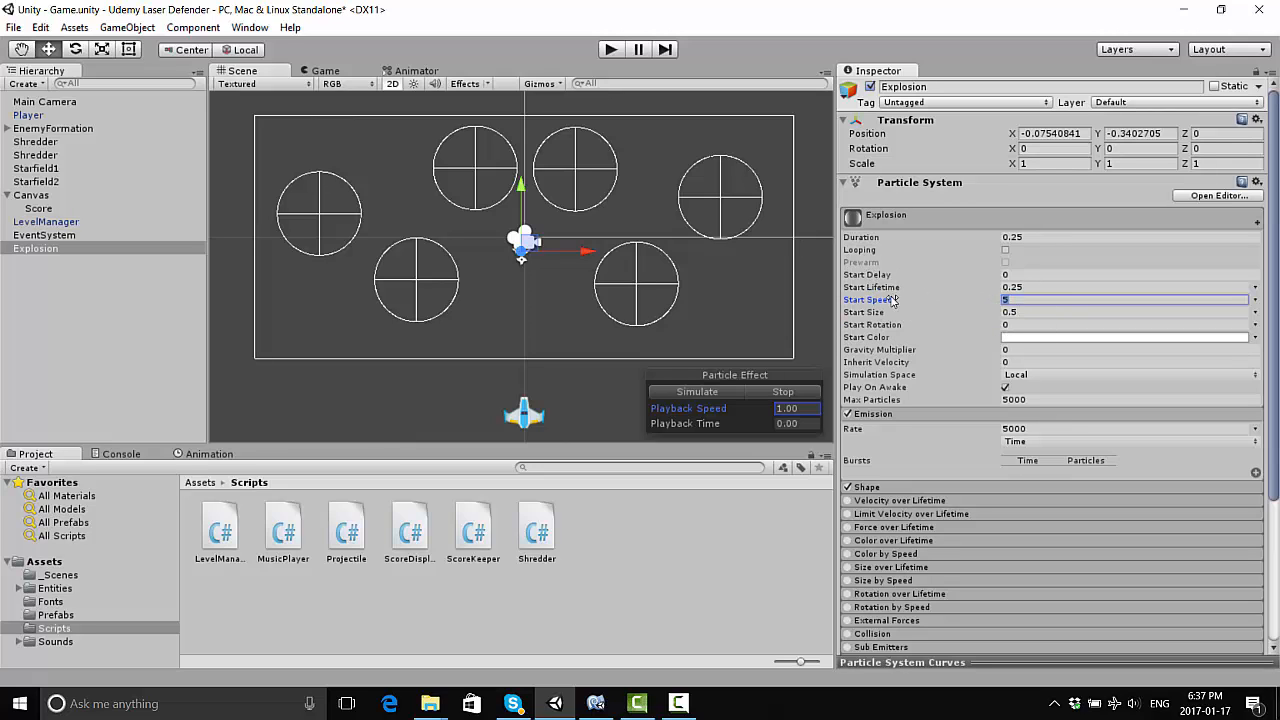
# Set Start Speed to 2.5, keep duration 0.25, and reduce Start Size to 0.4
pyautogui.write('25')
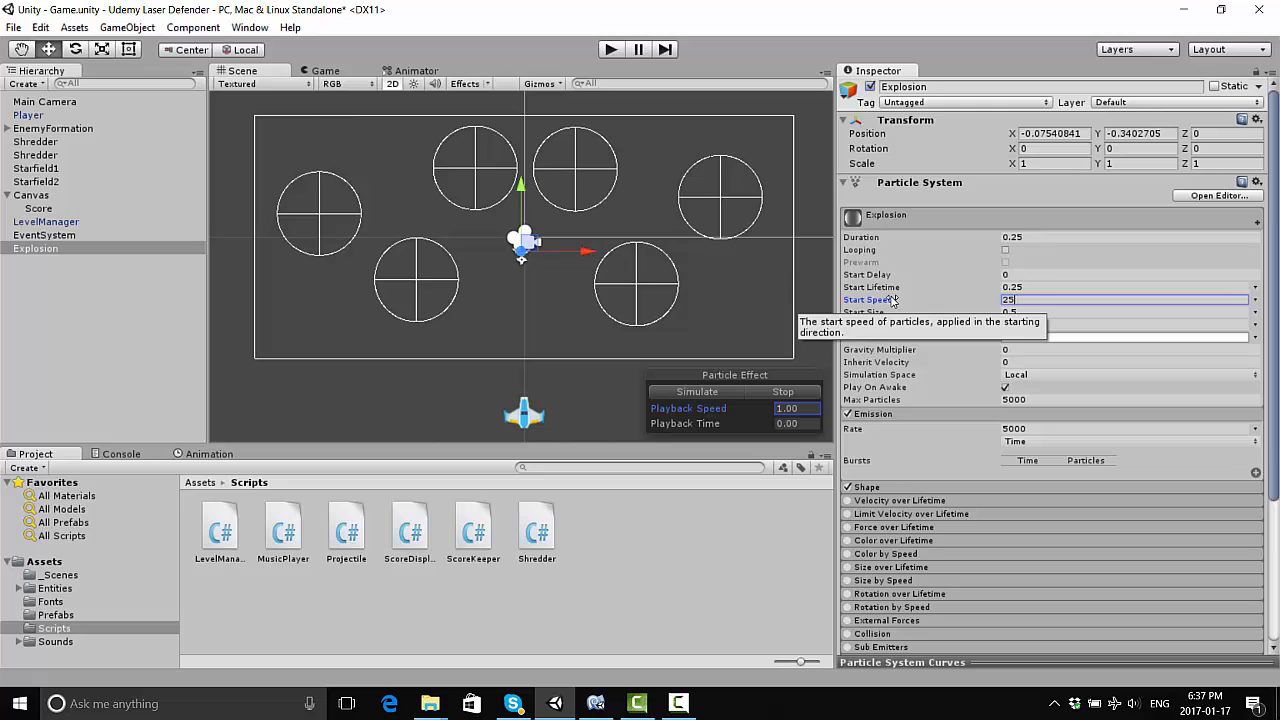
pyautogui.write('2.5')
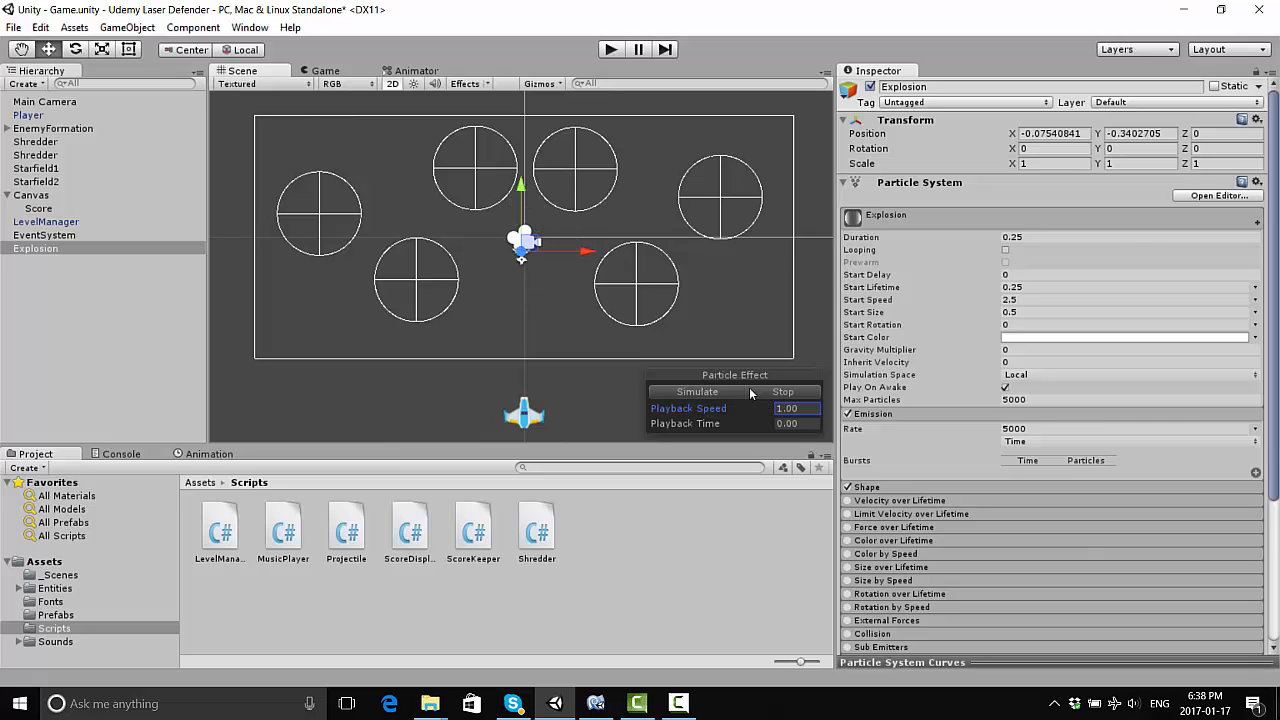
pyautogui.moveTo(978, 318)
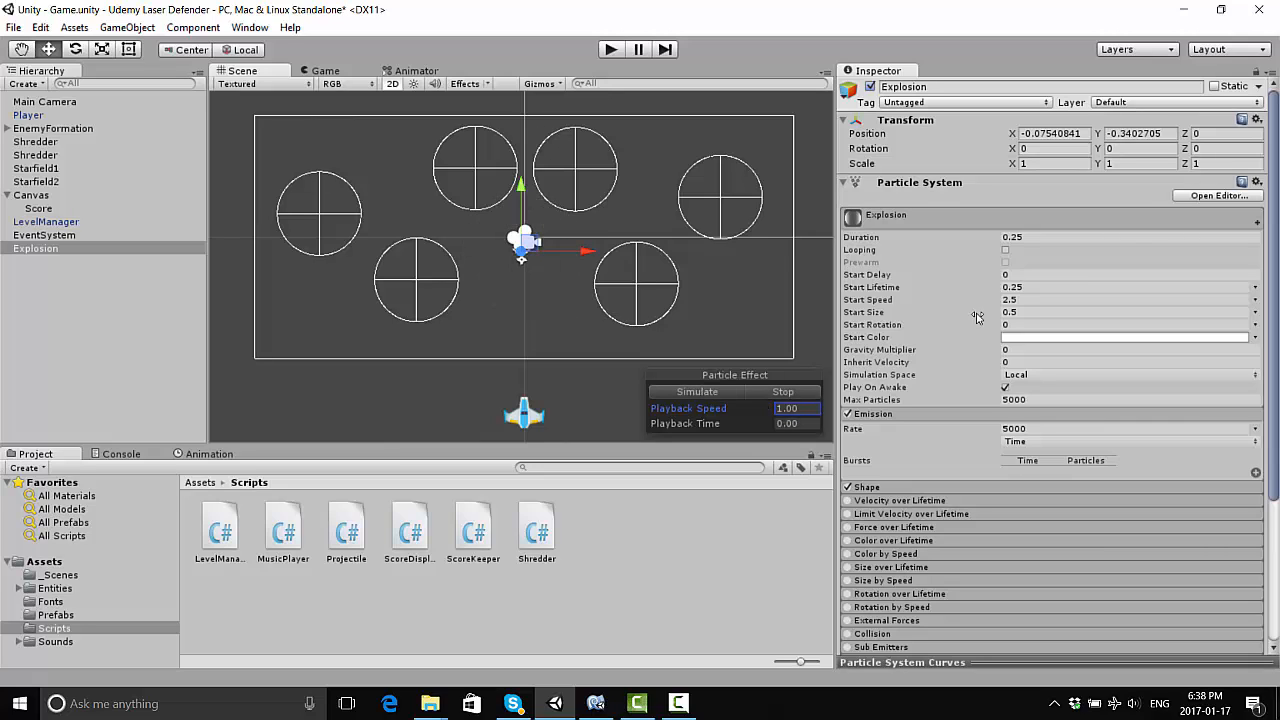
pyautogui.moveTo(1028, 262)
pyautogui.write('0.13')
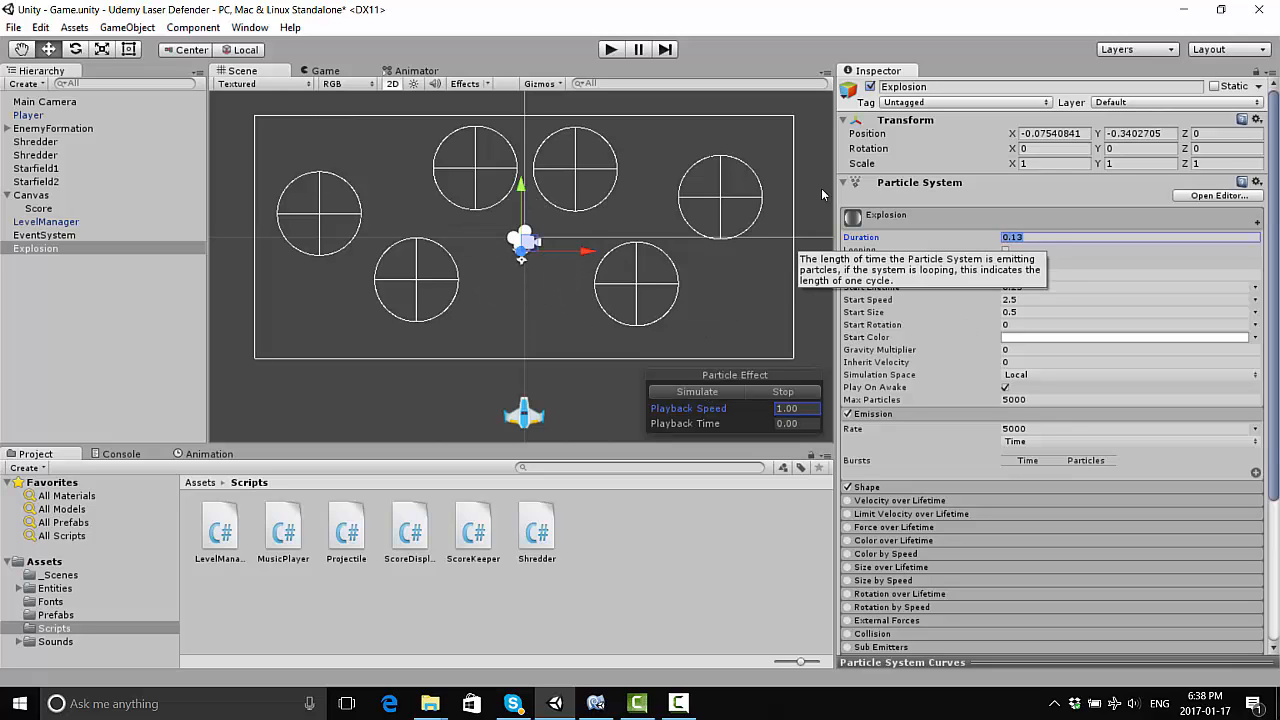
pyautogui.write('0.25')
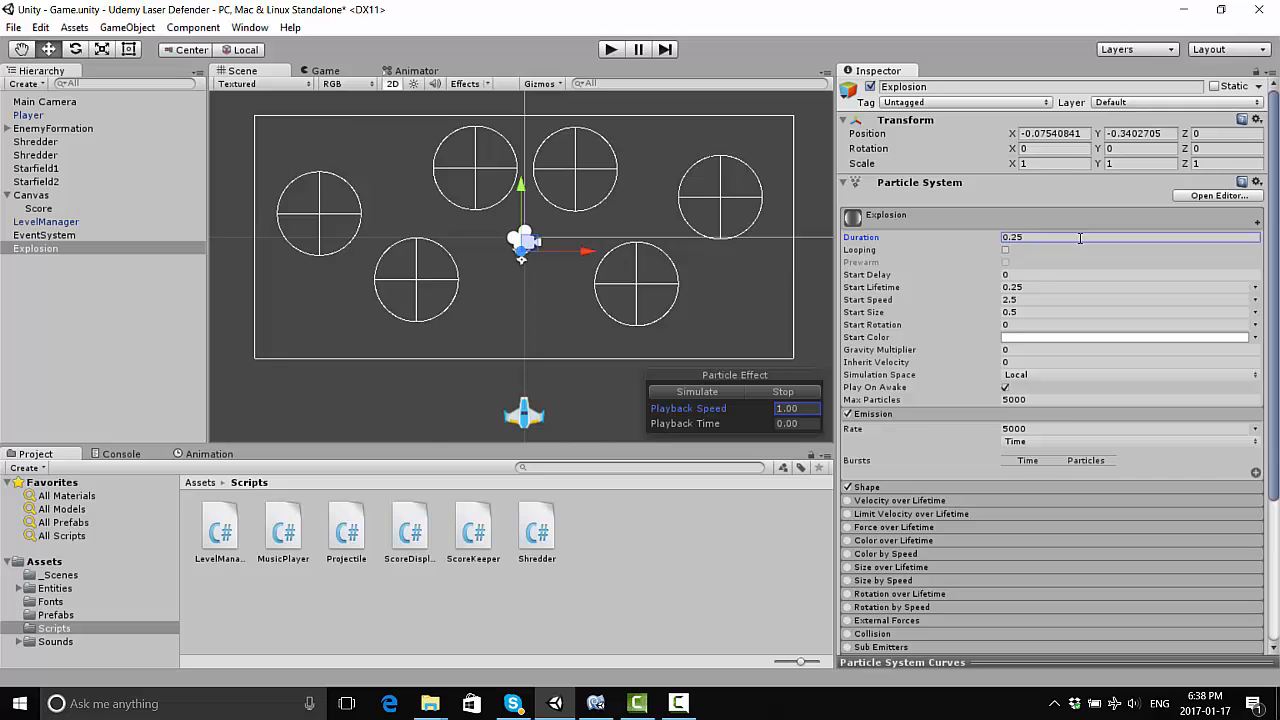
pyautogui.moveTo(1018, 488)
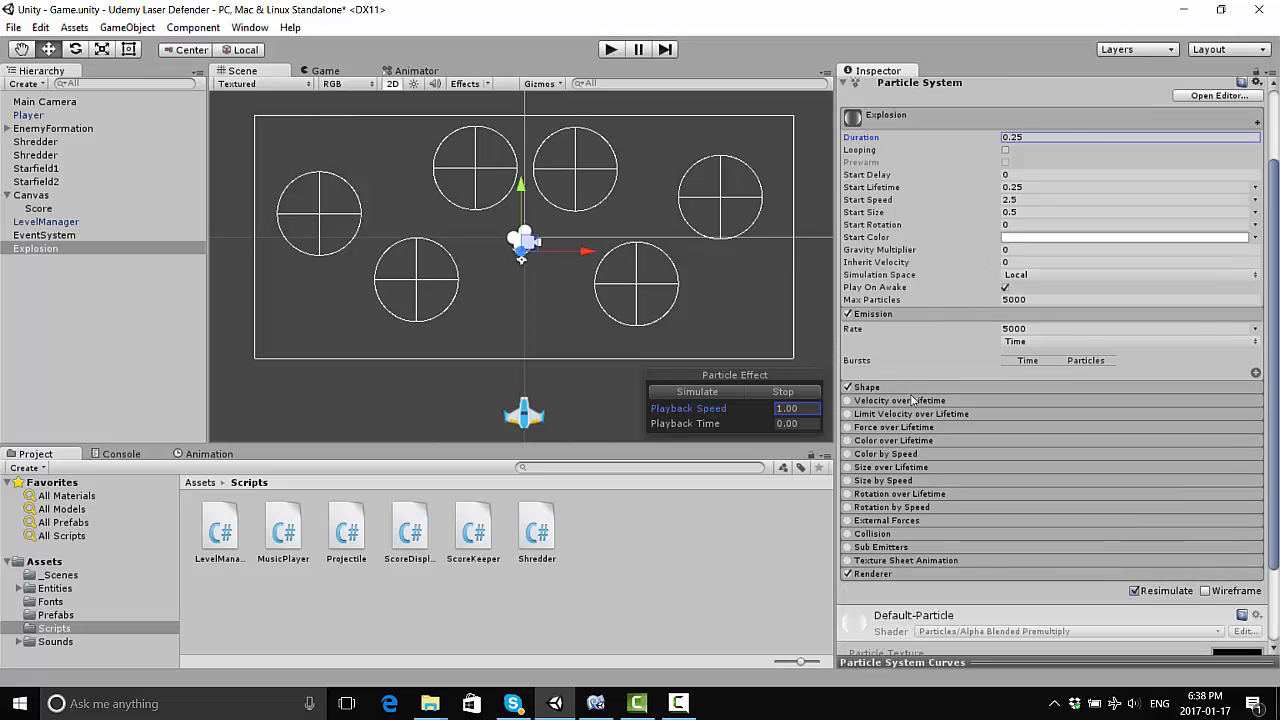
pyautogui.moveTo(1008, 328)
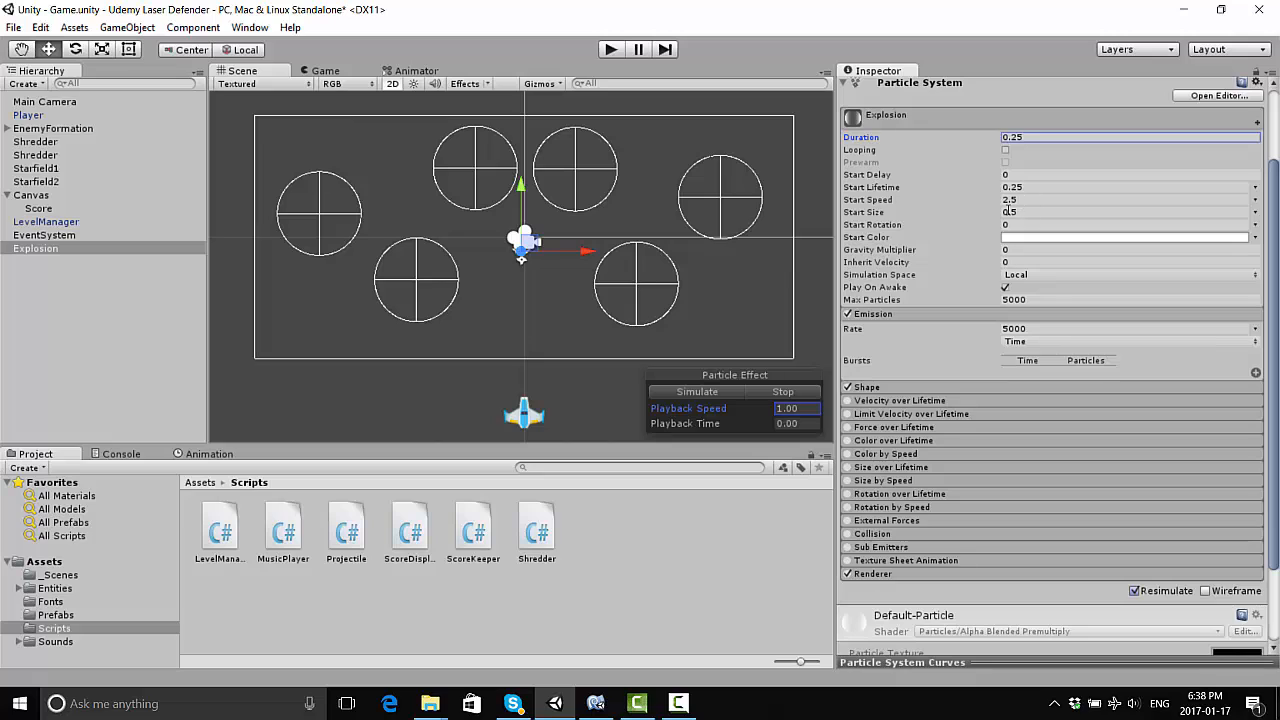
pyautogui.click(1130, 212)
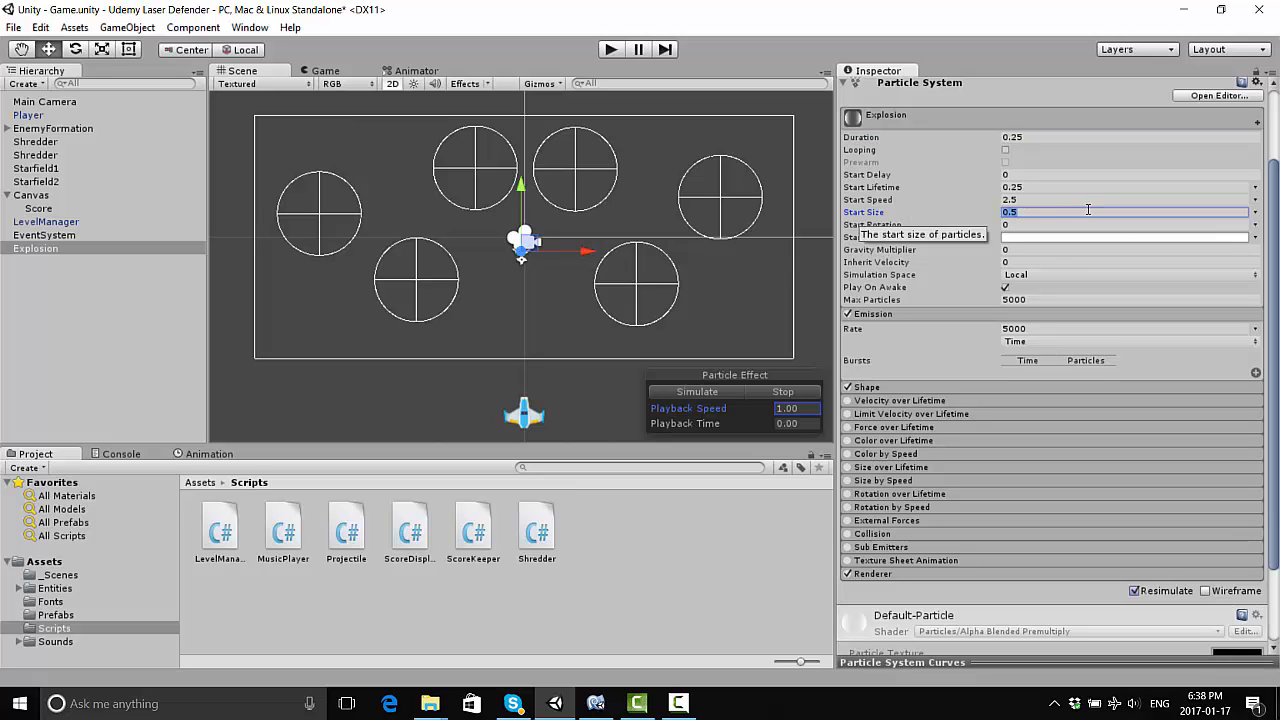
pyautogui.write('0.4')
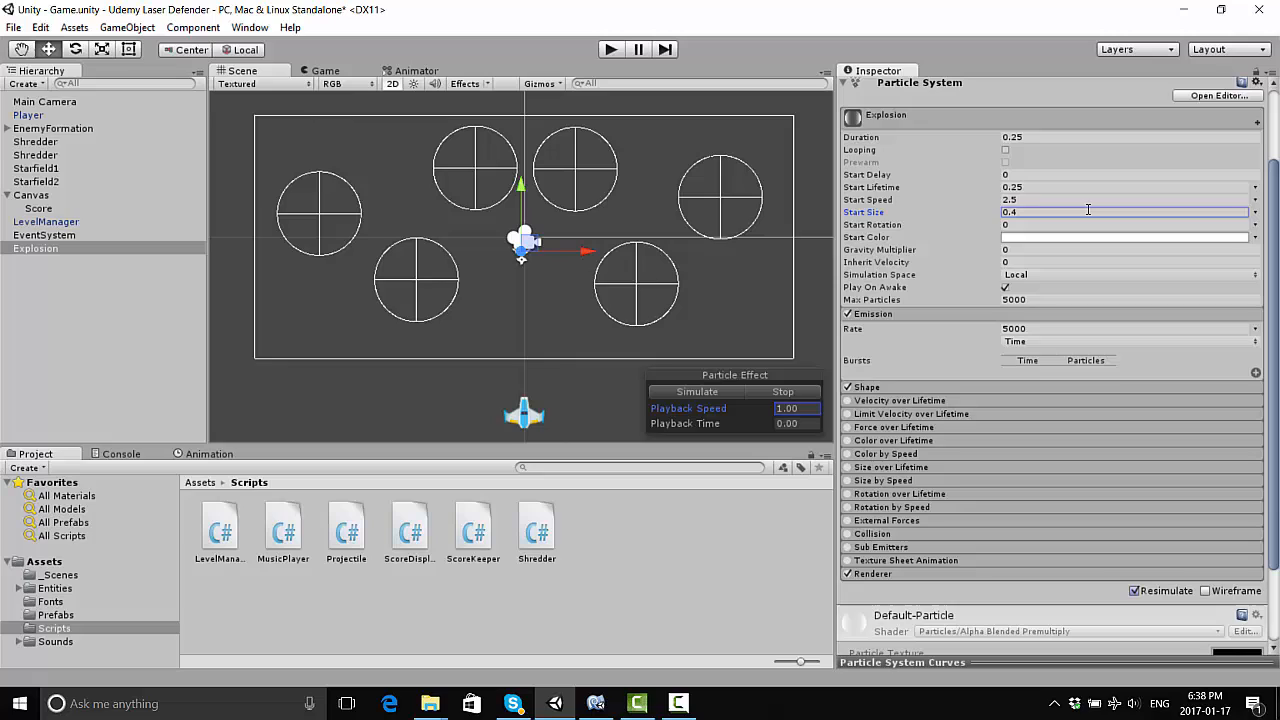
pyautogui.moveTo(970, 430)
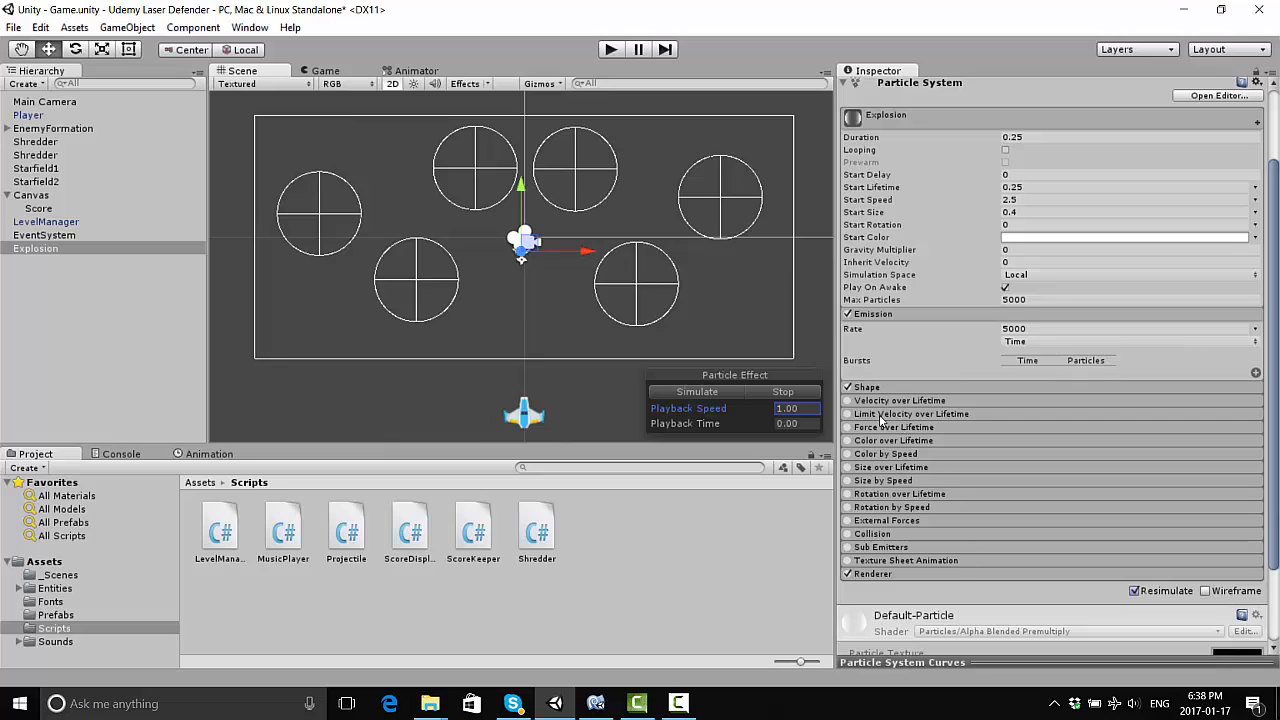
pyautogui.moveTo(876, 444)
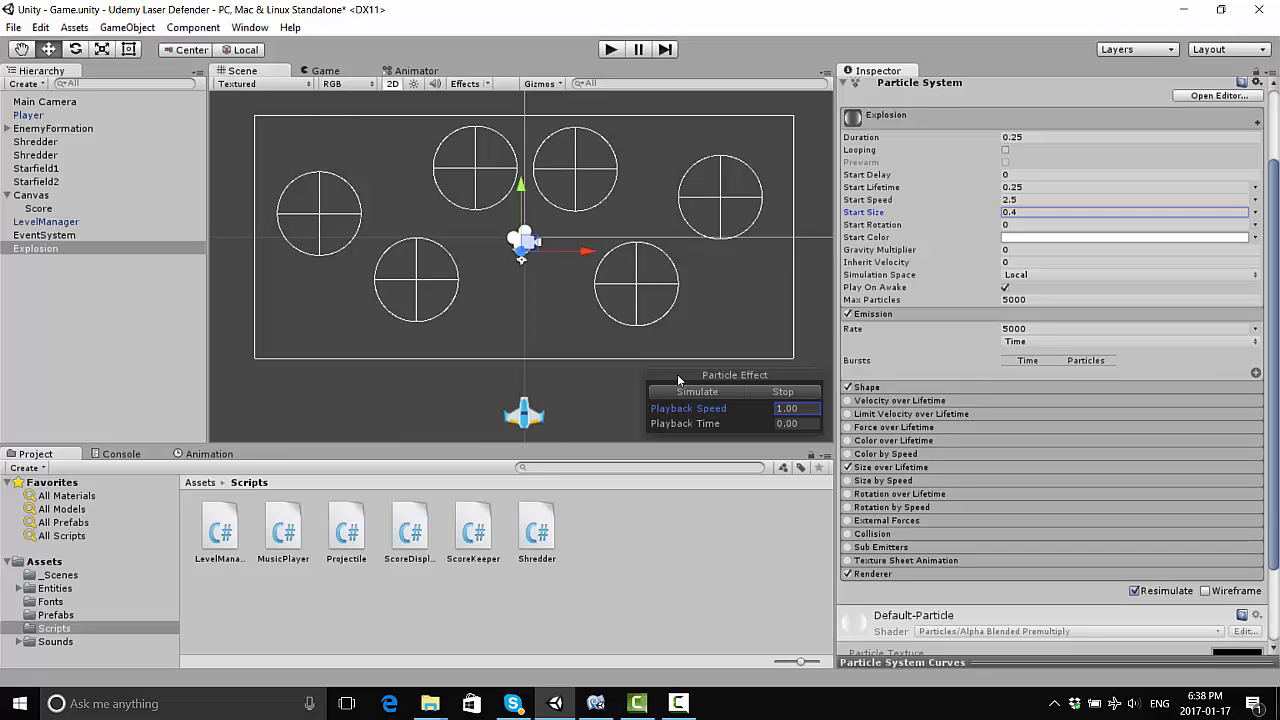
# Enable Size over Lifetime and make particle size follow a decreasing curve
pyautogui.click(848, 468)
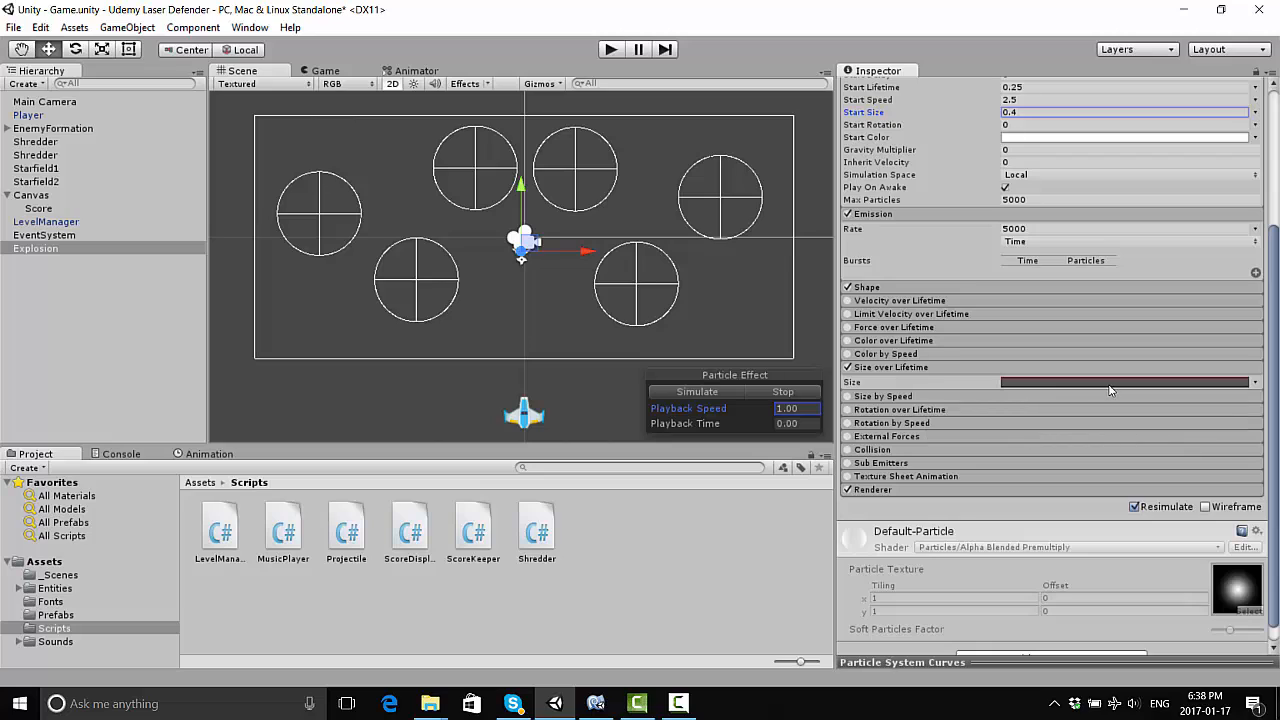
pyautogui.click(1256, 382)
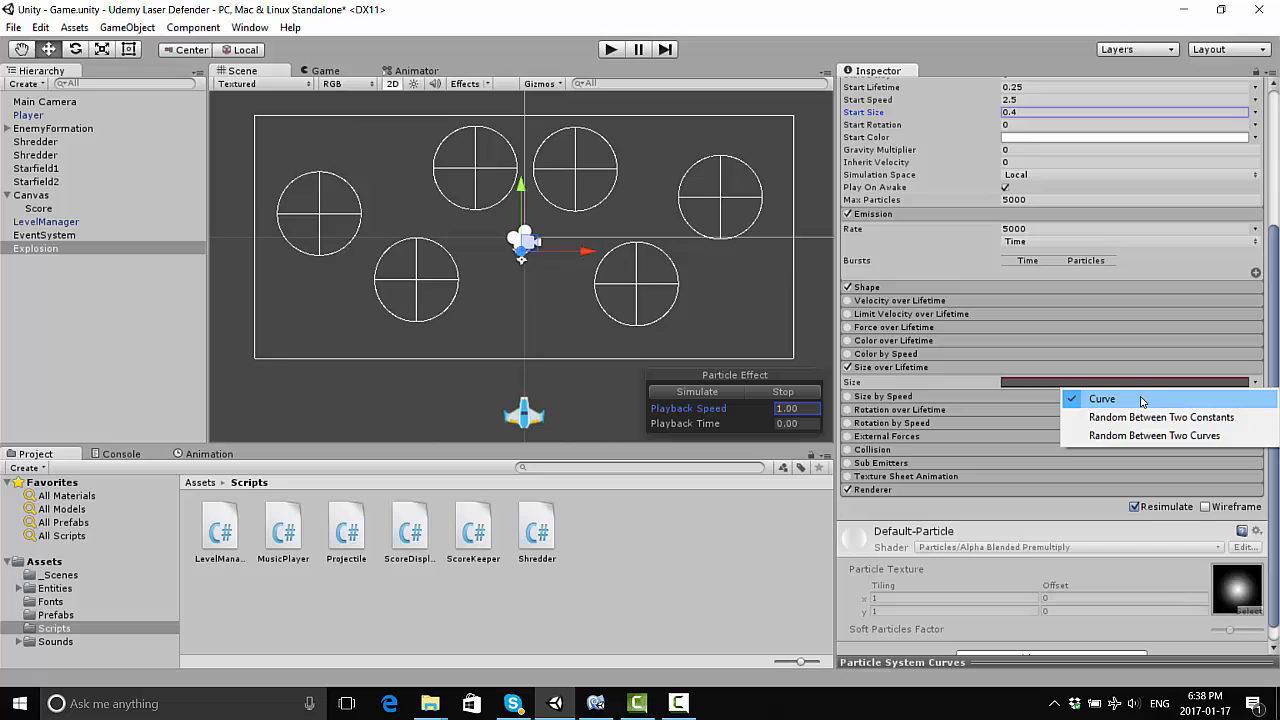
pyautogui.click(1100, 398)
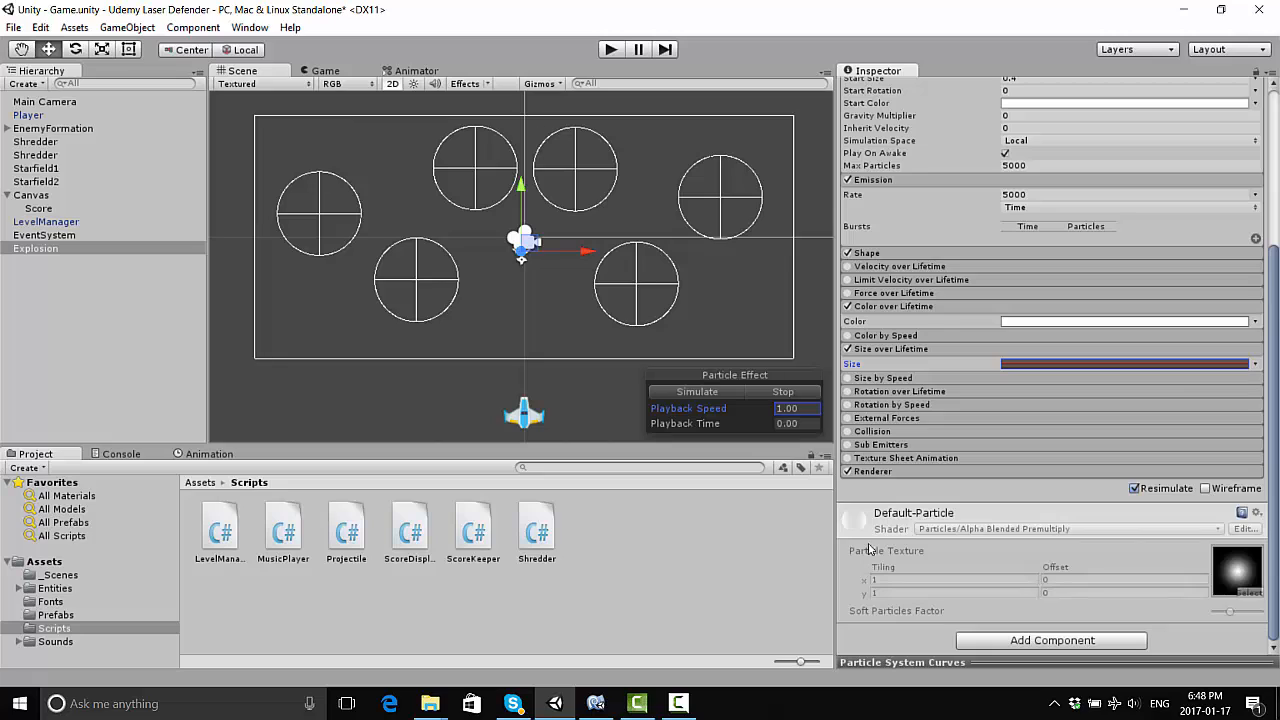
pyautogui.moveTo(936, 560)
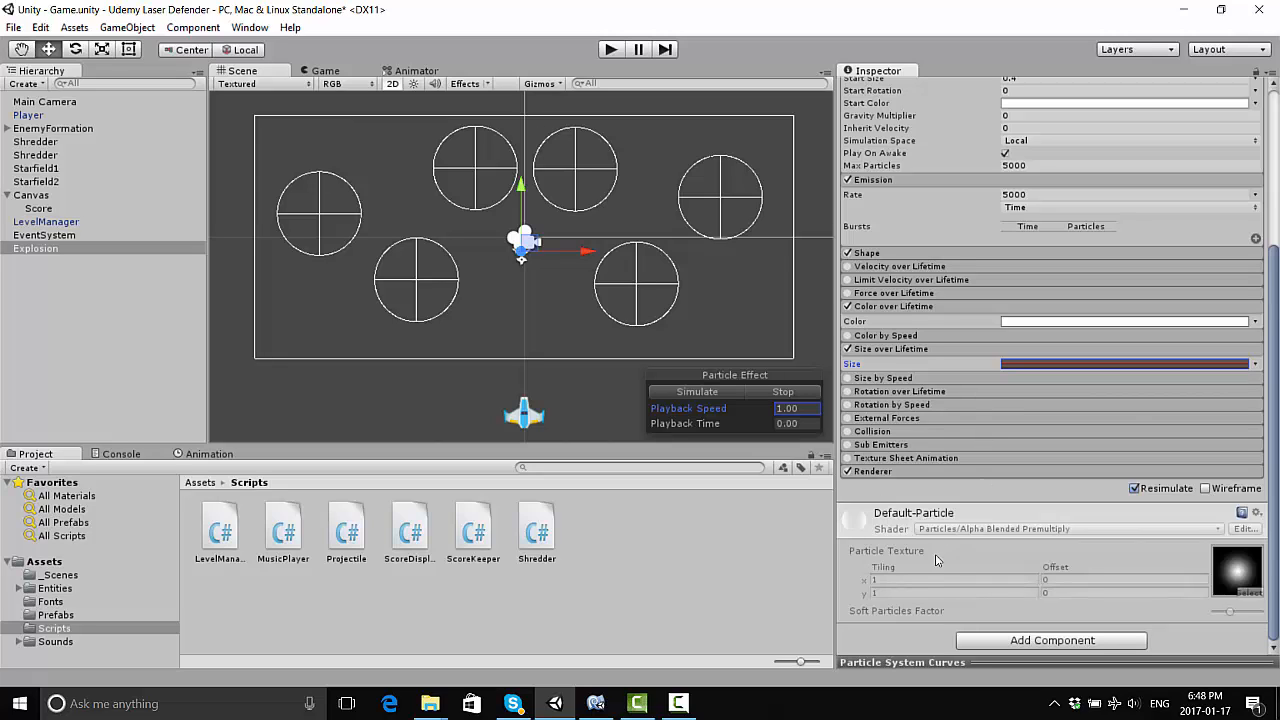
pyautogui.moveTo(932, 412)
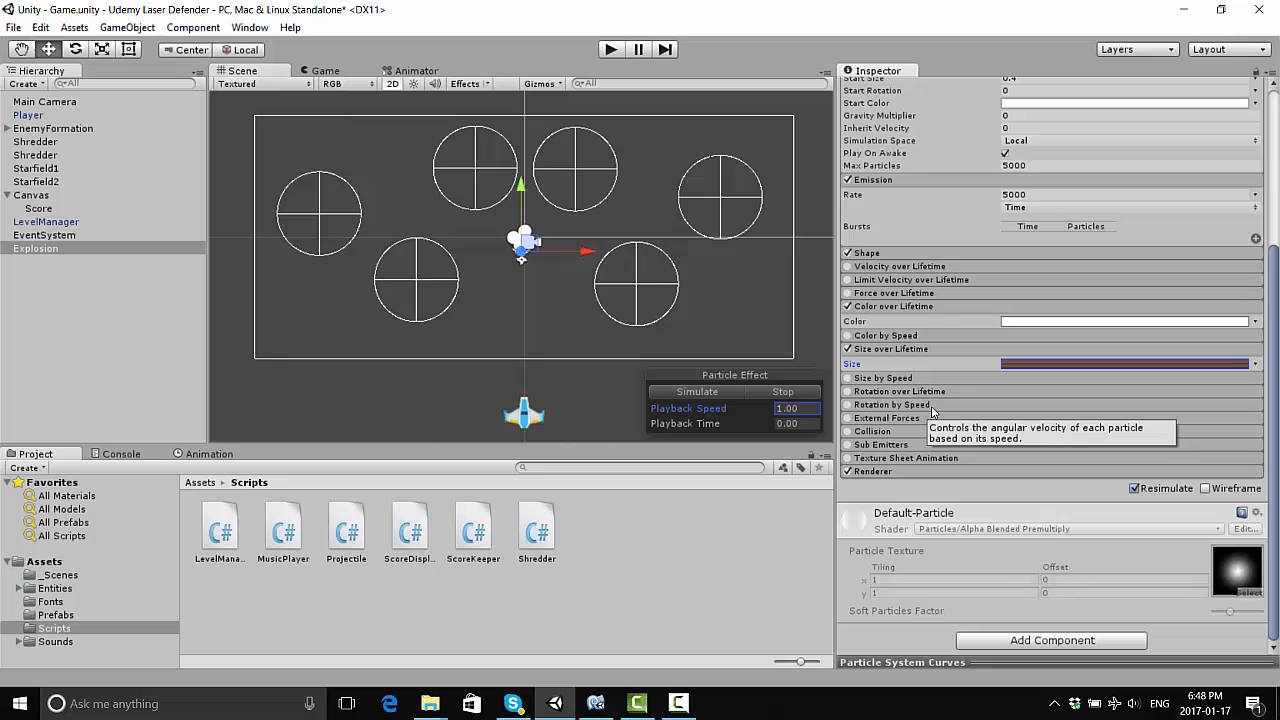
pyautogui.moveTo(1038, 362)
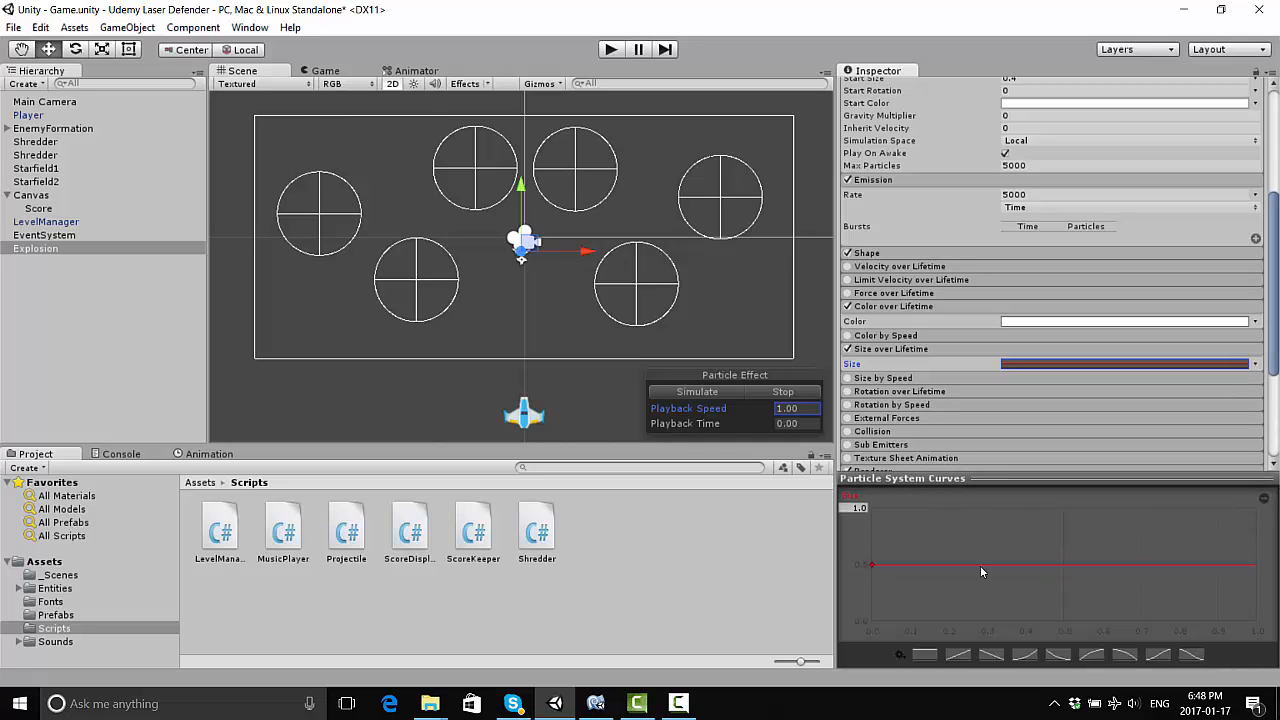
pyautogui.moveTo(1062, 660)
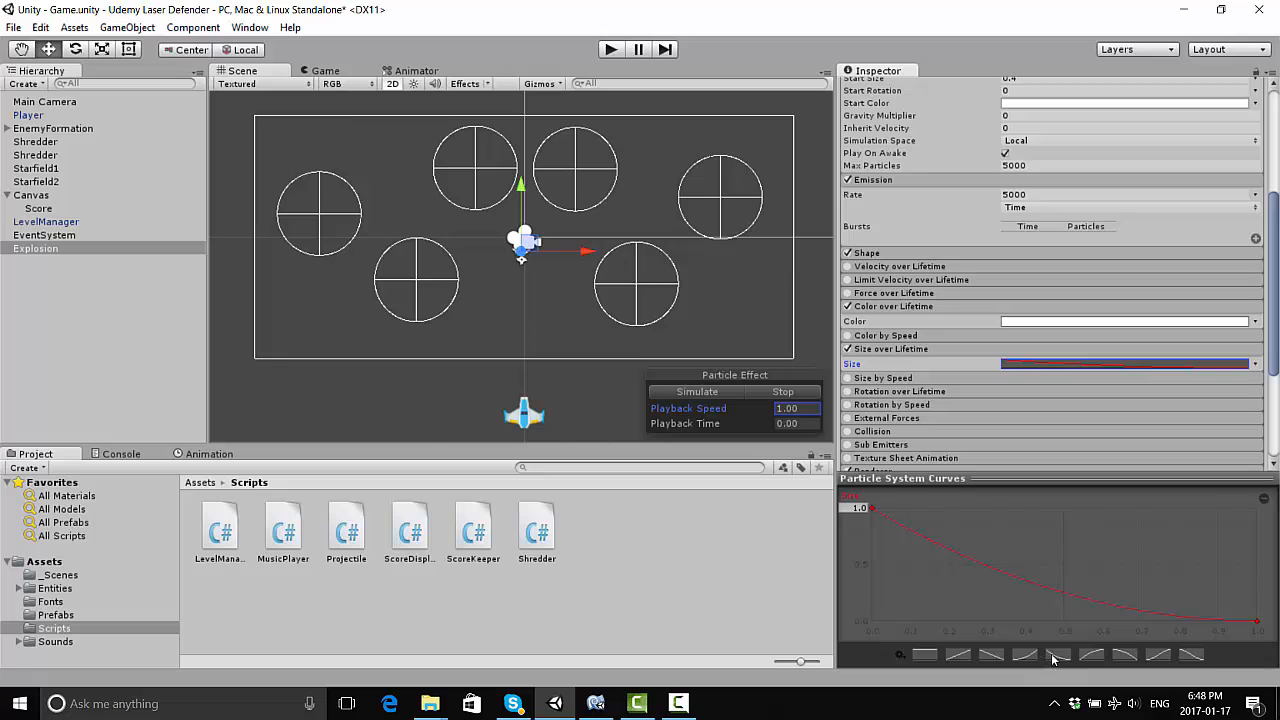
pyautogui.moveTo(780, 538)
pyautogui.write('.5')
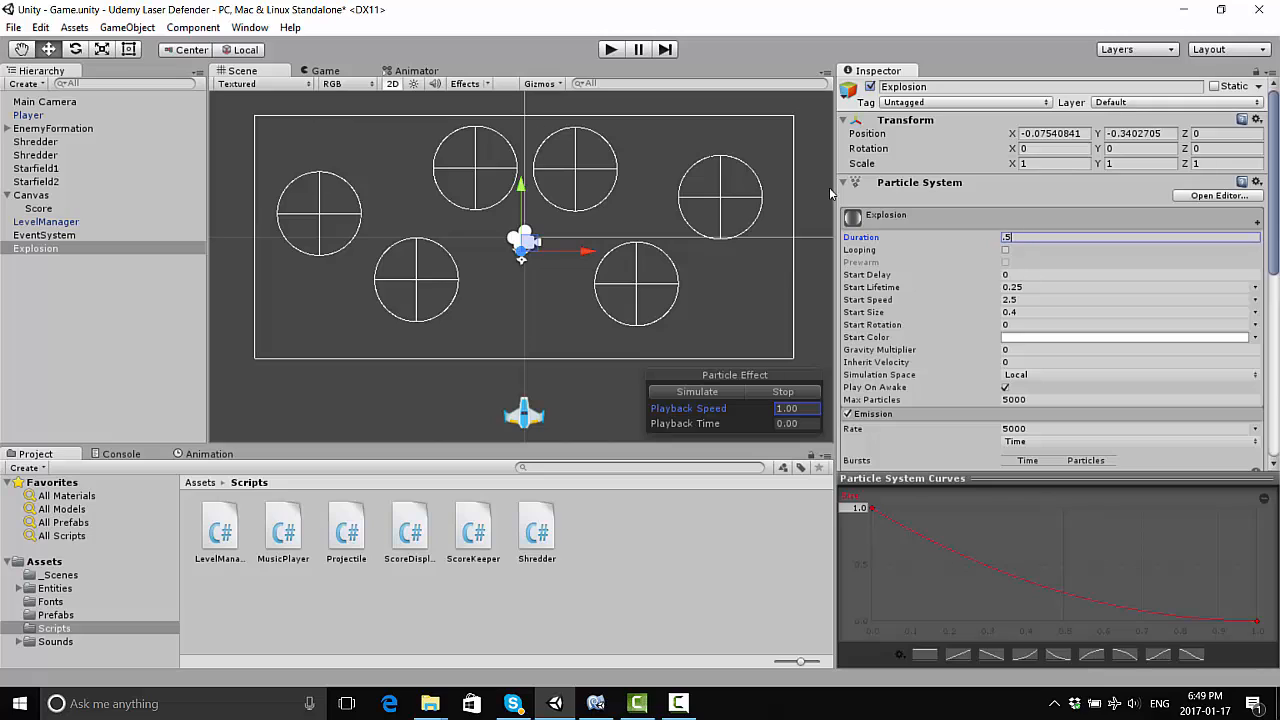
# Adjust Start Lifetime, preview, then raise Start Size to 1.5
pyautogui.click(1128, 288)
pyautogui.write('0.5')
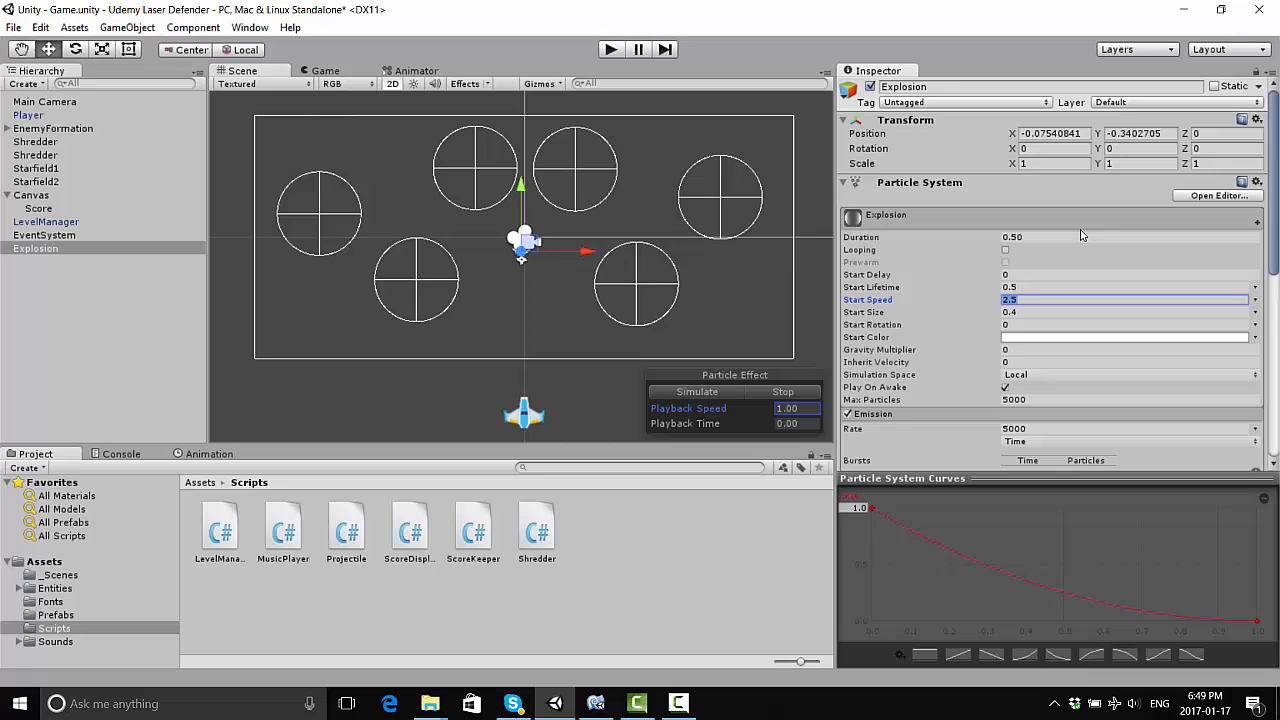
pyautogui.moveTo(1048, 344)
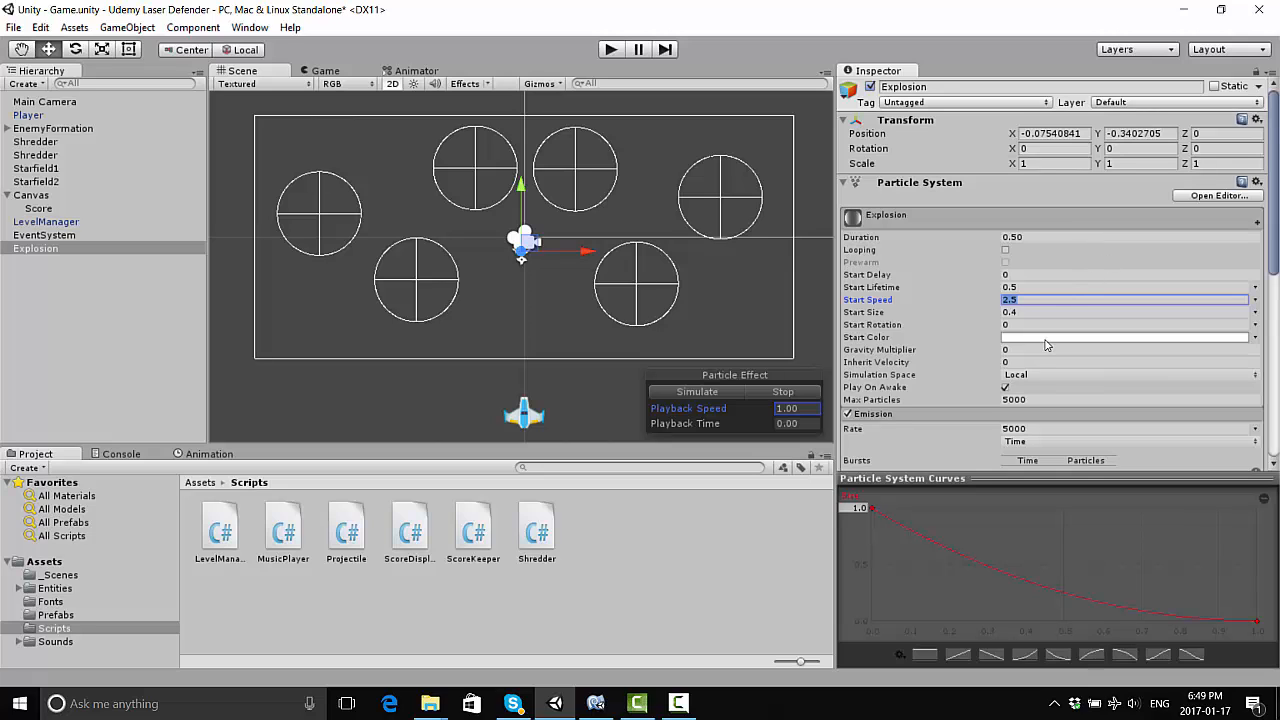
pyautogui.click(696, 390)
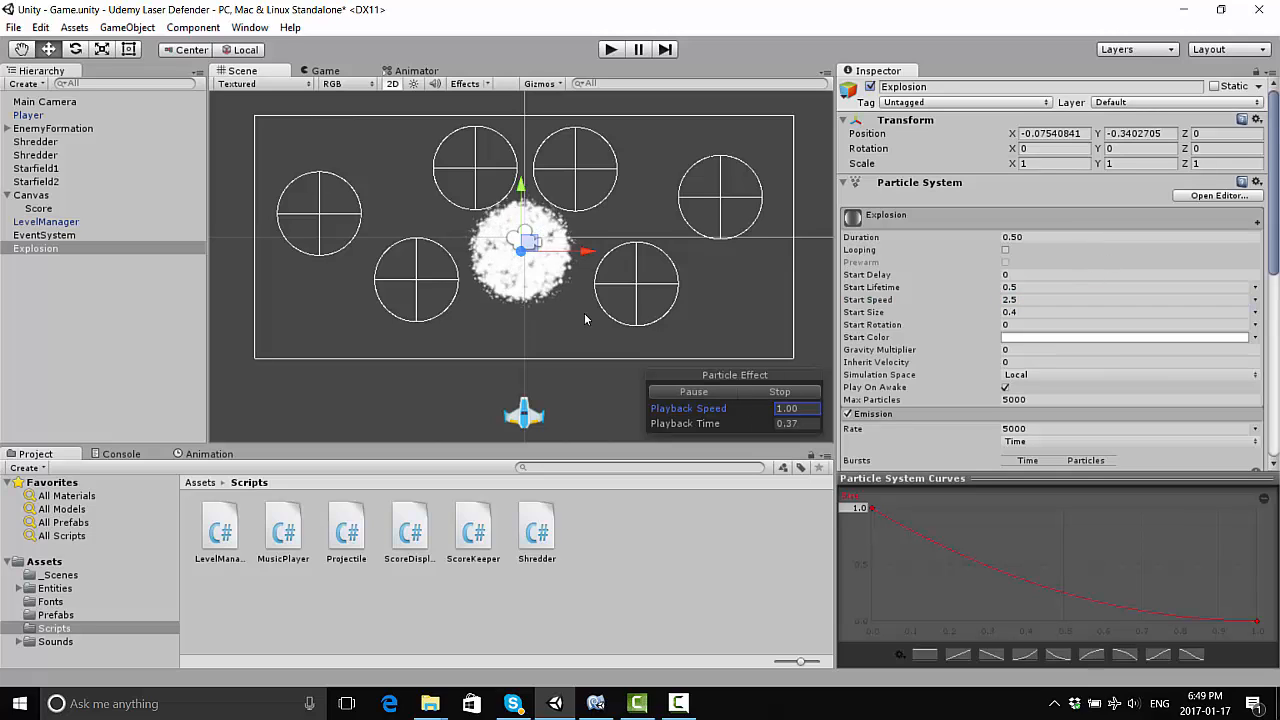
pyautogui.click(692, 390)
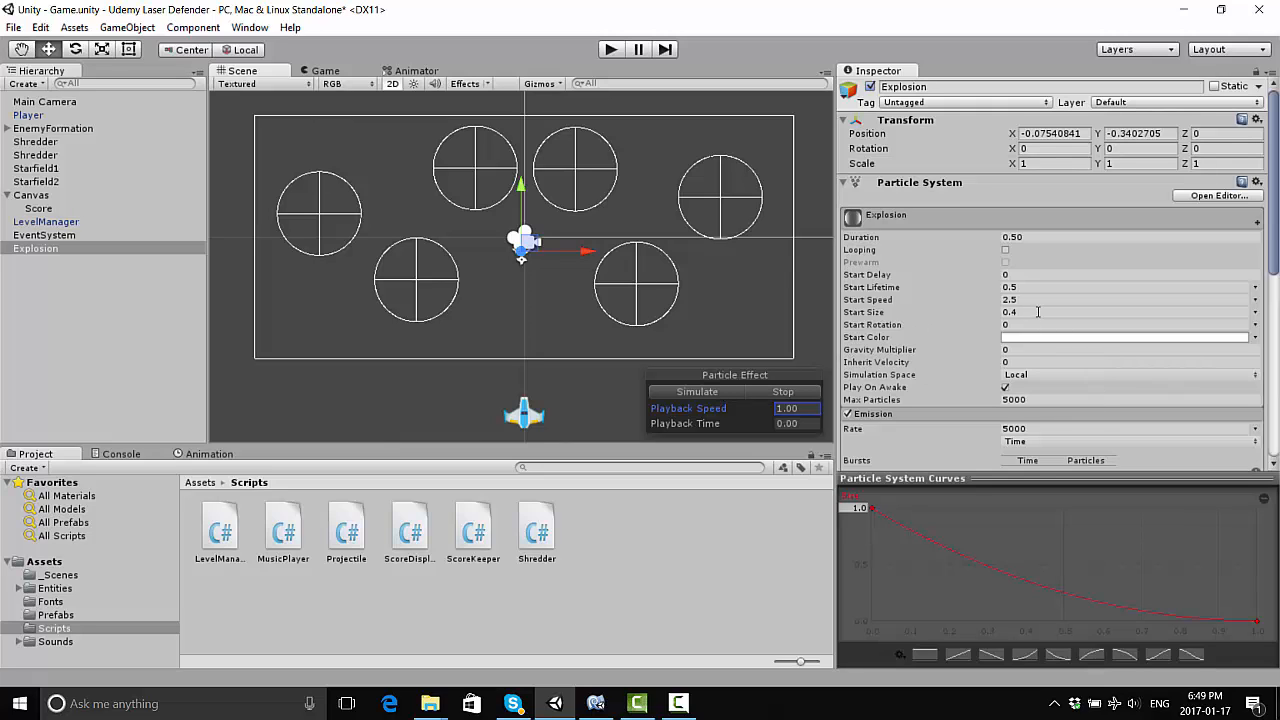
pyautogui.click(1120, 312)
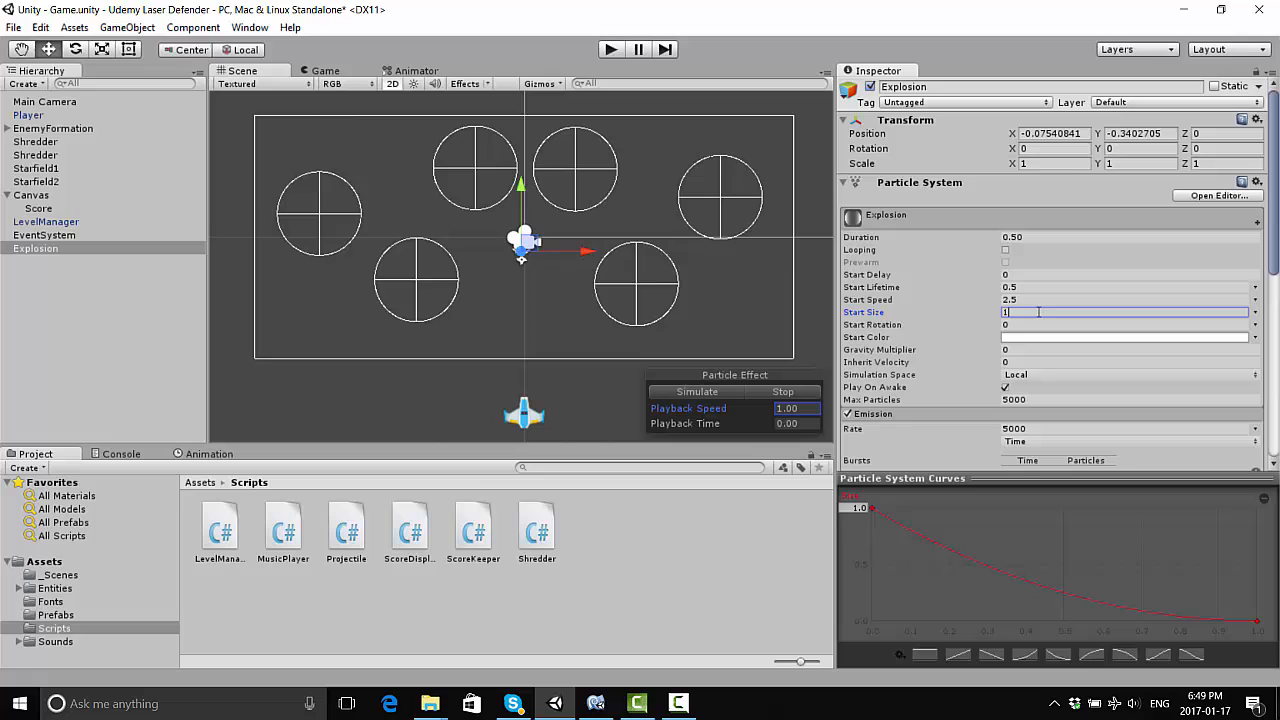
pyautogui.write('1.5')
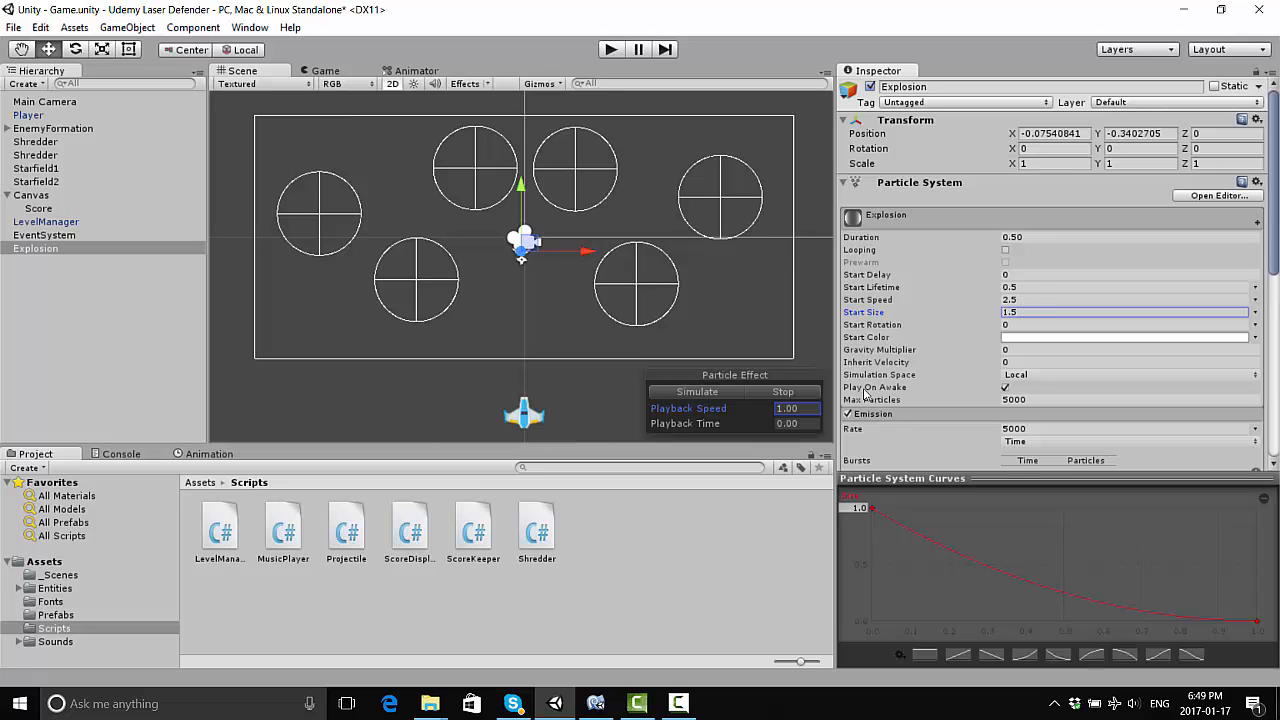
pyautogui.click(696, 390)
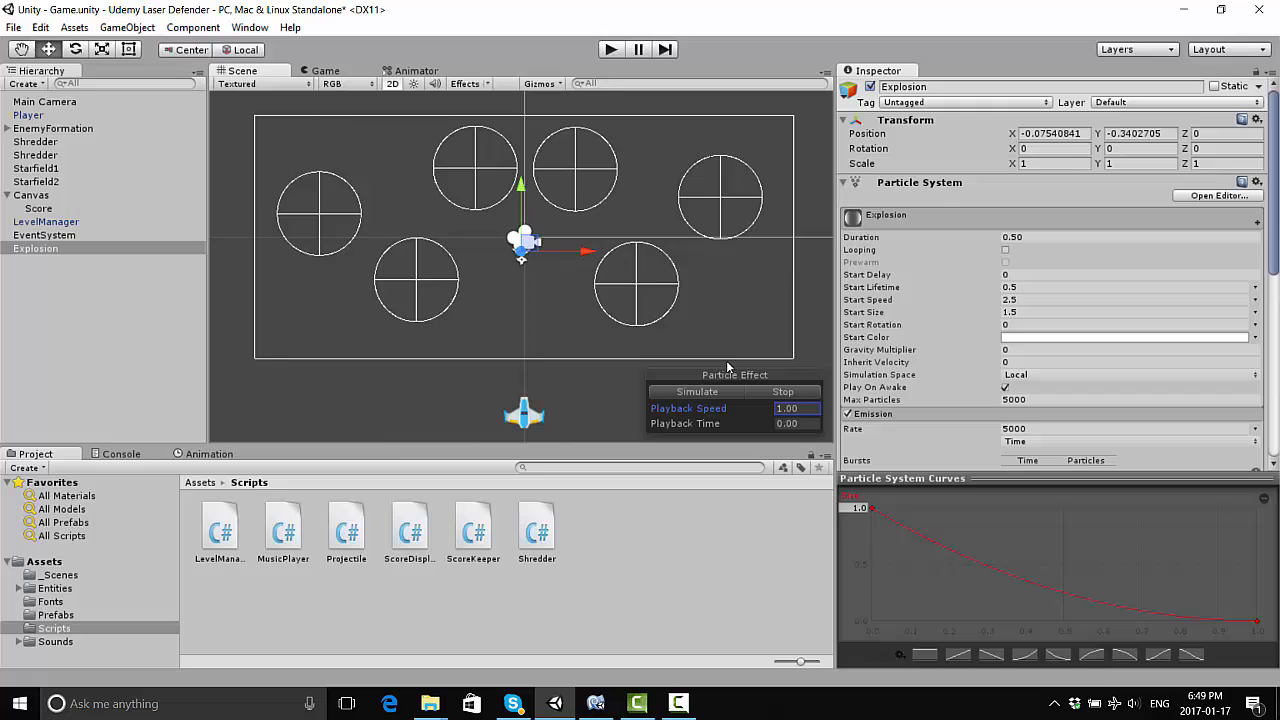
pyautogui.moveTo(816, 340)
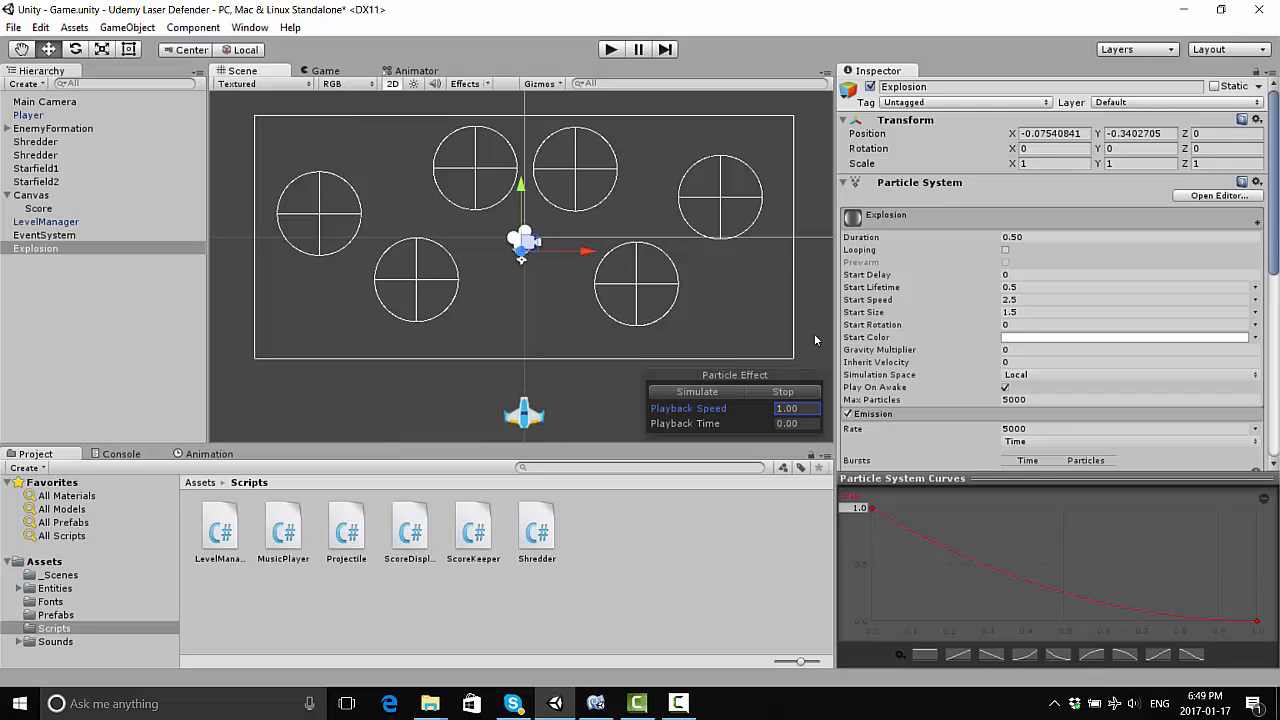
pyautogui.moveTo(1044, 312)
pyautogui.write('1.25')
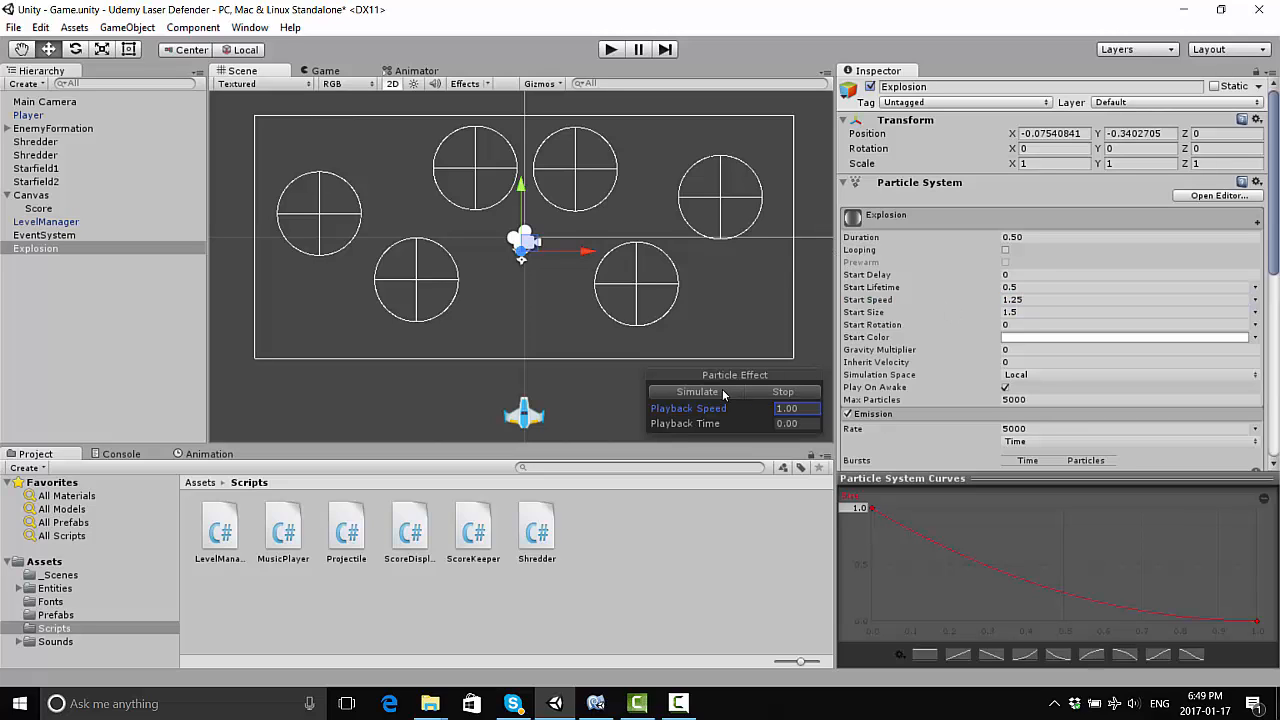
pyautogui.moveTo(740, 396)
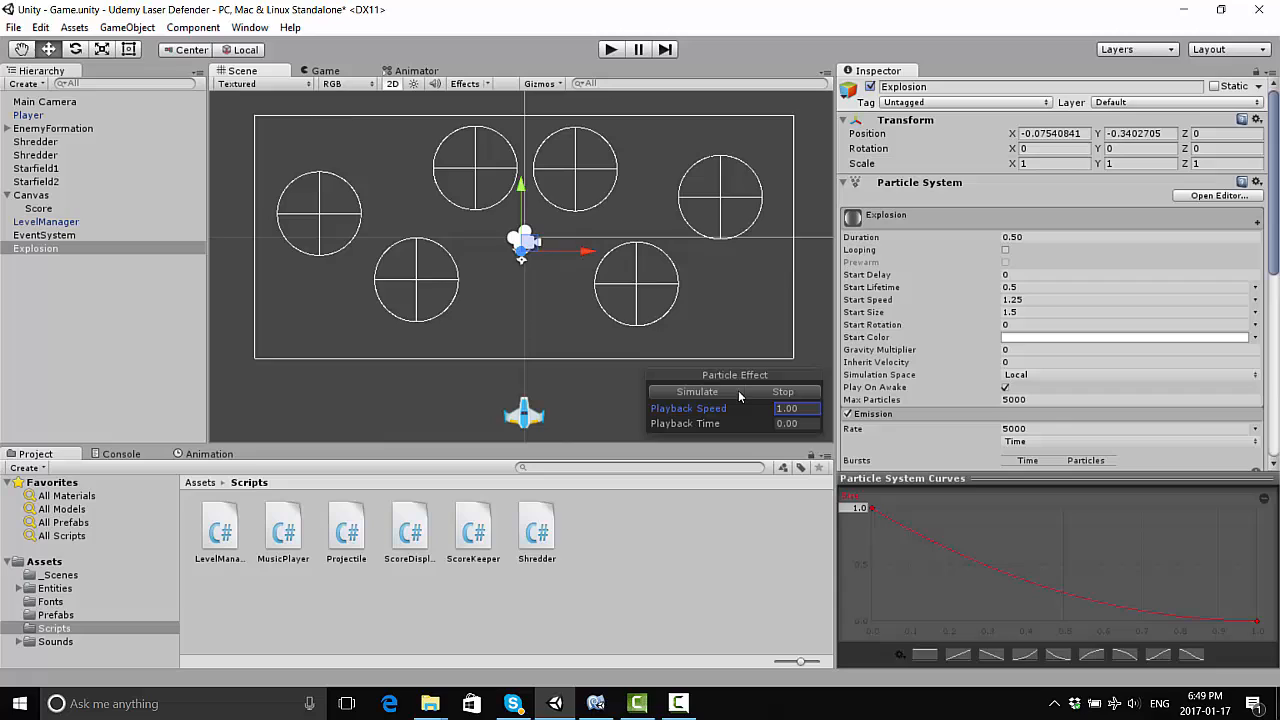
pyautogui.moveTo(950, 224)
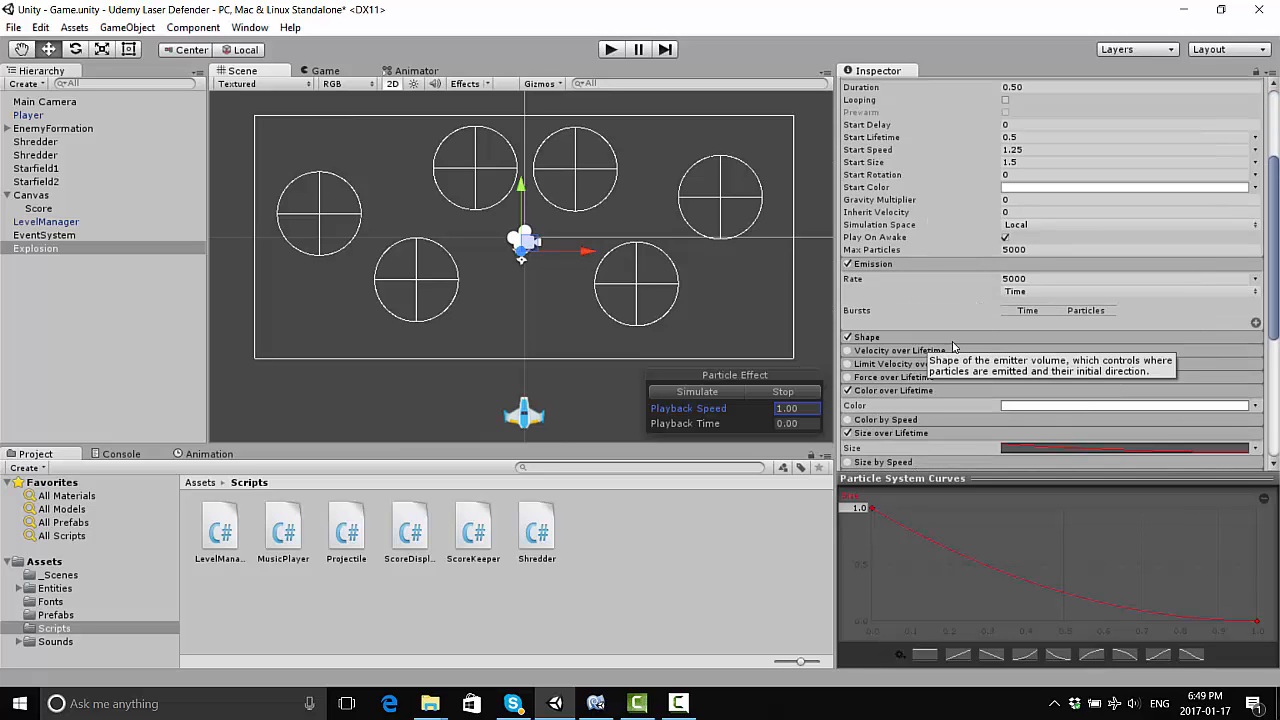
# Enable Color over Lifetime and set the gradient's colour key to pink-red
pyautogui.scroll(-3)
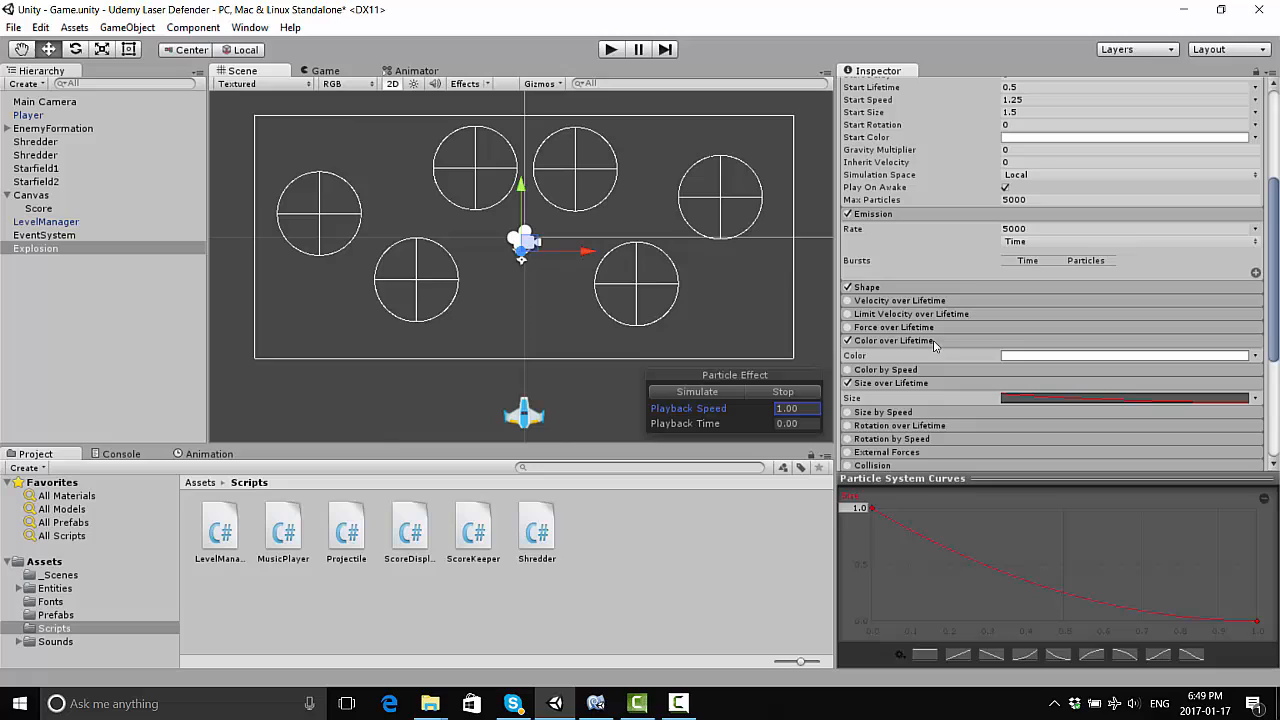
pyautogui.click(1128, 356)
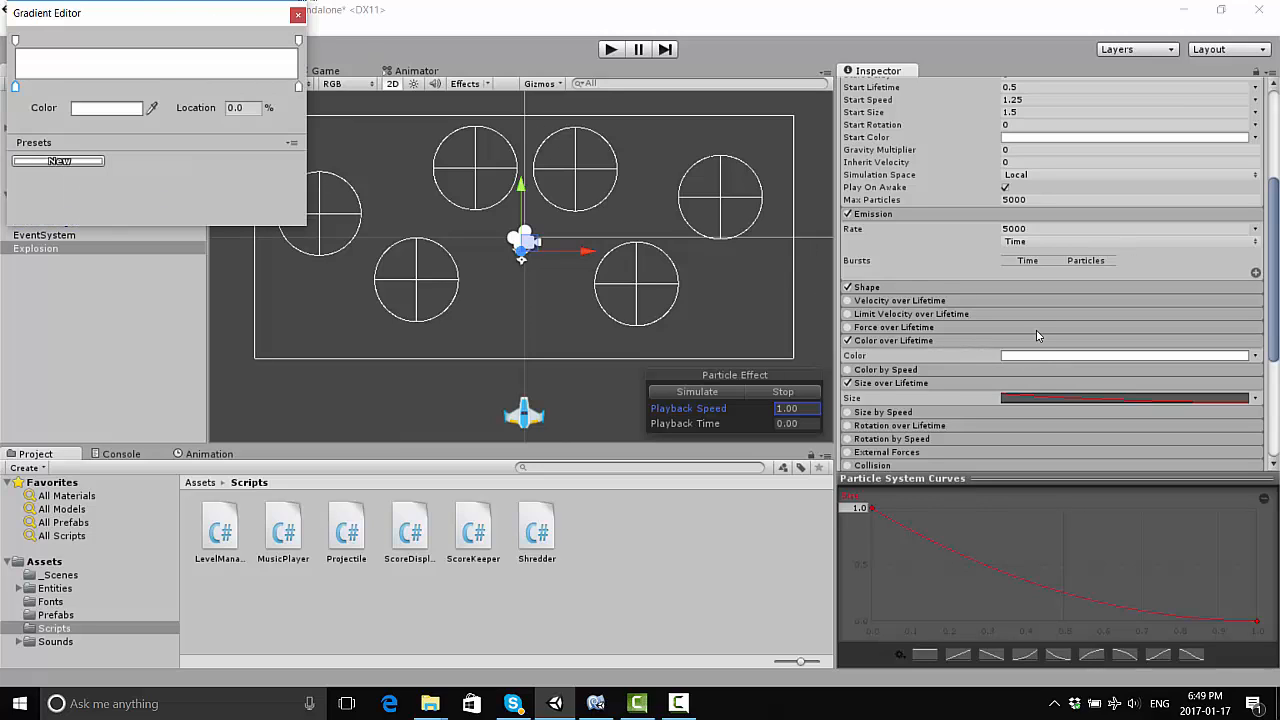
pyautogui.moveTo(860, 344)
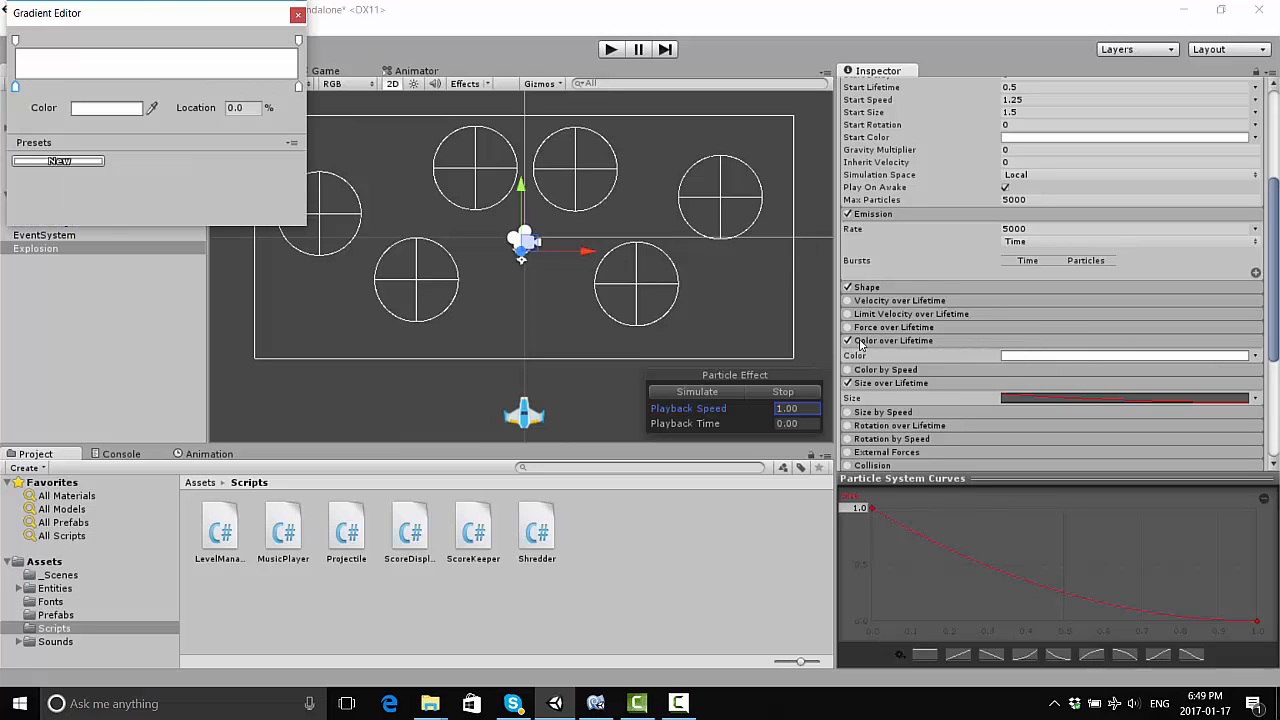
pyautogui.moveTo(996, 362)
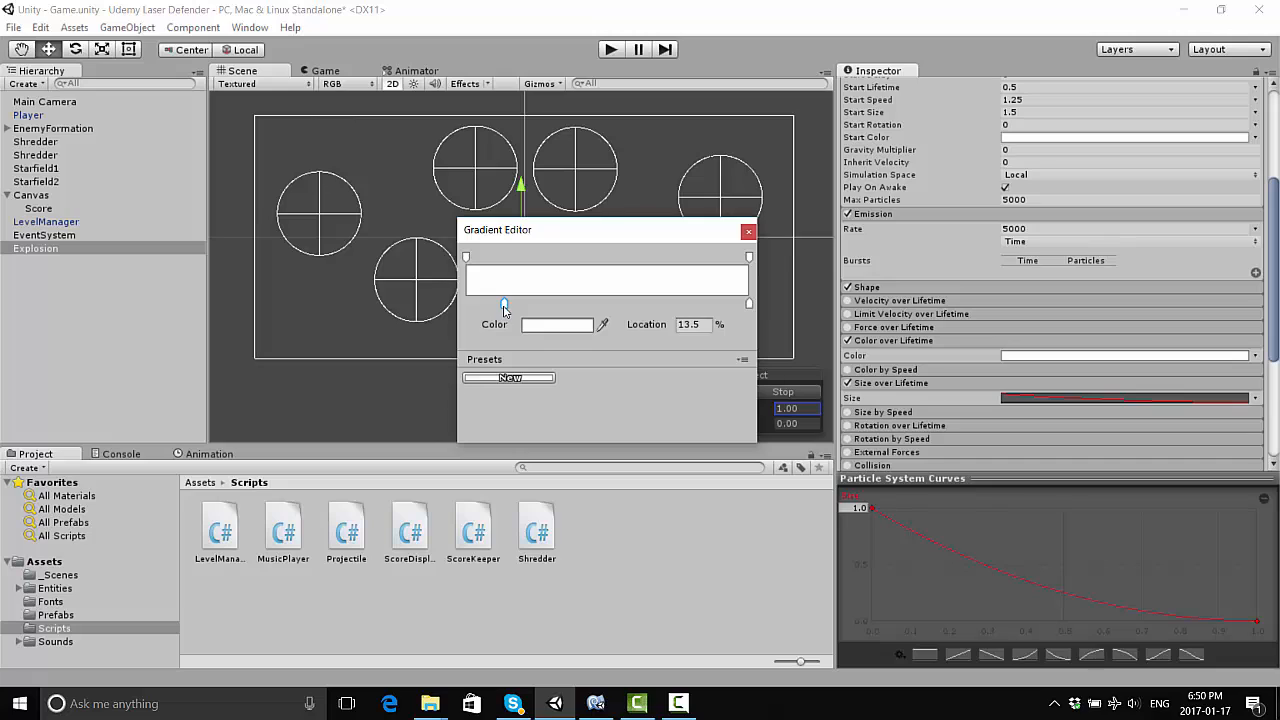
pyautogui.moveTo(504, 304); pyautogui.dragTo(512, 304)
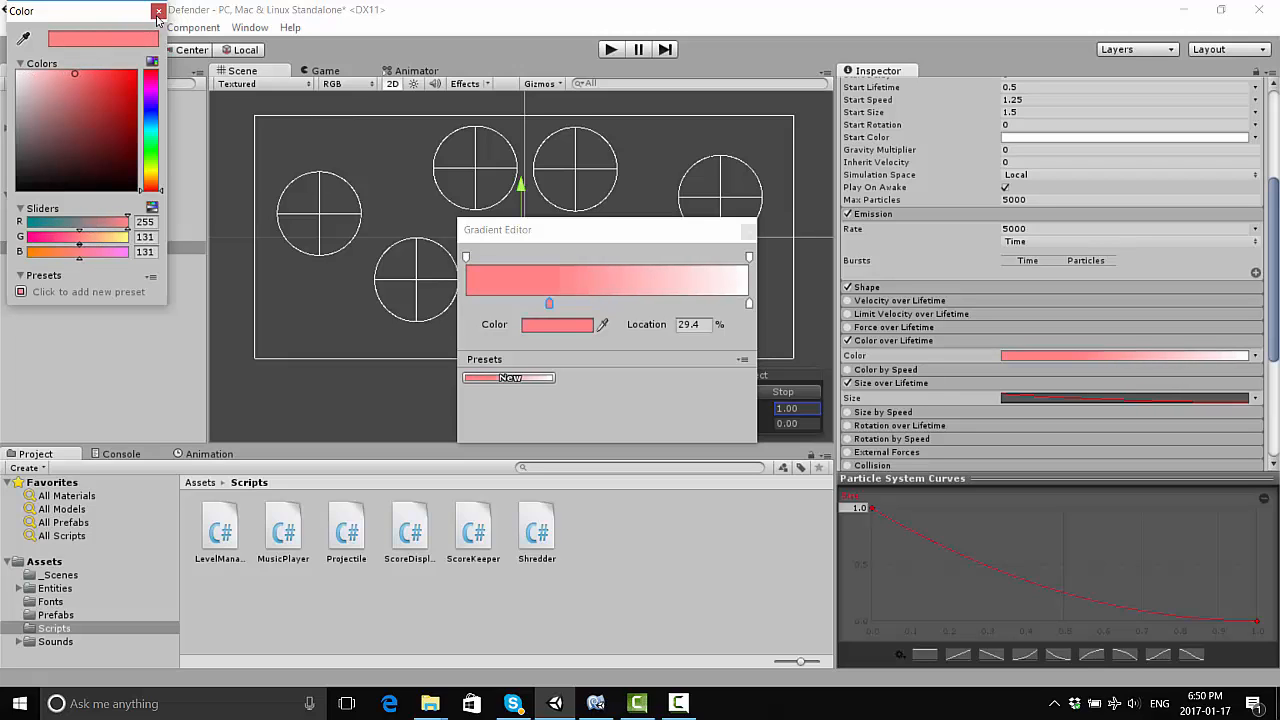
pyautogui.click(158, 12)
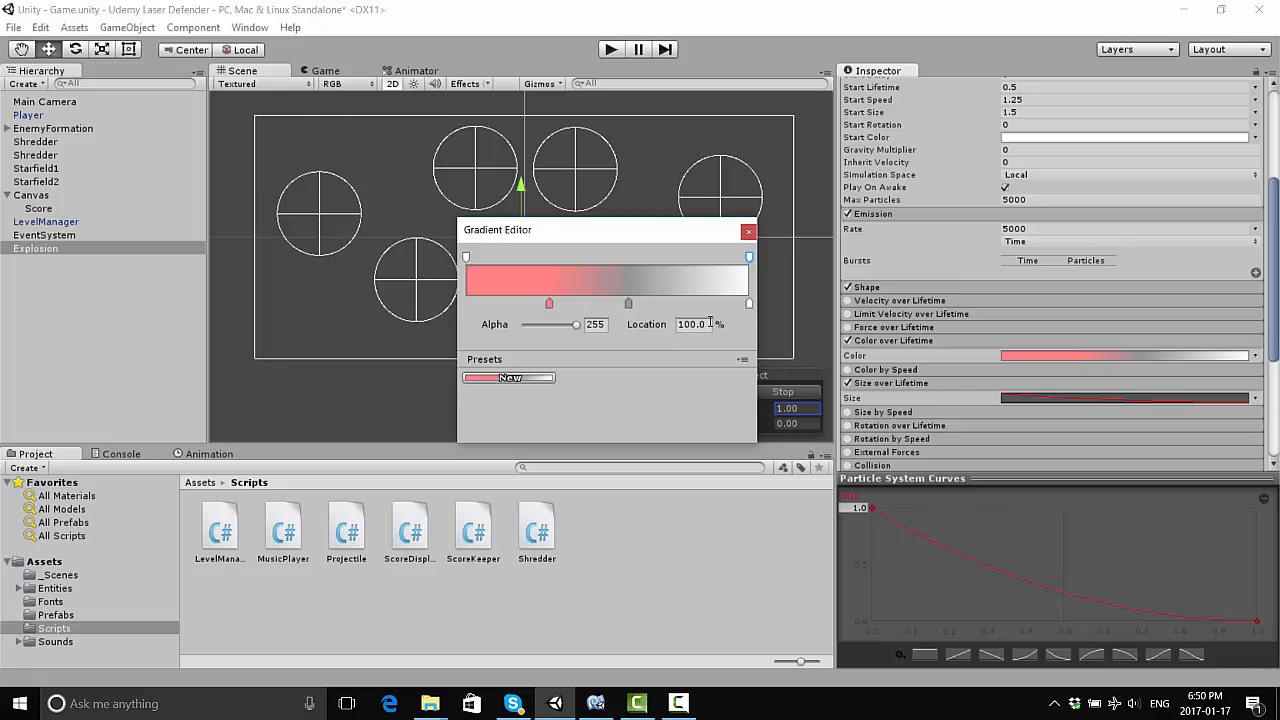
# Arrange alpha keys so particles stay opaque early and fade to transparent at the end
pyautogui.click(692, 324)
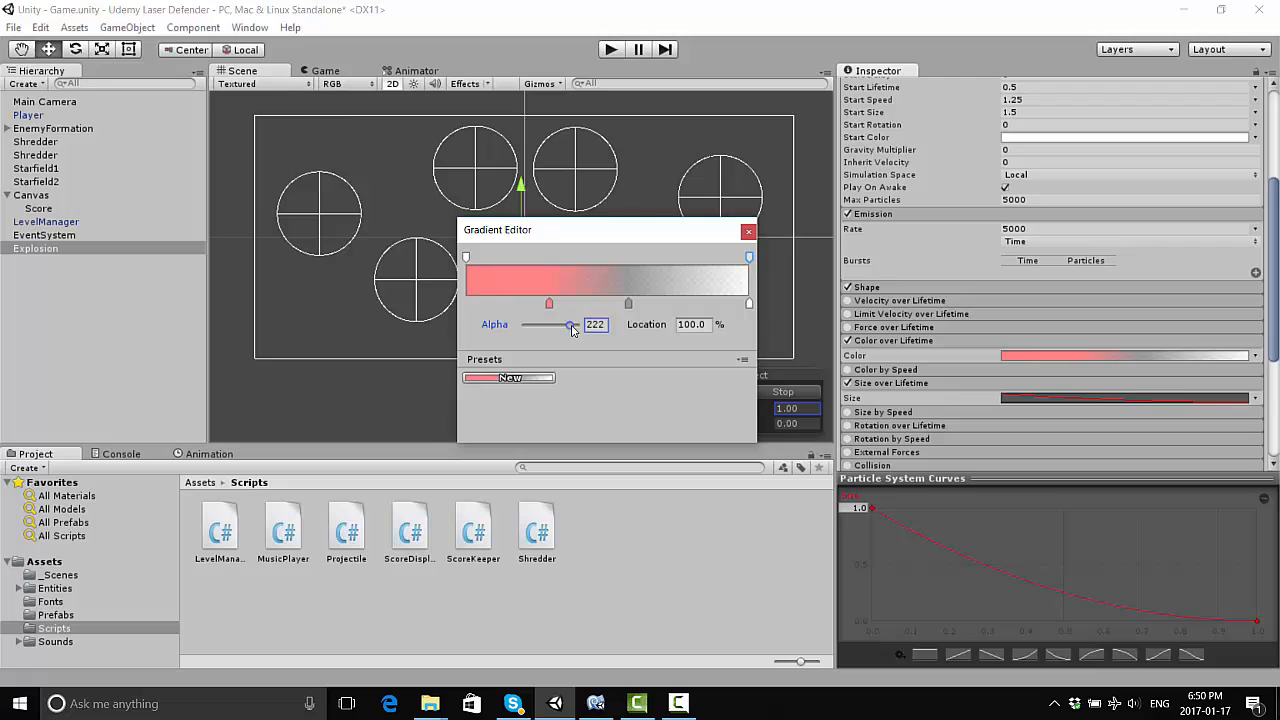
pyautogui.moveTo(572, 324); pyautogui.dragTo(532, 324)
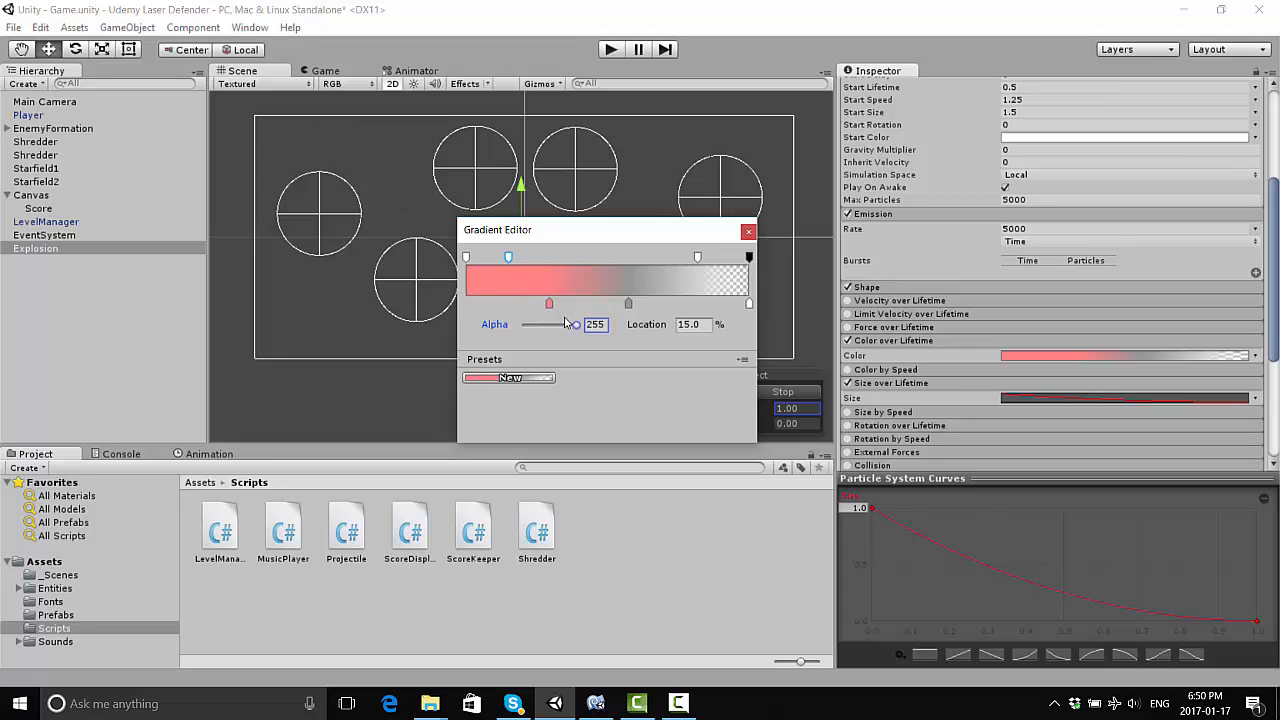
pyautogui.moveTo(576, 324); pyautogui.dragTo(556, 324)
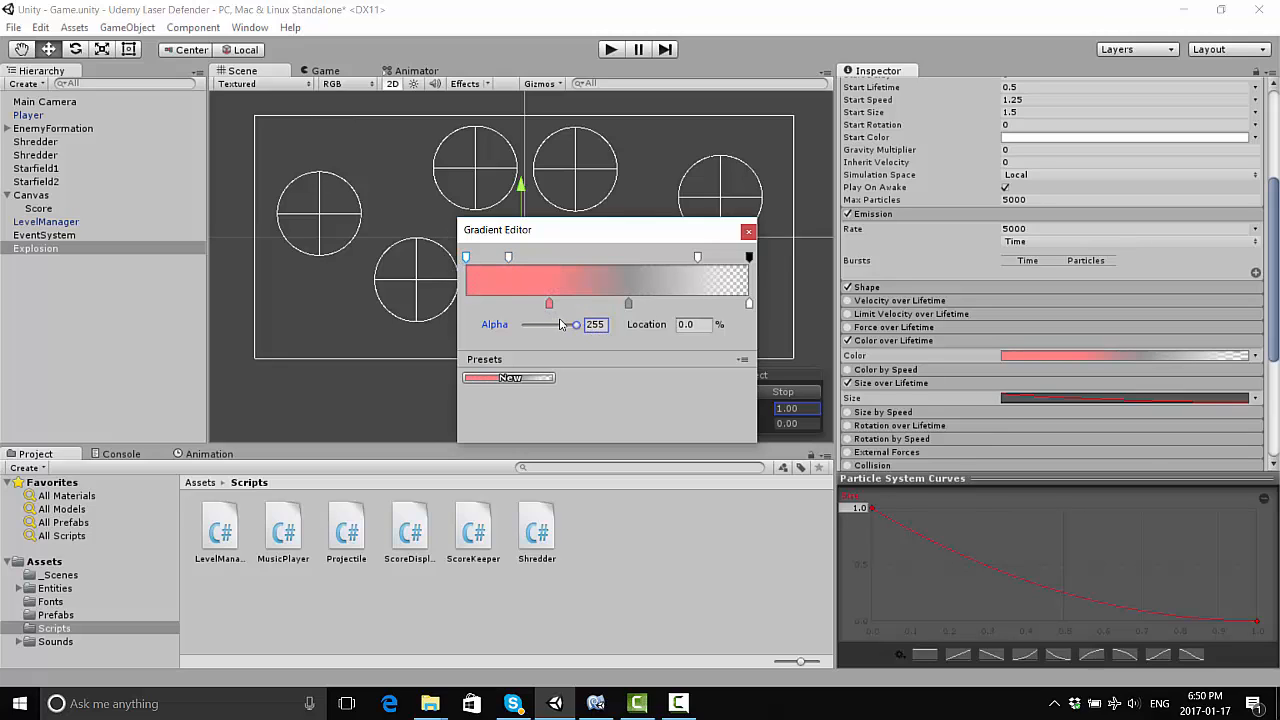
pyautogui.moveTo(576, 324); pyautogui.dragTo(548, 324)
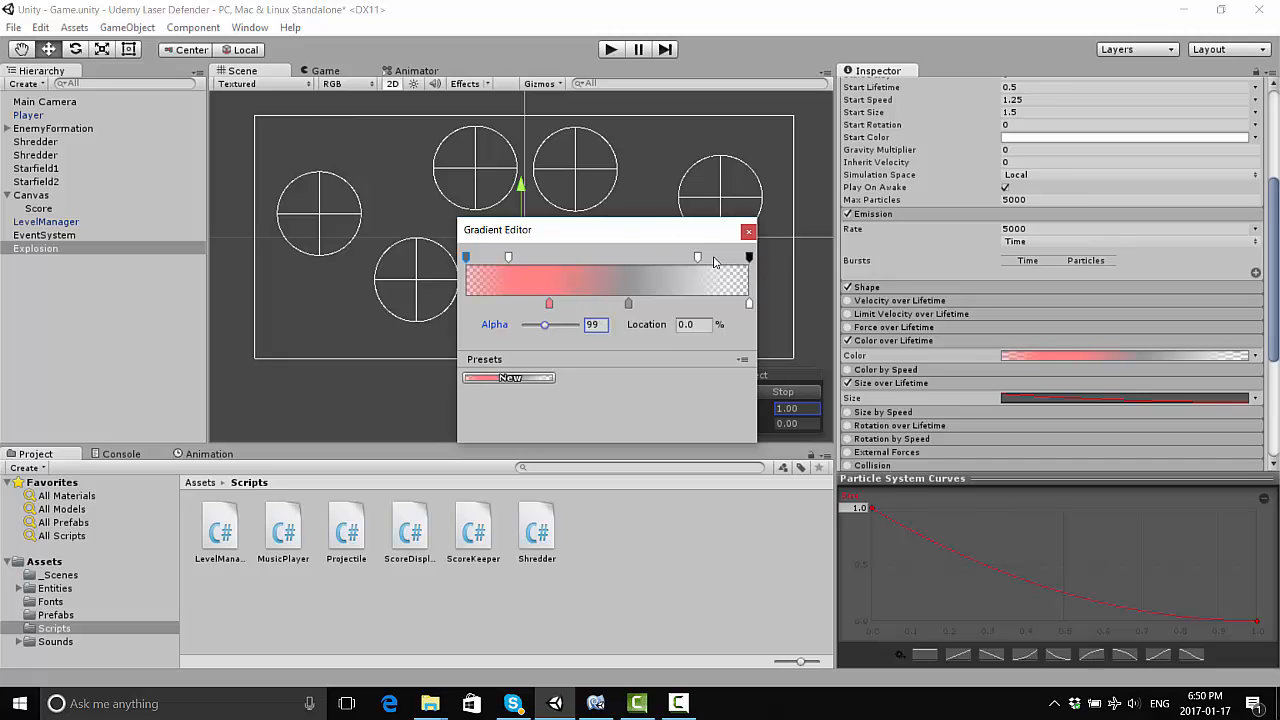
pyautogui.moveTo(698, 256); pyautogui.dragTo(692, 256)
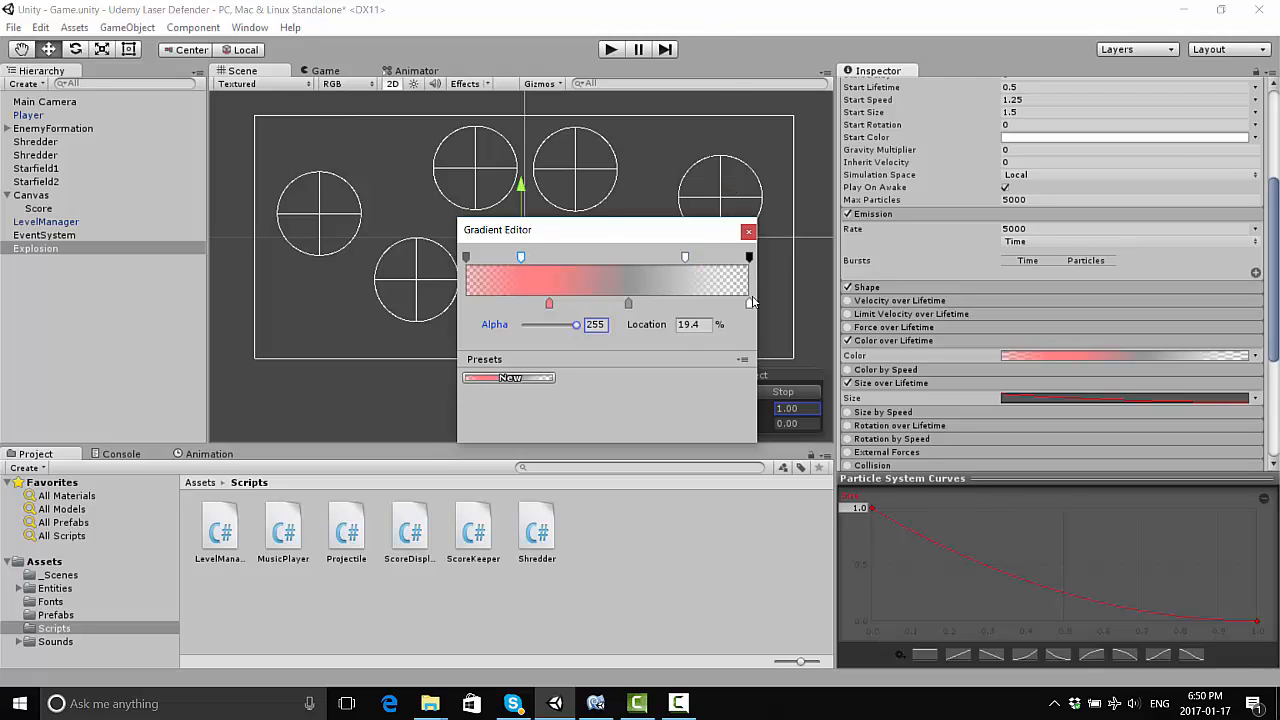
pyautogui.click(748, 232)
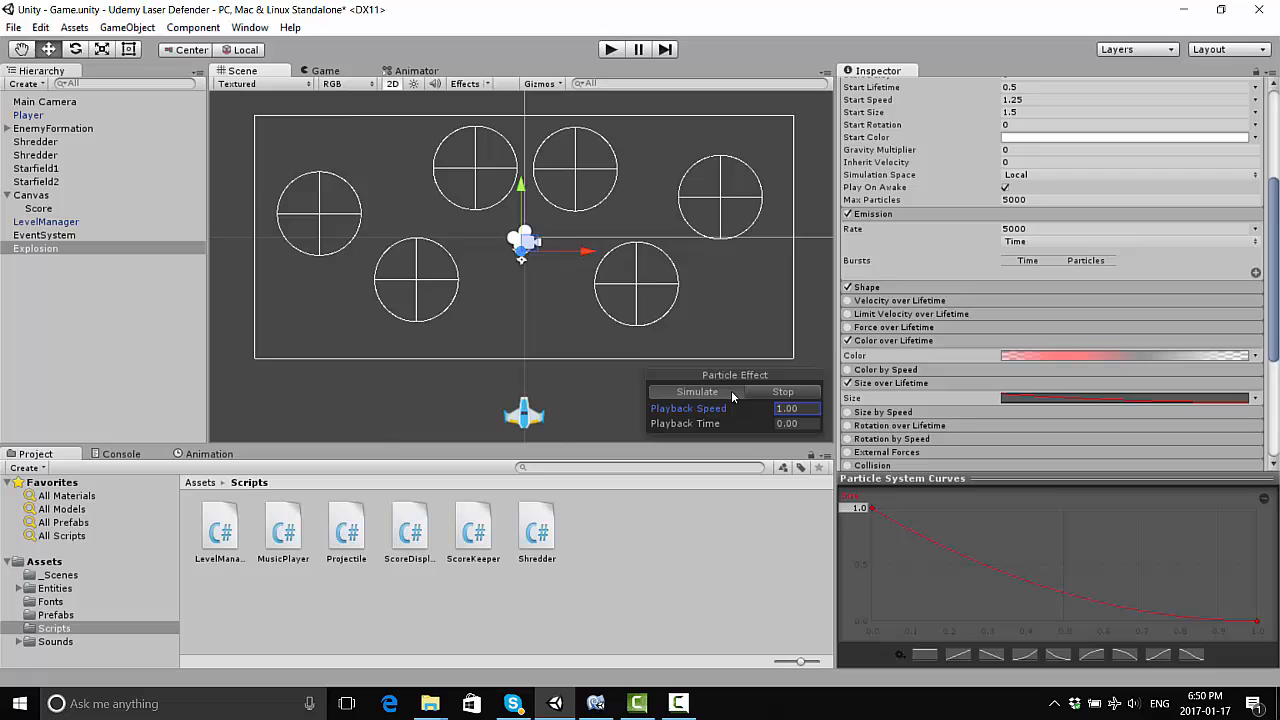
# Lower the emission rate to 500 and preview the recoloured, sparser explosion
pyautogui.click(696, 390)
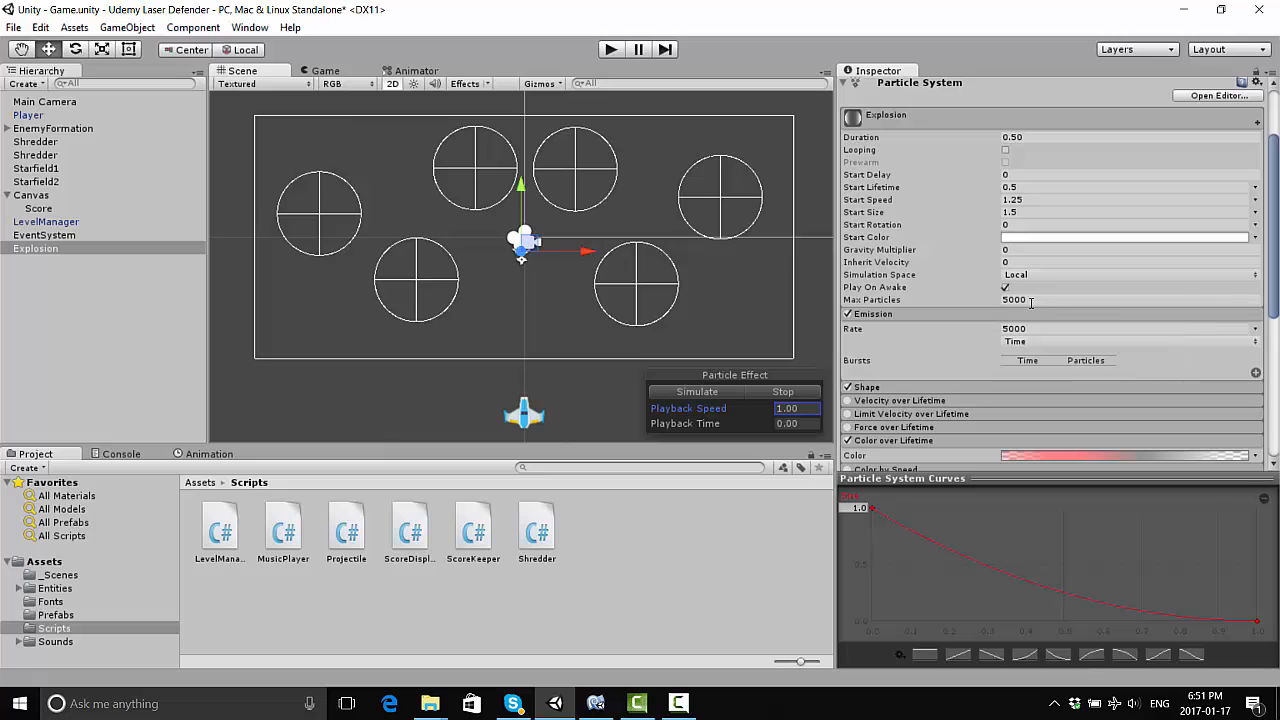
pyautogui.click(1130, 300)
pyautogui.write('1000')
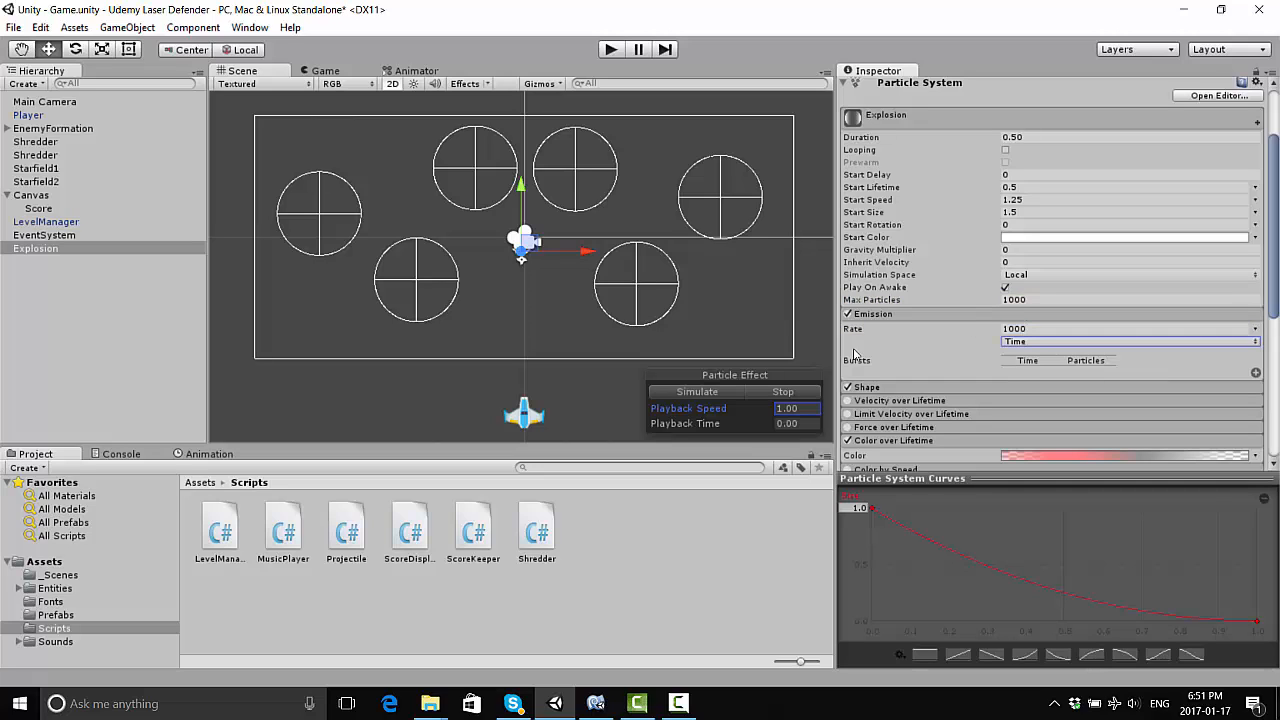
pyautogui.click(696, 390)
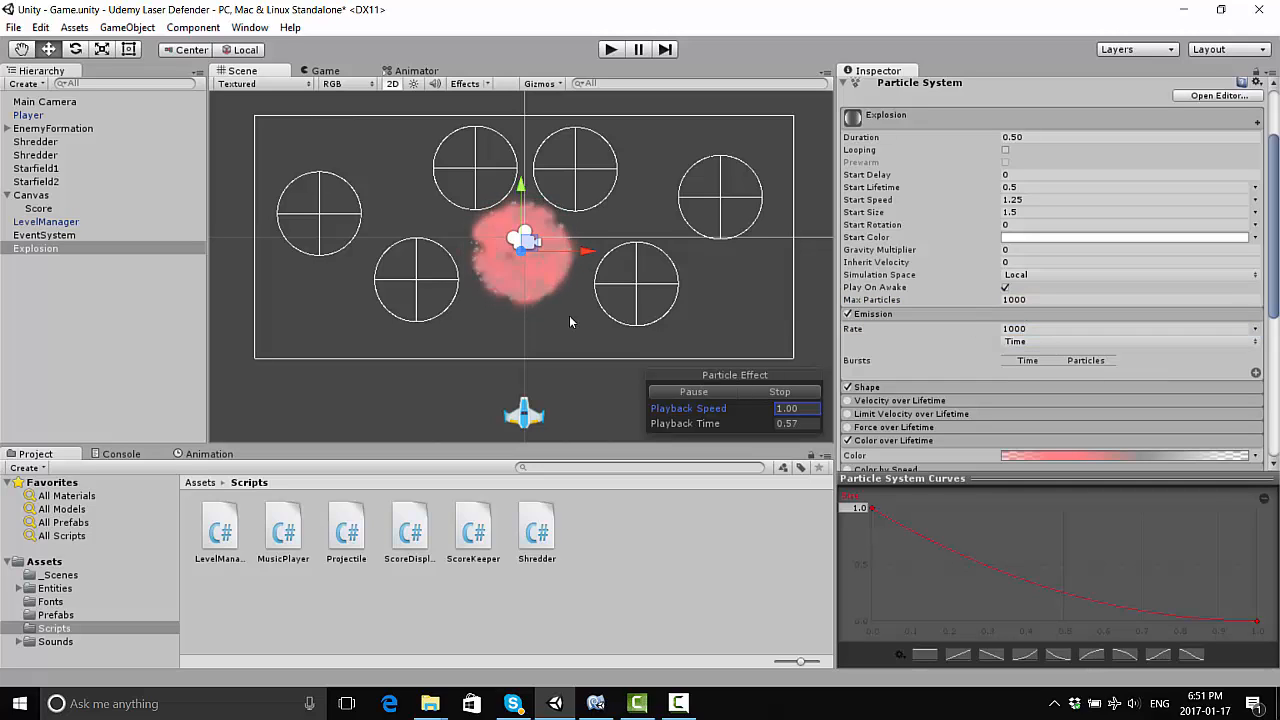
pyautogui.click(780, 390)
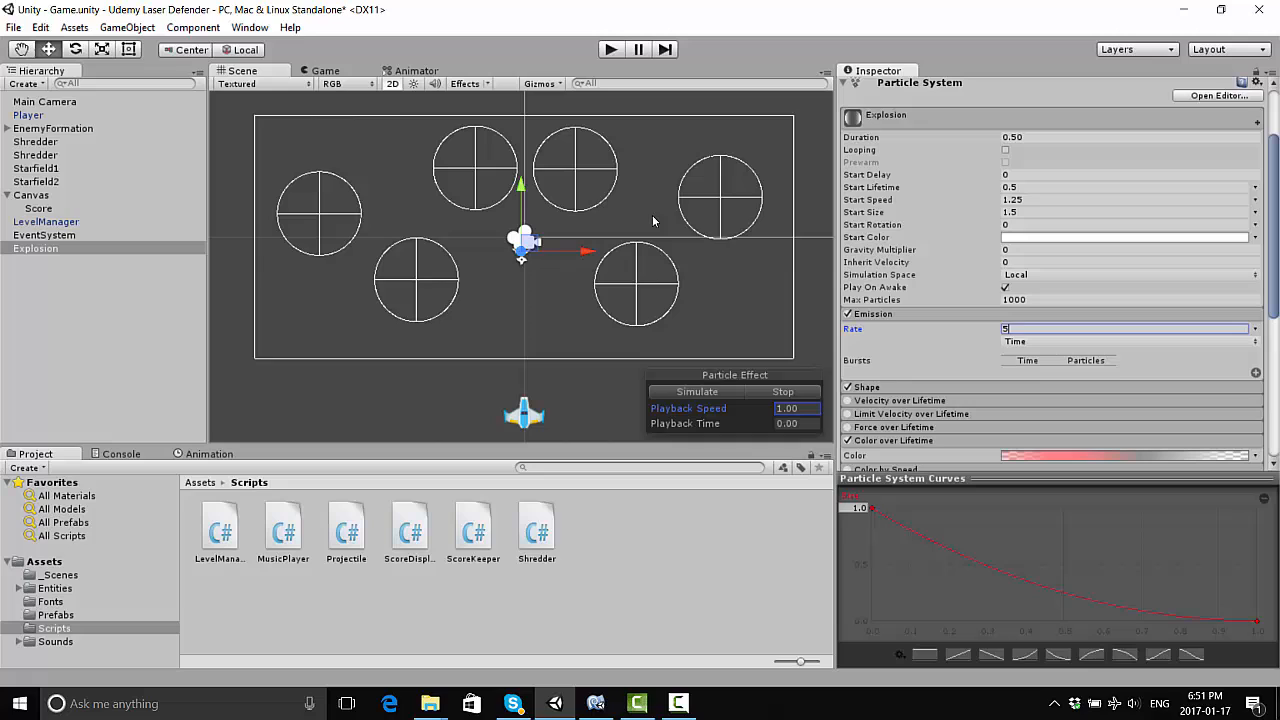
pyautogui.write('500')
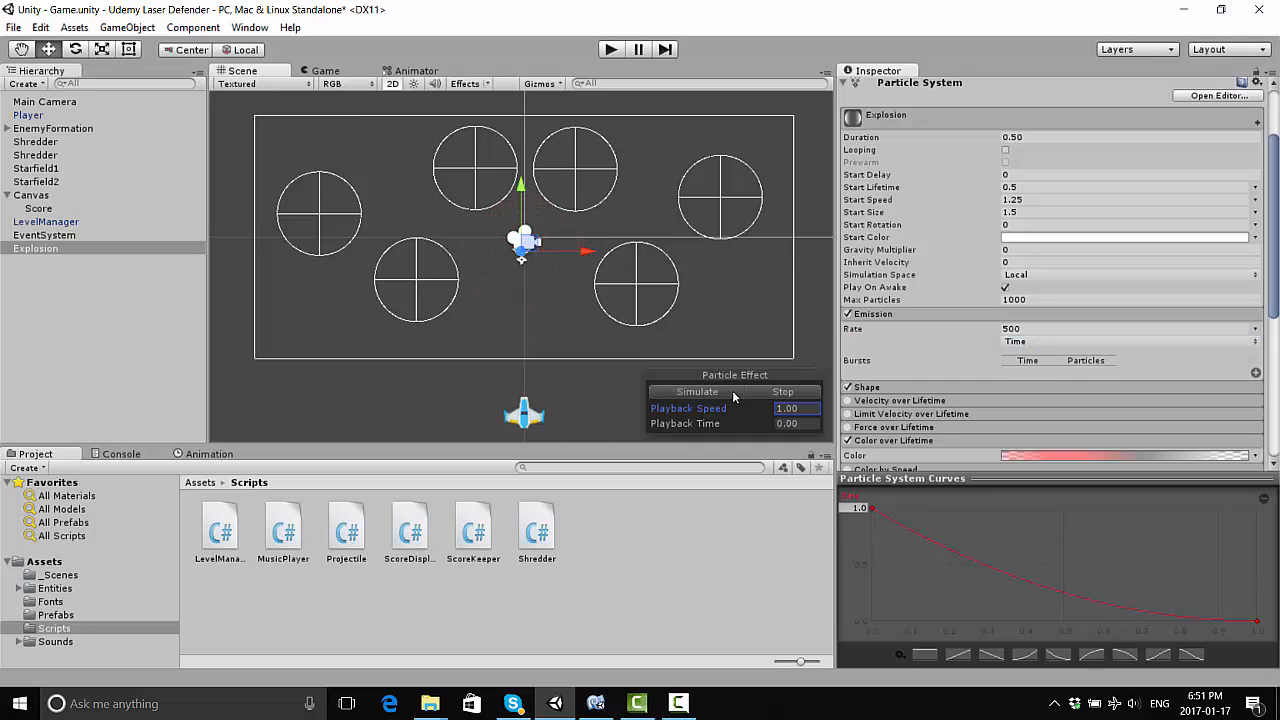
pyautogui.click(696, 390)
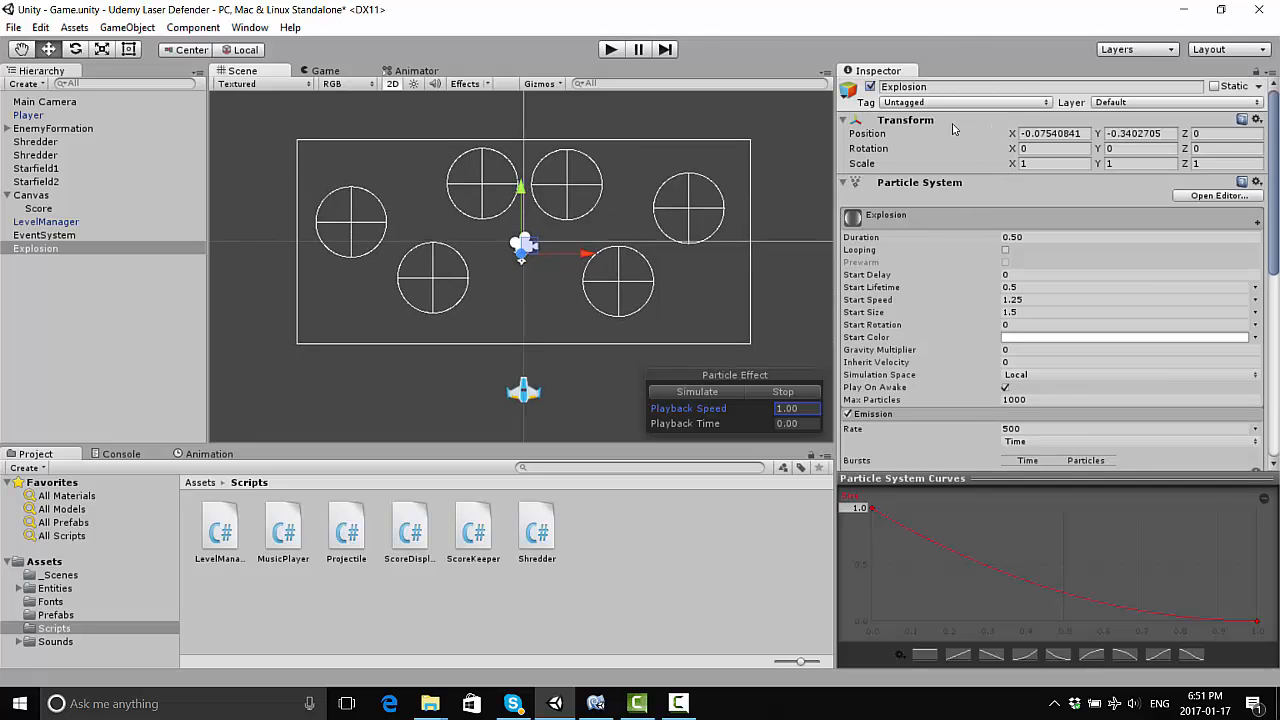
pyautogui.moveTo(1032, 176)
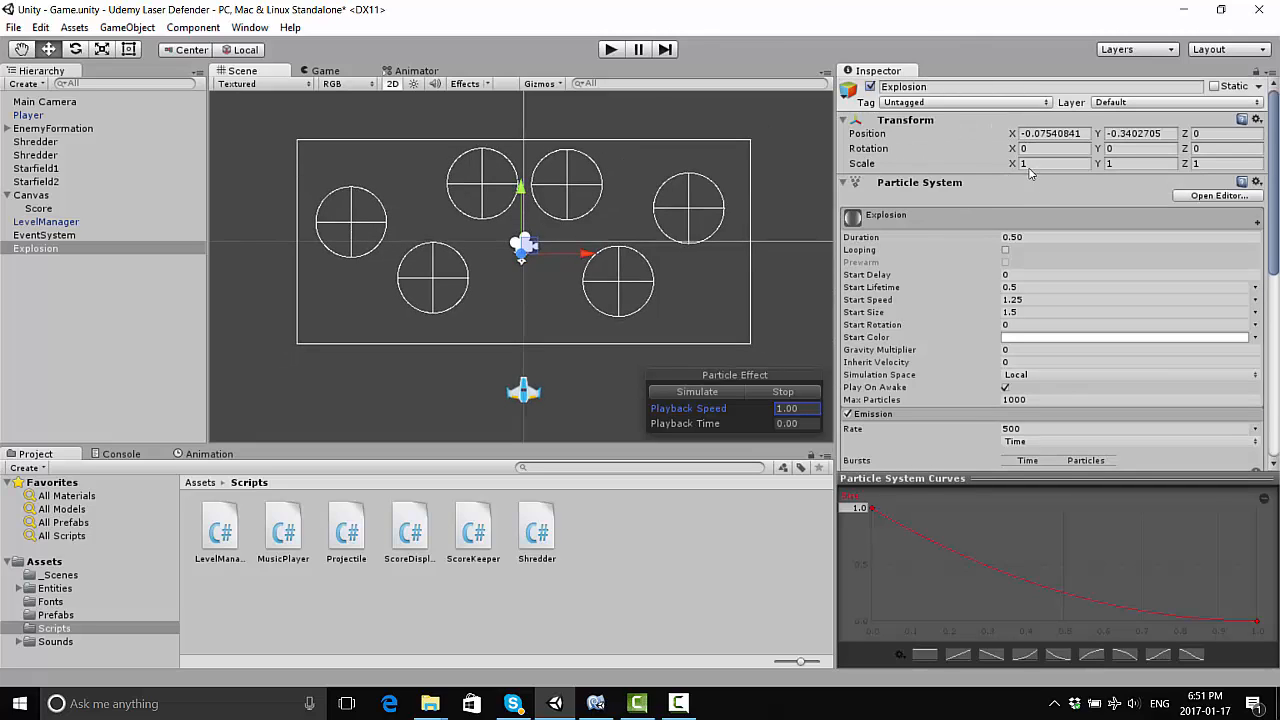
# Replay the soft pink burst preview, then go to the Prefabs folder in Project assets
pyautogui.click(1050, 164)
pyautogui.write('0.75')
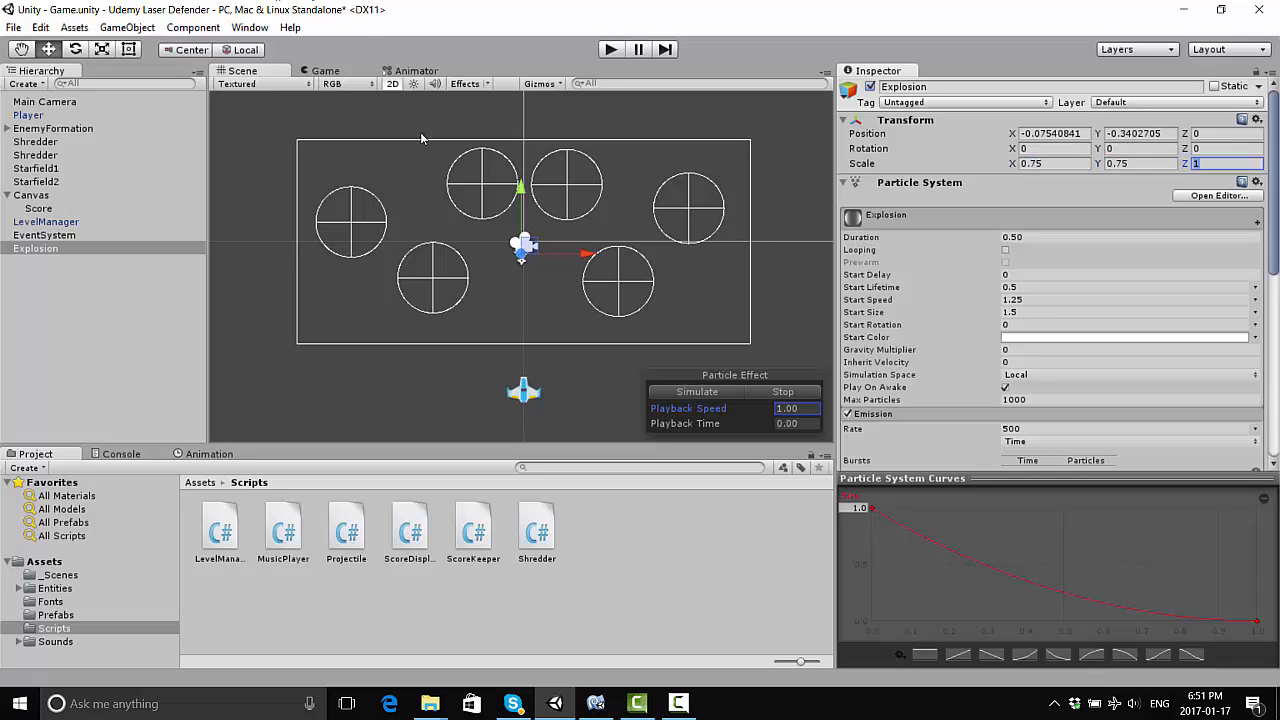
pyautogui.click(696, 390)
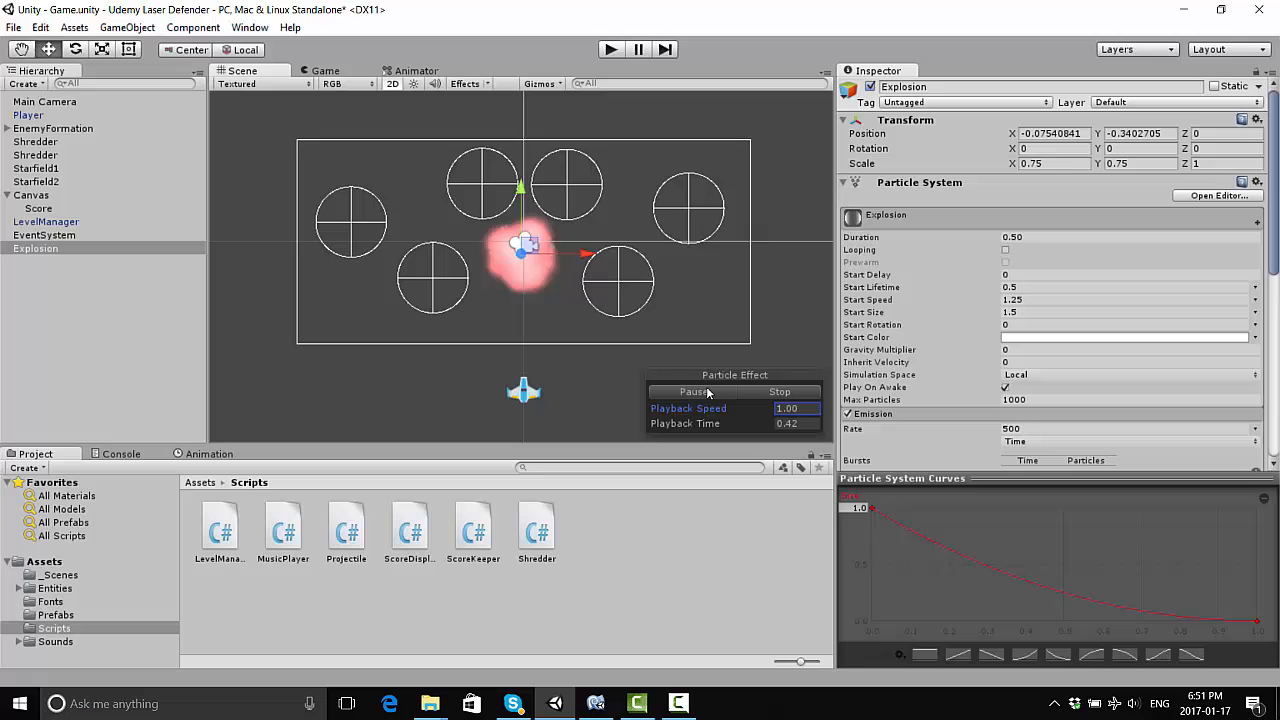
pyautogui.click(780, 390)
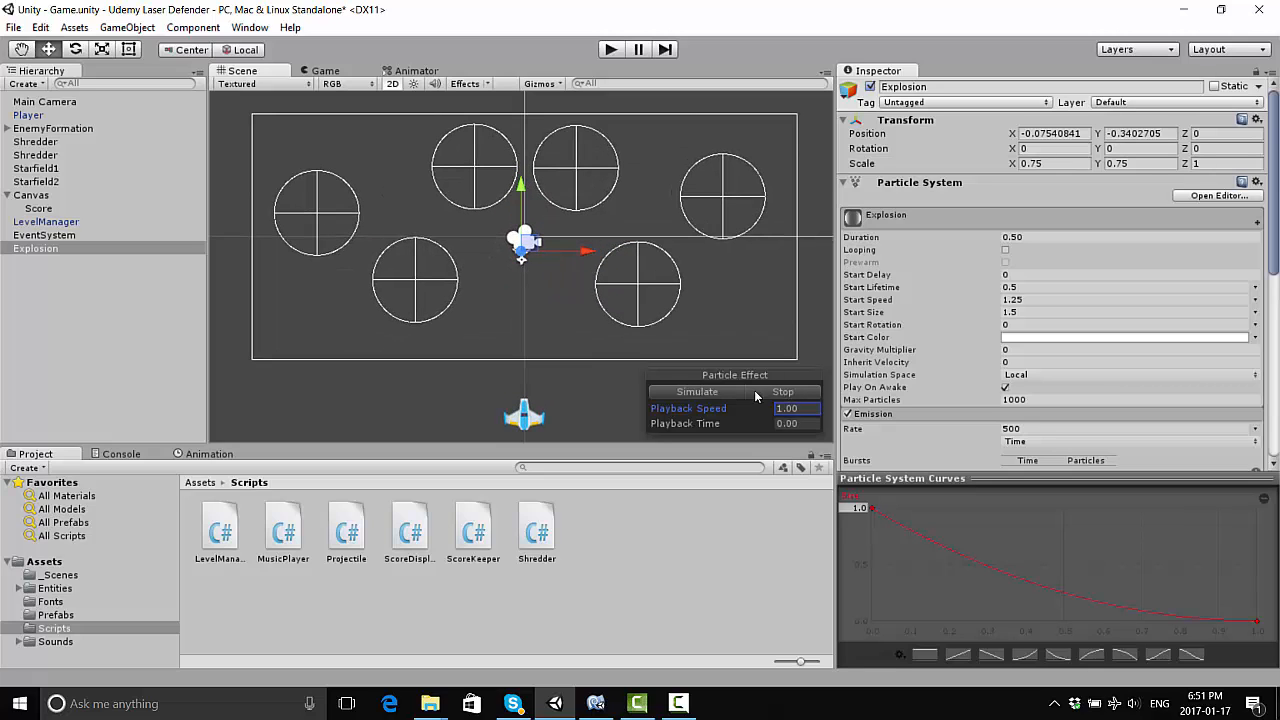
pyautogui.click(696, 390)
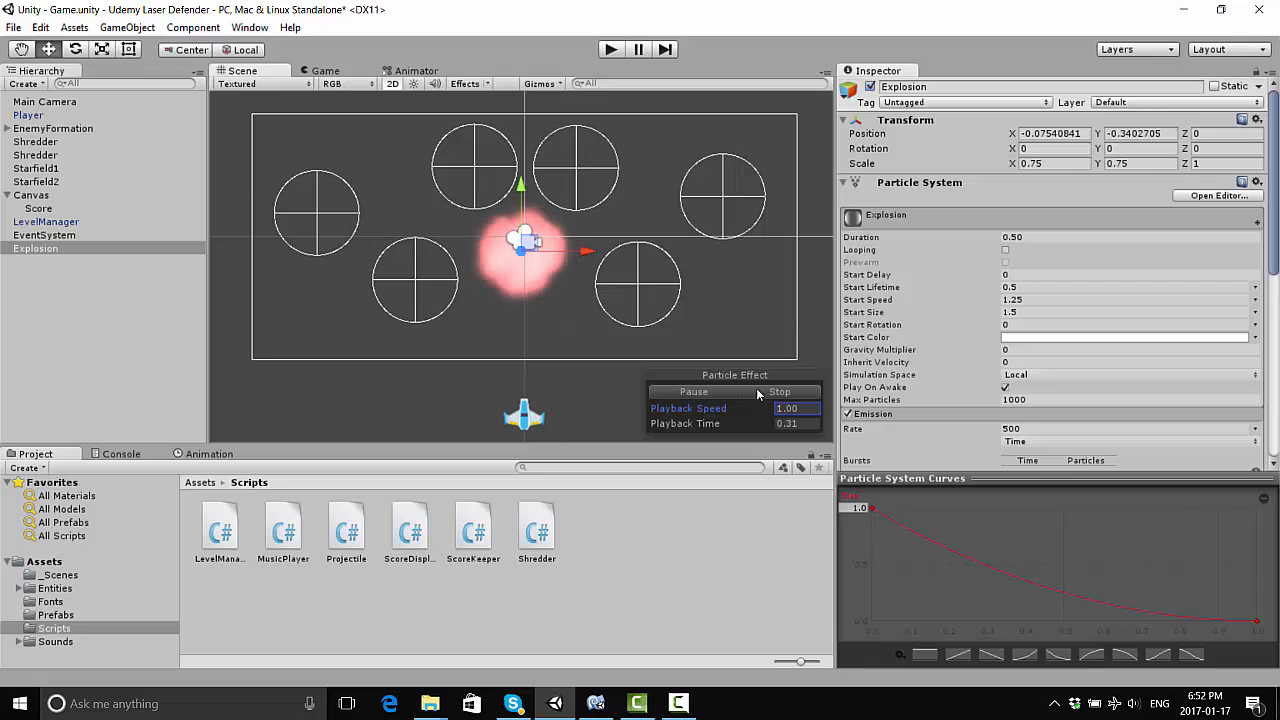
pyautogui.click(692, 390)
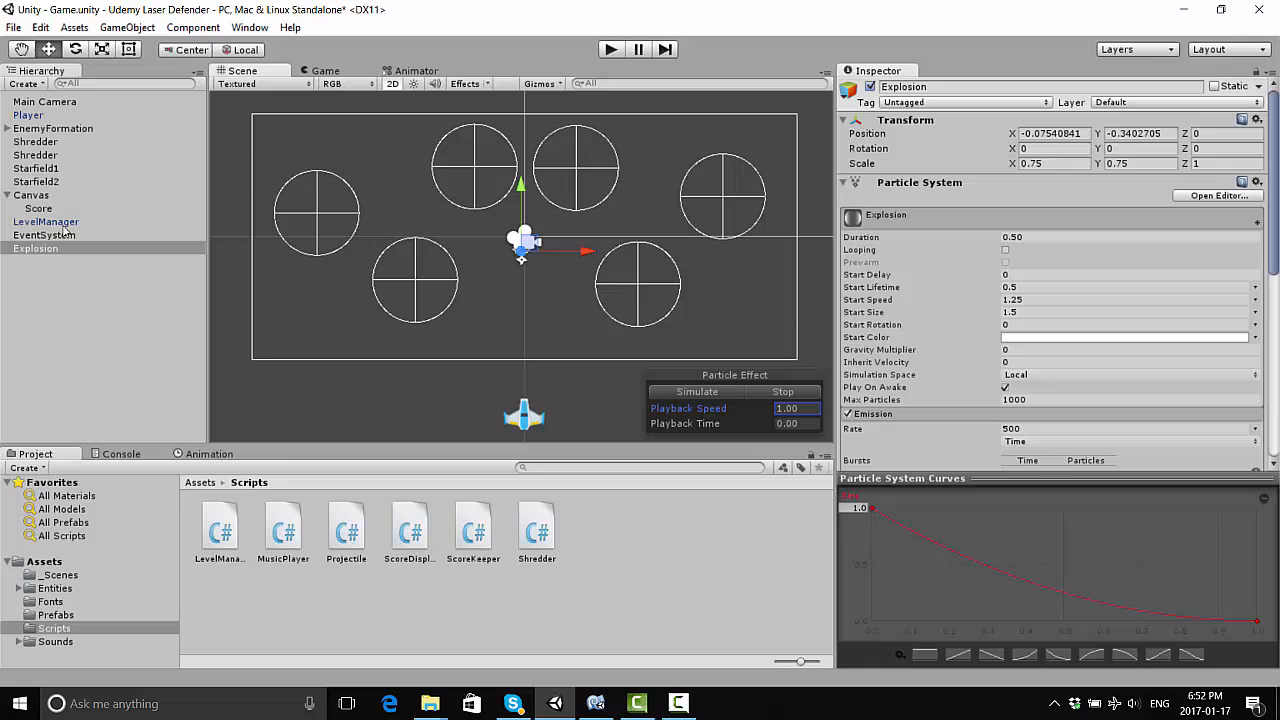
pyautogui.click(56, 614)
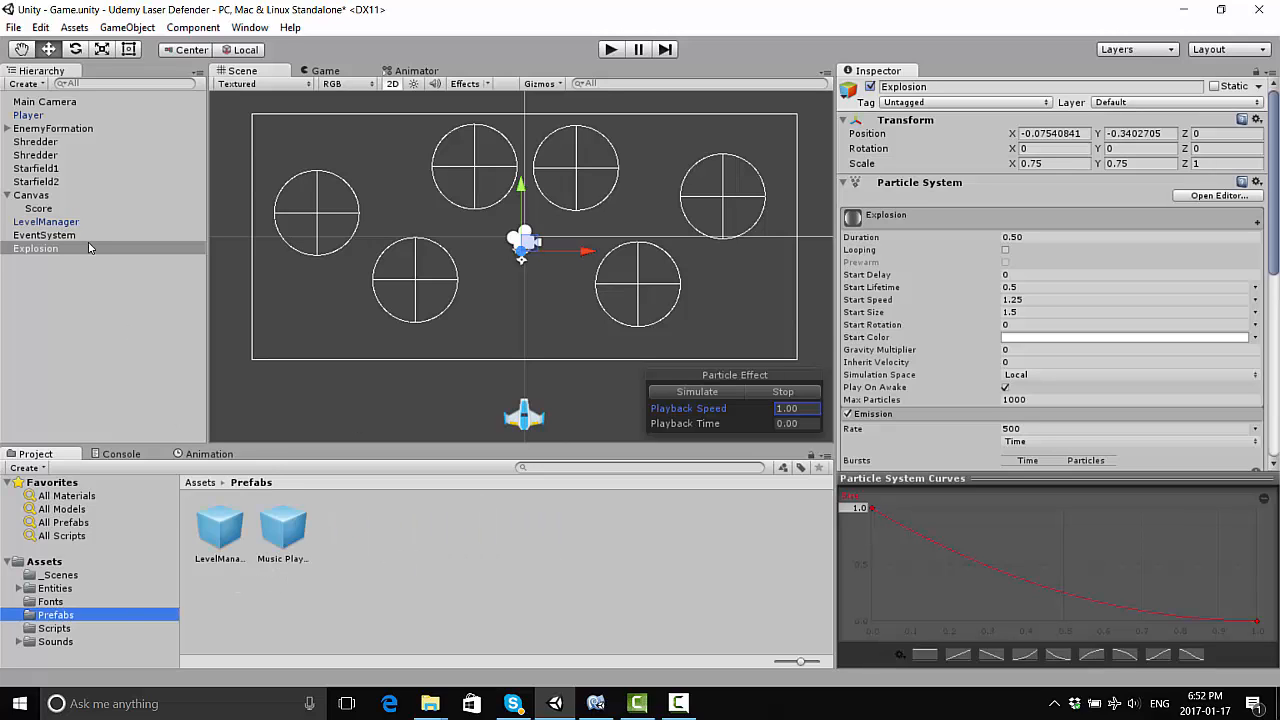
pyautogui.moveTo(376, 540)
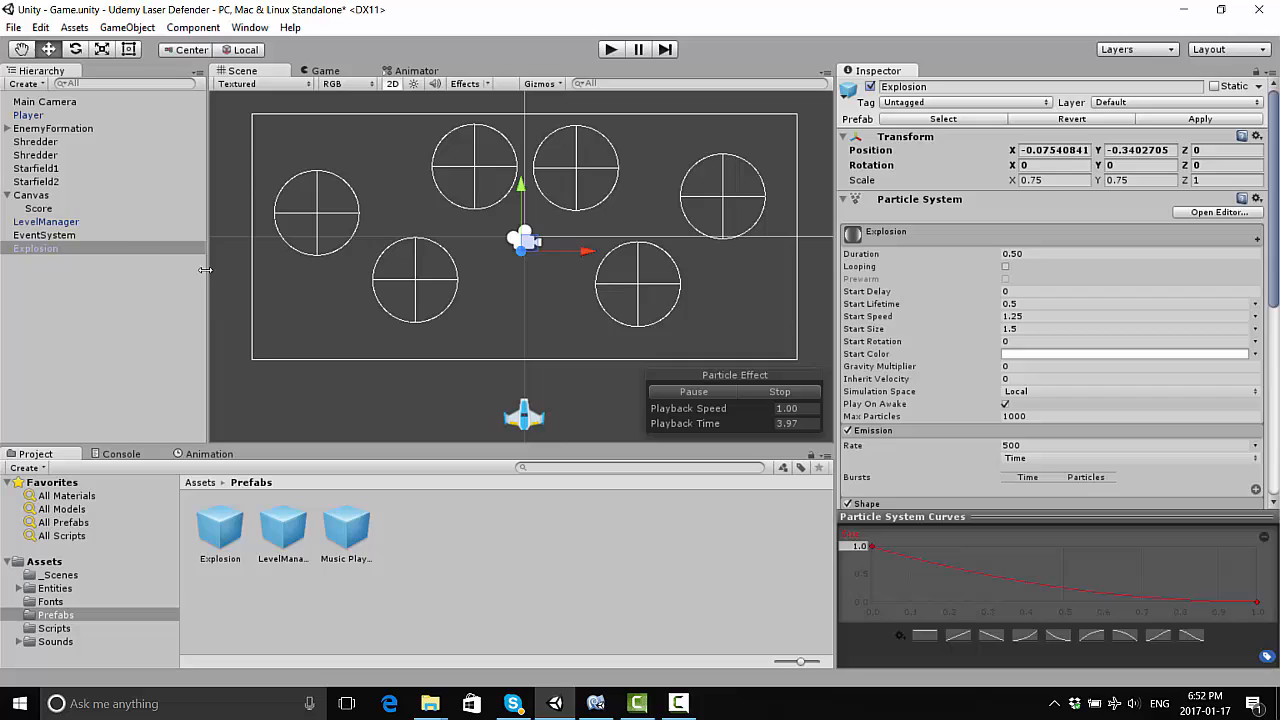
# Save the Explosion particle object from the Hierarchy as a prefab in the Prefabs folder
pyautogui.click(36, 248)
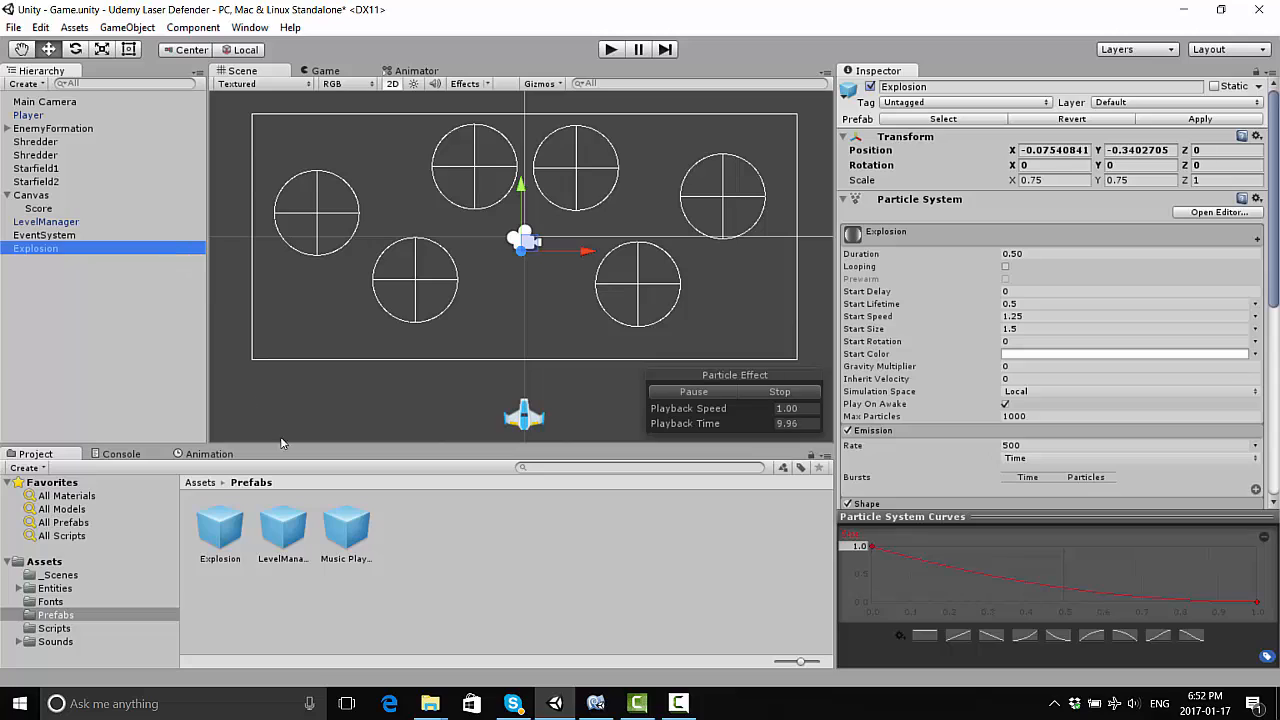
pyautogui.rightClick(36, 248)
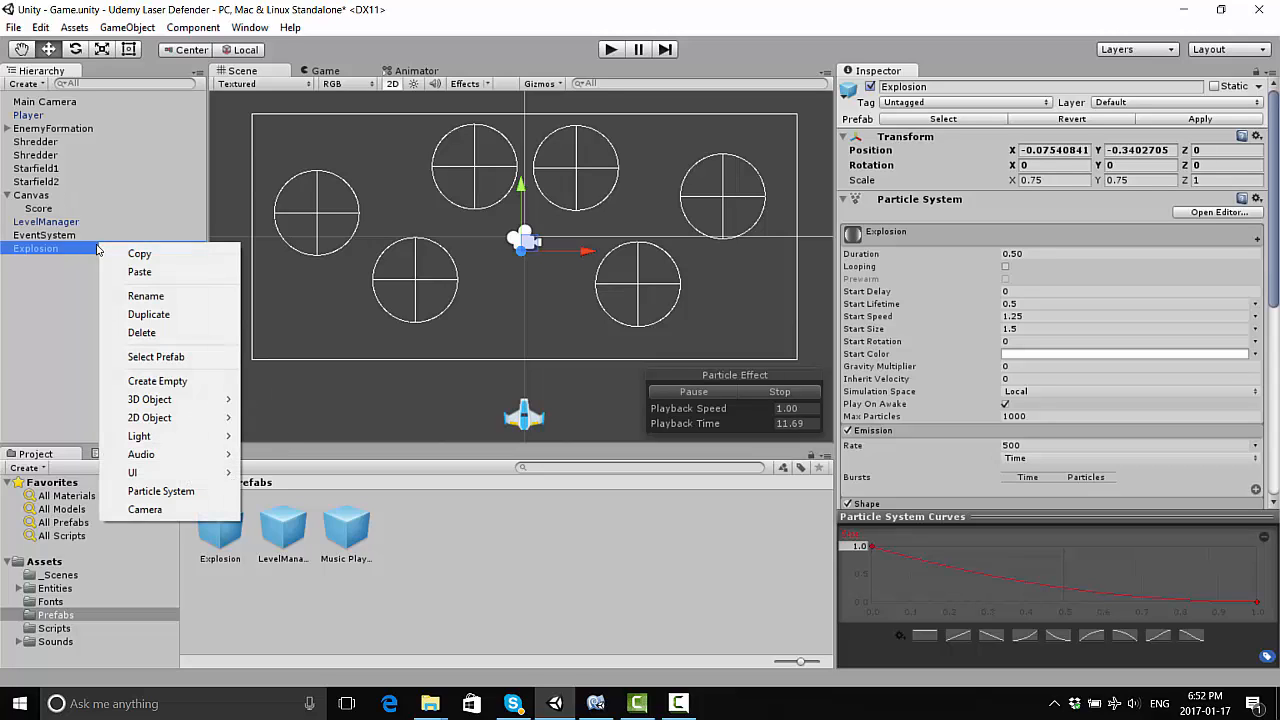
pyautogui.click(76, 260)
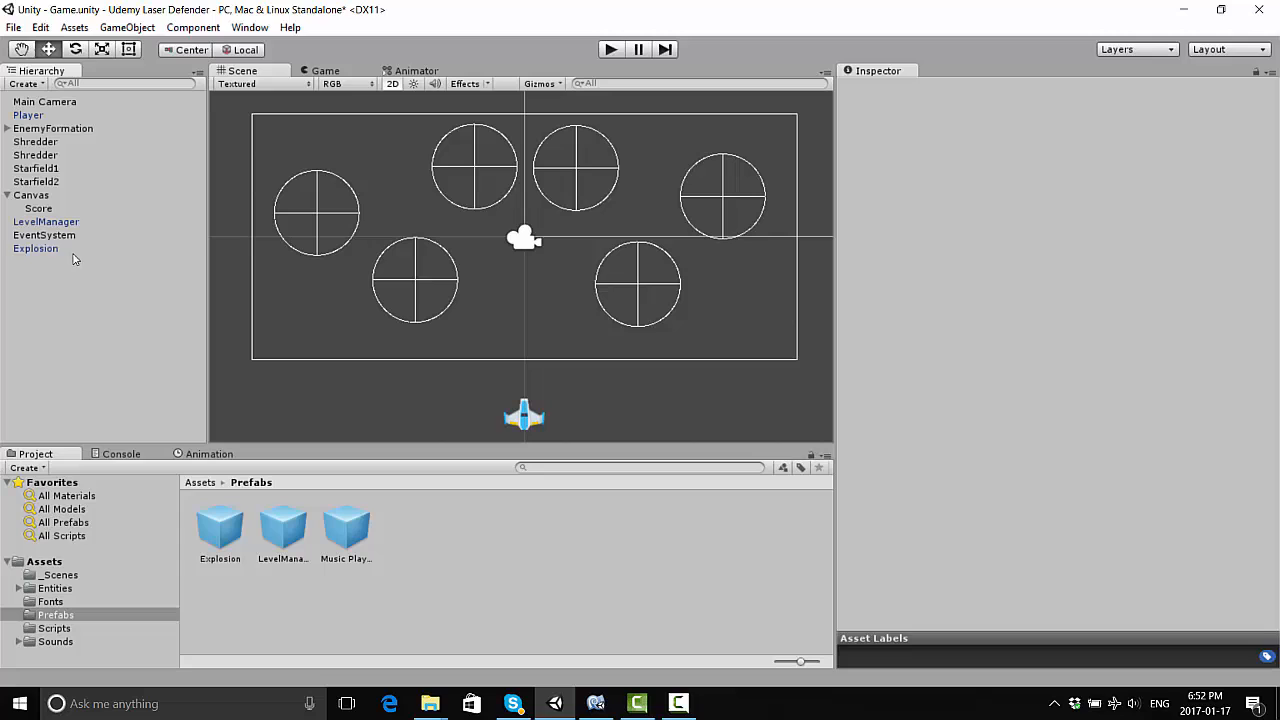
pyautogui.rightClick(36, 248)
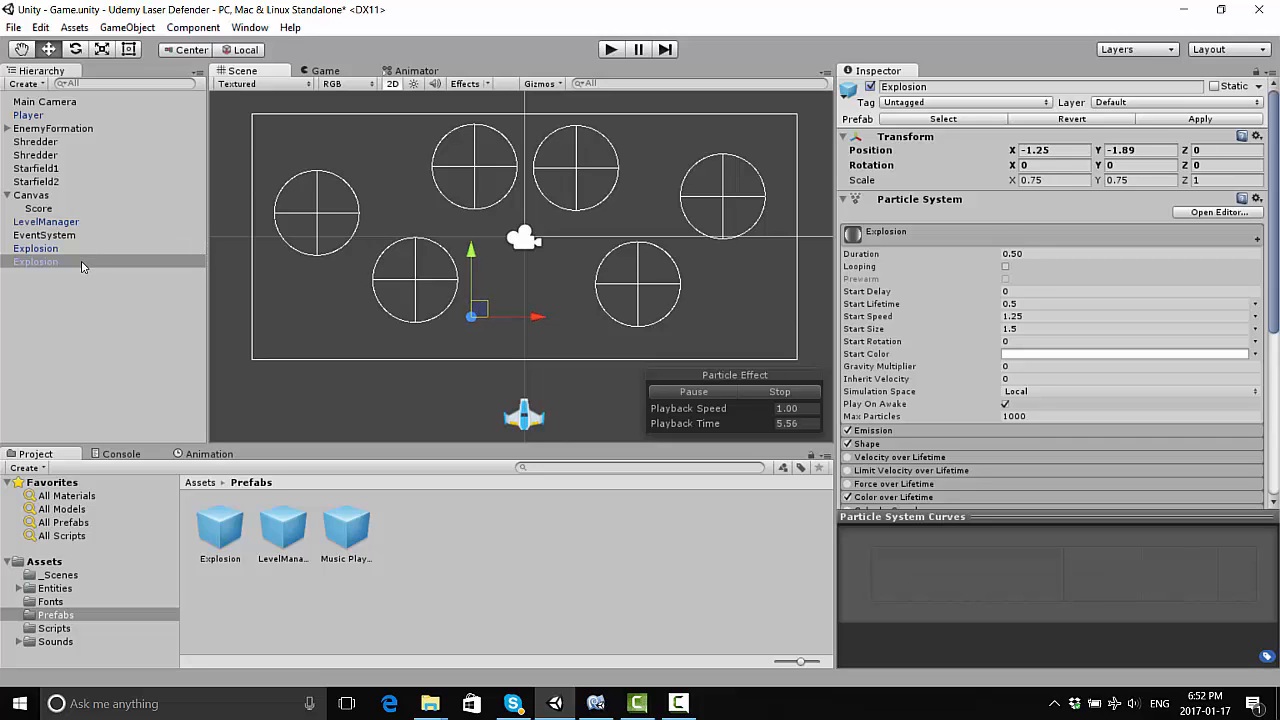
pyautogui.click(36, 248)
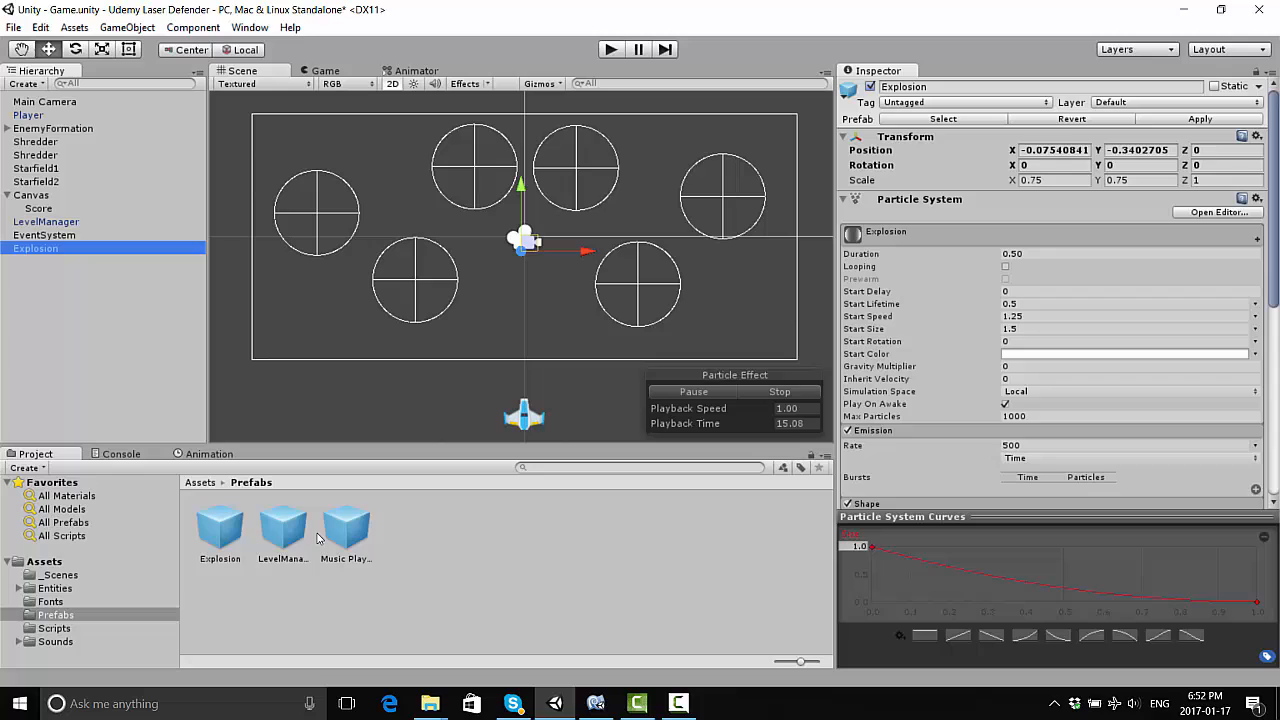
pyautogui.click(220, 524)
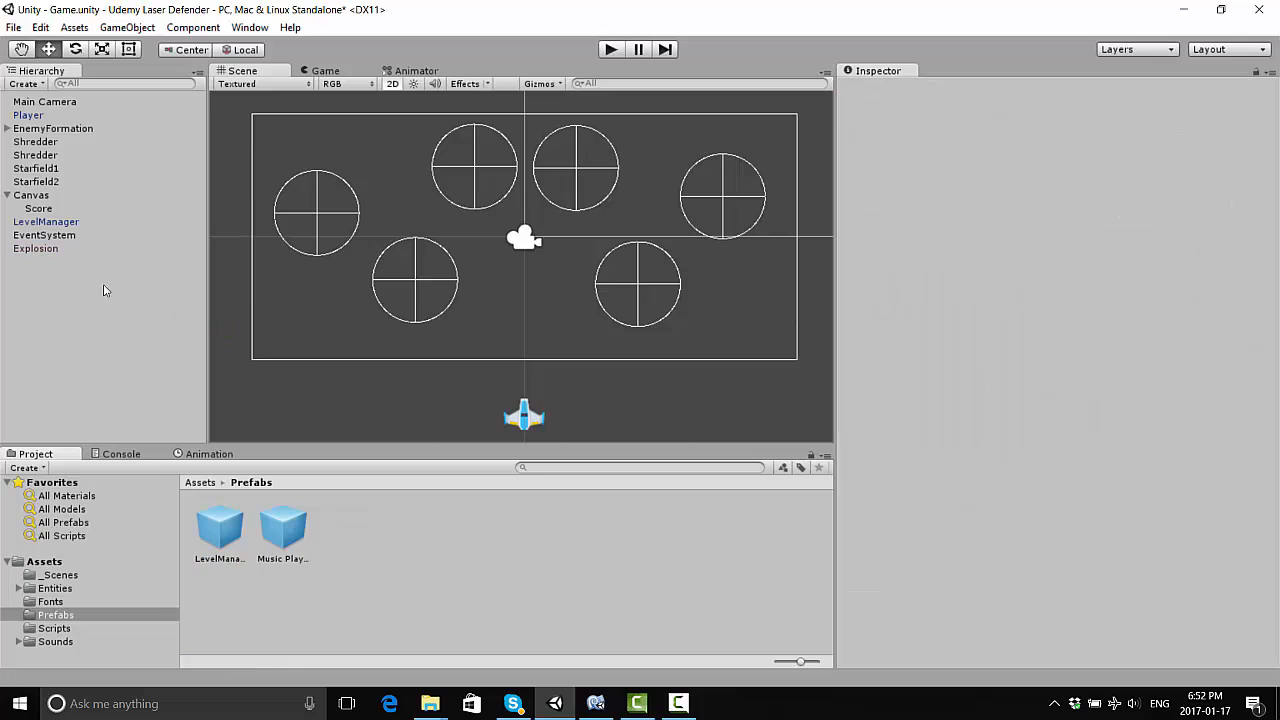
pyautogui.click(36, 248)
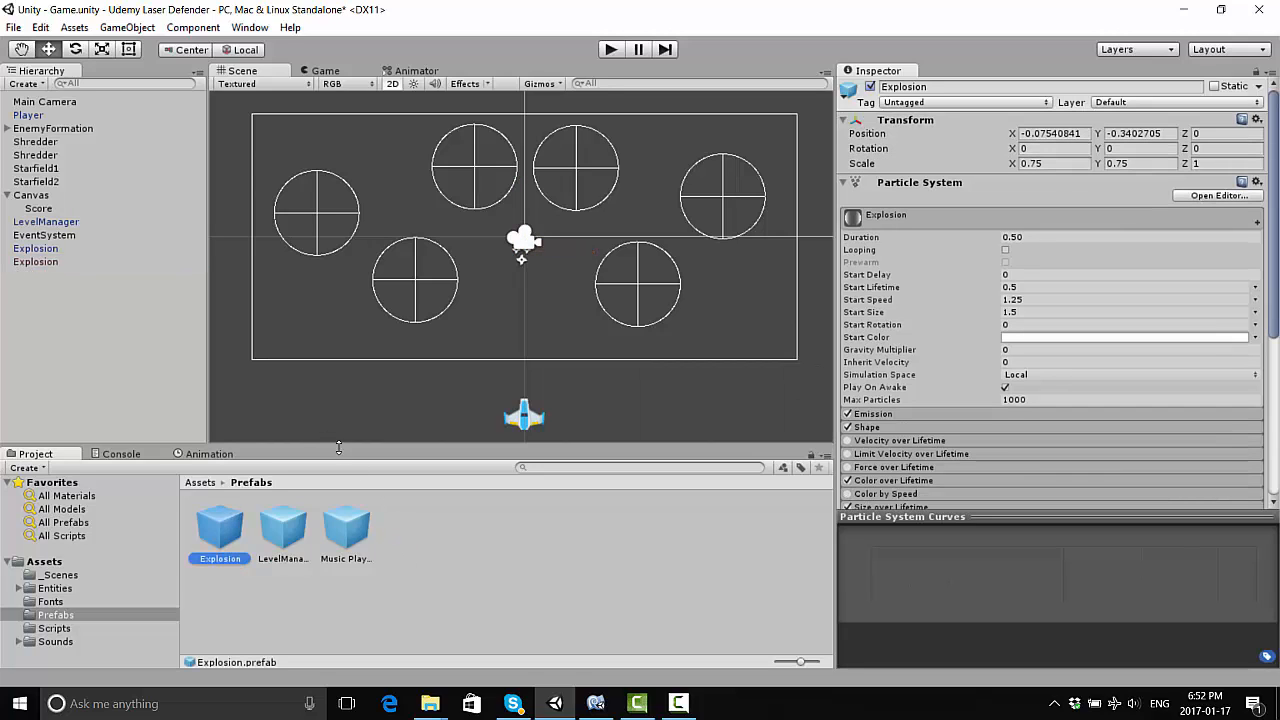
pyautogui.moveTo(58, 276)
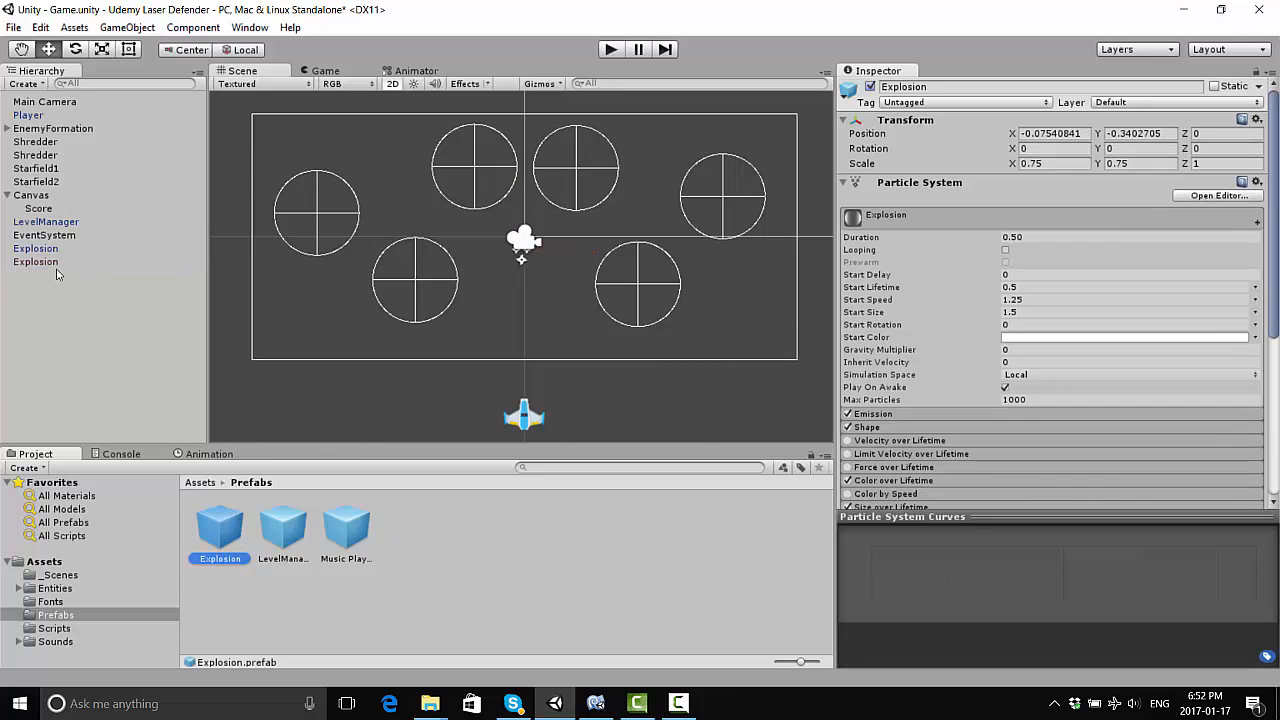
# Duplicate Explosion in the Hierarchy and select the second copy for renaming
pyautogui.click(36, 260)
pyautogui.write('Small ')
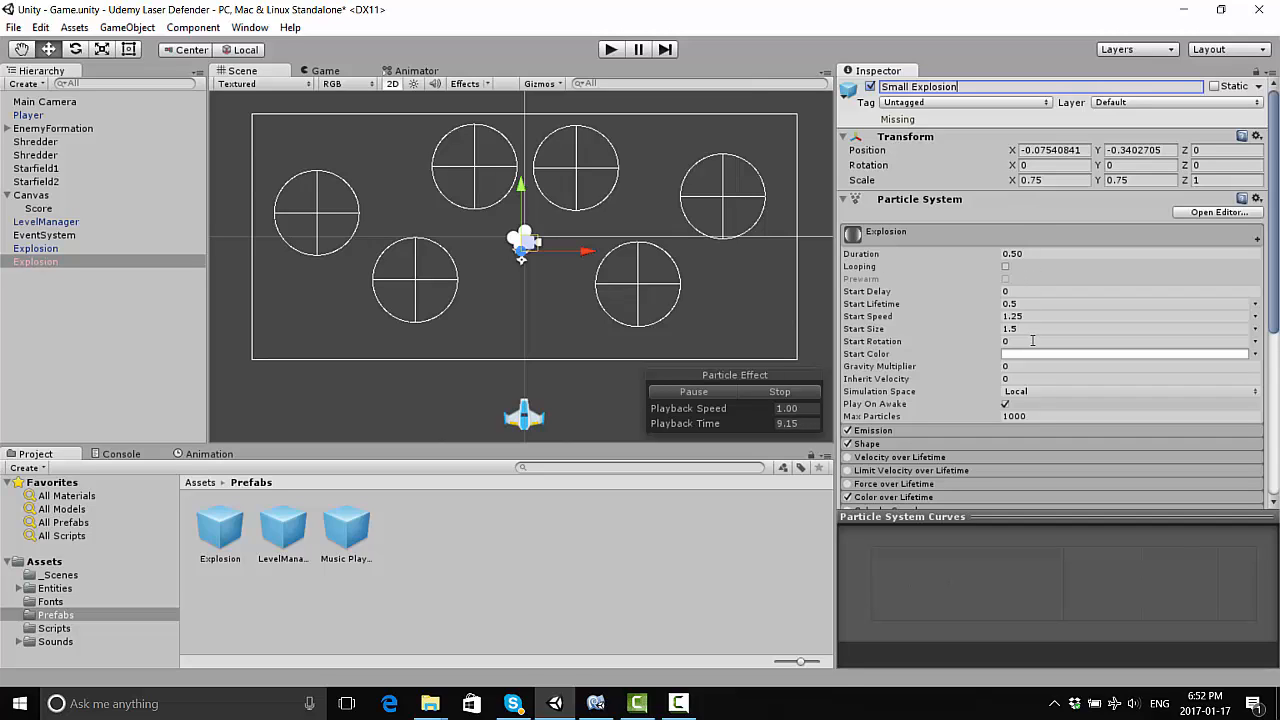
# Preview the Small Explosion, then lower its emission rate to 50 and set Start Size to 1
pyautogui.click(1128, 416)
pyautogui.write('100')
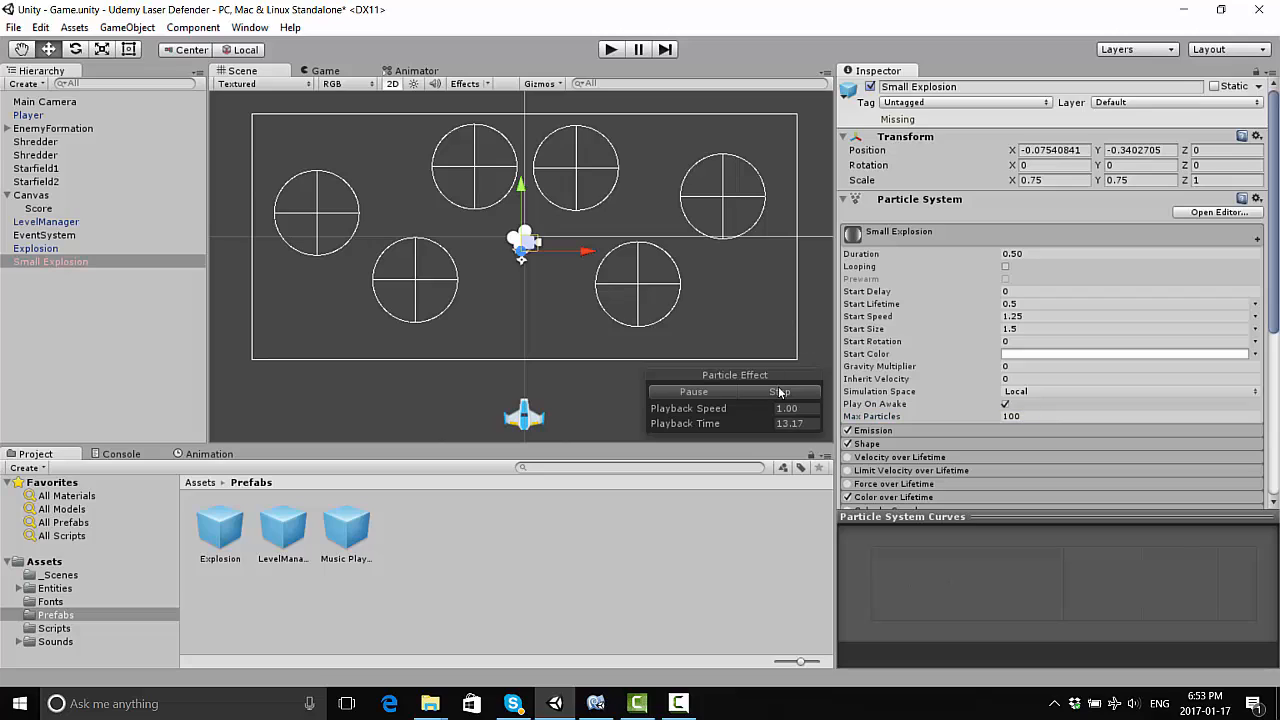
pyautogui.click(782, 390)
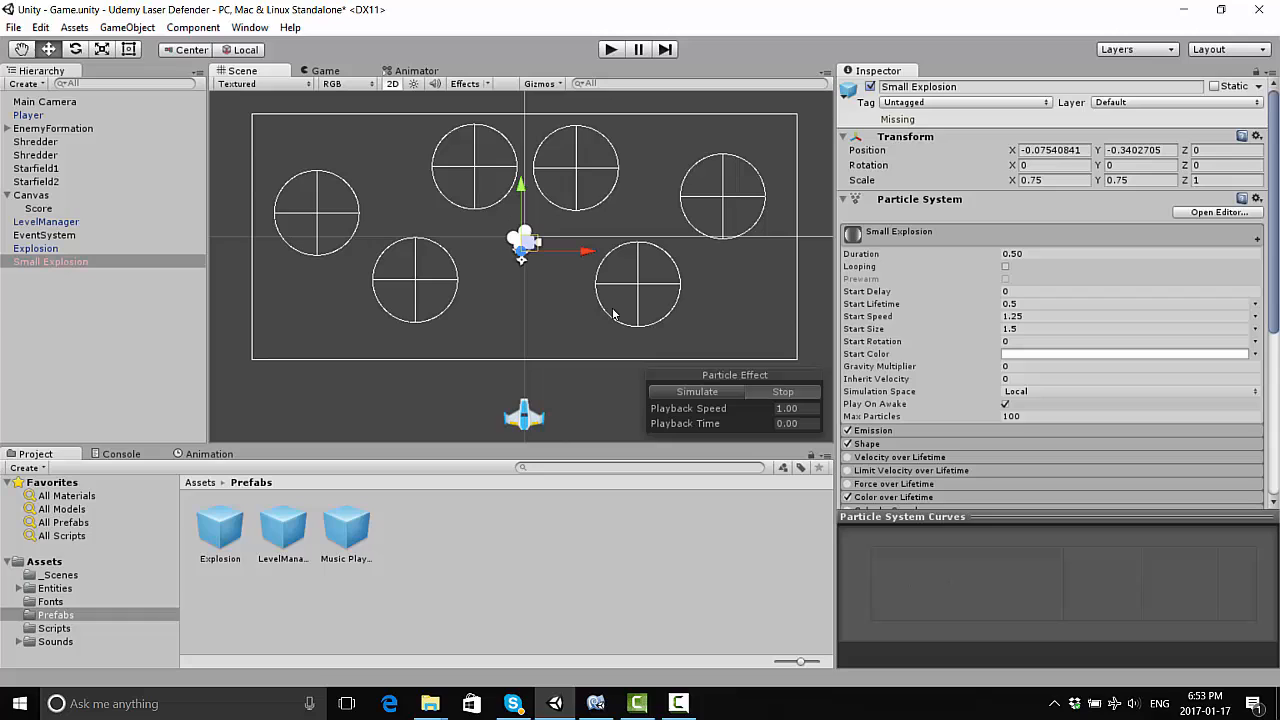
pyautogui.moveTo(976, 420)
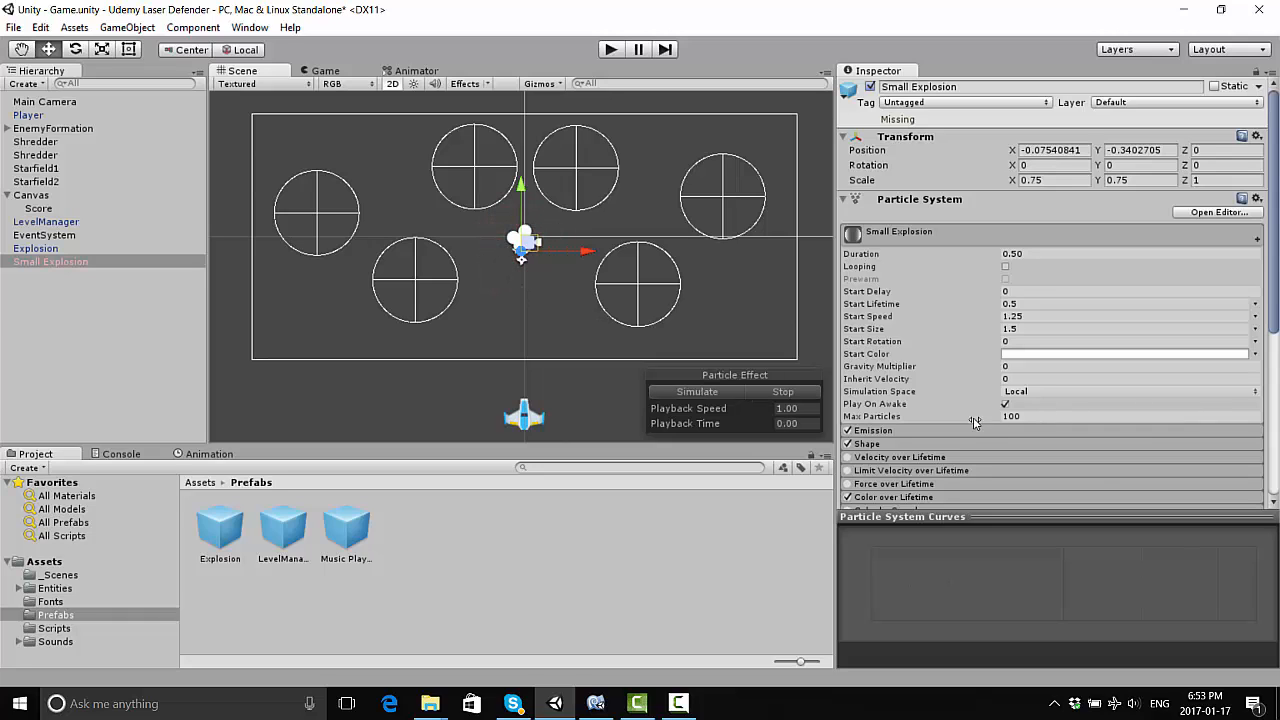
pyautogui.click(876, 430)
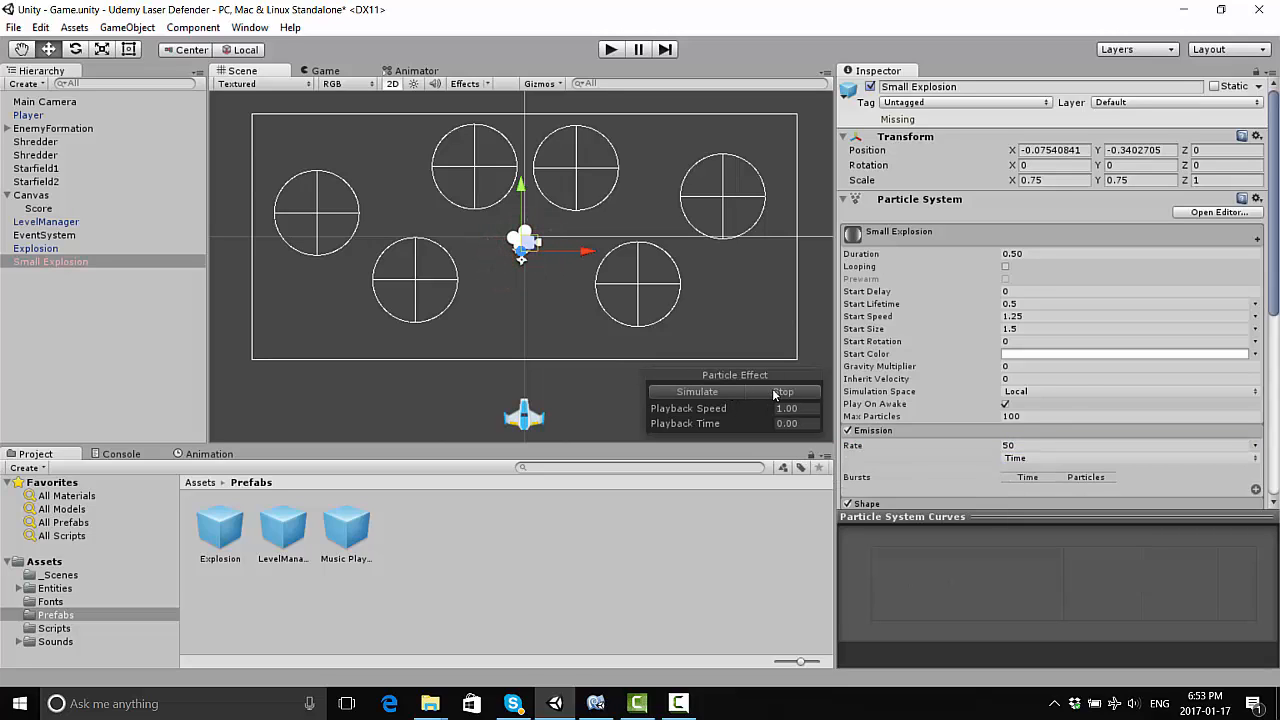
pyautogui.click(1124, 328)
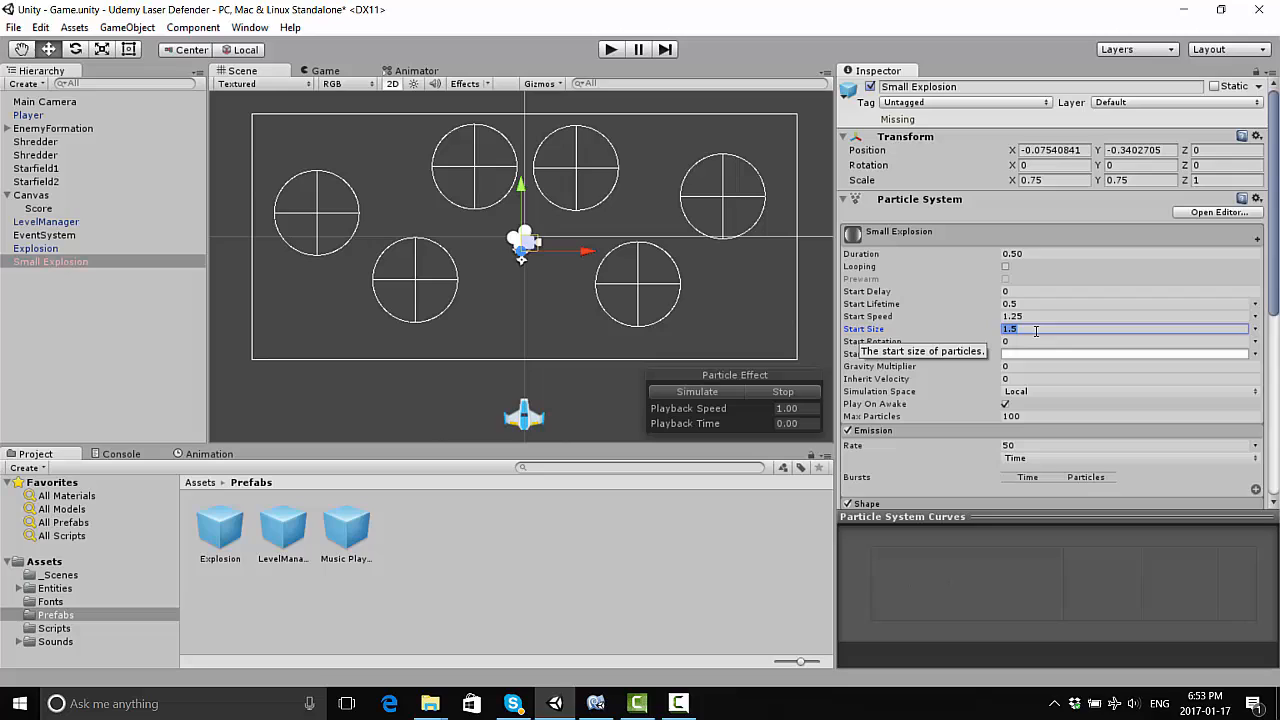
pyautogui.write('1')
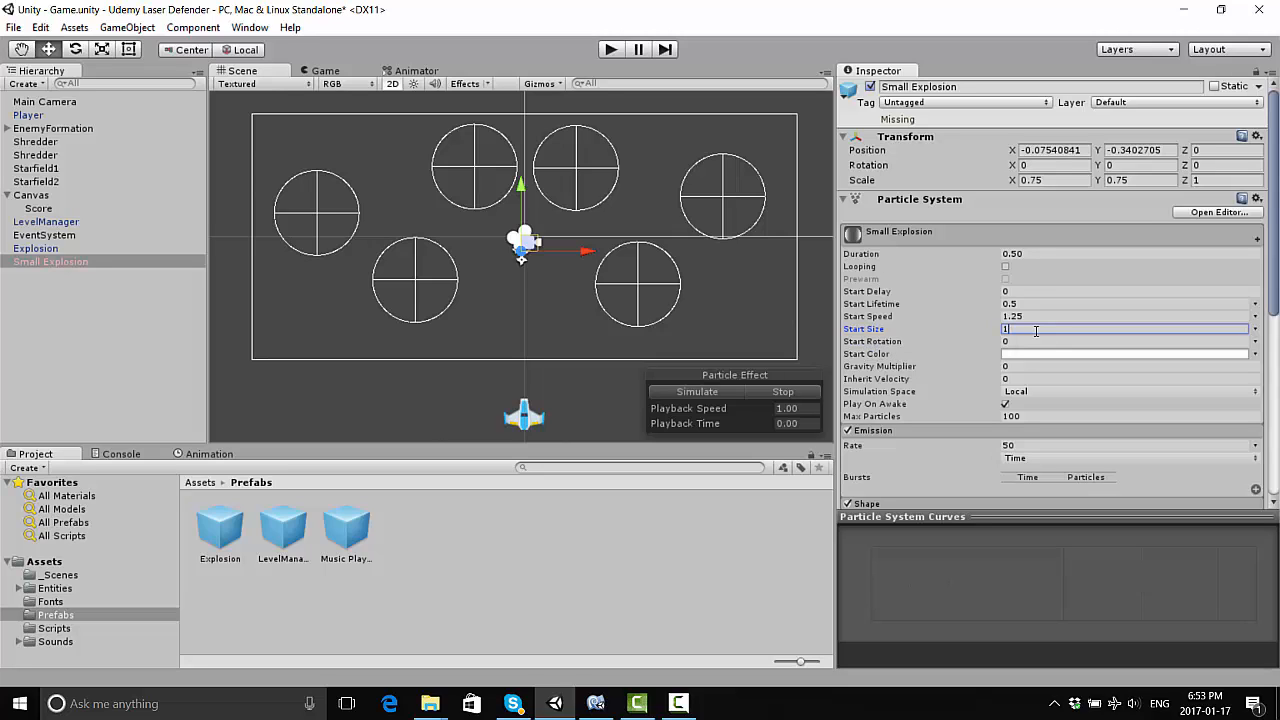
# Replay the smaller explosion to check it, then save Small Explosion as a new prefab in Prefabs
pyautogui.click(696, 390)
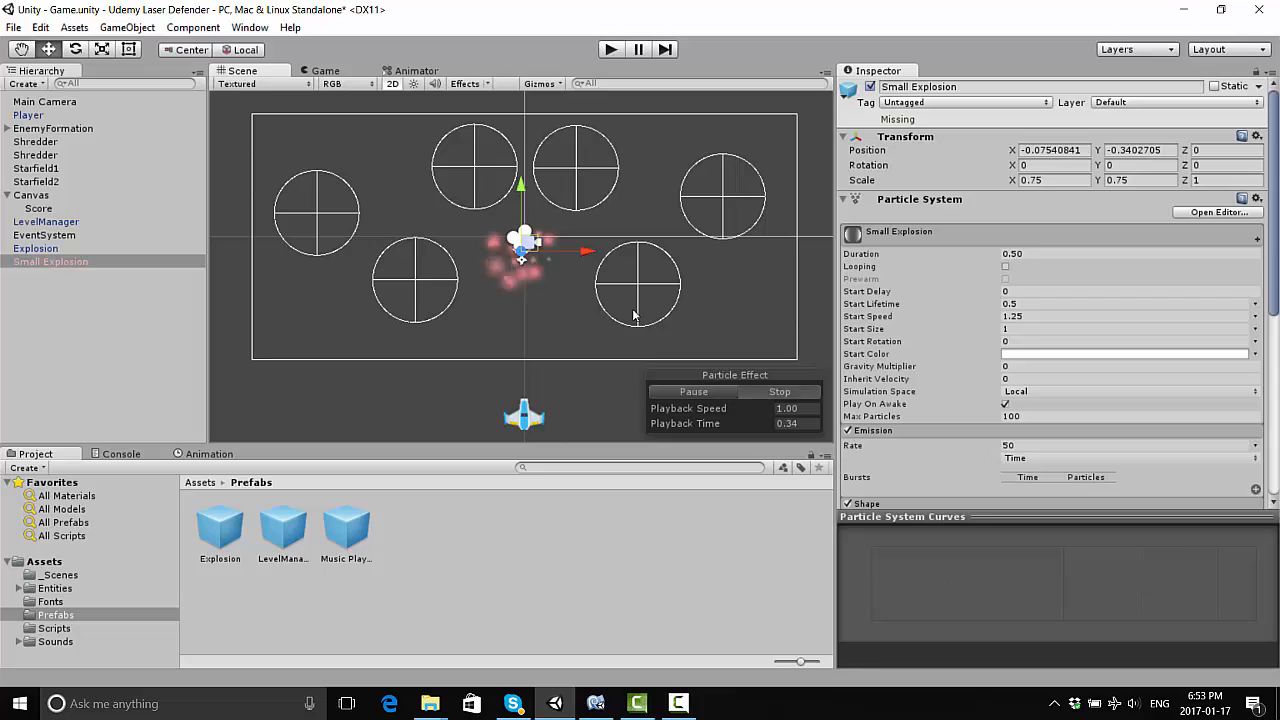
pyautogui.click(1124, 316)
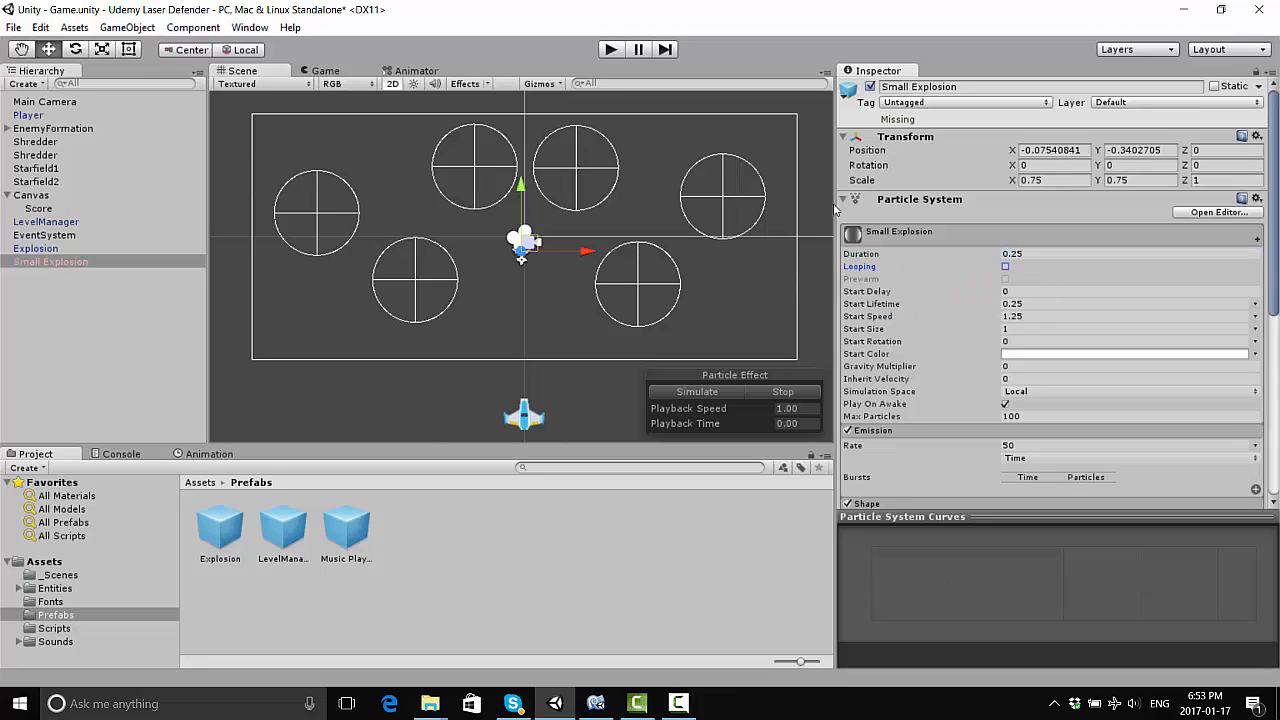
pyautogui.click(696, 390)
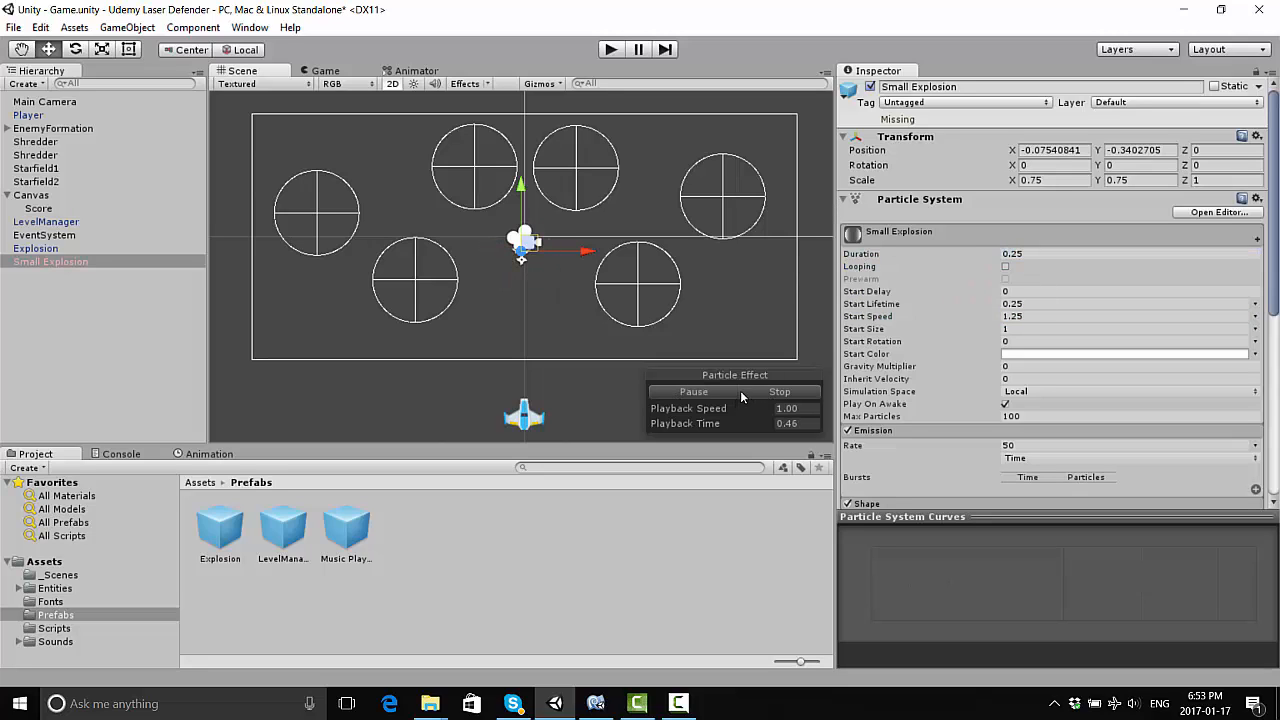
pyautogui.click(692, 390)
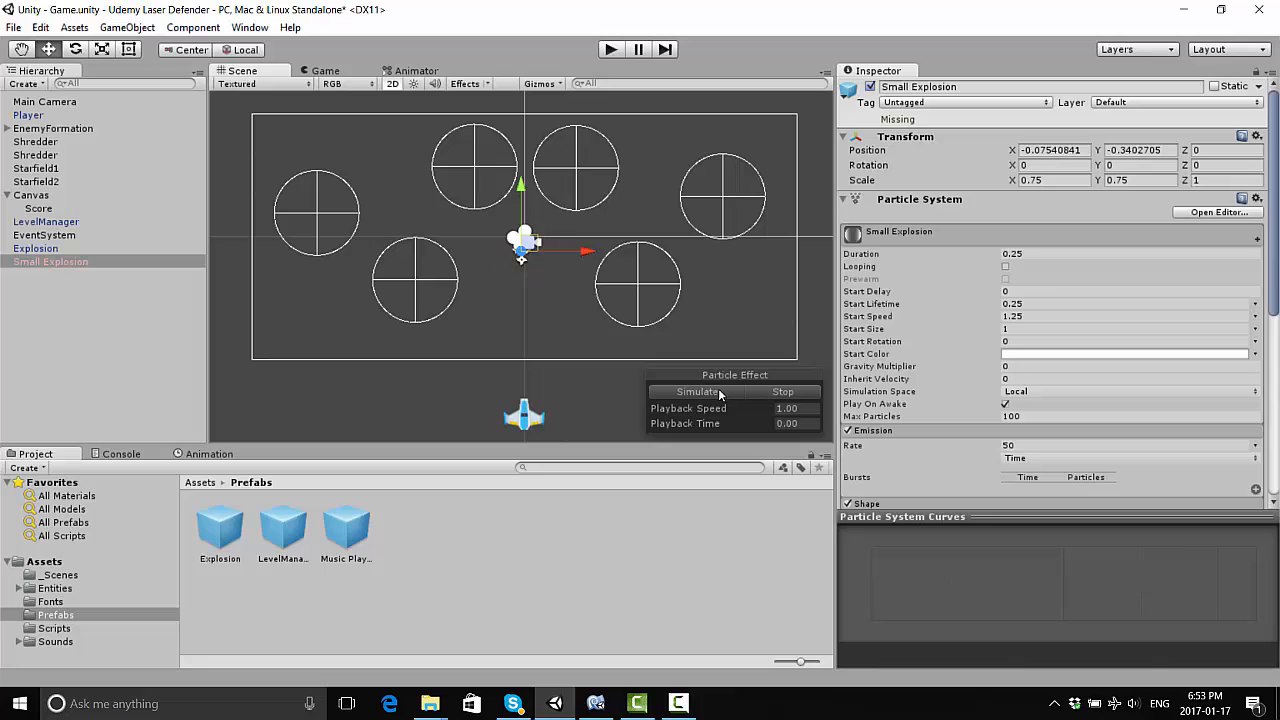
pyautogui.click(50, 260)
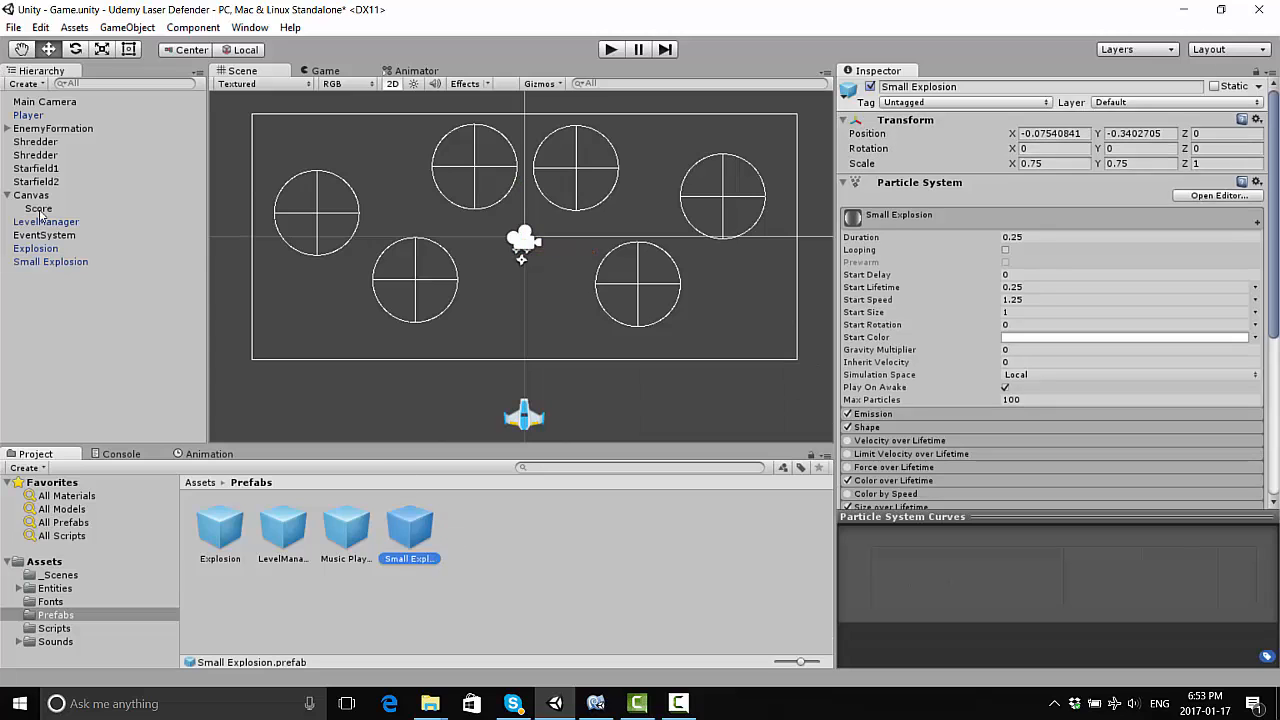
# Browse into the Enemy entities folder and inspect the enemy ship sprite
pyautogui.click(36, 248)
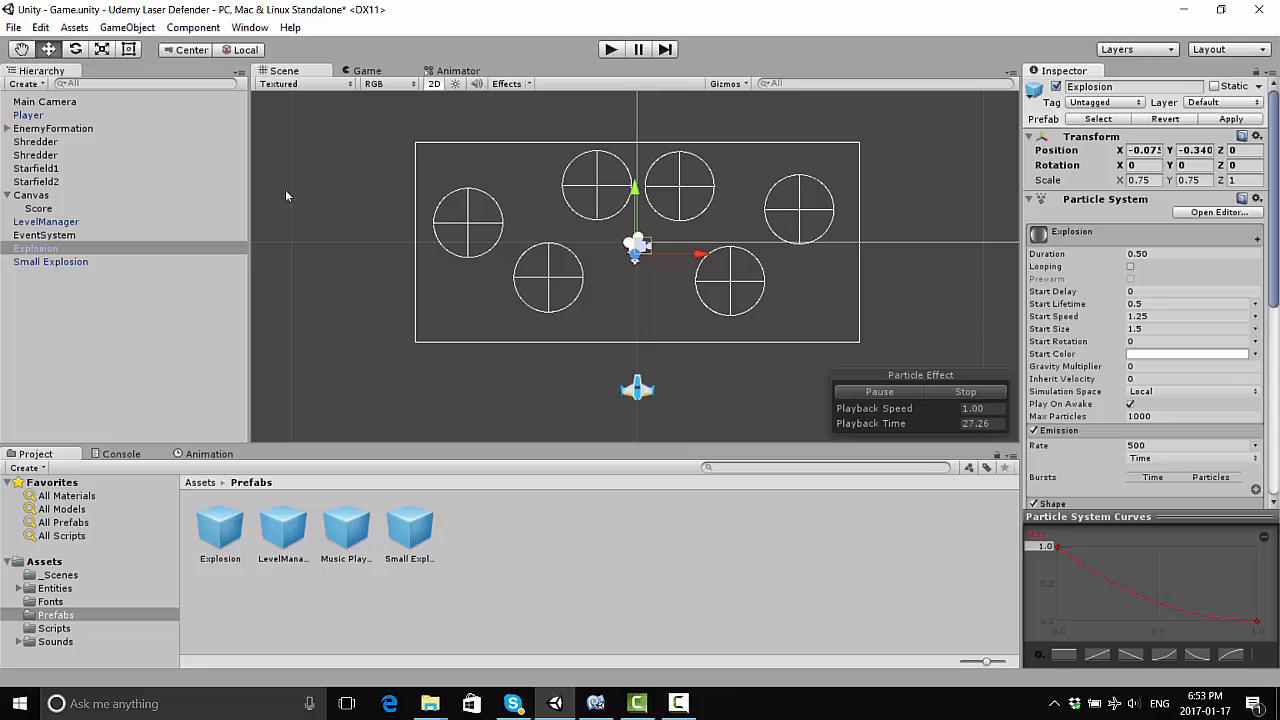
pyautogui.moveTo(476, 304)
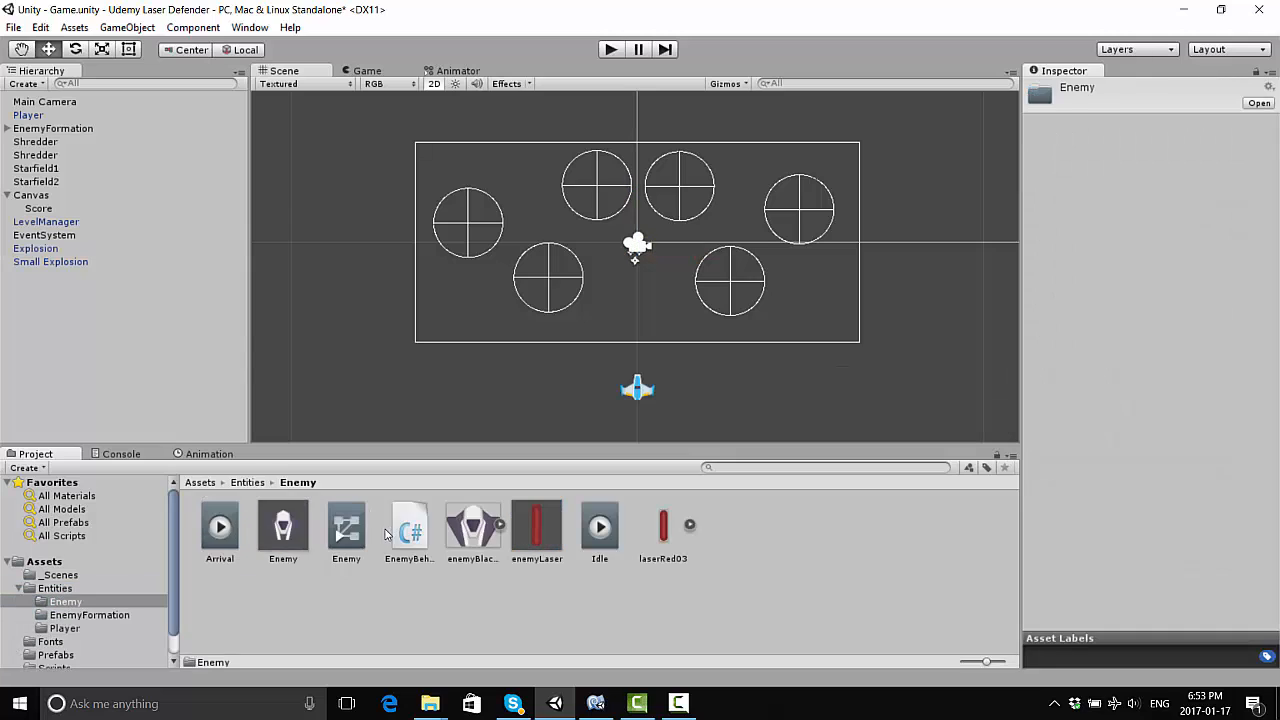
pyautogui.click(284, 524)
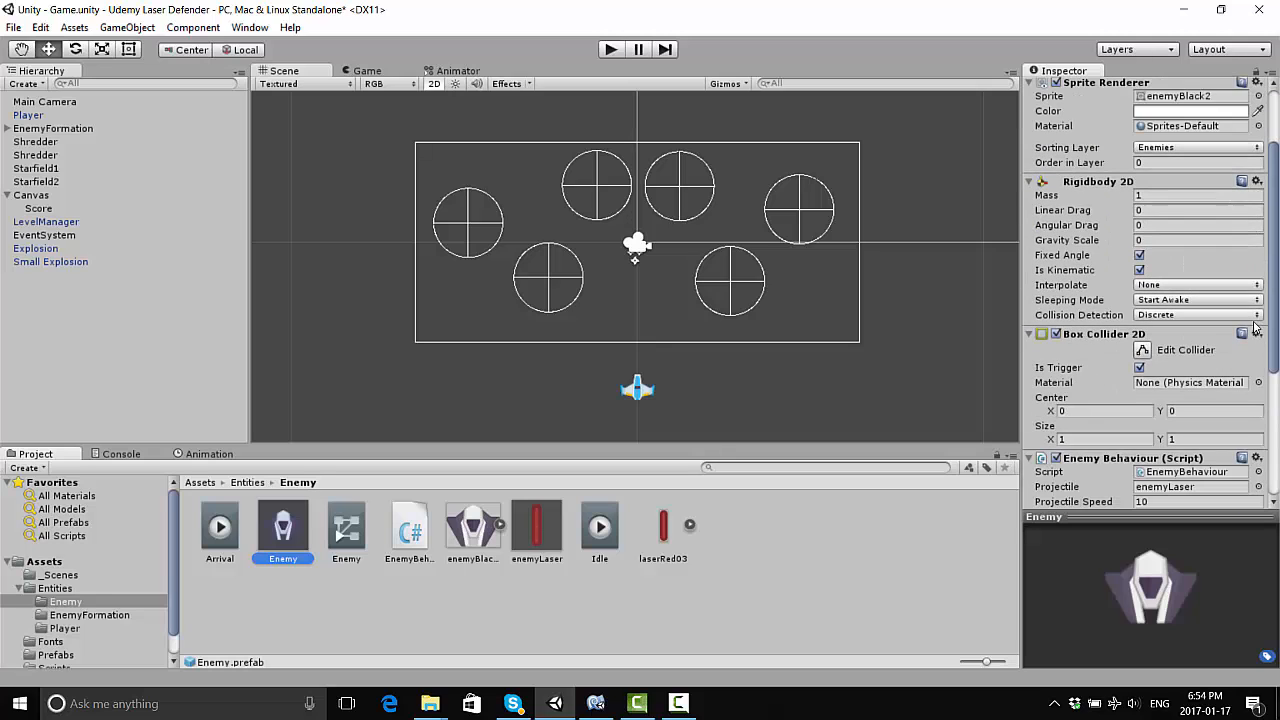
pyautogui.scroll(-3)
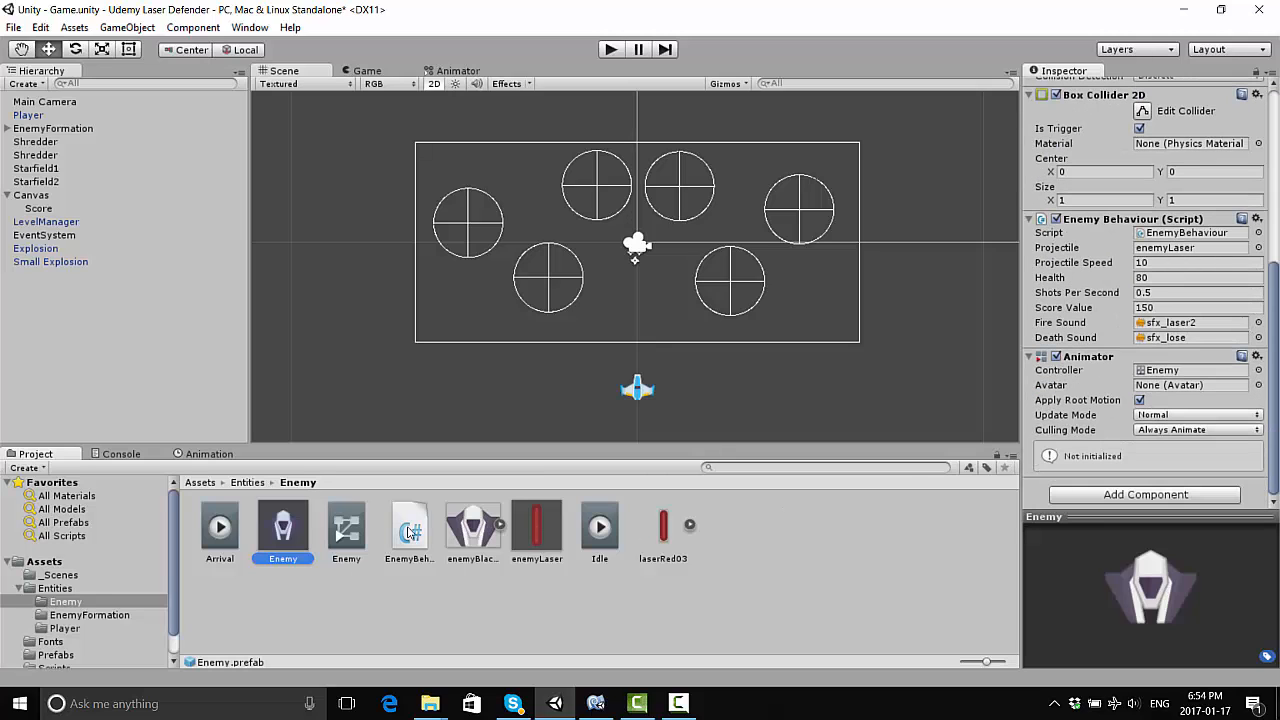
pyautogui.click(472, 524)
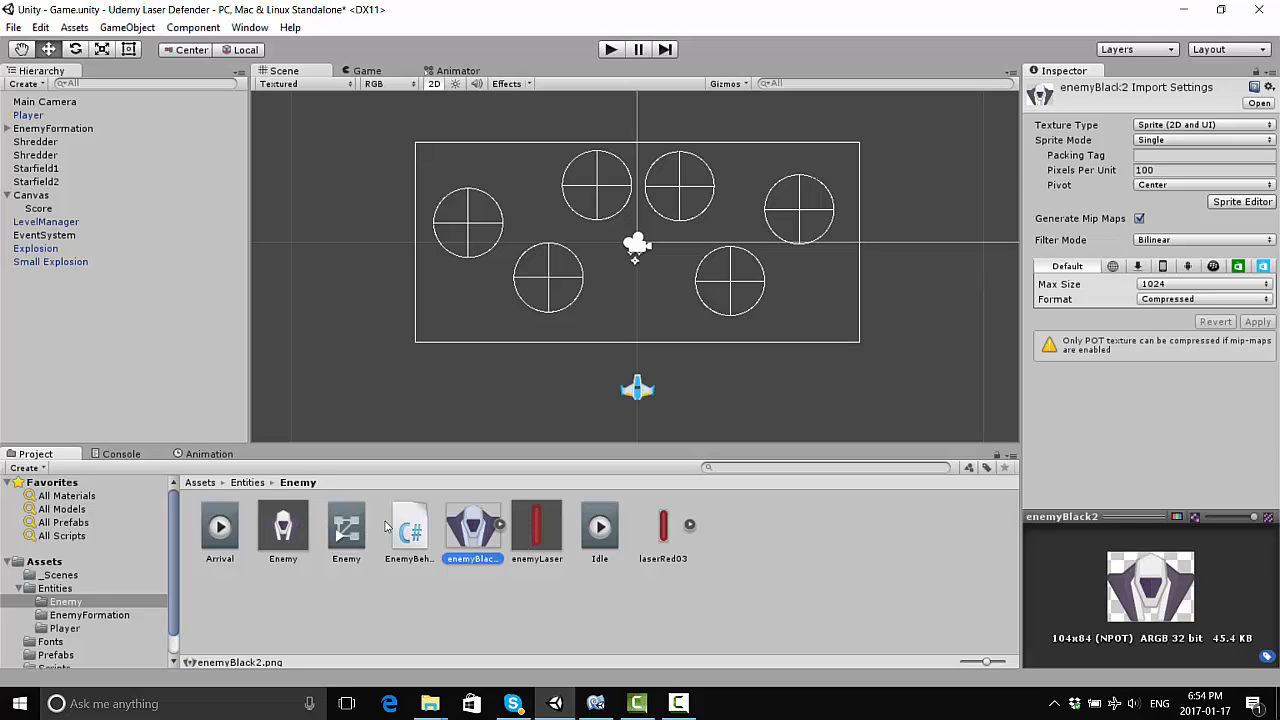
# Preview the EnemyBehaviour script's code and open it for editing in MonoDevelop
pyautogui.click(408, 524)
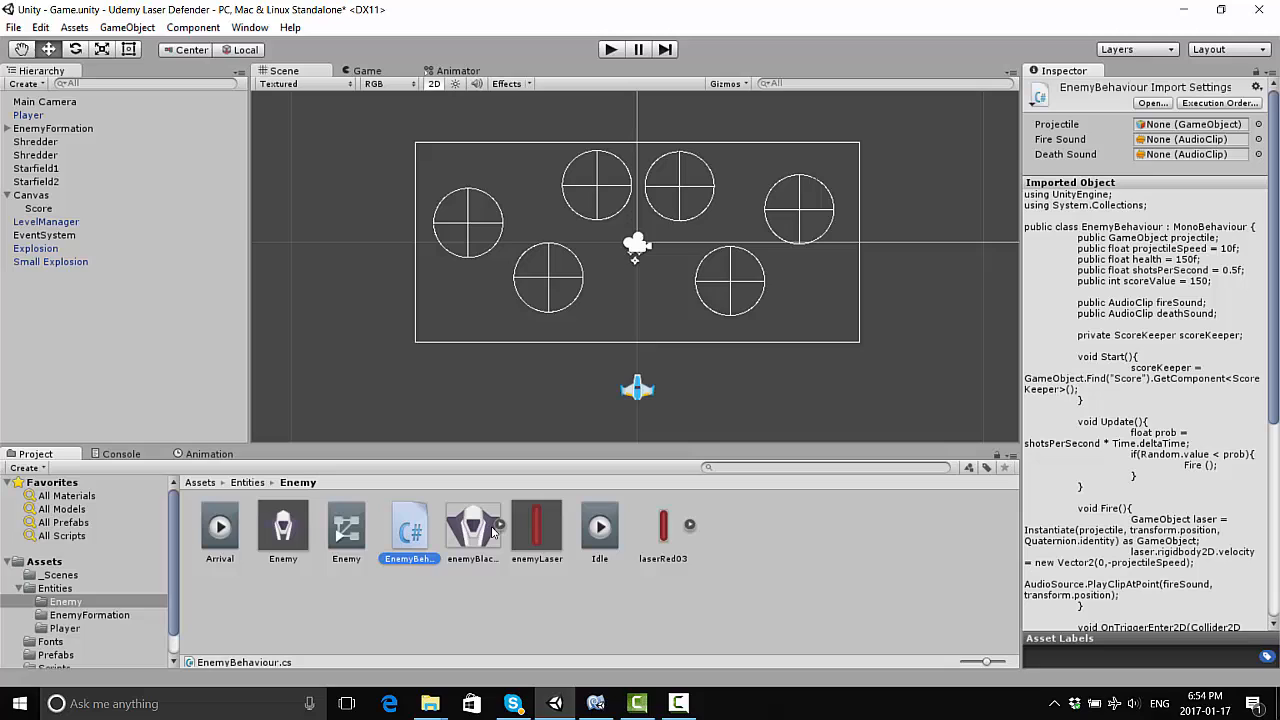
pyautogui.click(472, 524)
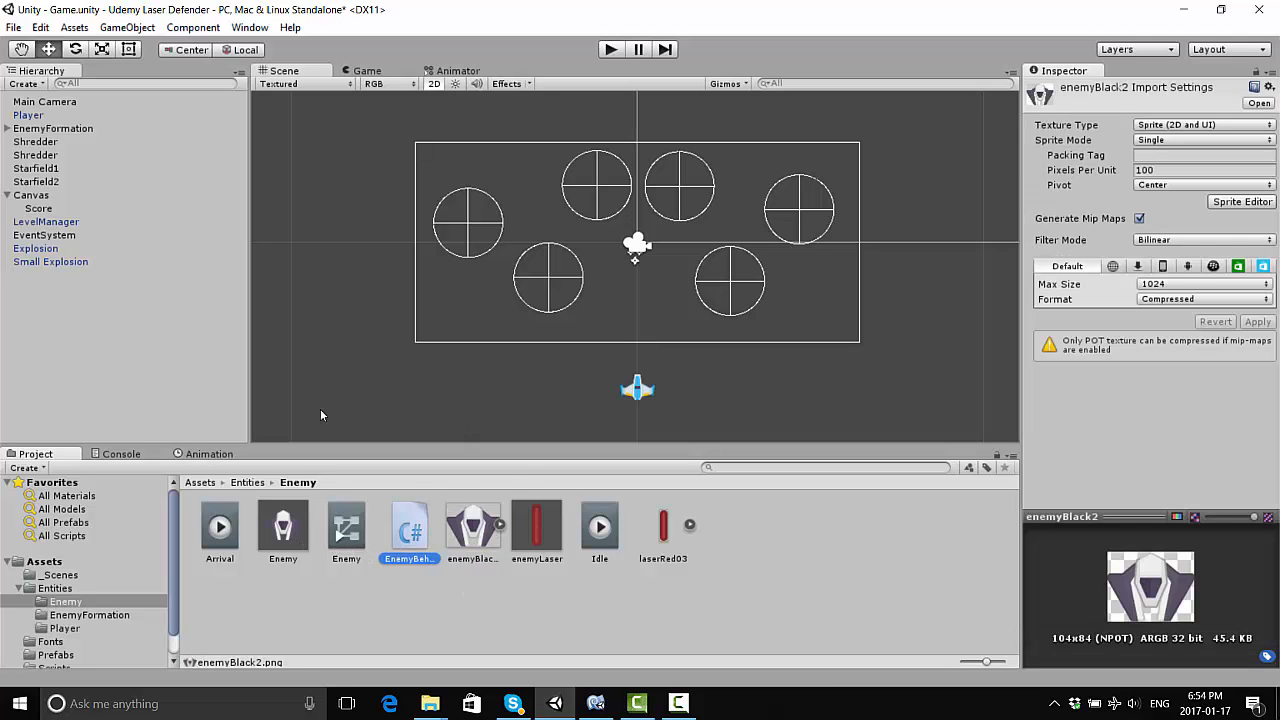
pyautogui.click(408, 524)
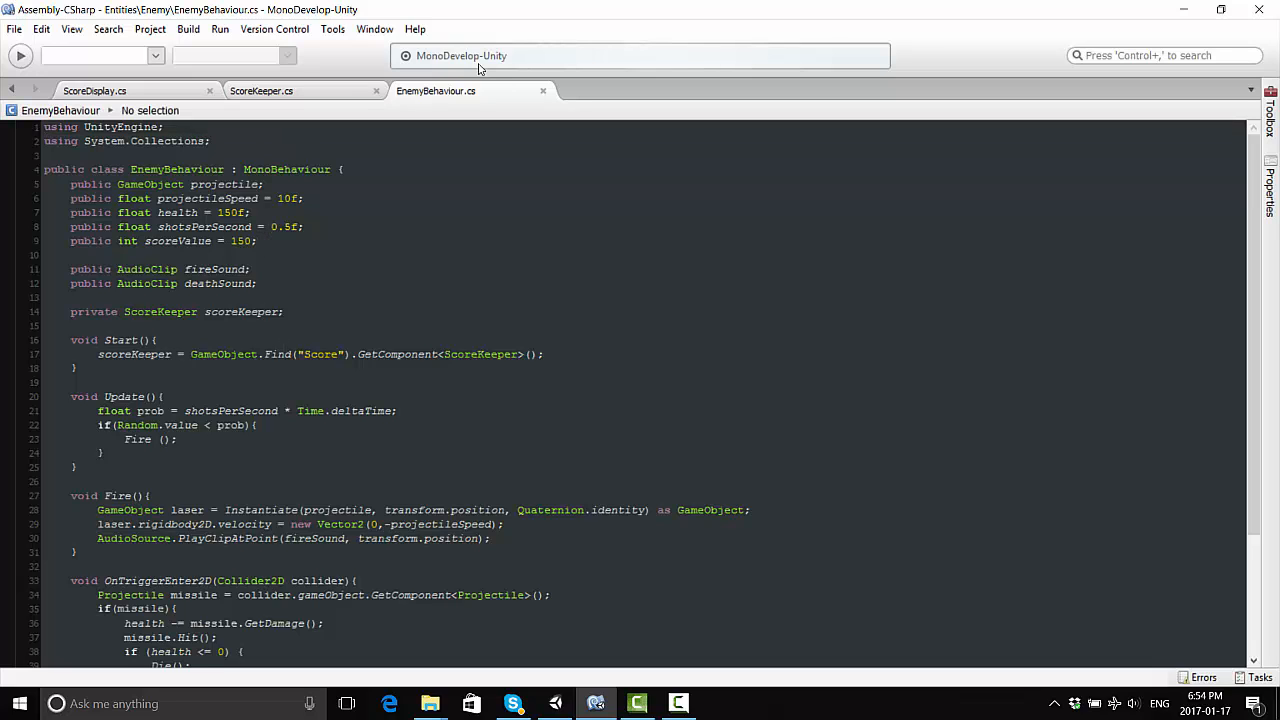
# Declare 'public GameObject explosion, smallExplosion;' below scoreValue in EnemyBehaviour.cs
pyautogui.write('public')
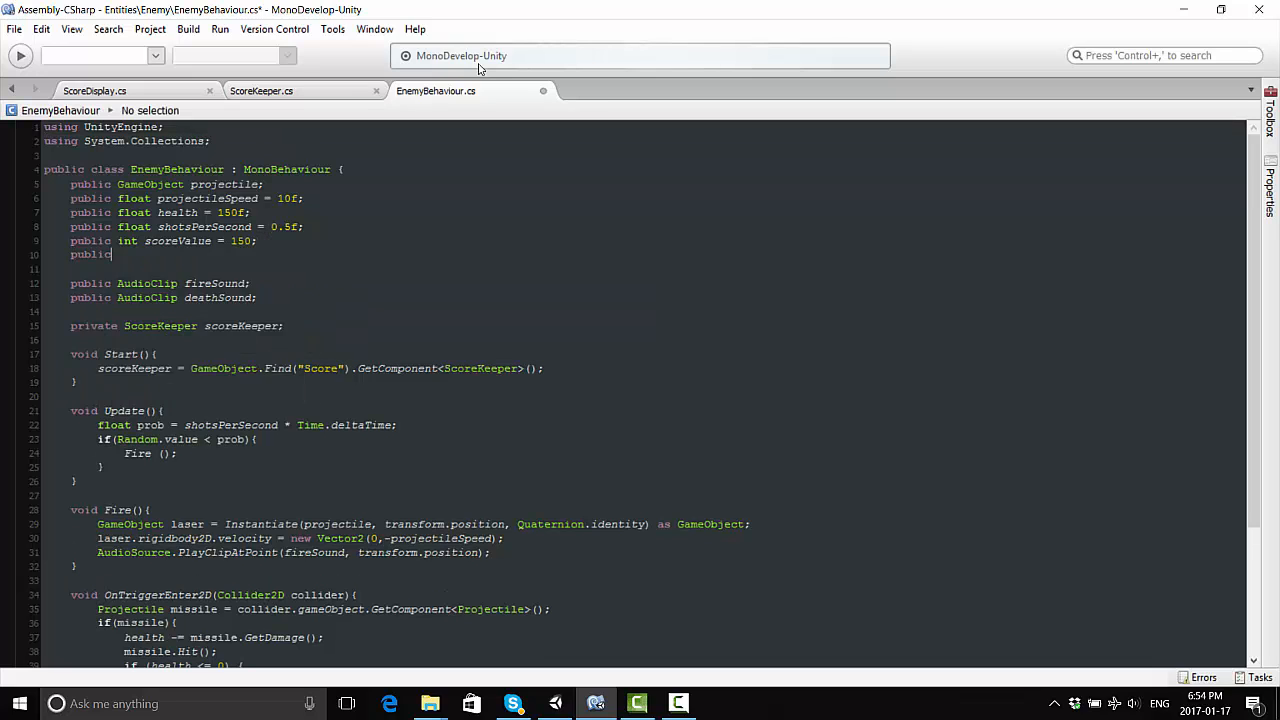
pyautogui.write('GameObject')
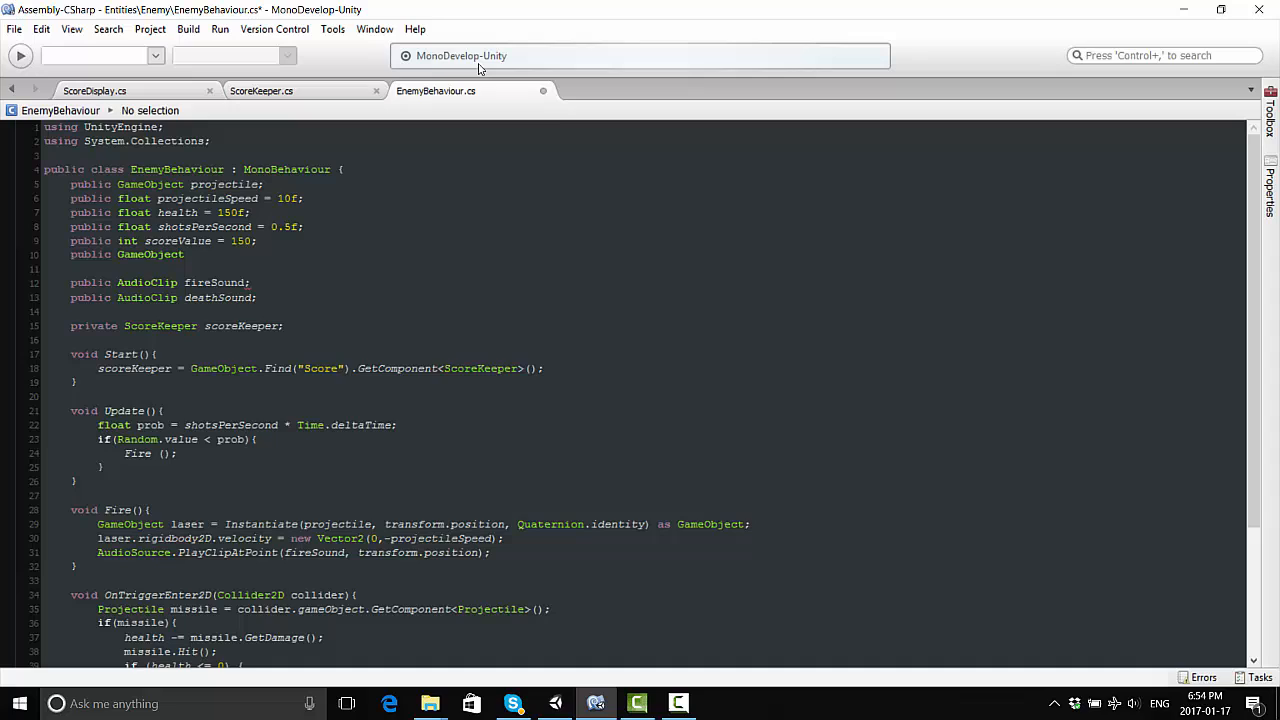
pyautogui.write('explosion, S')
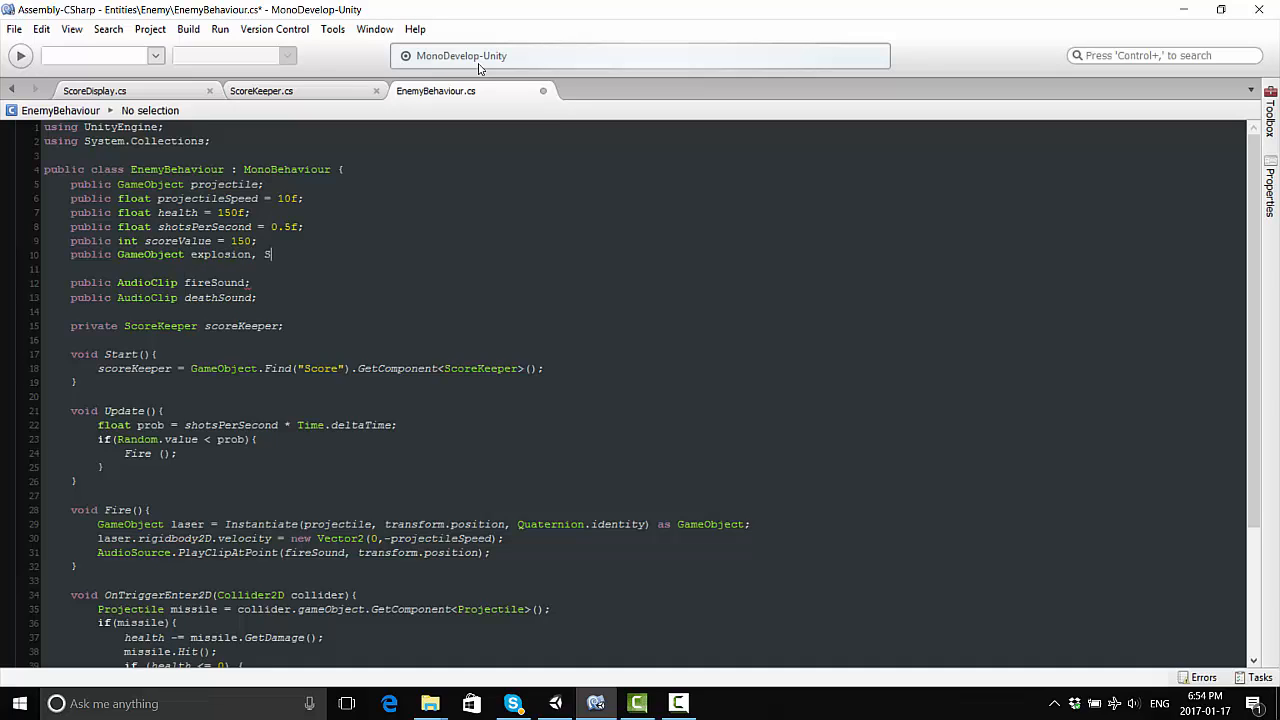
pyautogui.write('mallExplosion')
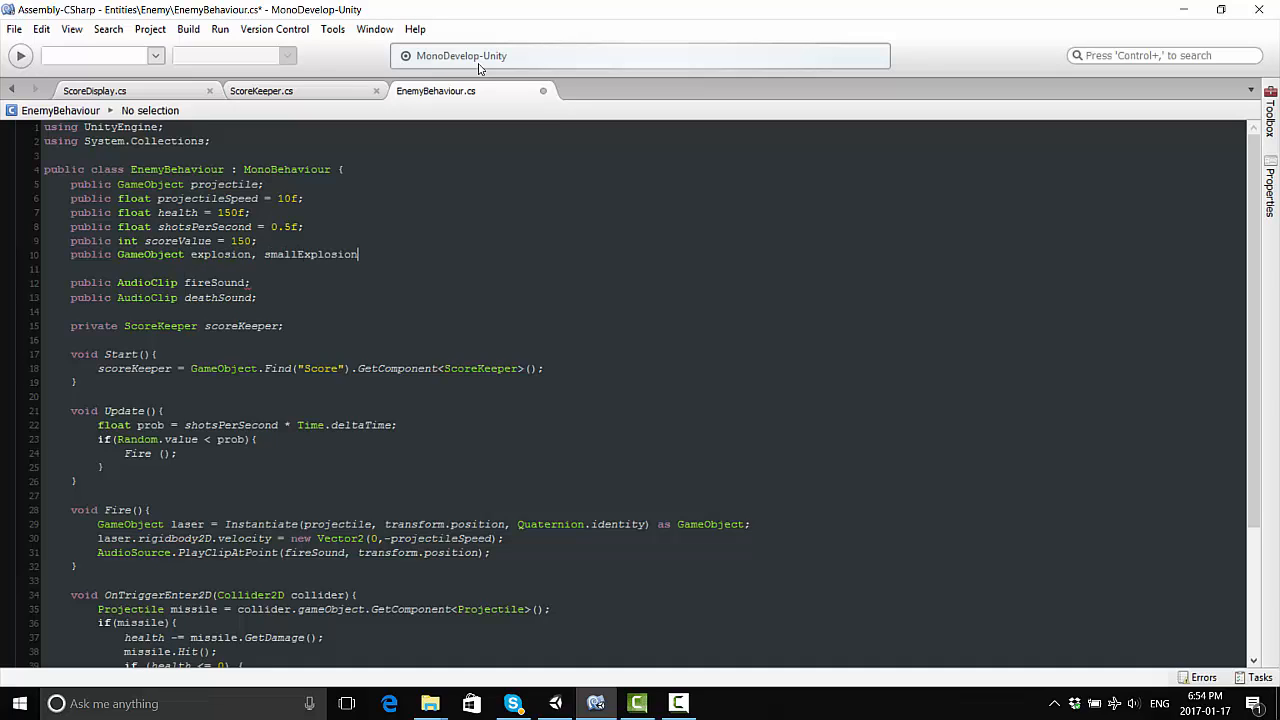
pyautogui.write(';')
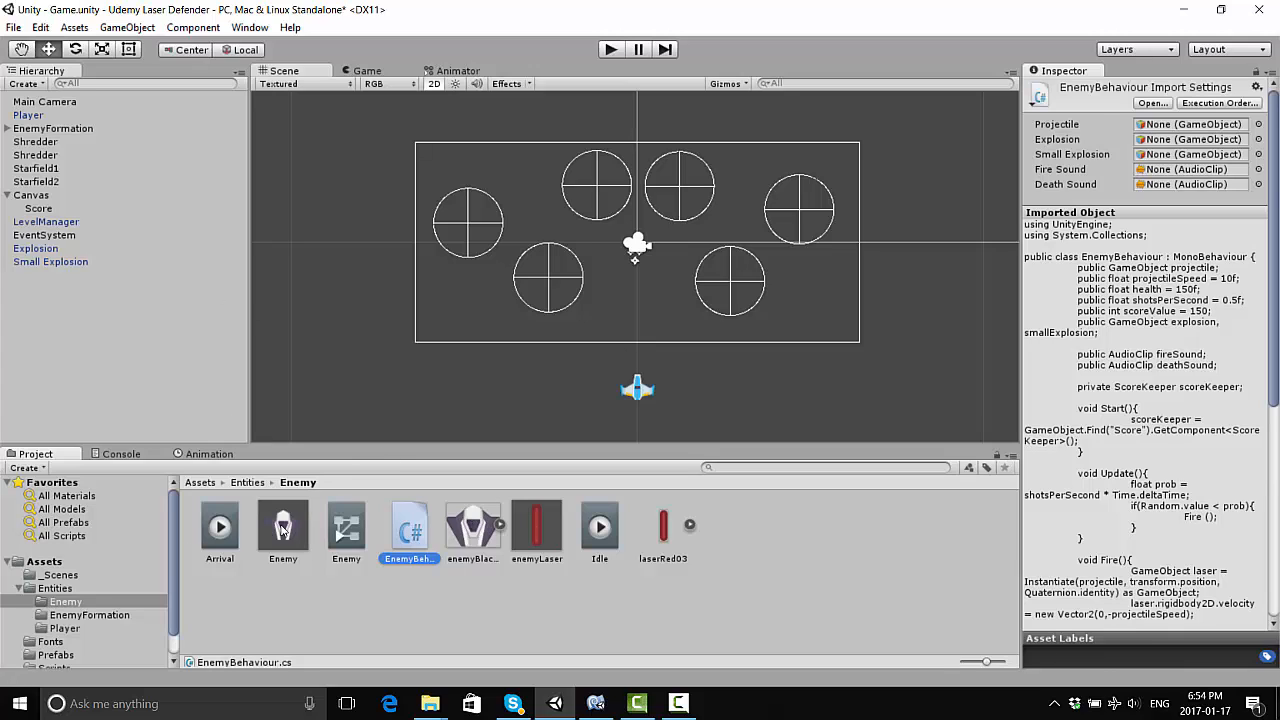
# Assign the Explosion and Small Explosion prefabs to the Enemy prefab's new Enemy Behaviour fields
pyautogui.click(284, 528)
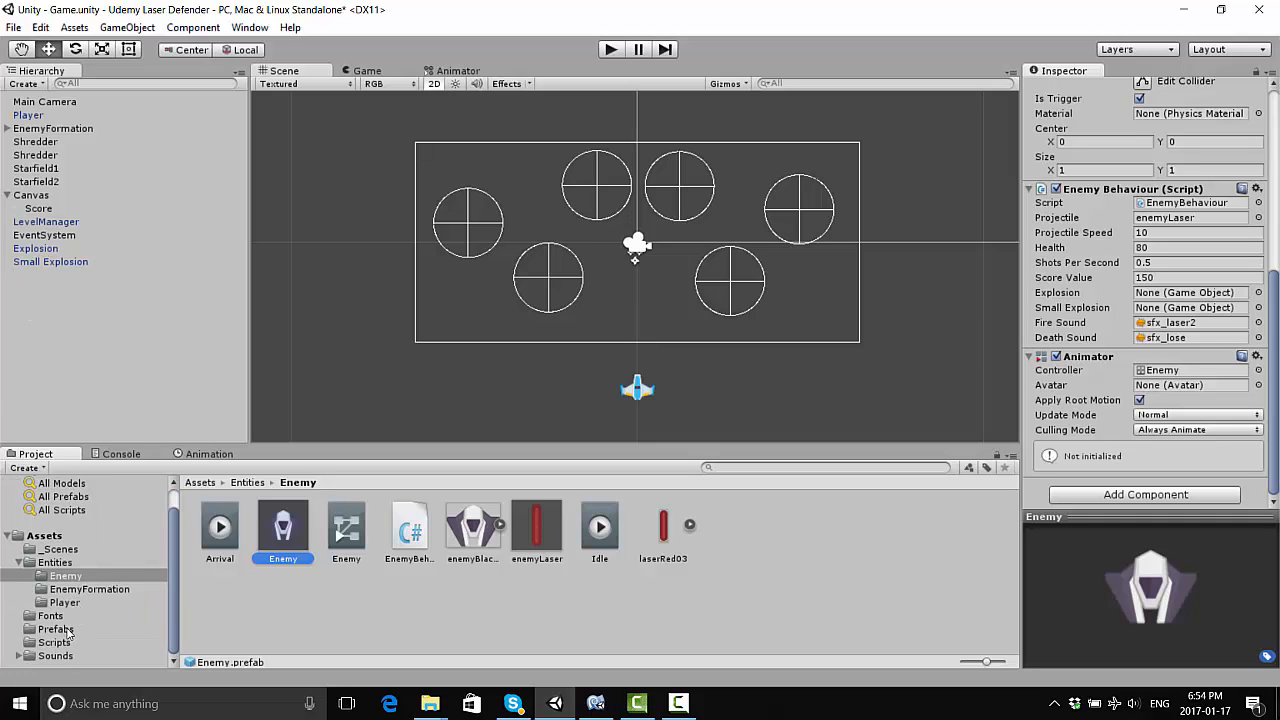
pyautogui.click(56, 628)
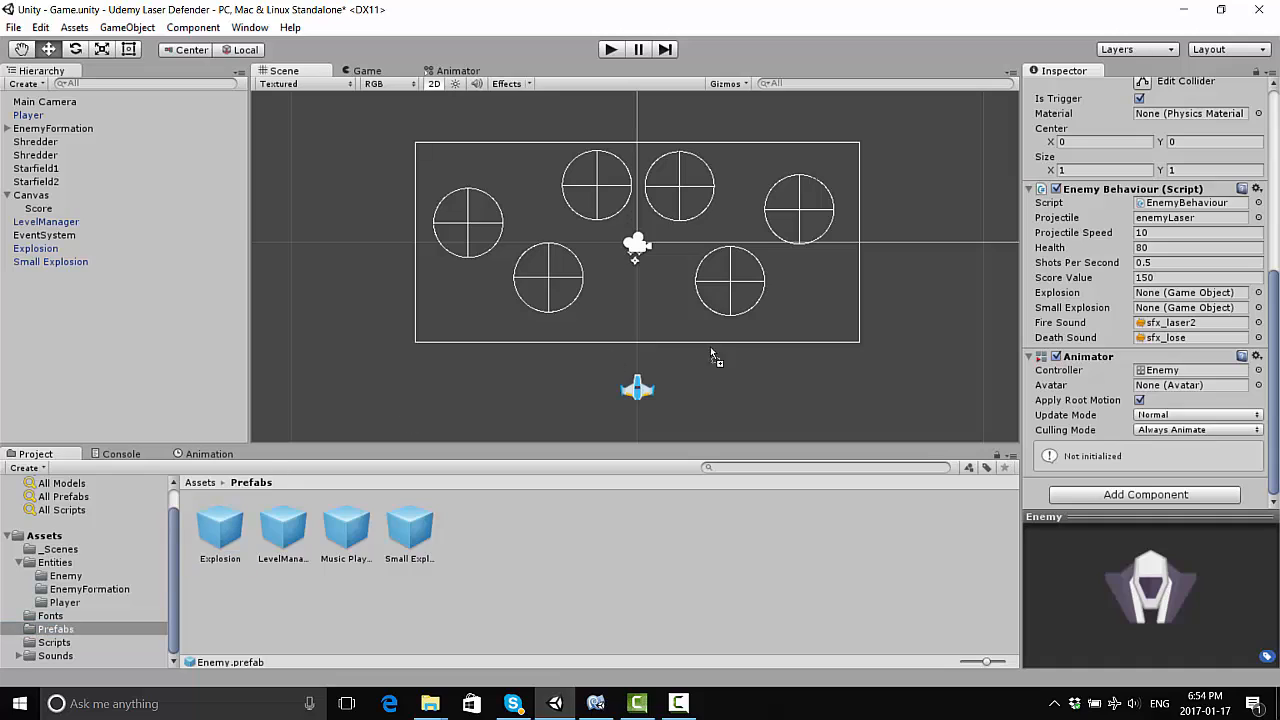
pyautogui.click(1190, 308)
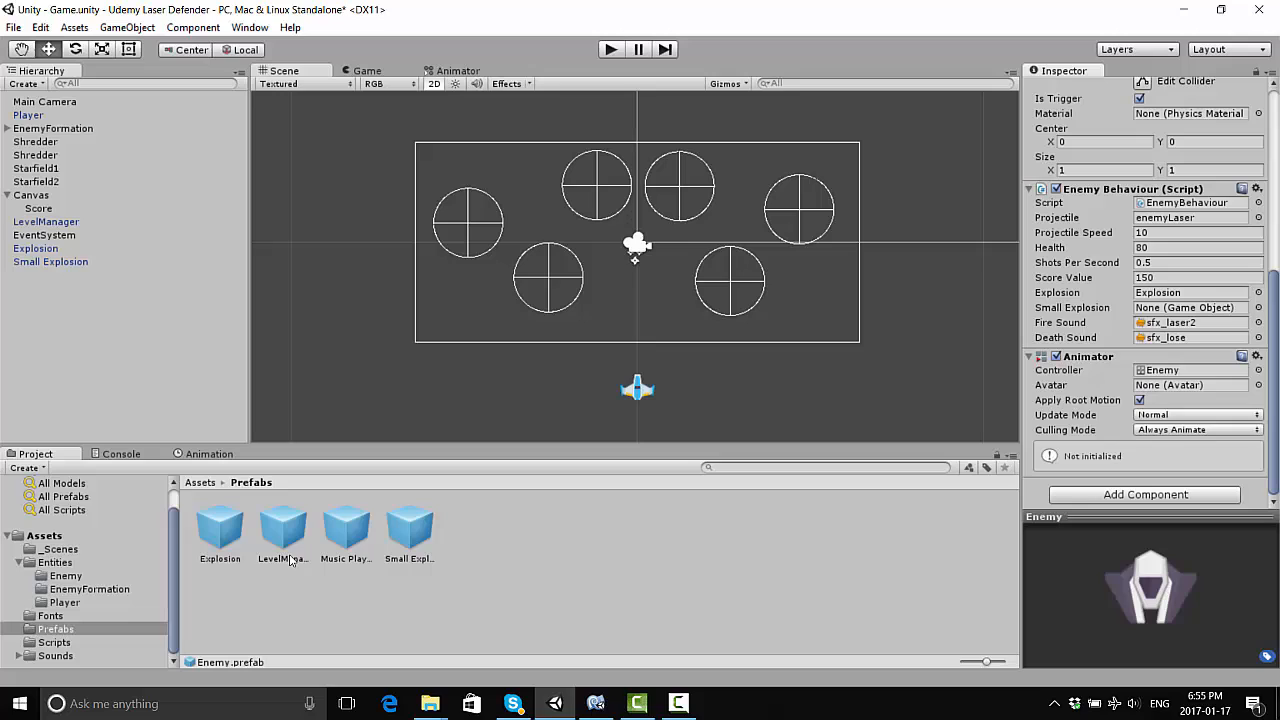
pyautogui.click(1190, 292)
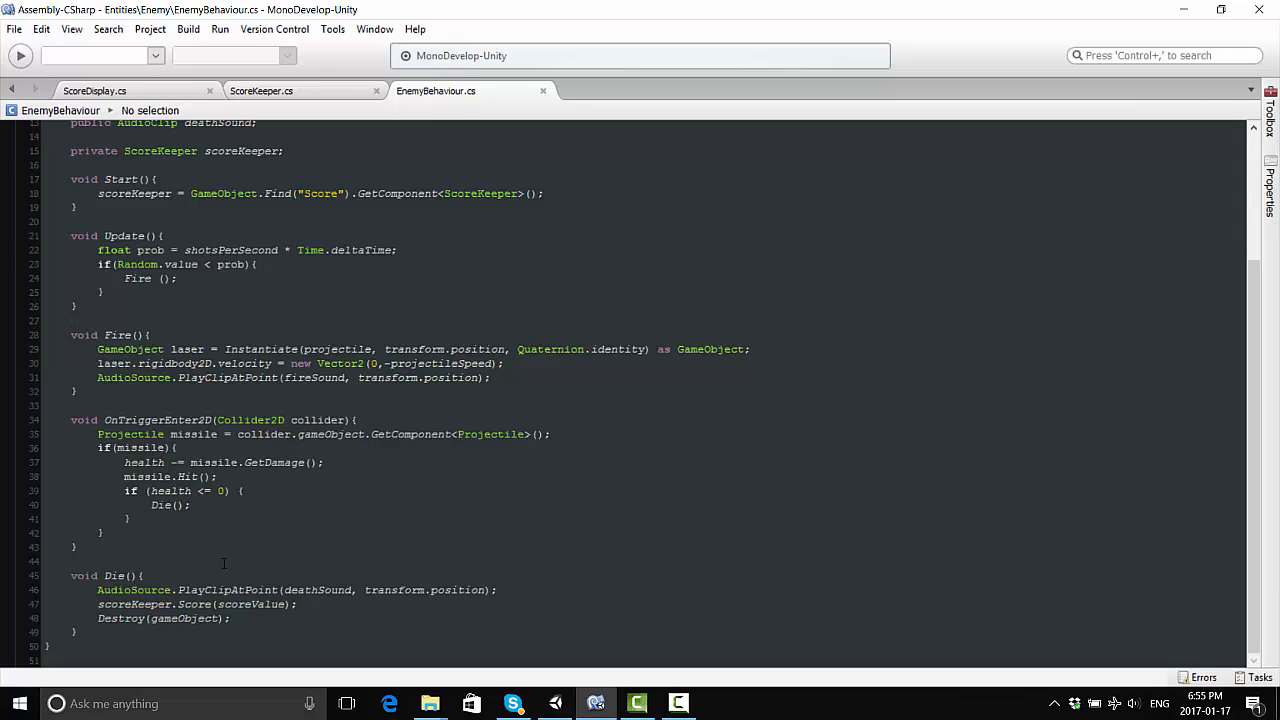
# In Die(), begin a 'GameObject newExplosion' line after the death sound call
pyautogui.click(228, 618)
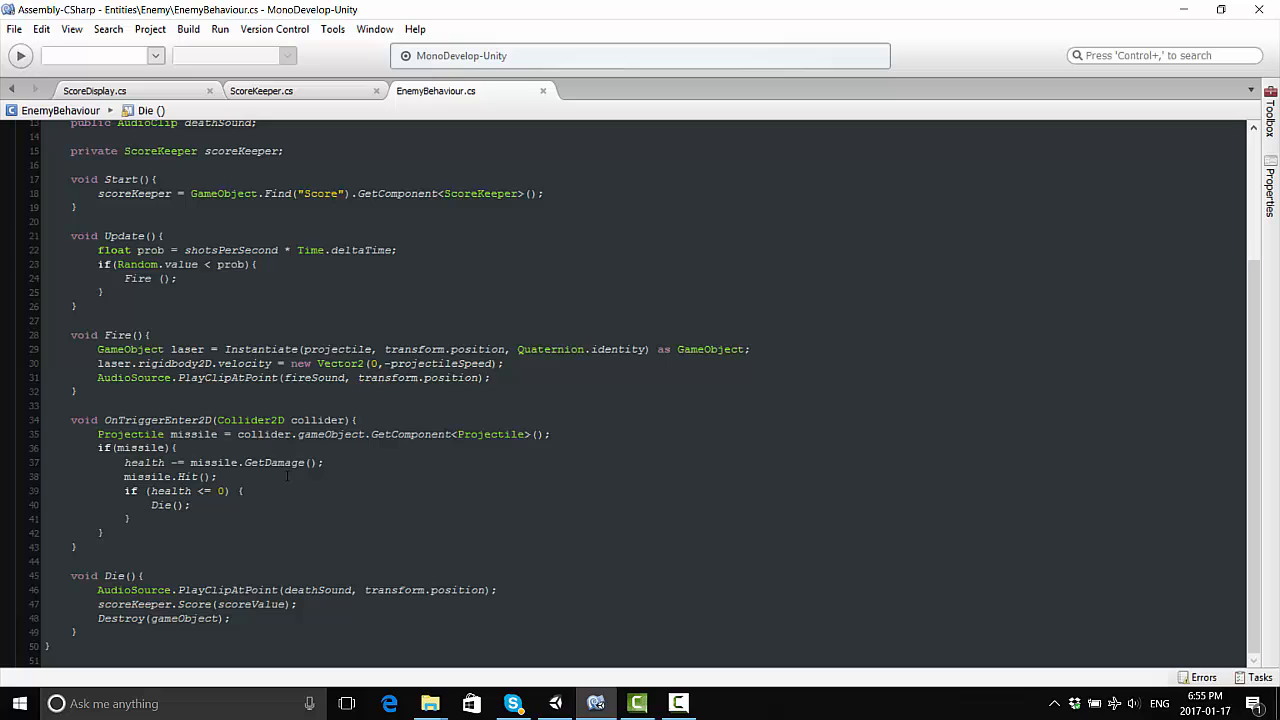
pyautogui.scroll(3)
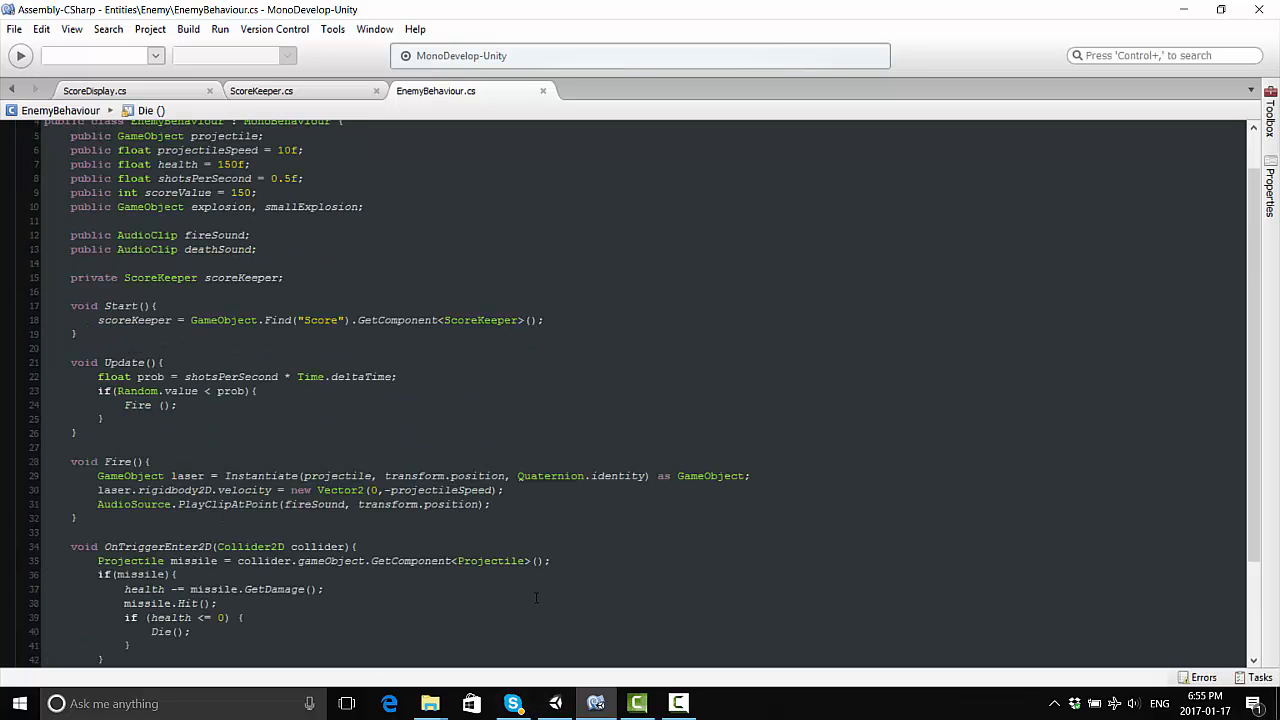
pyautogui.scroll(-3)
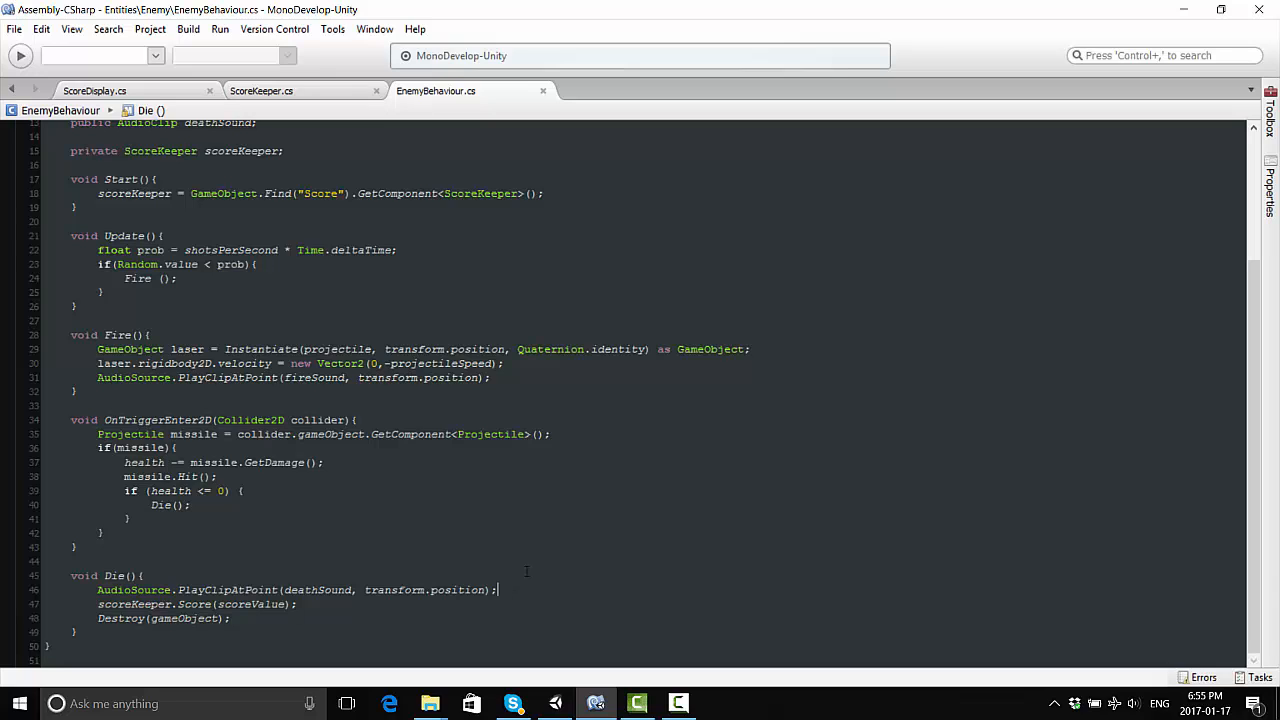
pyautogui.write('GameObject')
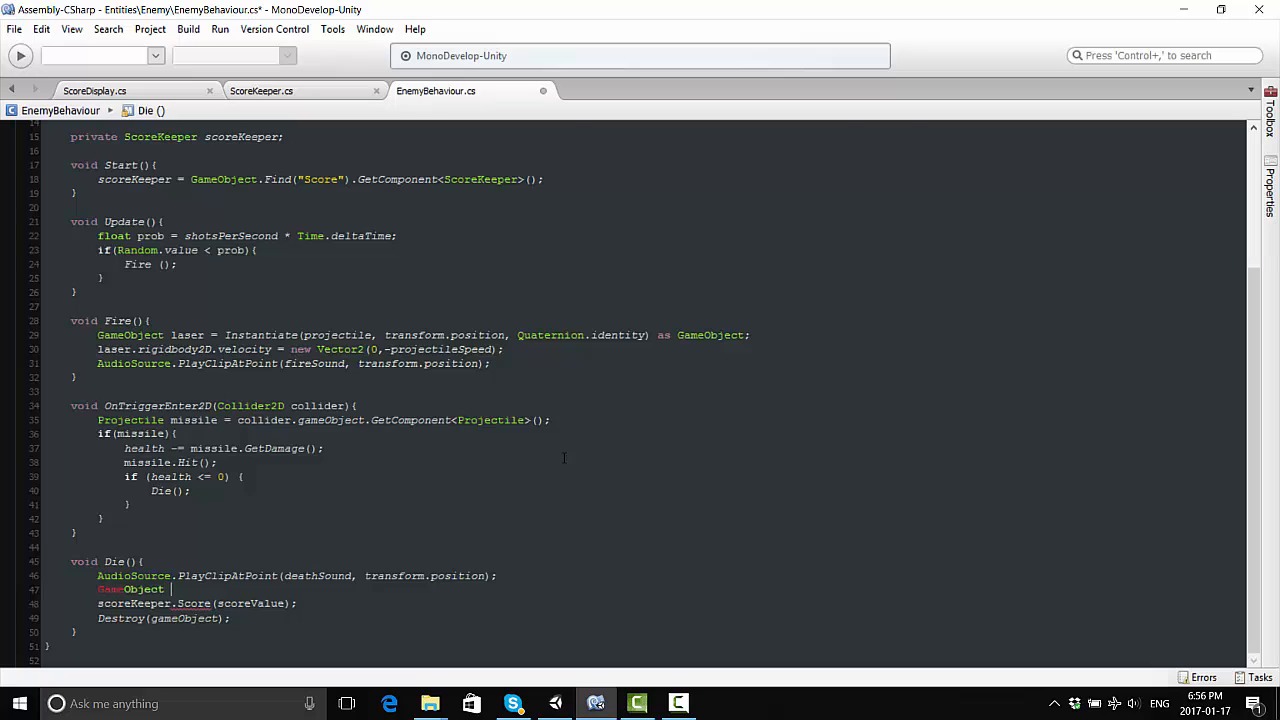
pyautogui.write('expl')
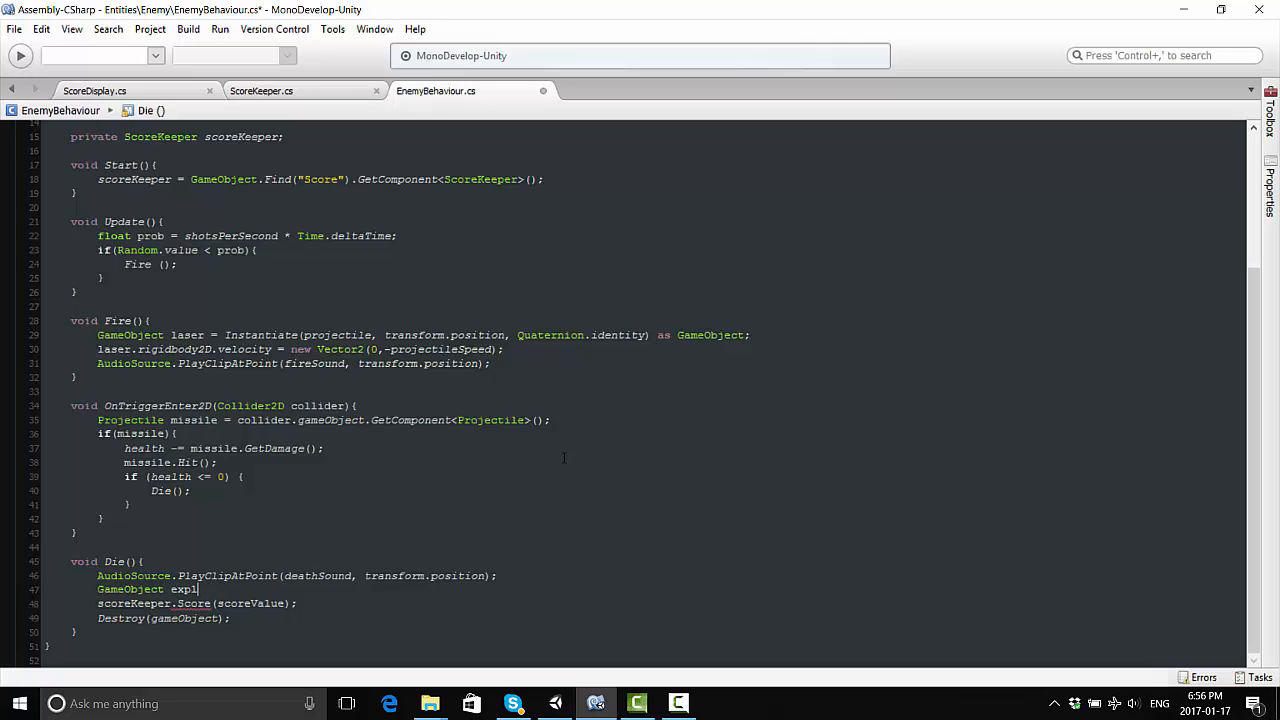
pyautogui.write('newExp')
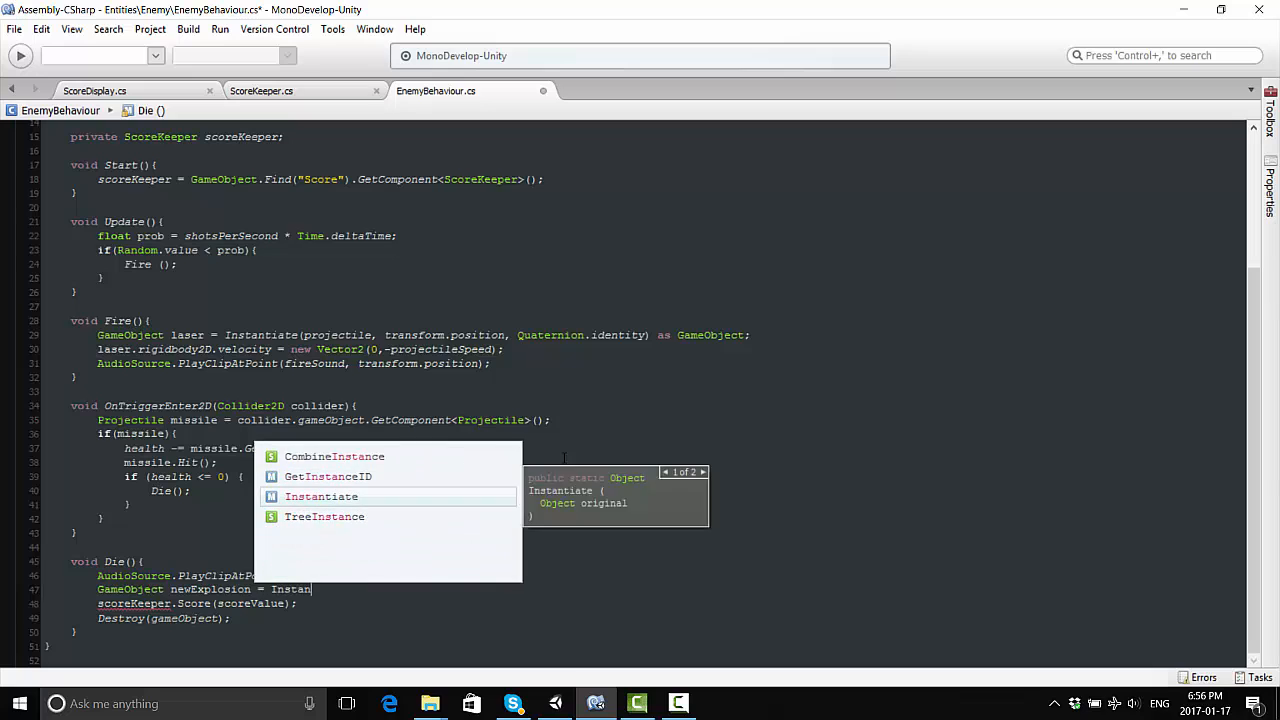
# Complete it as Instantiate(explosion, transform.position, Quaternion.identity) as GameObject
pyautogui.write('(explosion,')
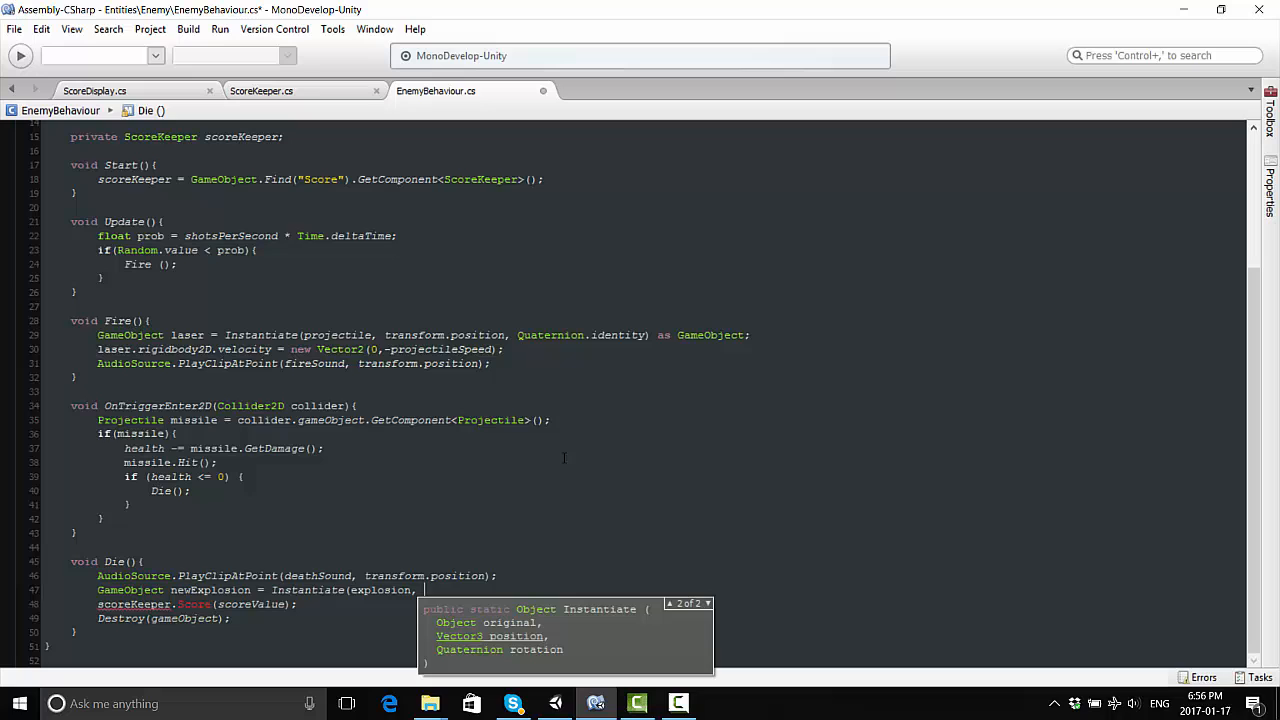
pyautogui.write('transform.position')
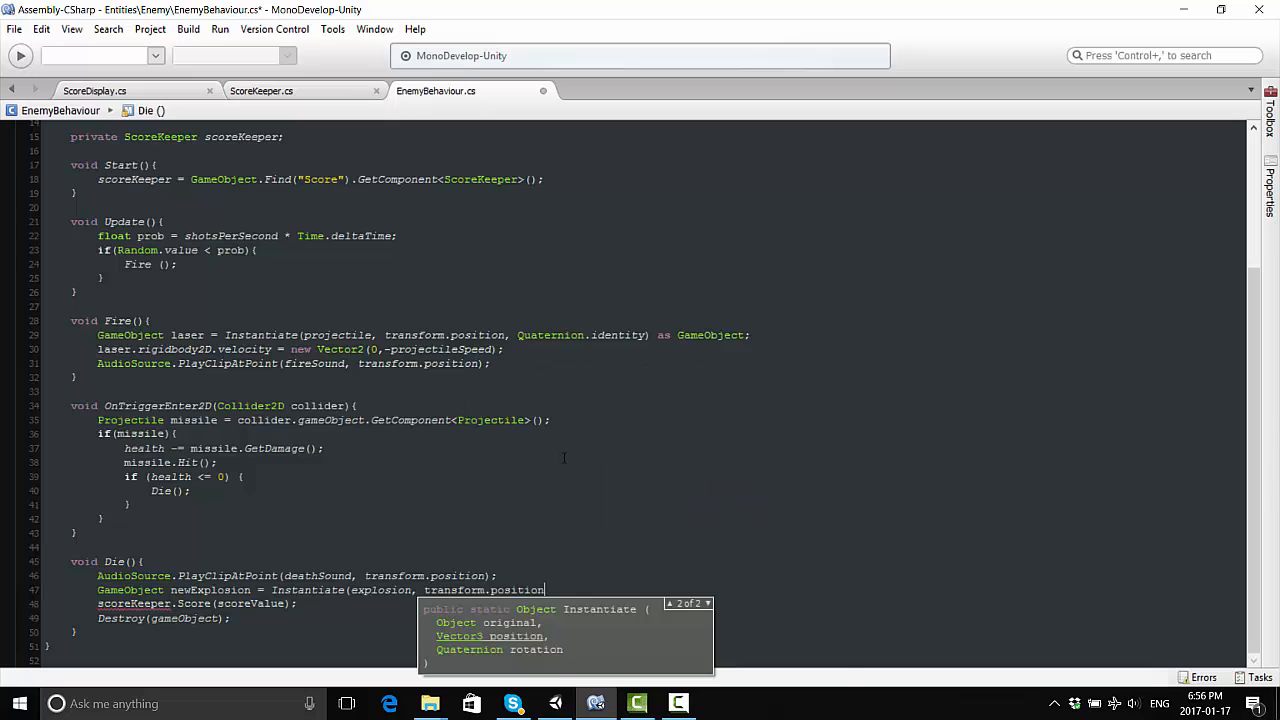
pyautogui.write('Quaternion.')
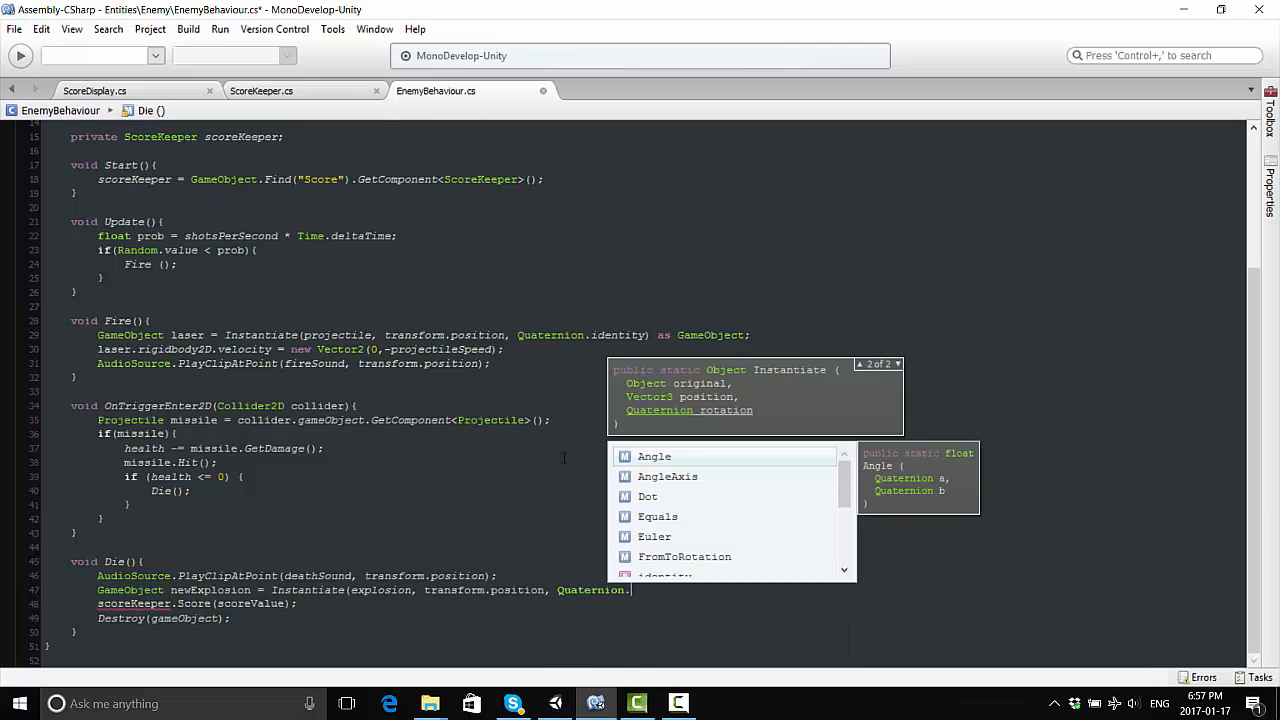
pyautogui.write('as')
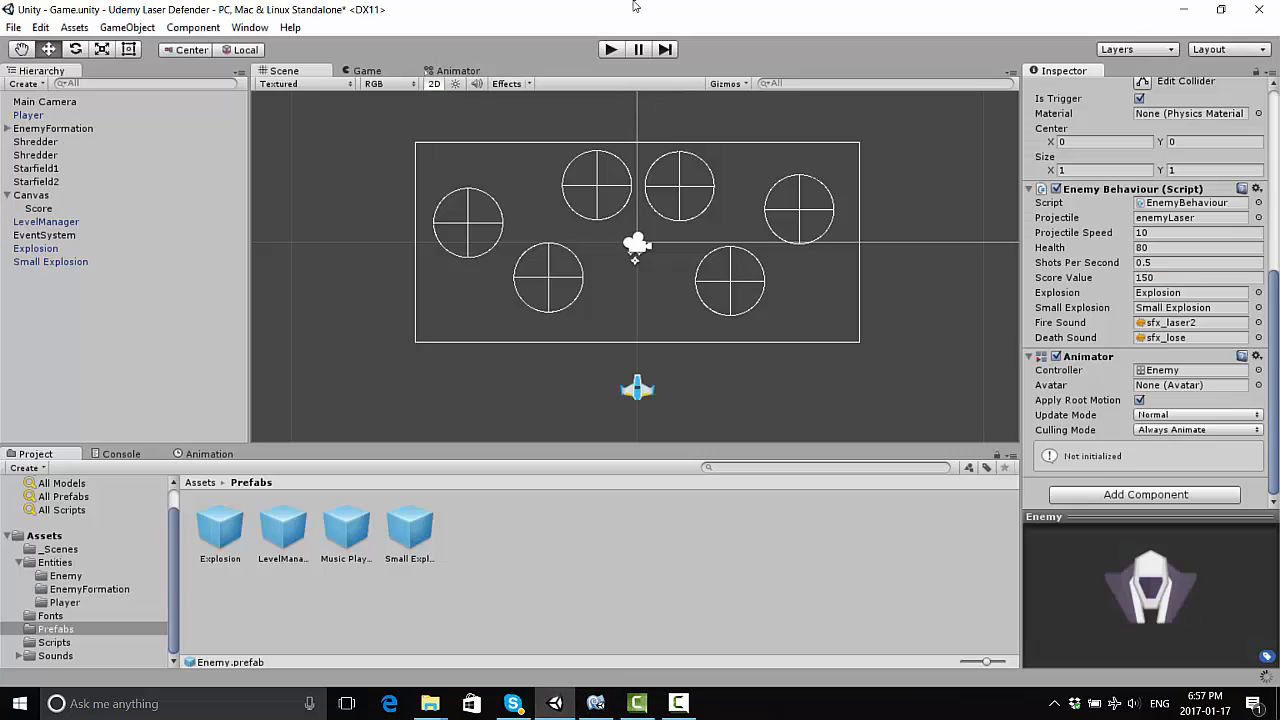
pyautogui.click(610, 48)
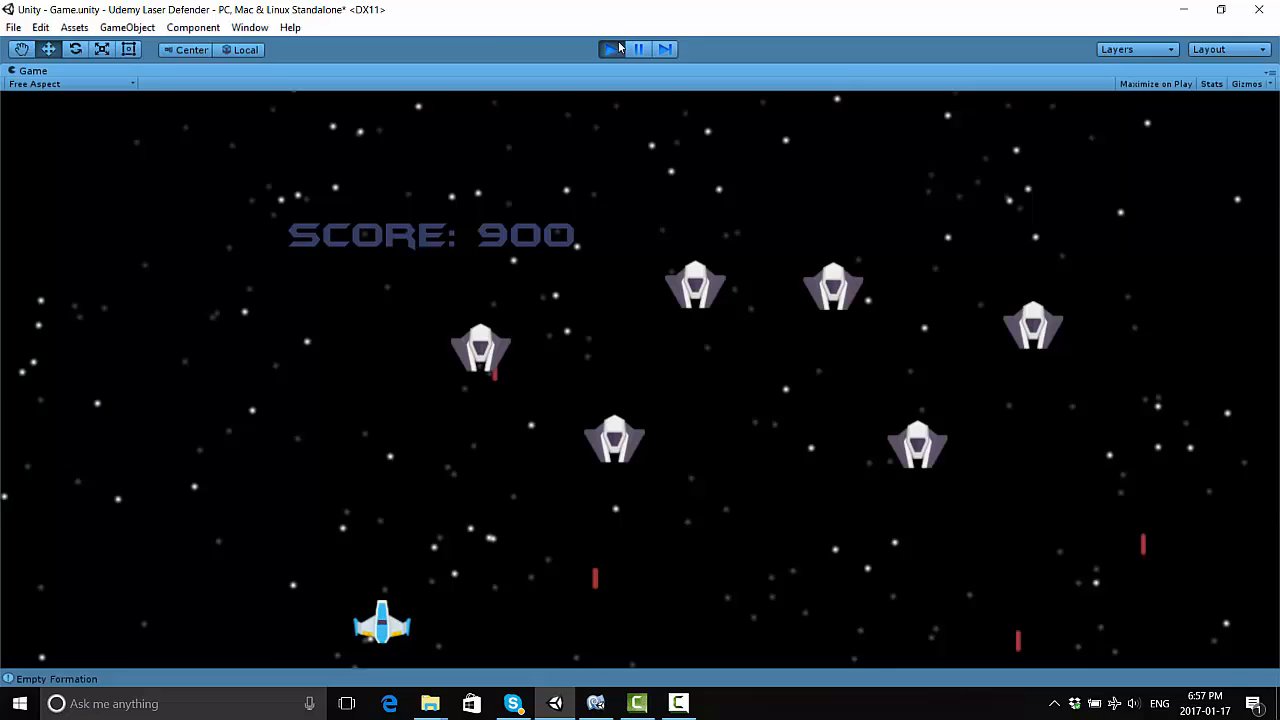
pyautogui.click(610, 48)
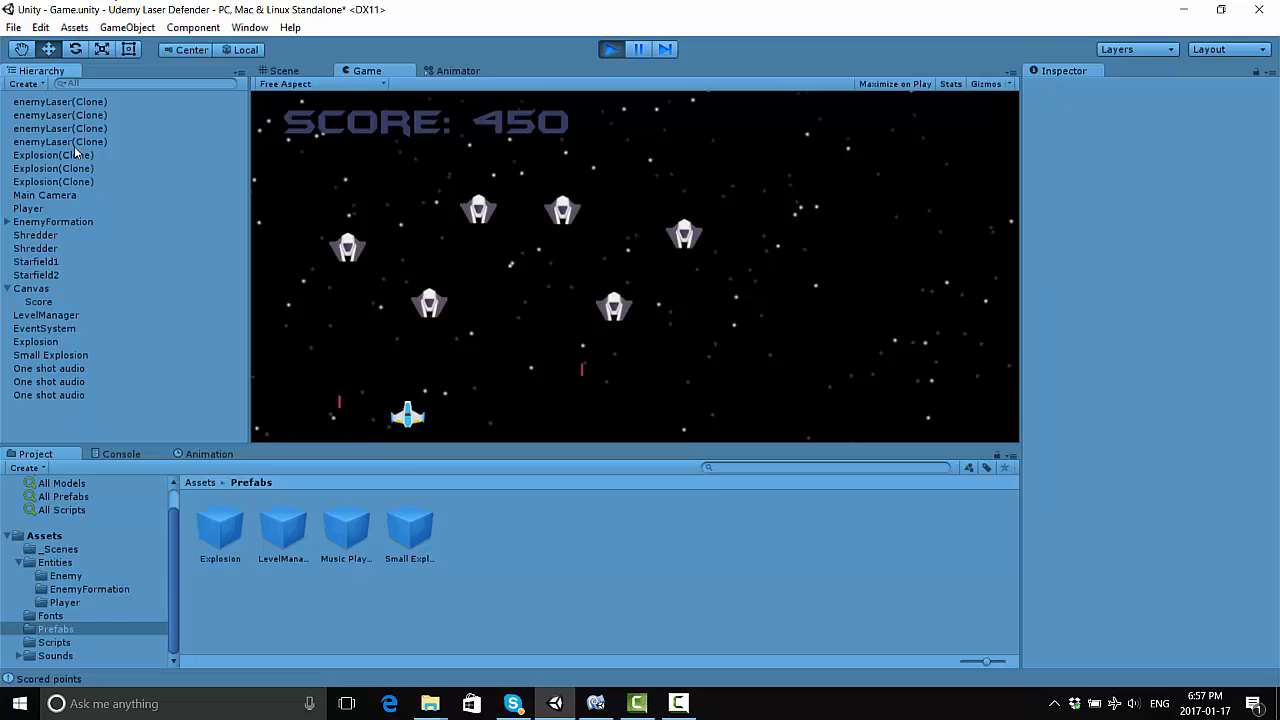
pyautogui.click(52, 168)
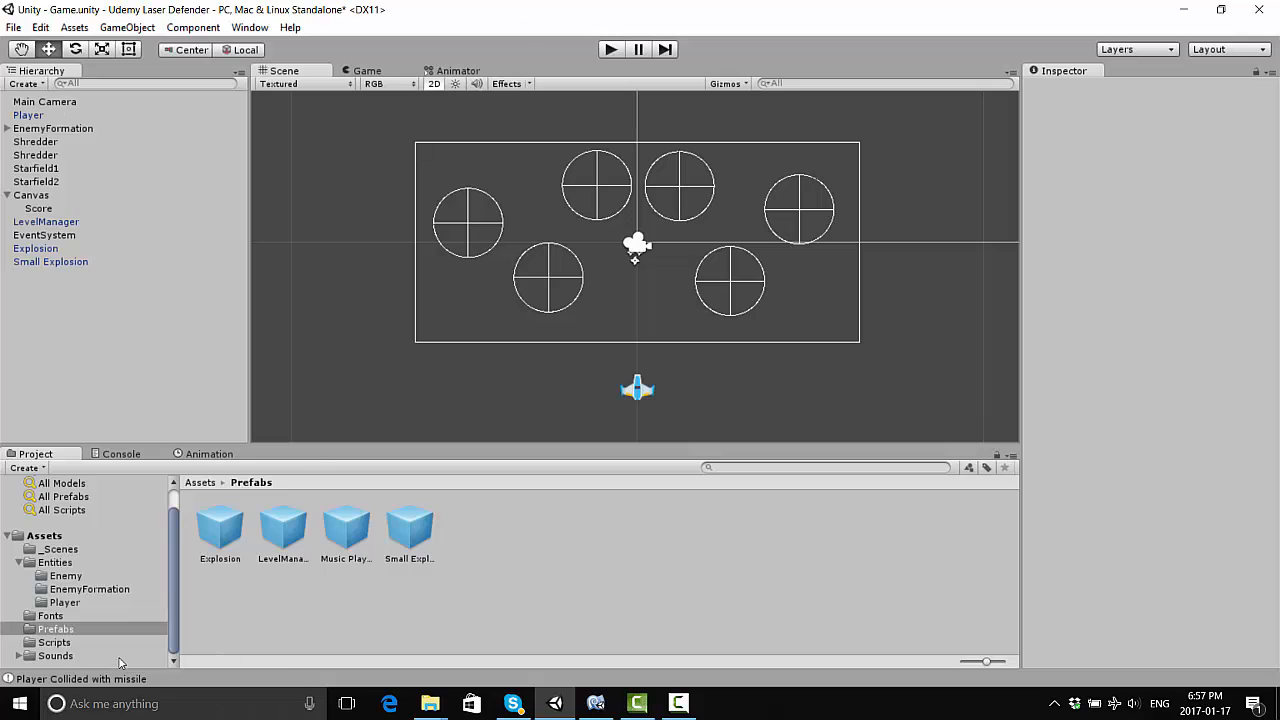
pyautogui.moveTo(70, 608)
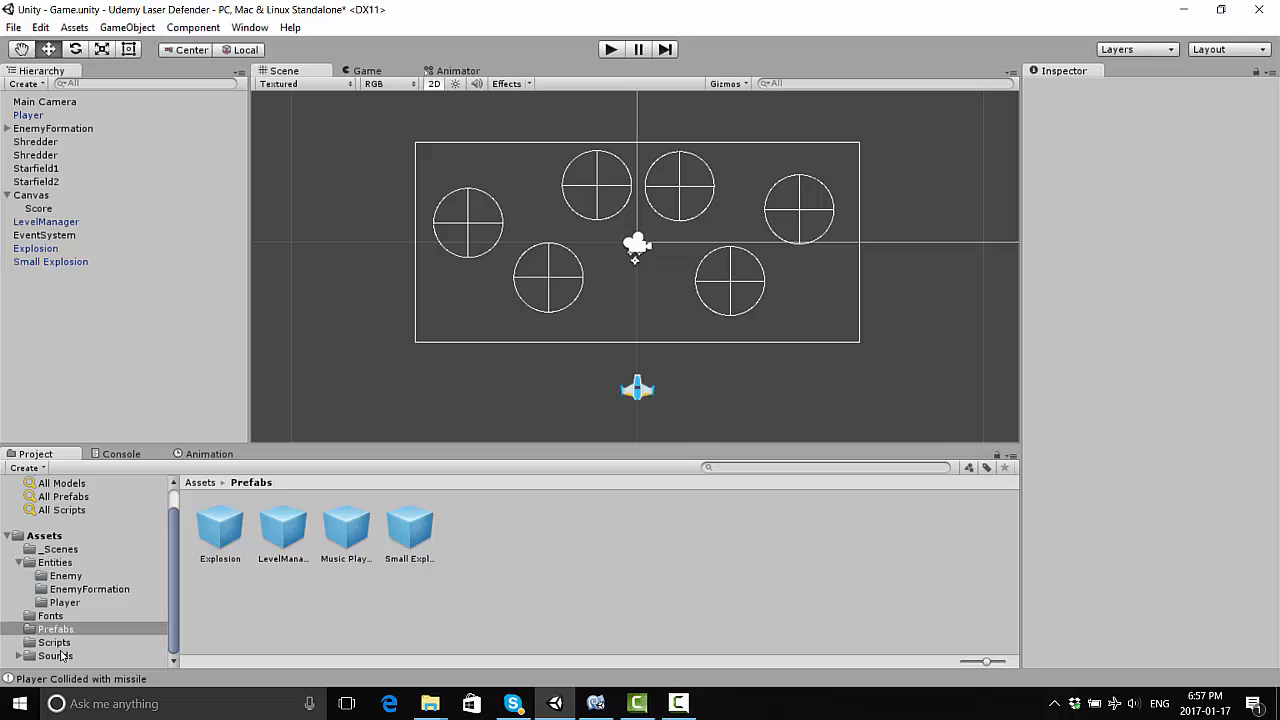
# Create a C# script named SelfDestruct in the Scripts folder and open it in MonoDevelop
pyautogui.rightClick(54, 642)
pyautogui.write('selfDestruct')
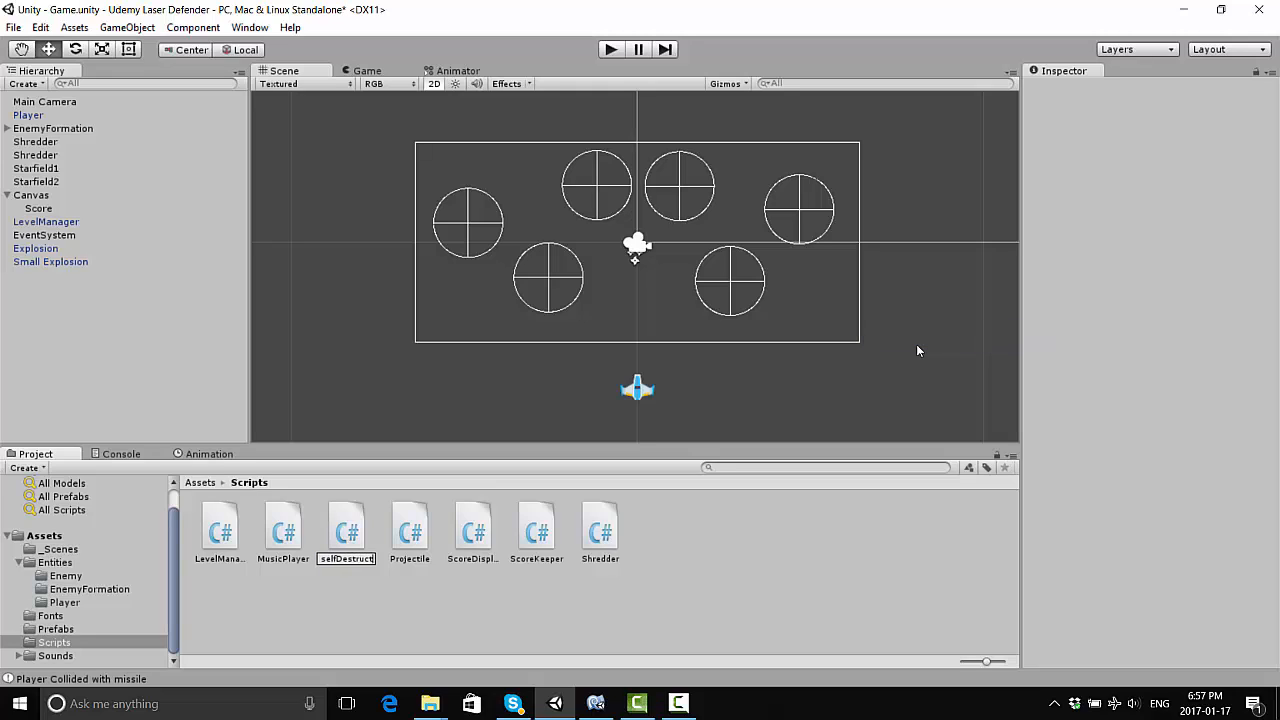
pyautogui.click(536, 524)
pyautogui.write('SelfDe')
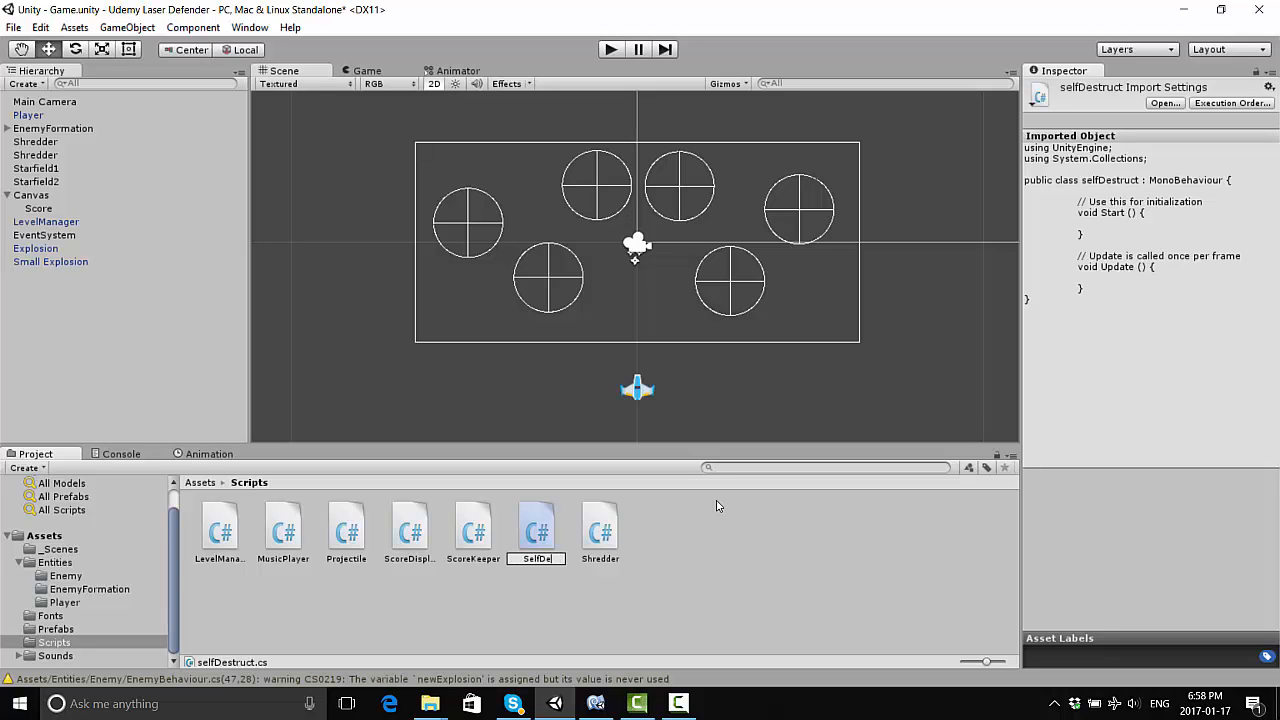
pyautogui.click(536, 528)
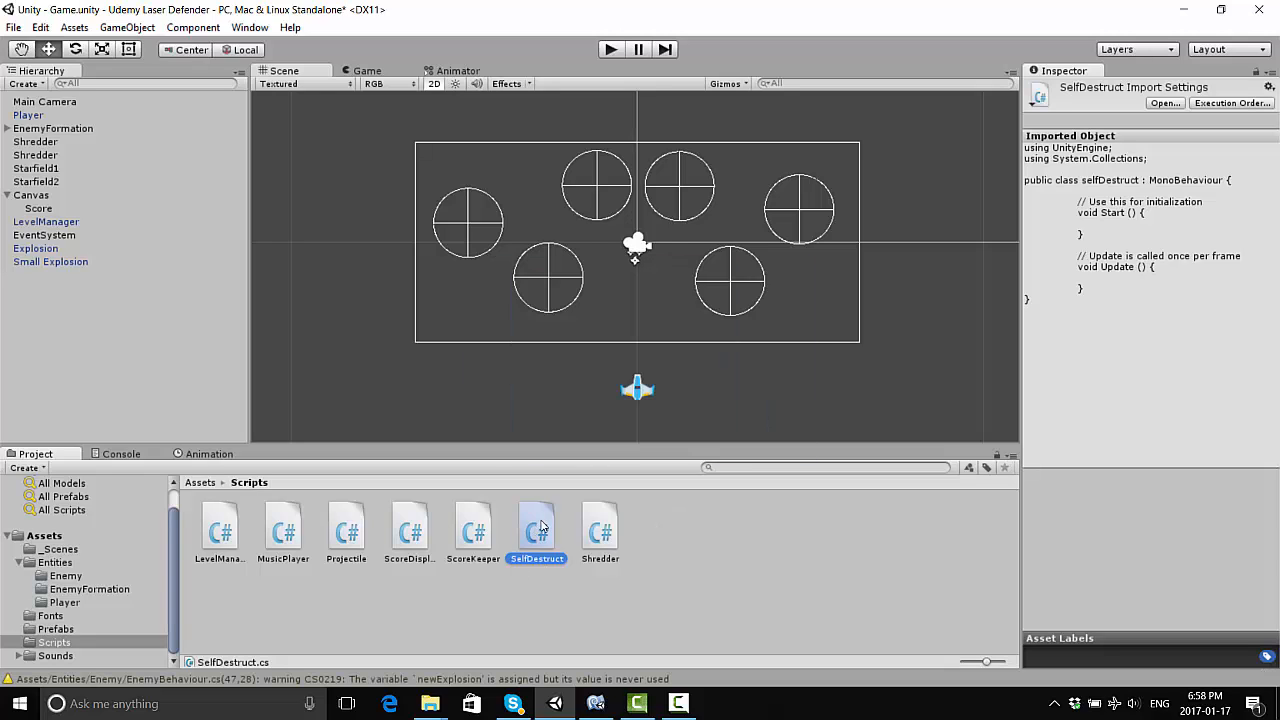
pyautogui.doubleClick(536, 528)
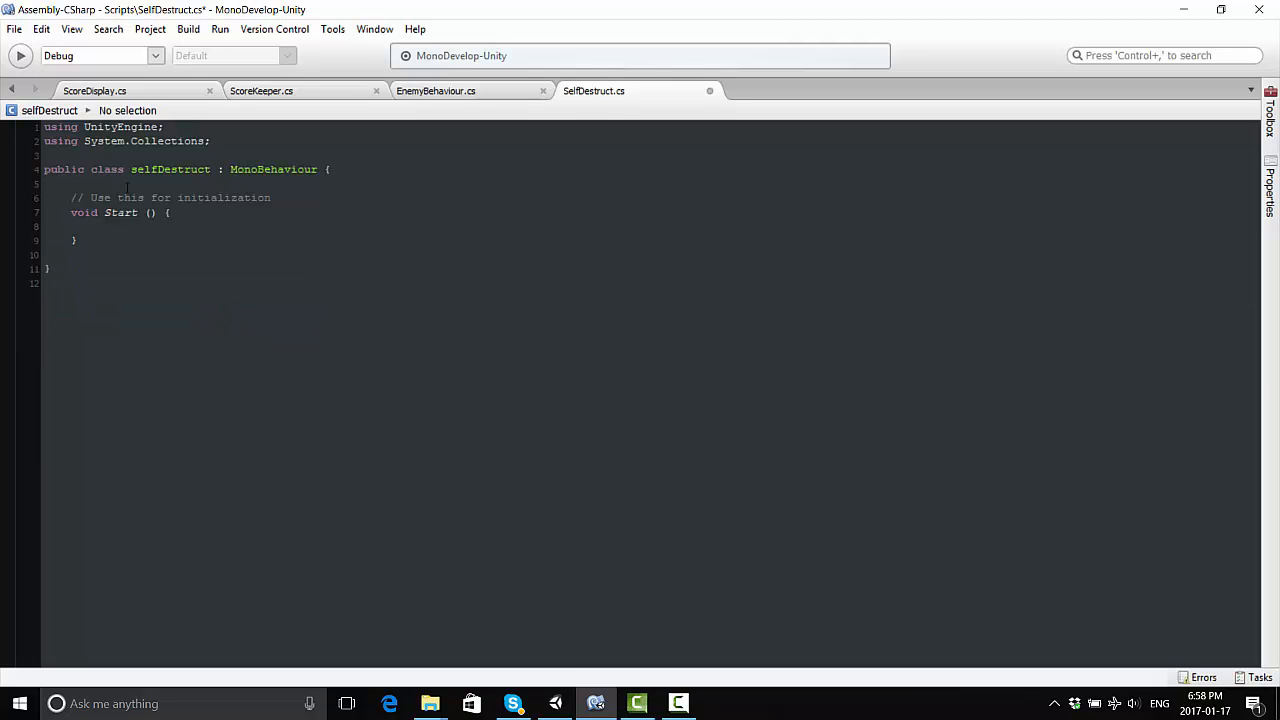
# Declare 'public float destroyedAfter = 3f;' at the top of the SelfDestruct class
pyautogui.press('enter')
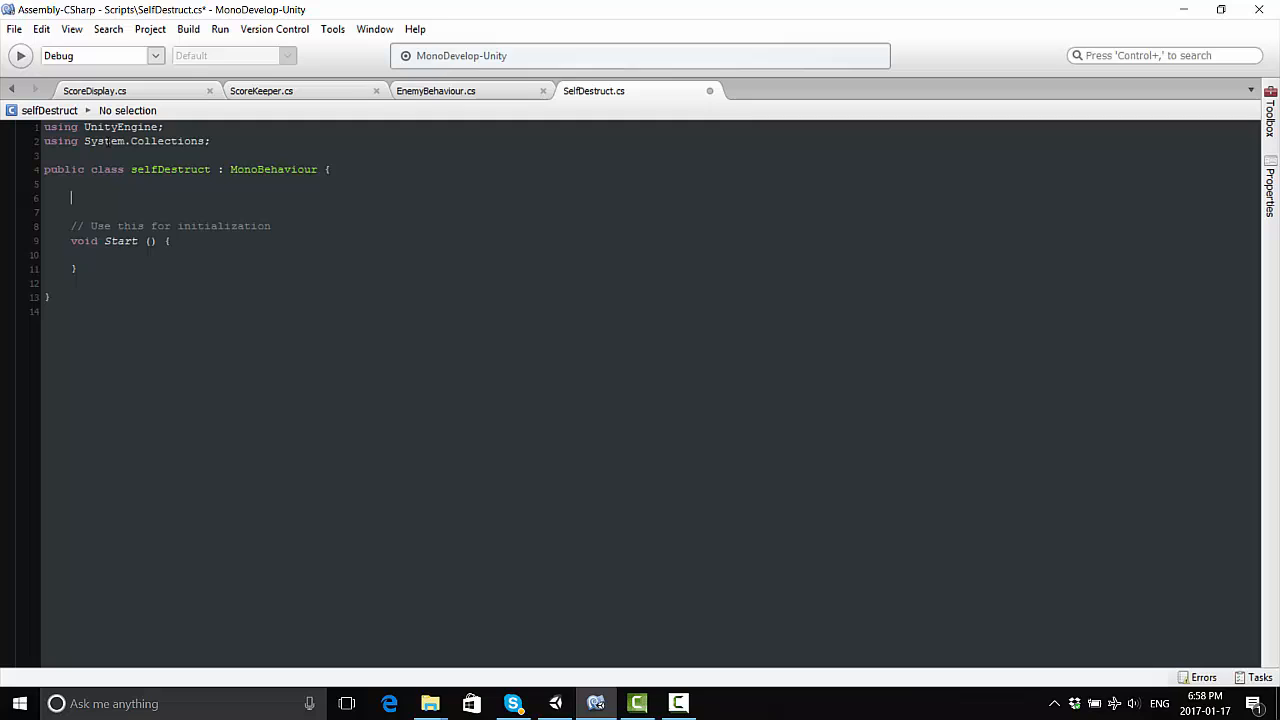
pyautogui.write('public float d')
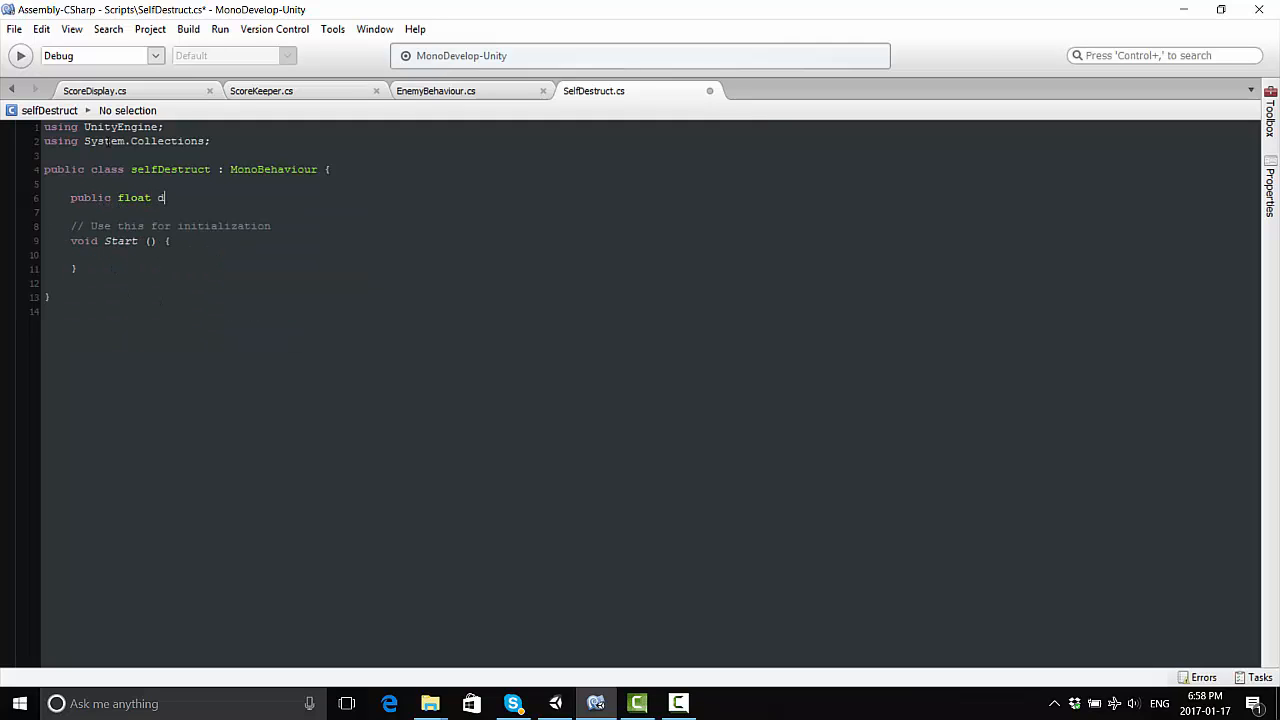
pyautogui.write('estroyedAfter')
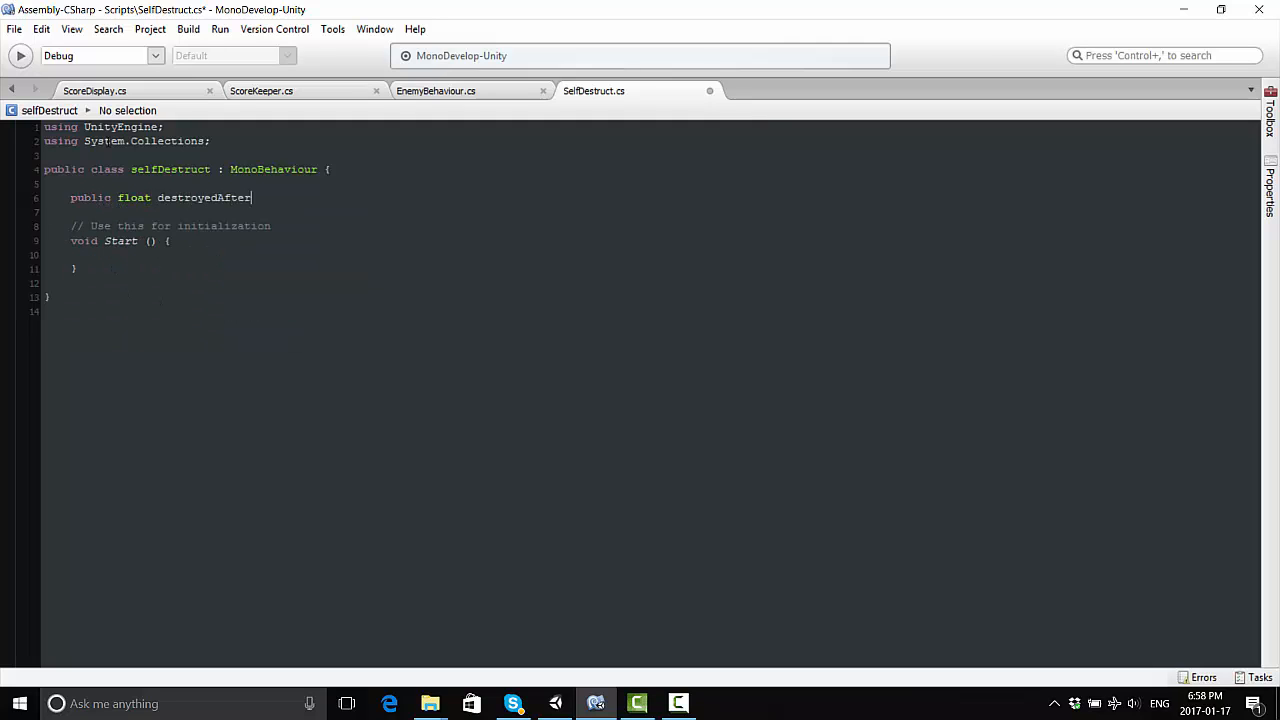
pyautogui.write('= 3f;')
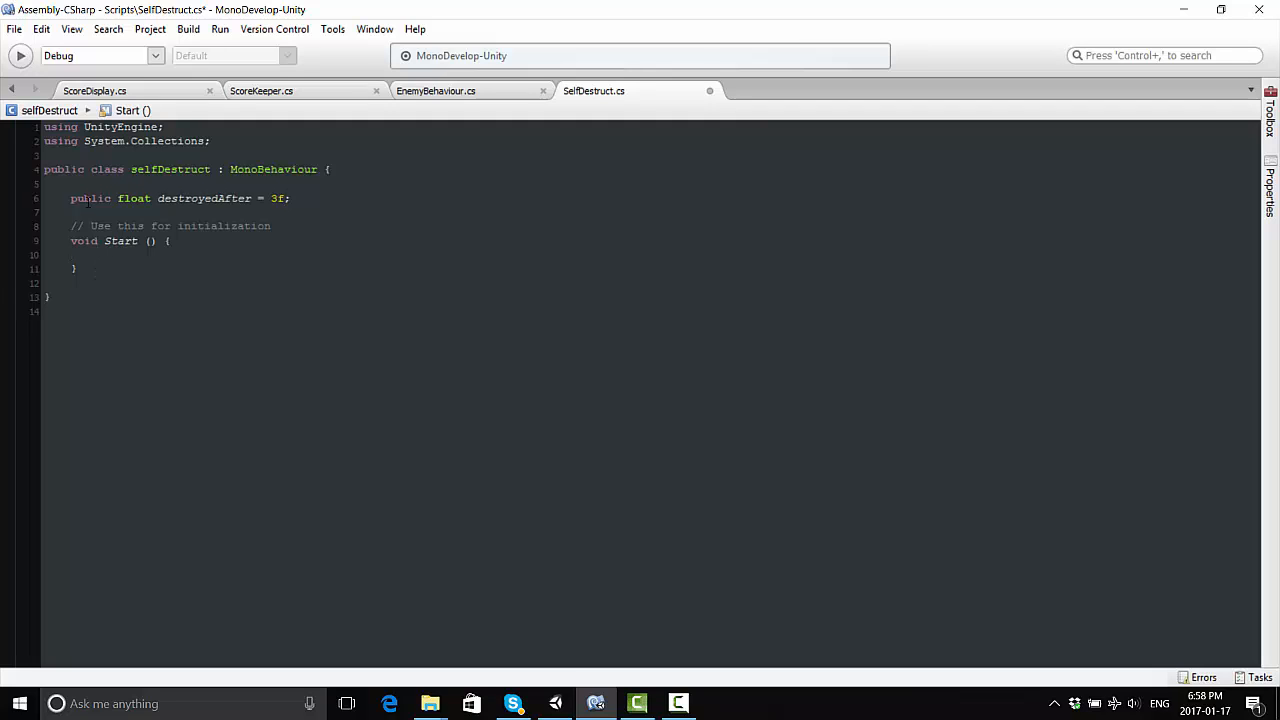
# Make Start call Destroy(gameObject, destroyedAfter) so the object removes itself after the delay
pyautogui.write('Destroy(')
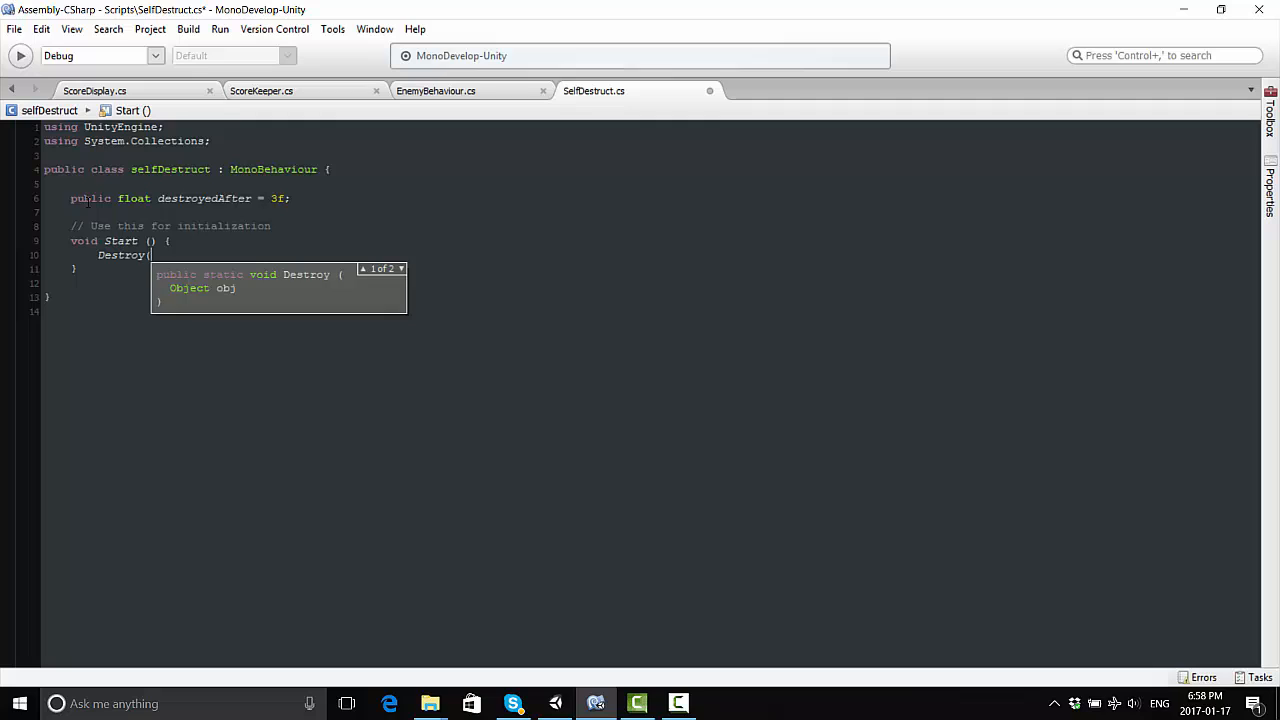
pyautogui.write('gameObject,')
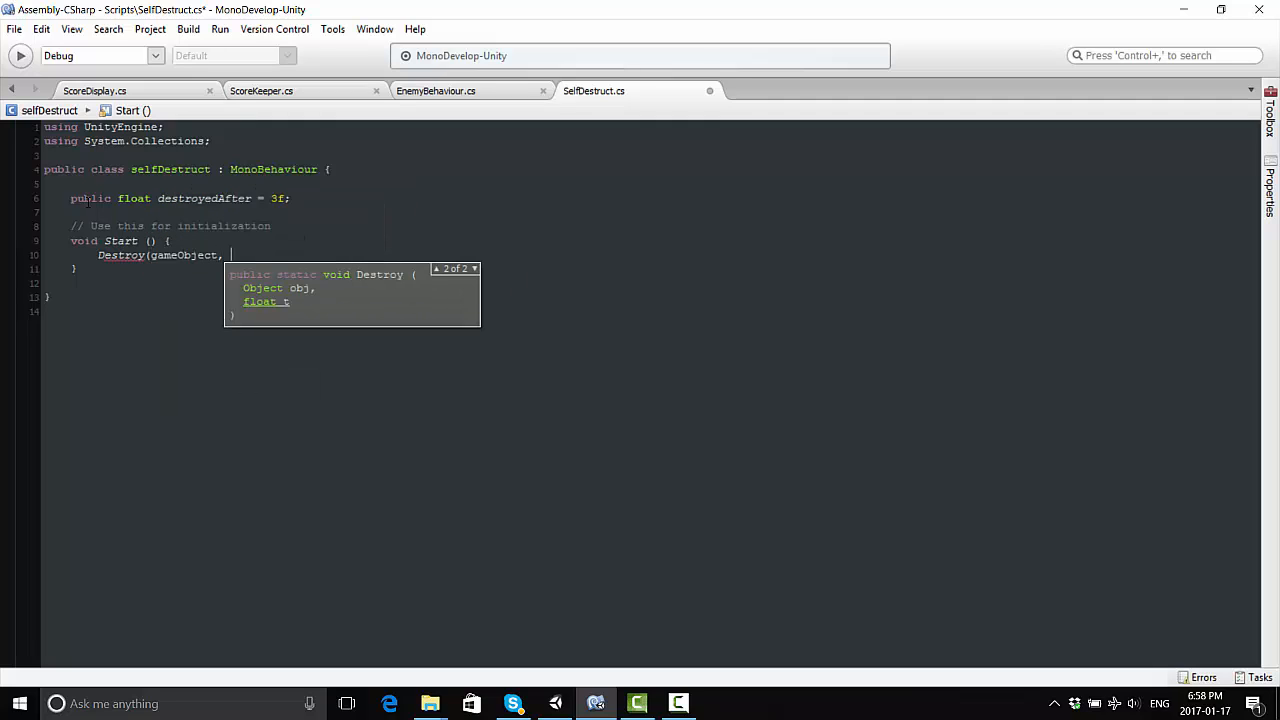
pyautogui.write('dest')
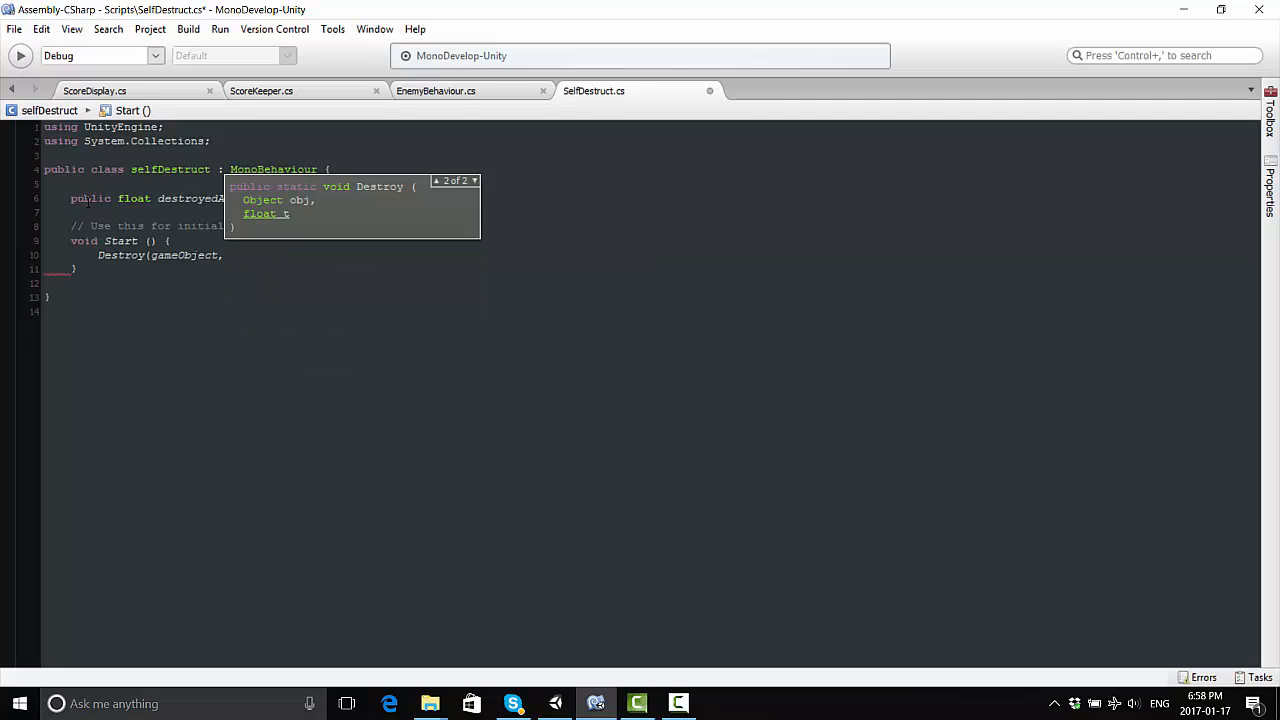
pyautogui.write('des')
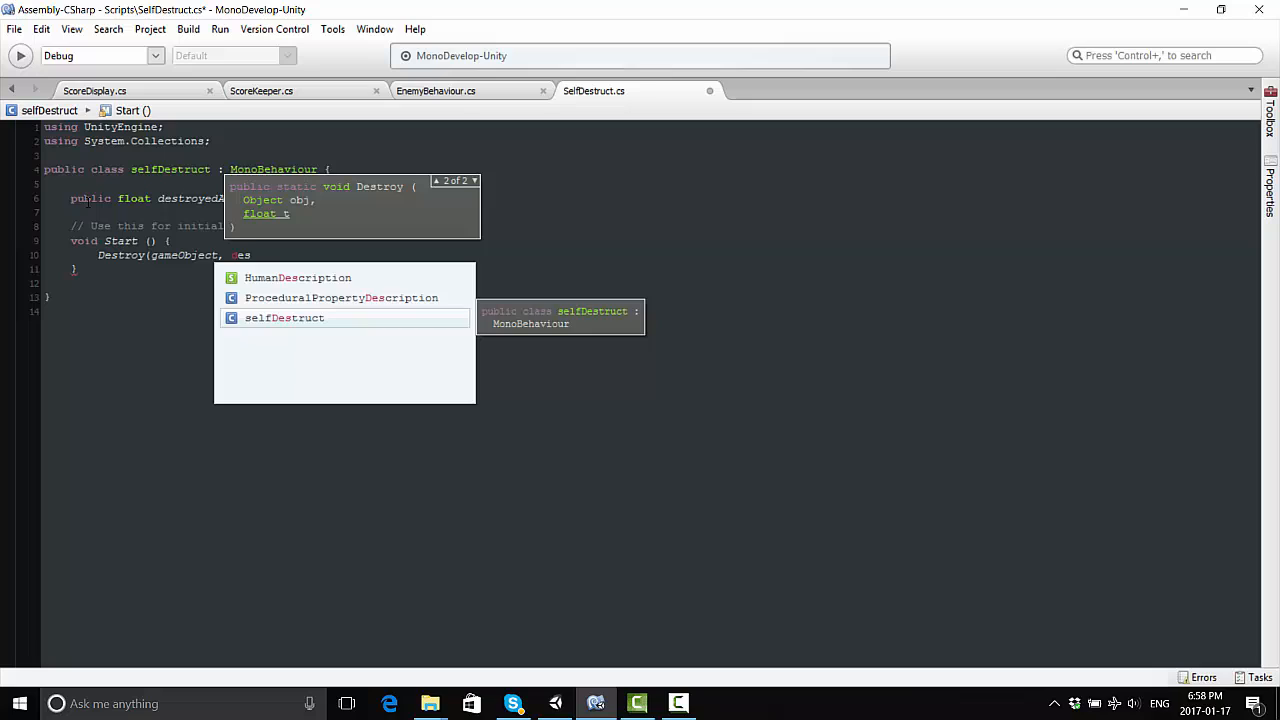
pyautogui.write('troyedAfter);')
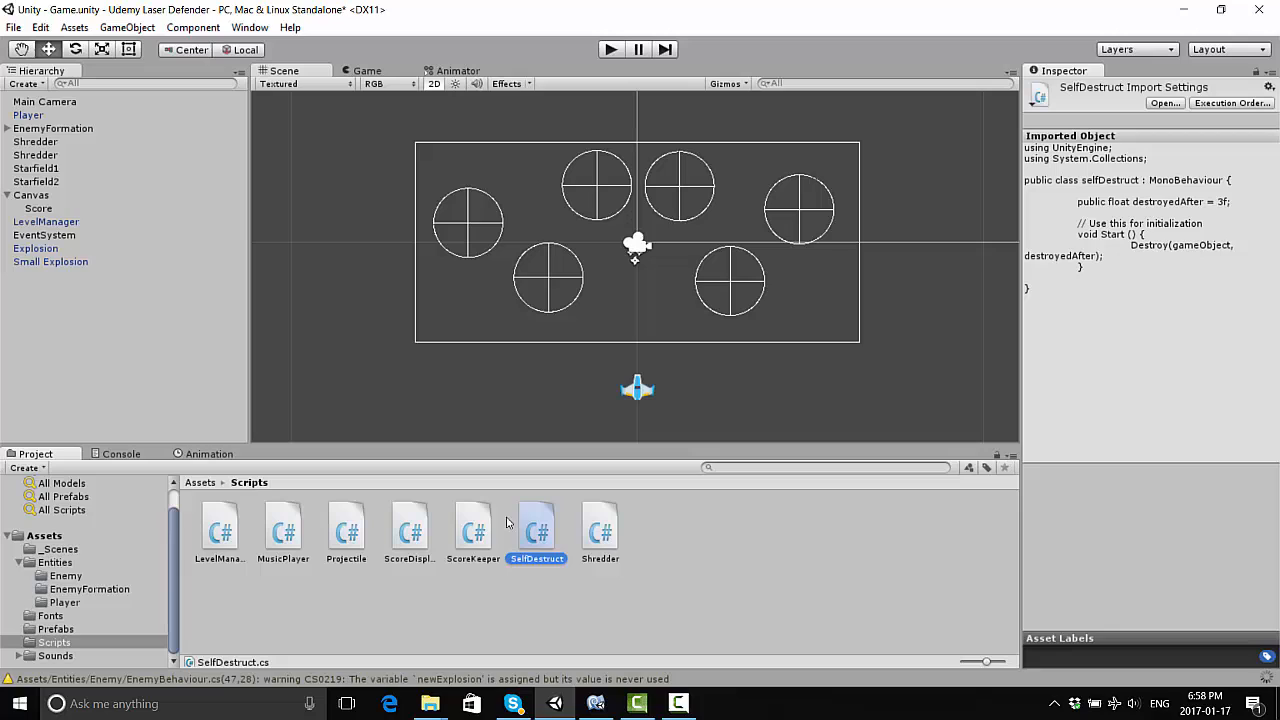
pyautogui.moveTo(190, 576)
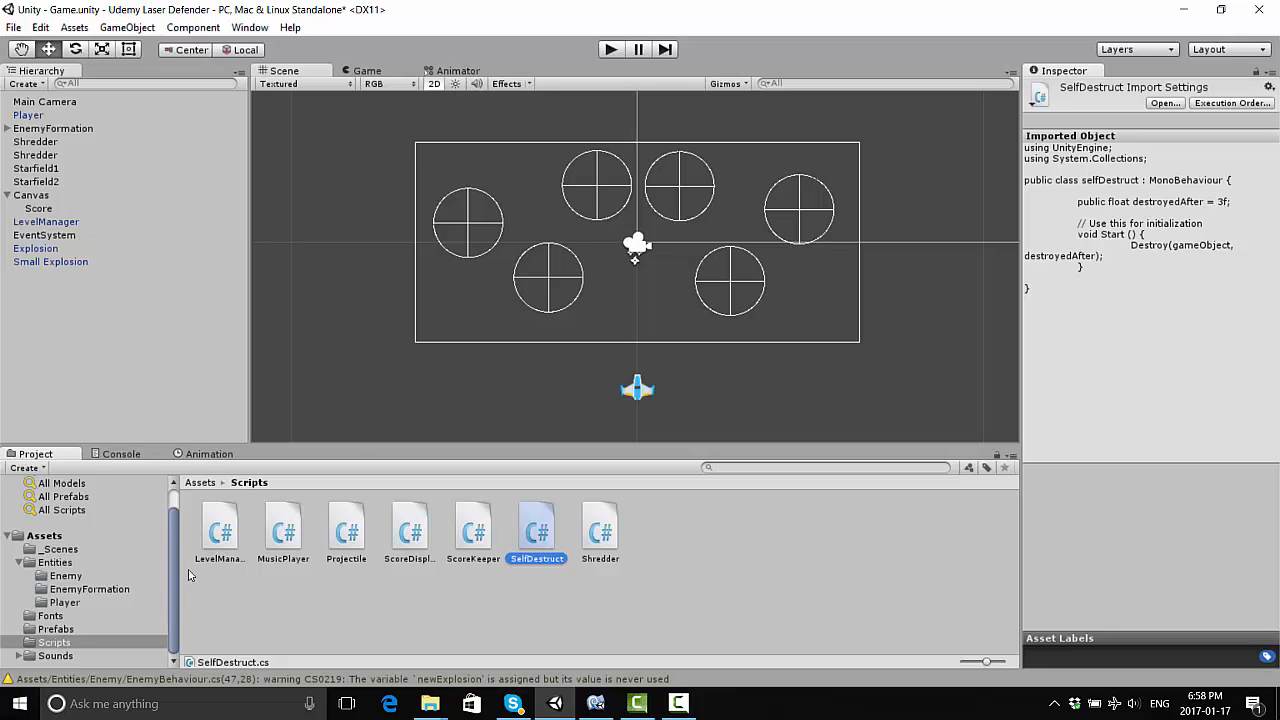
pyautogui.click(44, 234)
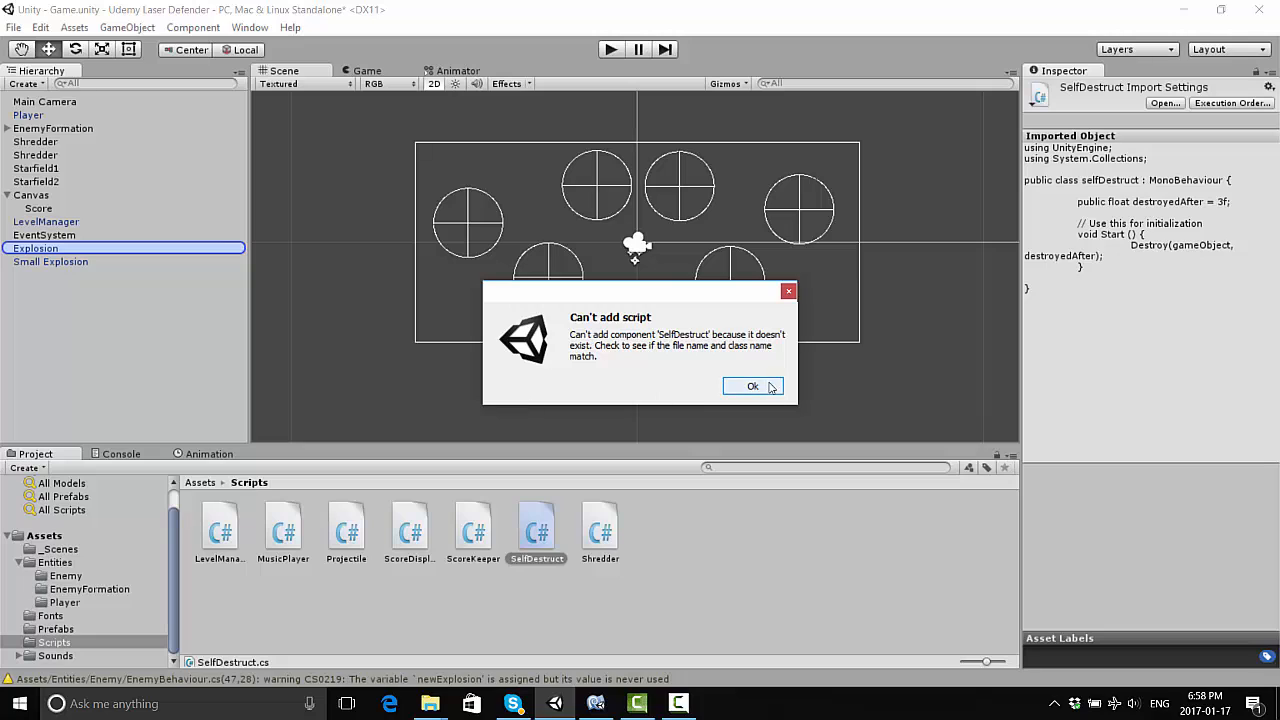
pyautogui.click(752, 388)
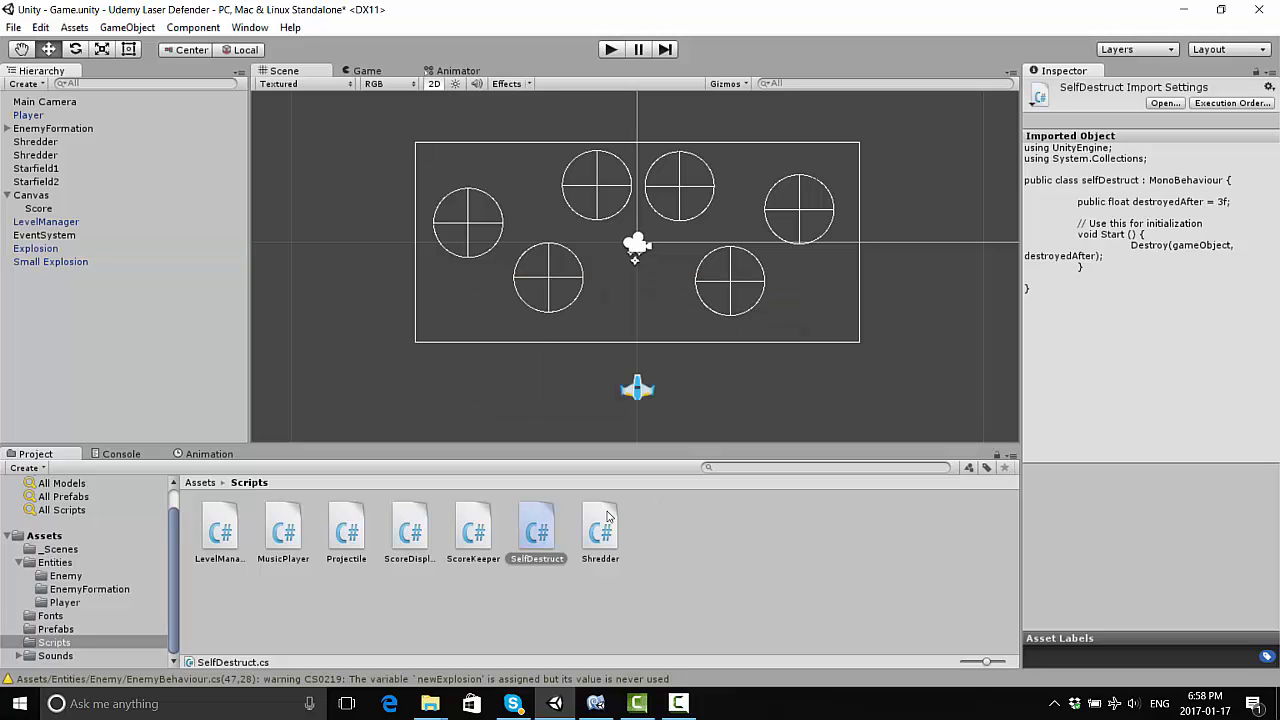
pyautogui.click(36, 248)
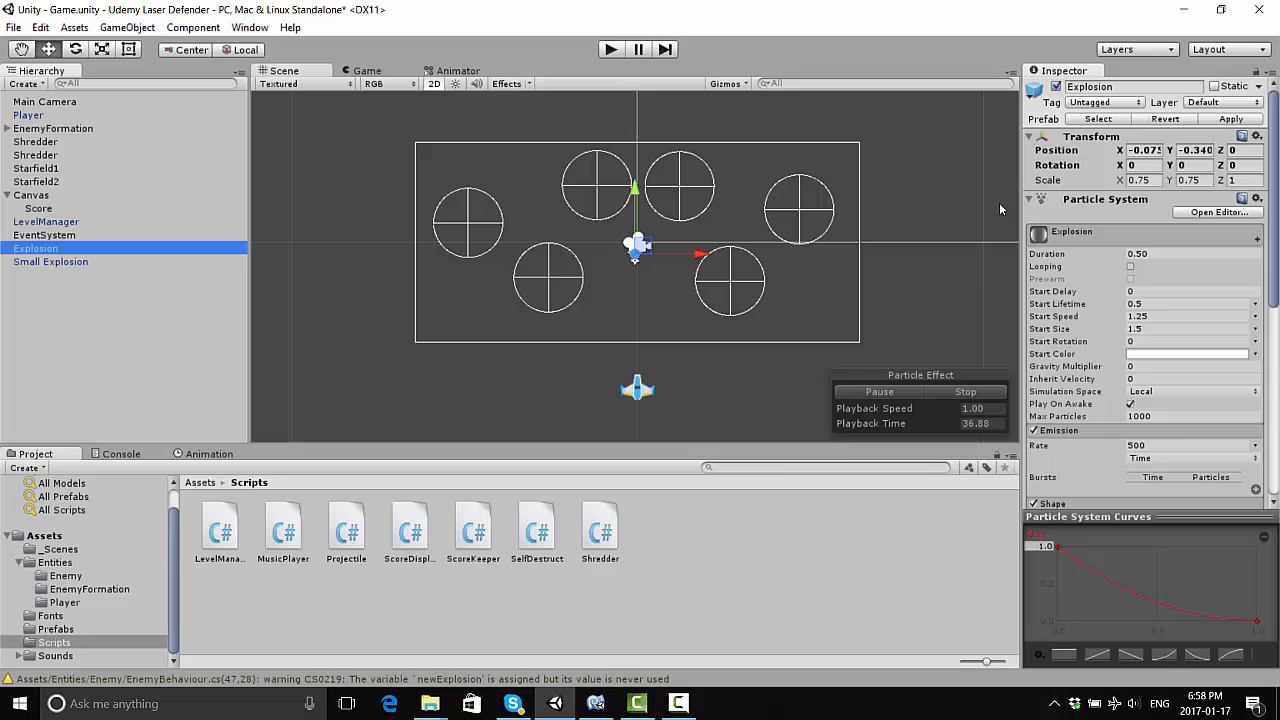
pyautogui.scroll(-3)
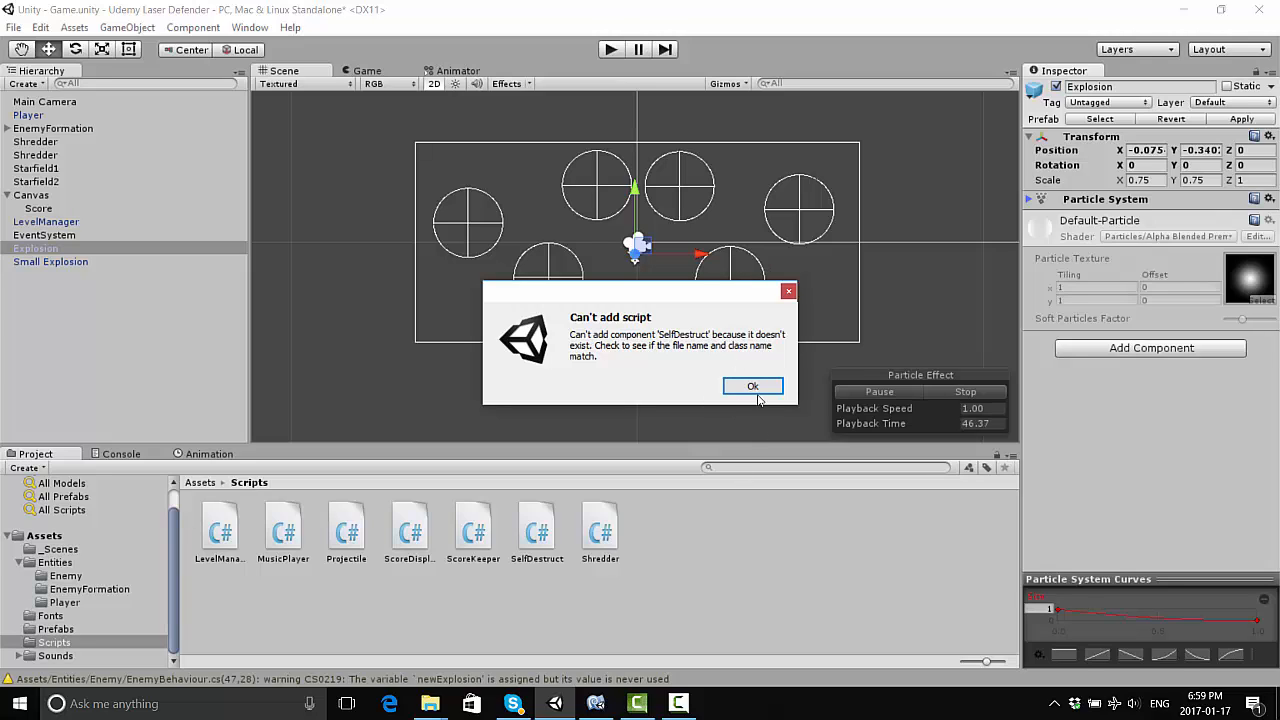
pyautogui.click(752, 388)
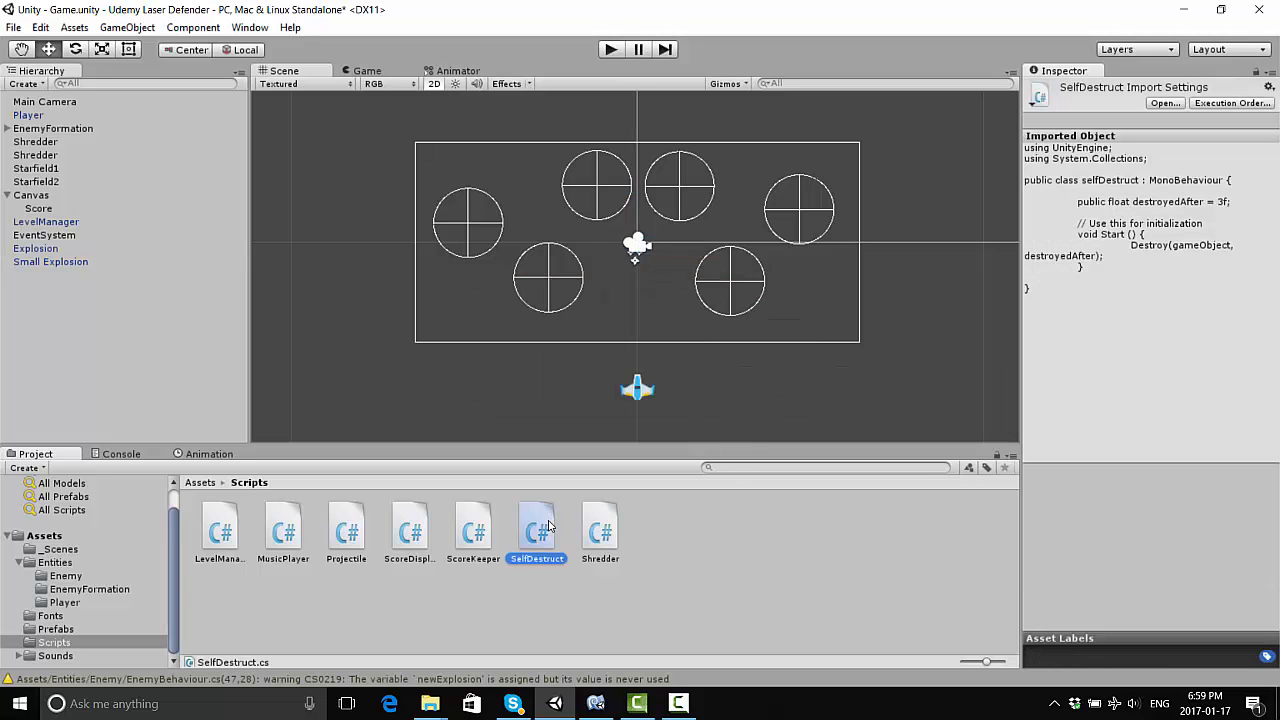
# Reopen SelfDestruct, correct the class name to SelfDestruct to match the file, and return to Unity
pyautogui.doubleClick(536, 528)
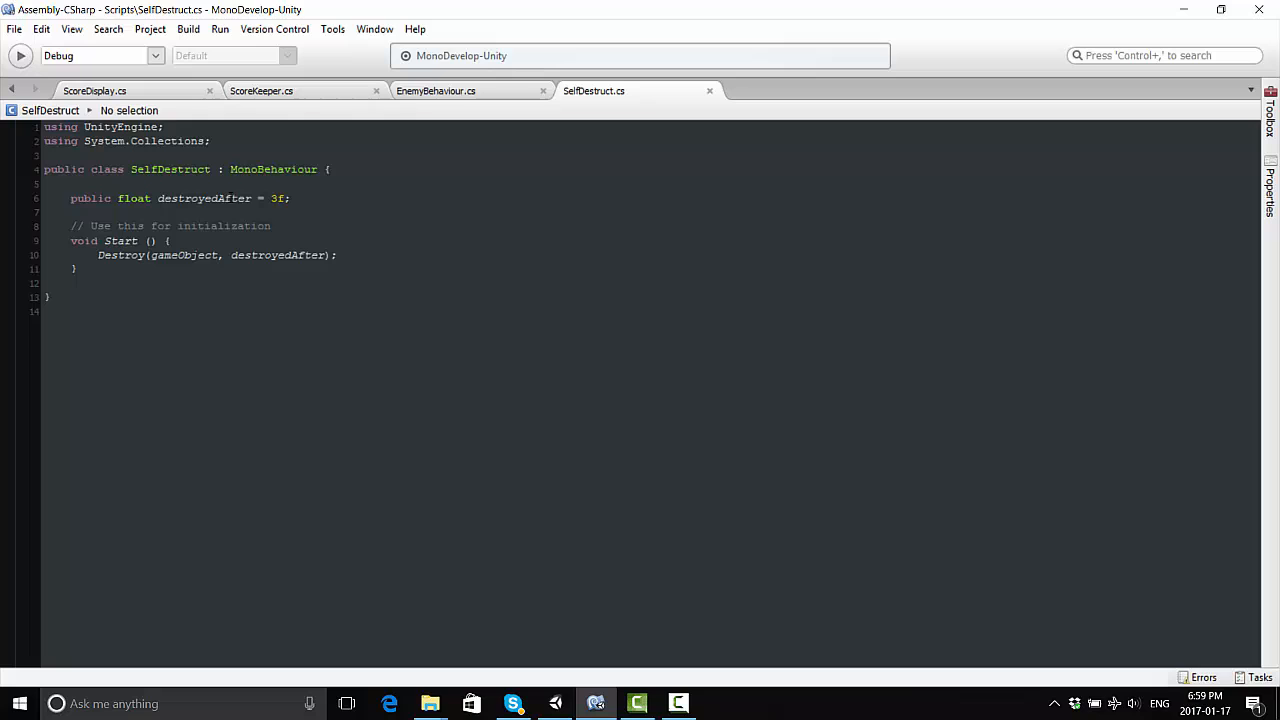
pyautogui.click(132, 168)
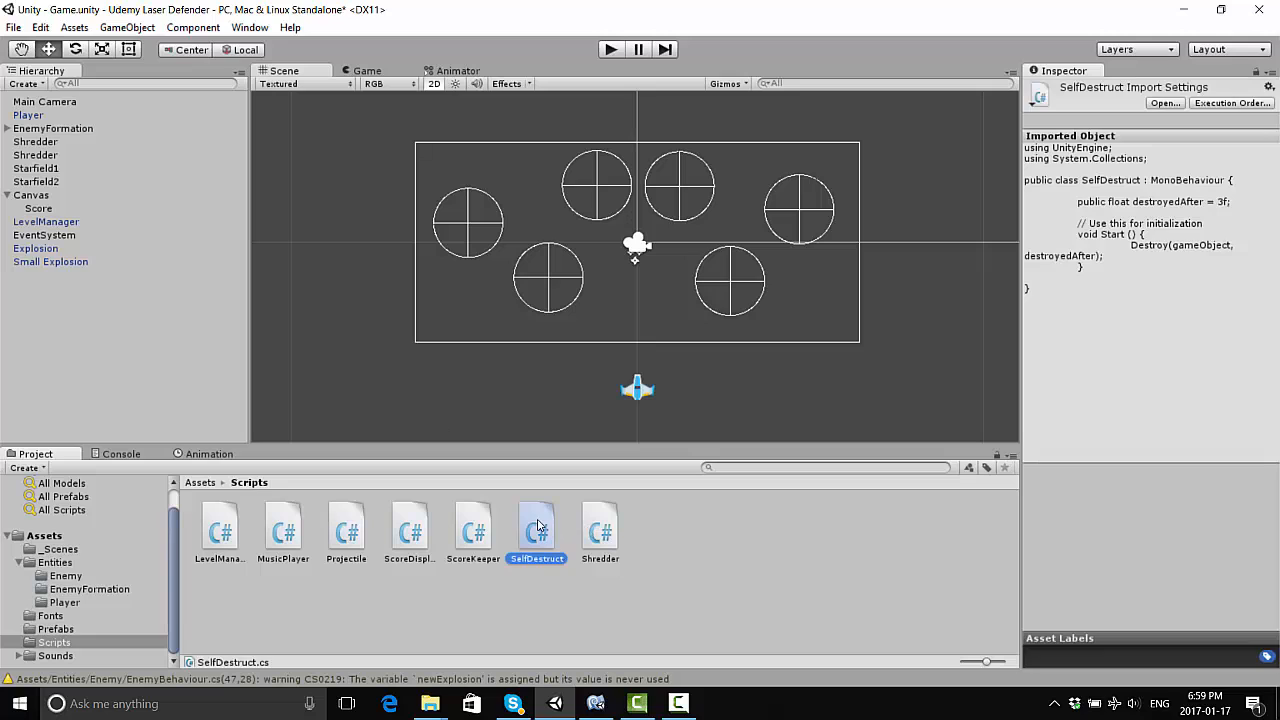
# Attach SelfDestruct (Destroyed After 3) to both the Explosion and Small Explosion objects
pyautogui.click(36, 248)
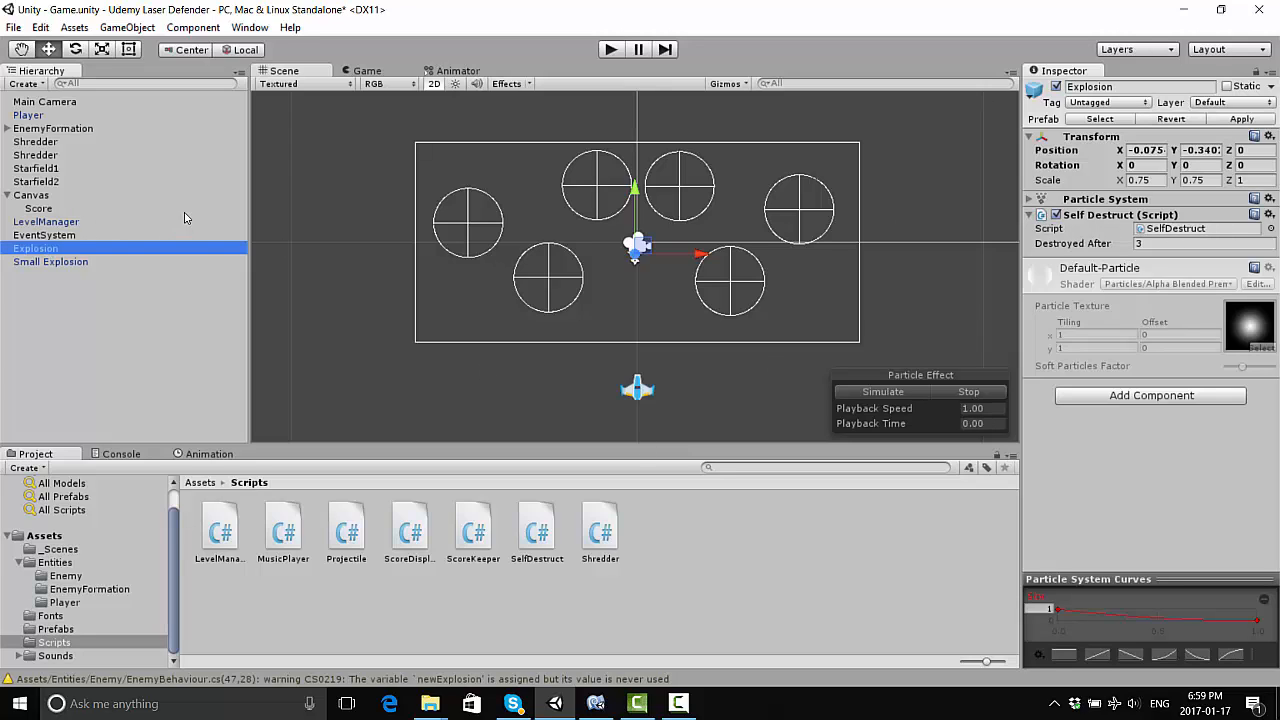
pyautogui.click(50, 260)
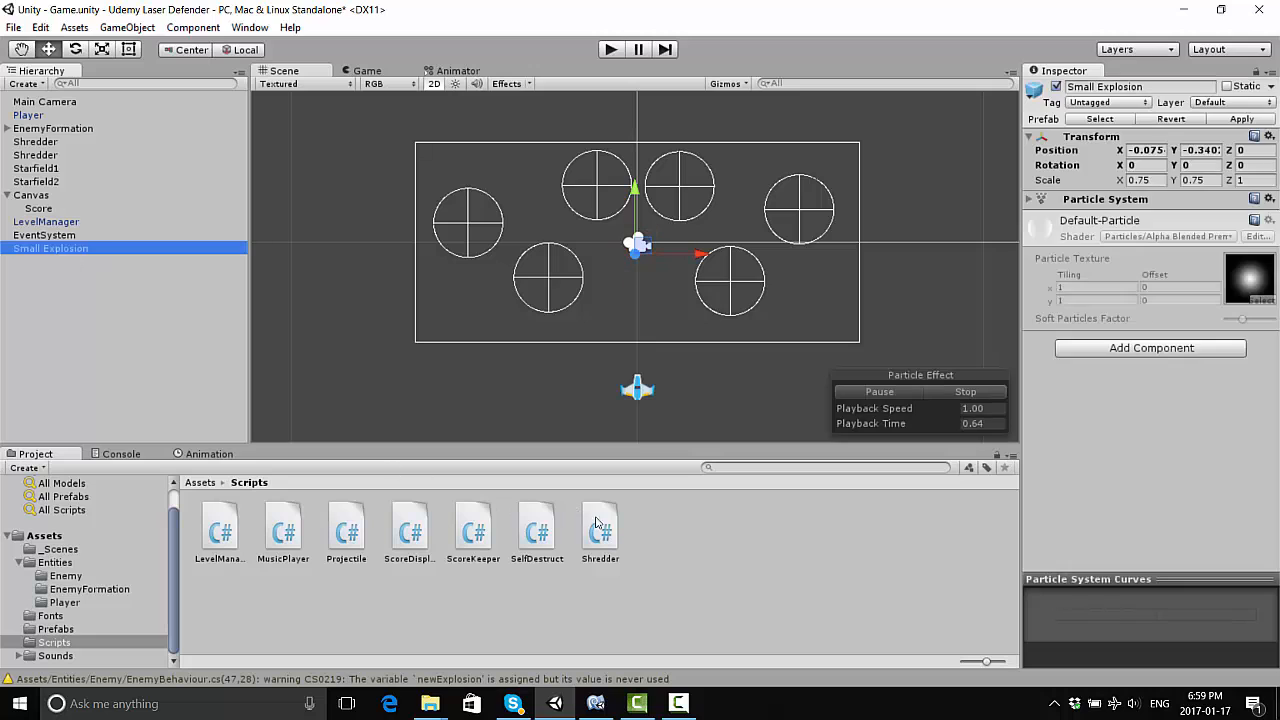
pyautogui.click(536, 528)
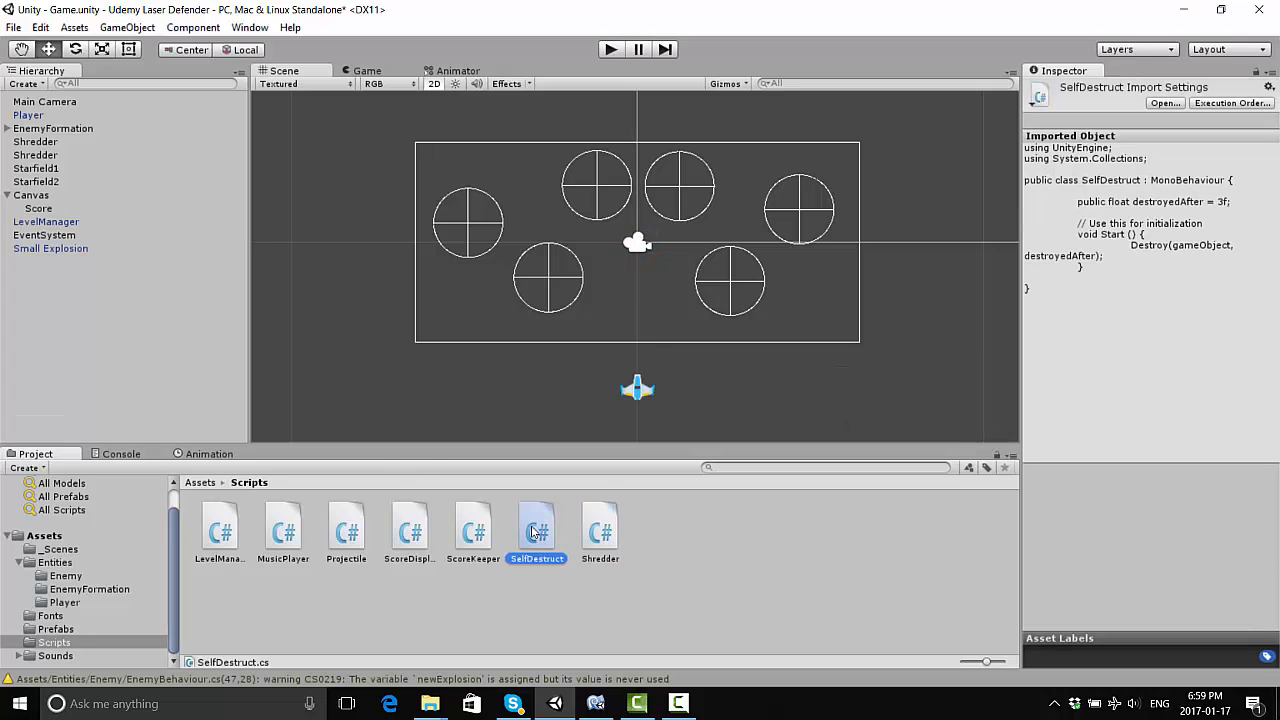
pyautogui.click(50, 248)
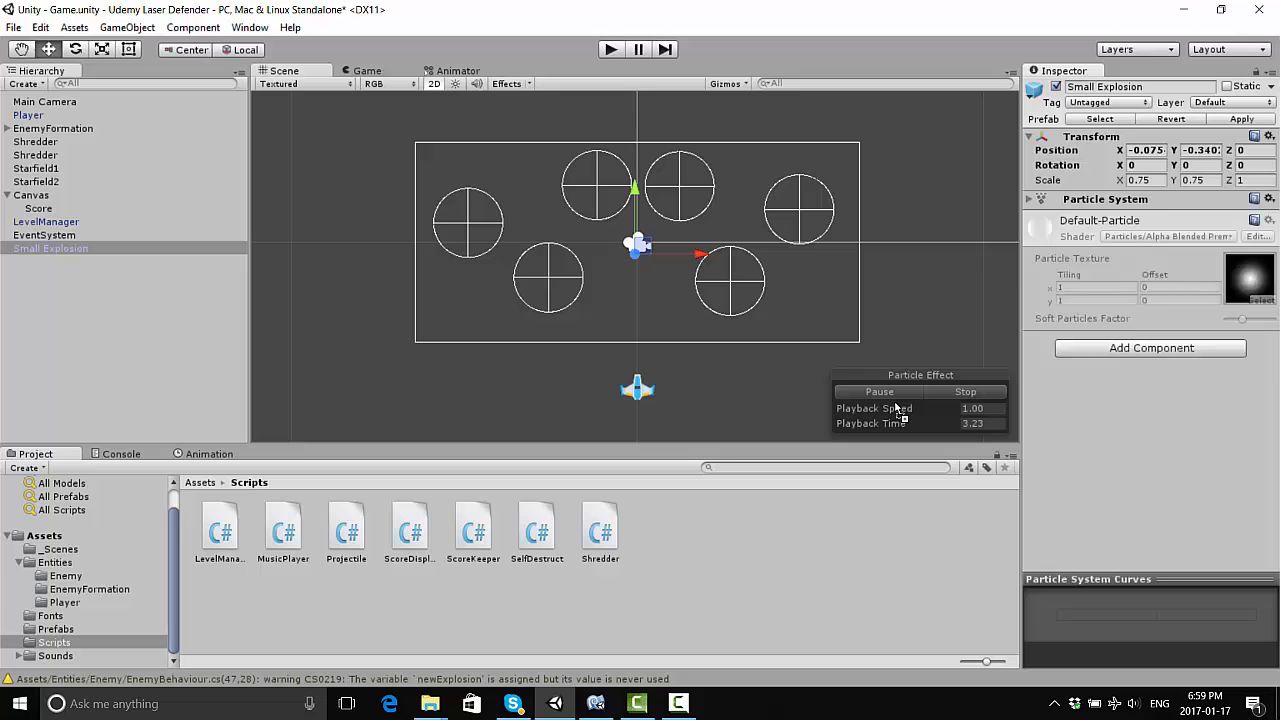